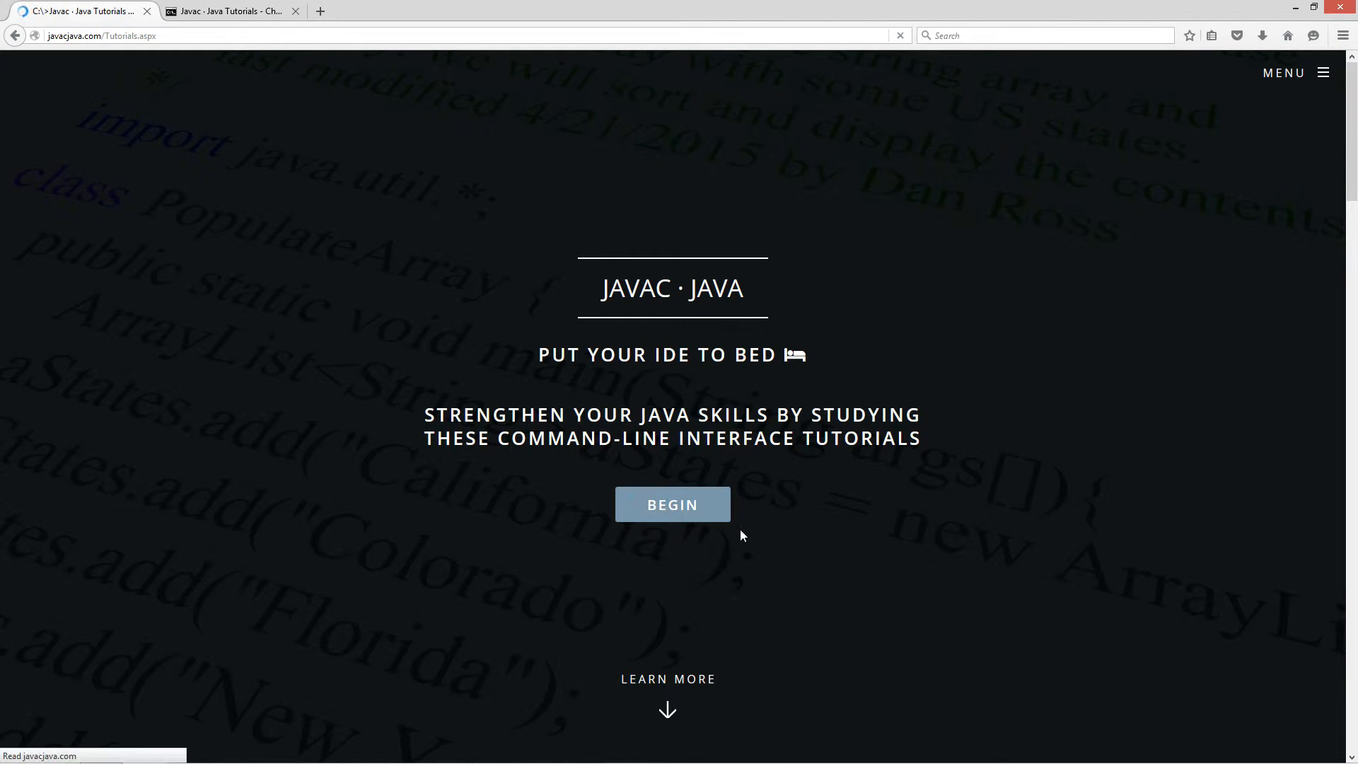
- Enter the tutorials list and open the Regex Characters Part Two tutorial
{"action": "left_click", "coordinate": [672, 504]}
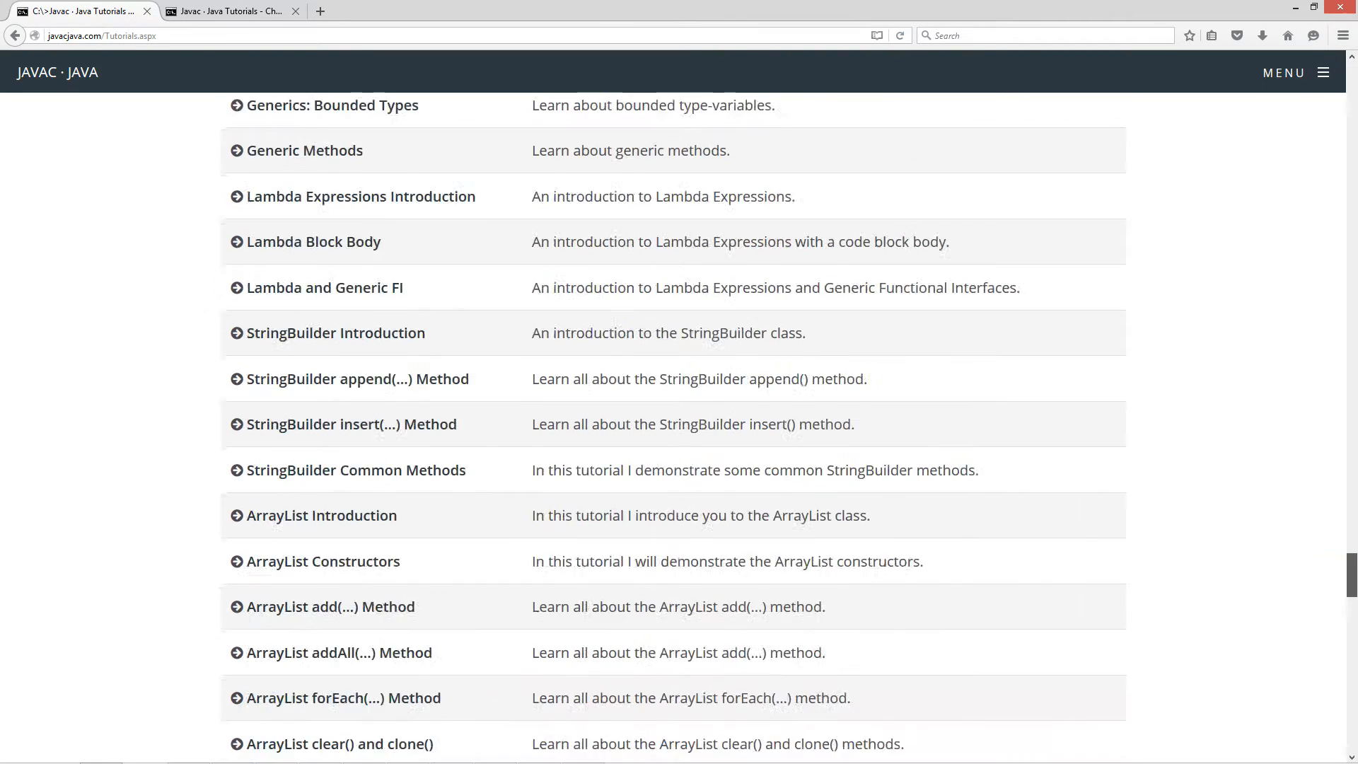
{"action": "scroll", "scroll_direction": "down", "scroll_amount": 3}
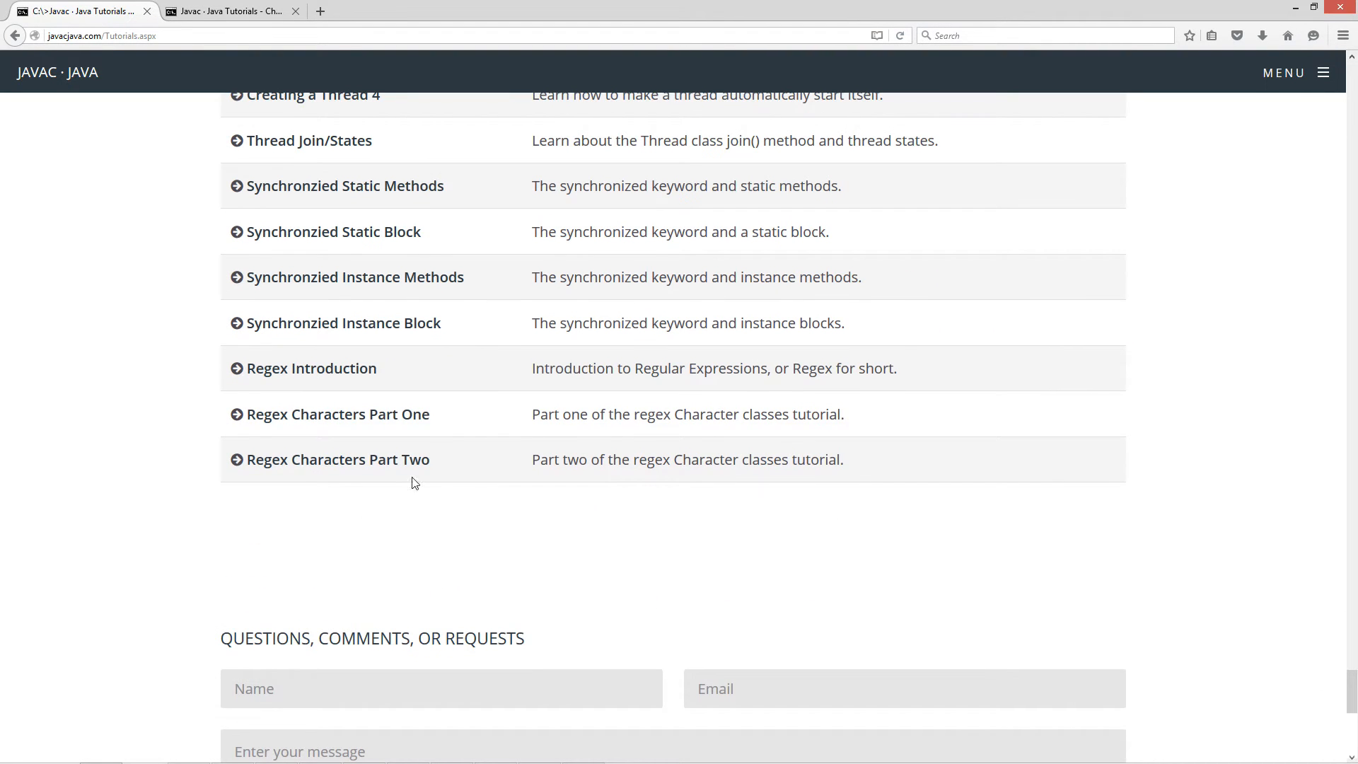
{"action": "left_click", "coordinate": [338, 458]}
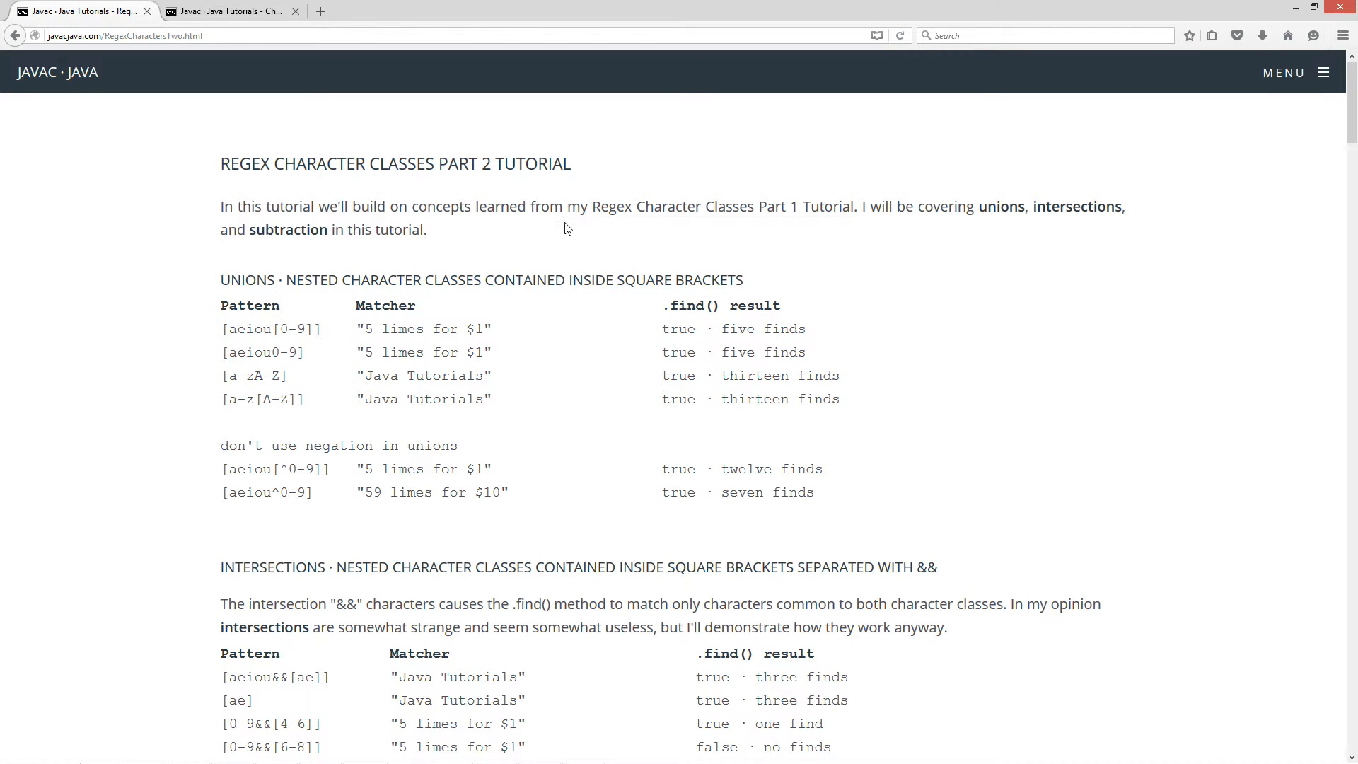
{"action": "mouse_move", "coordinate": [723, 207]}
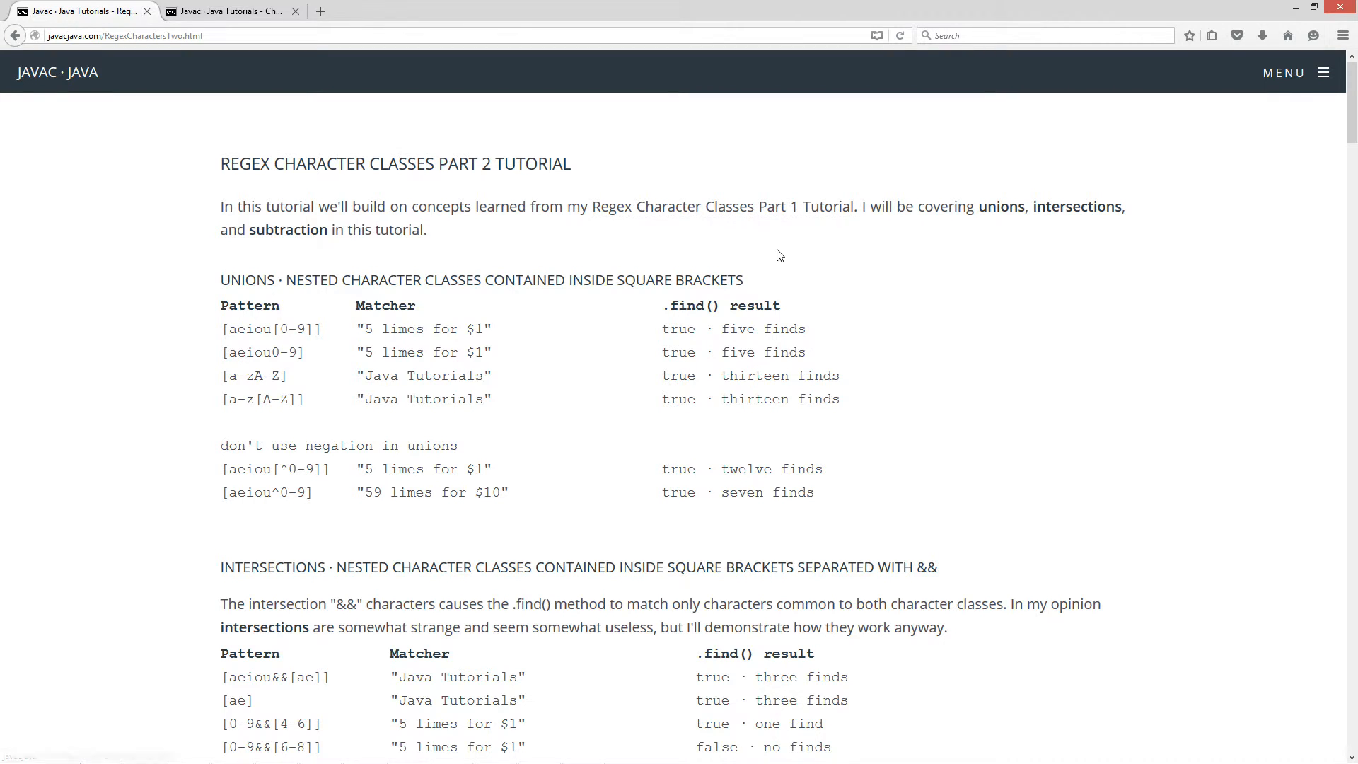
{"action": "mouse_move", "coordinate": [327, 251]}
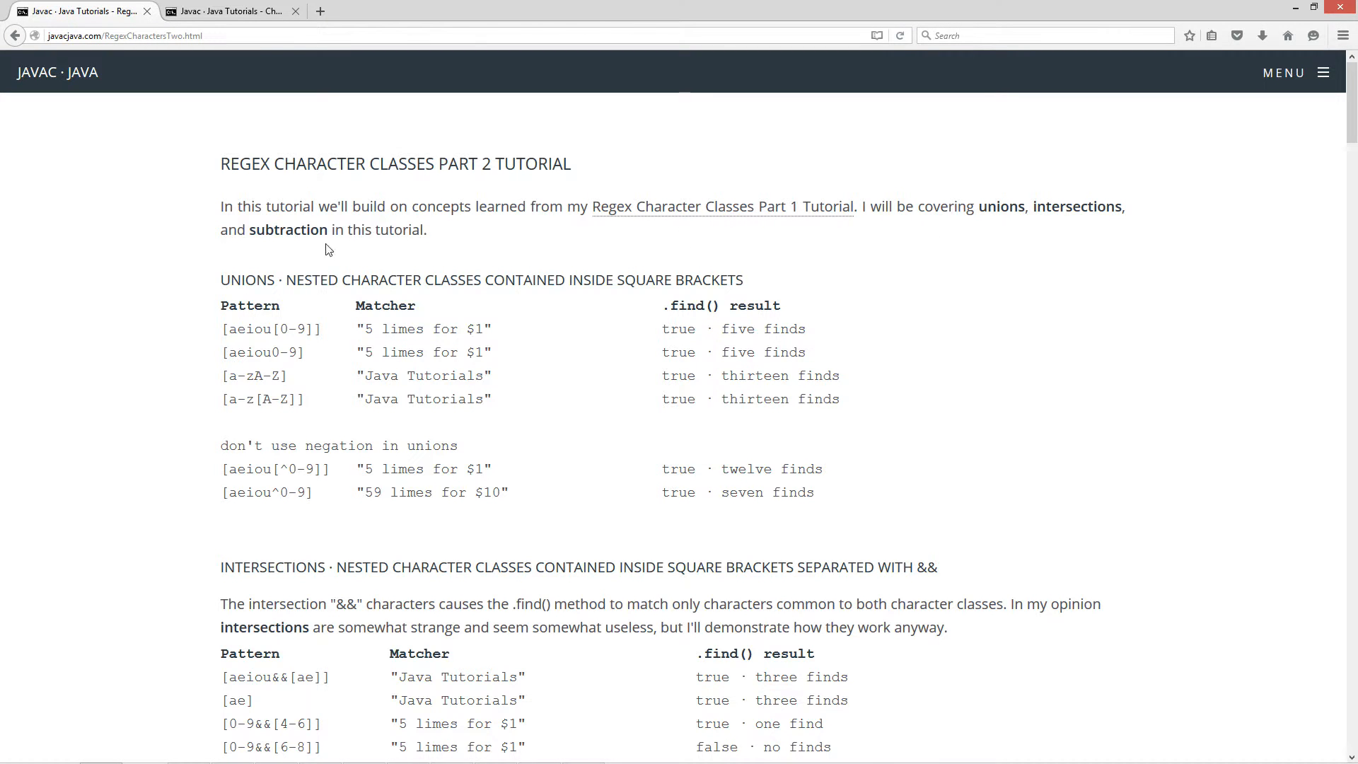
{"action": "mouse_move", "coordinate": [645, 239]}
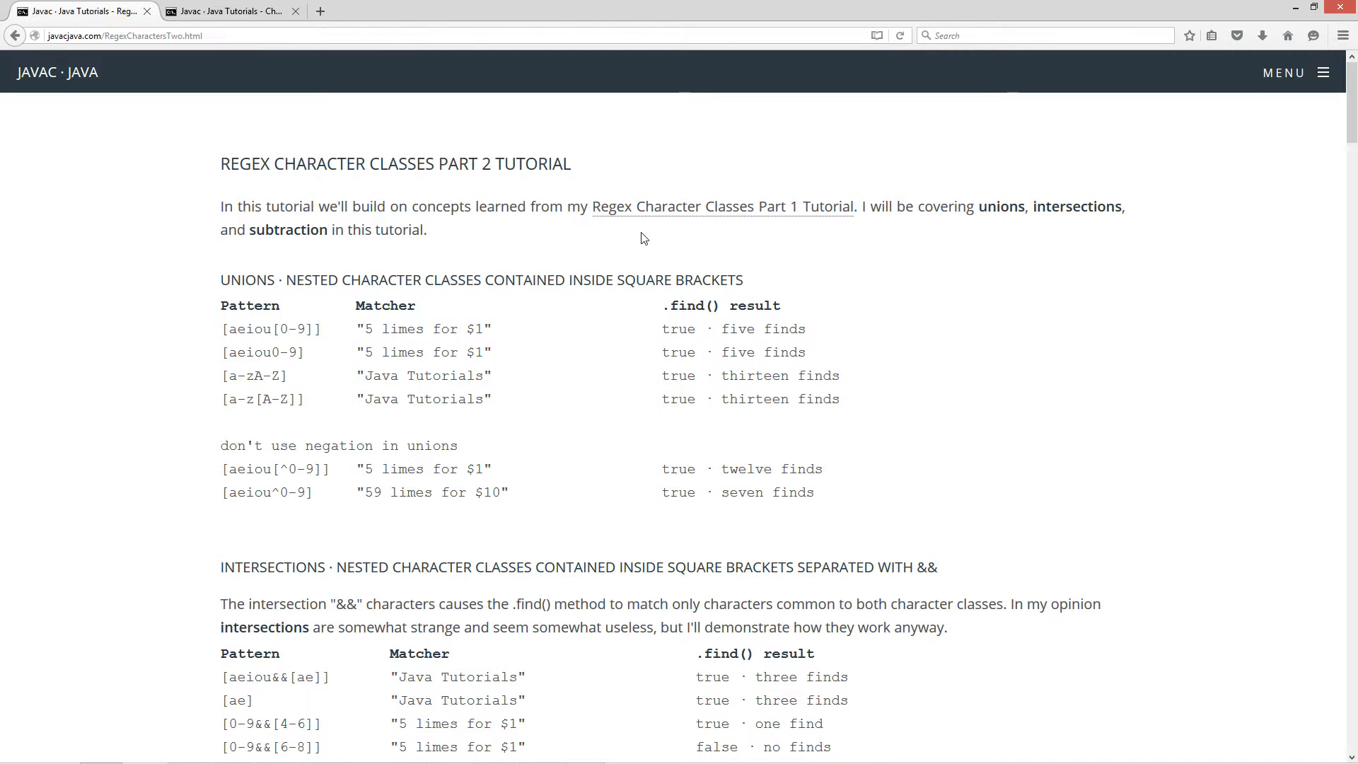
{"action": "mouse_move", "coordinate": [700, 225]}
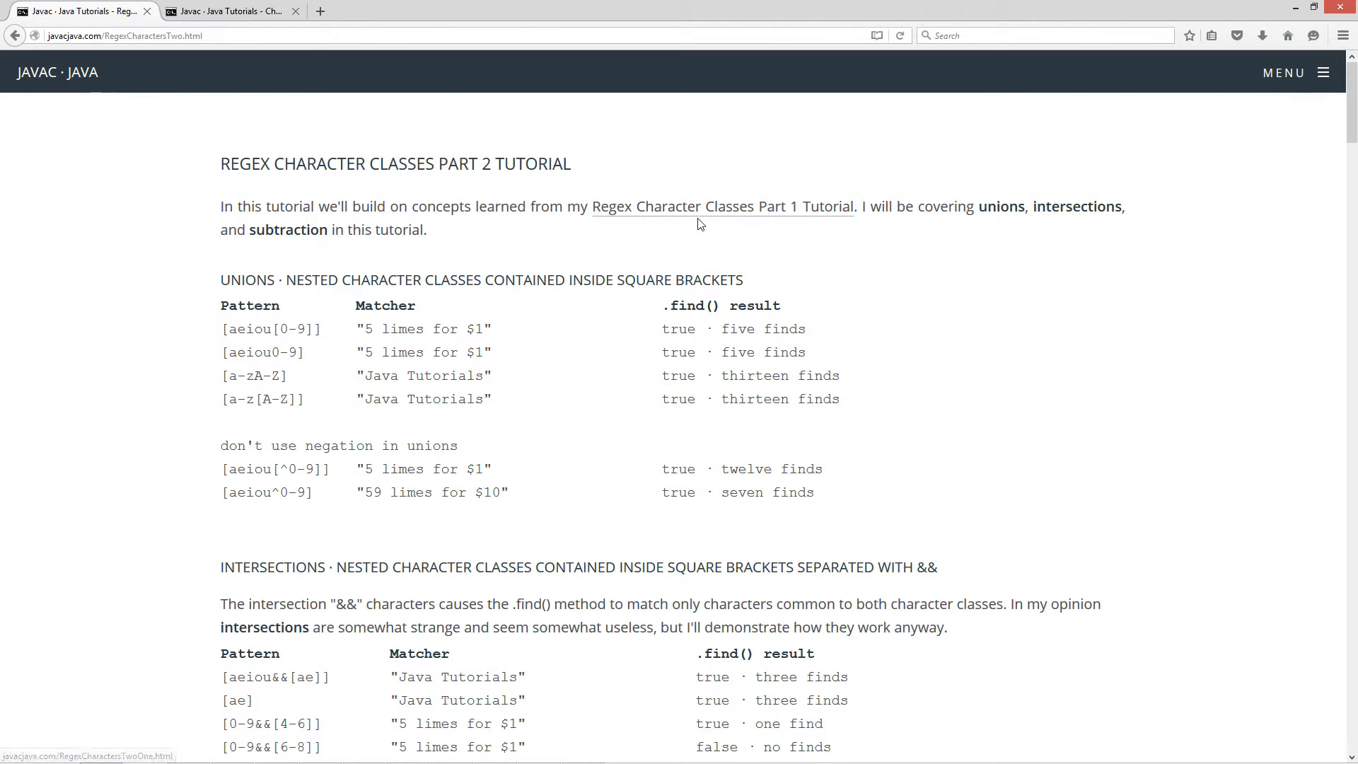
{"action": "mouse_move", "coordinate": [636, 252]}
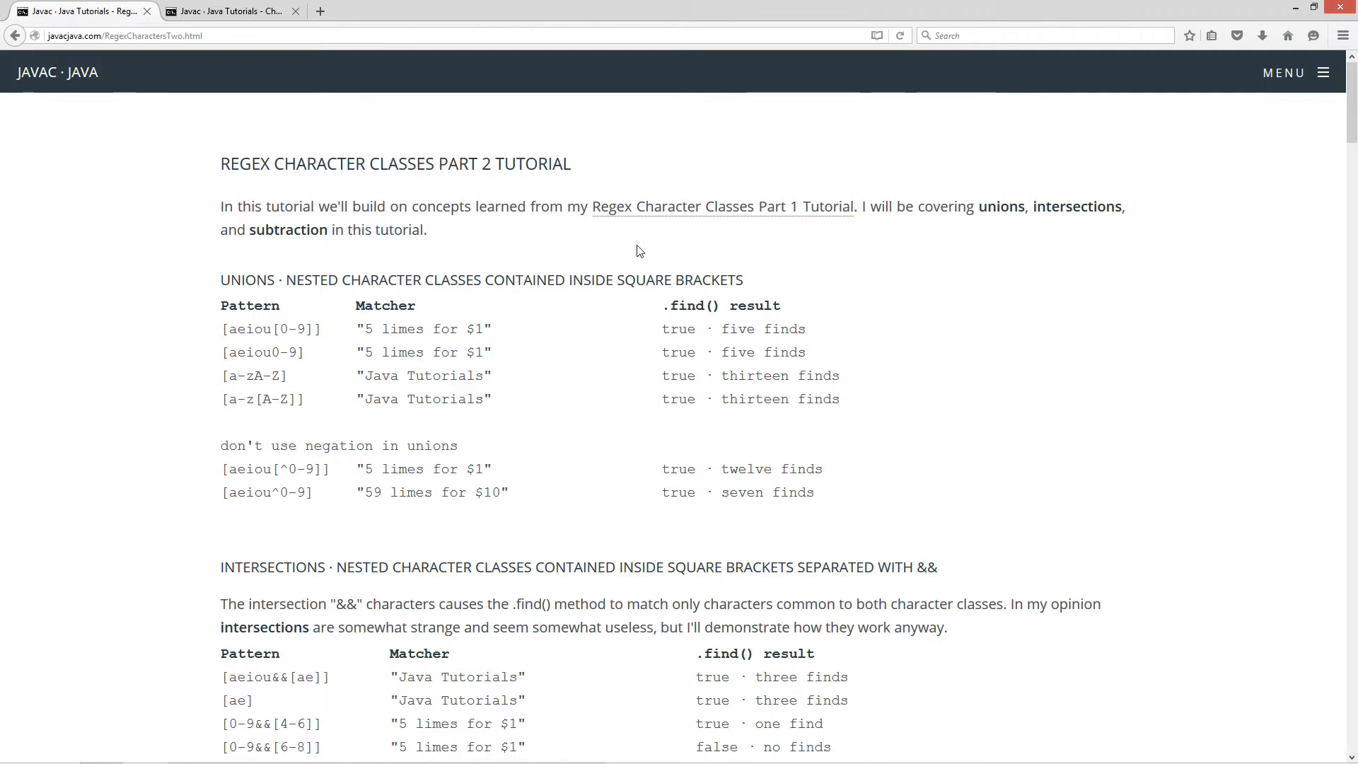
{"action": "mouse_move", "coordinate": [472, 296]}
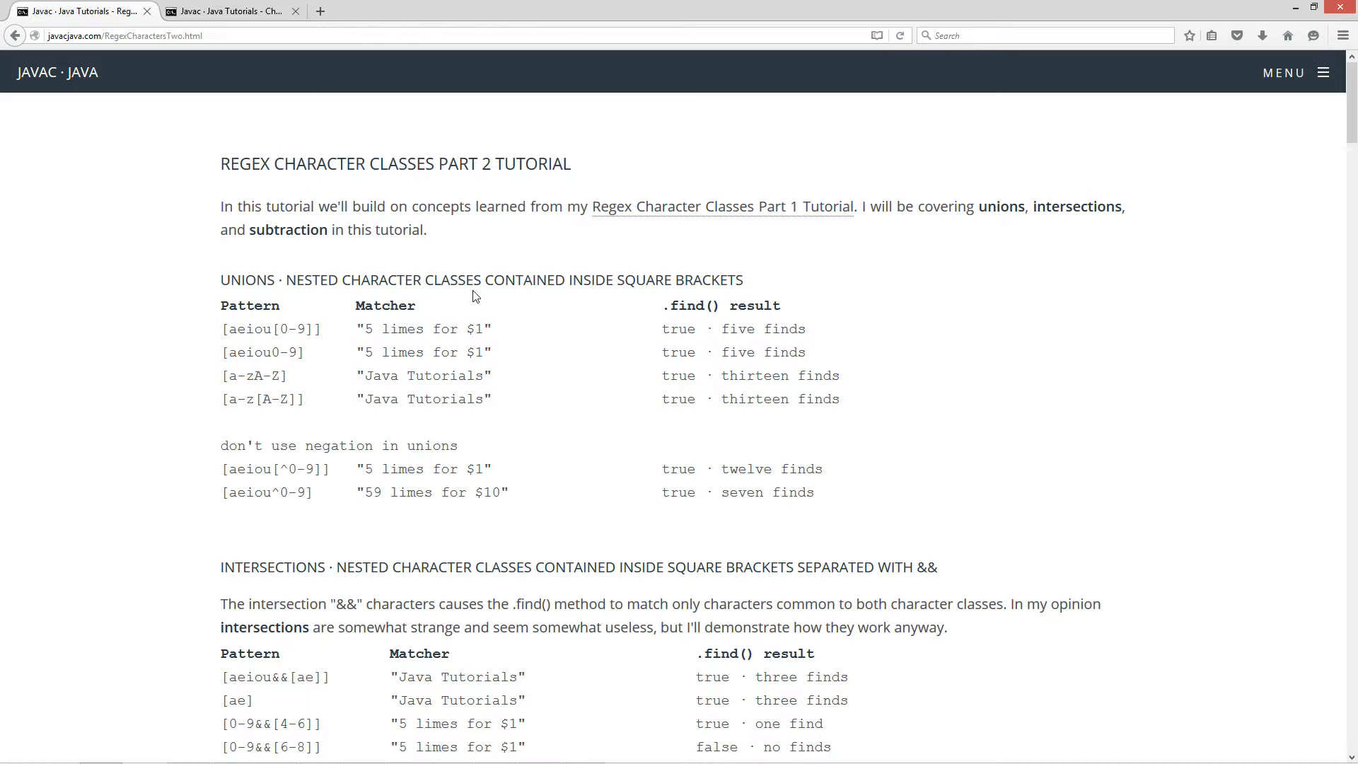
{"action": "double_click", "coordinate": [247, 280]}
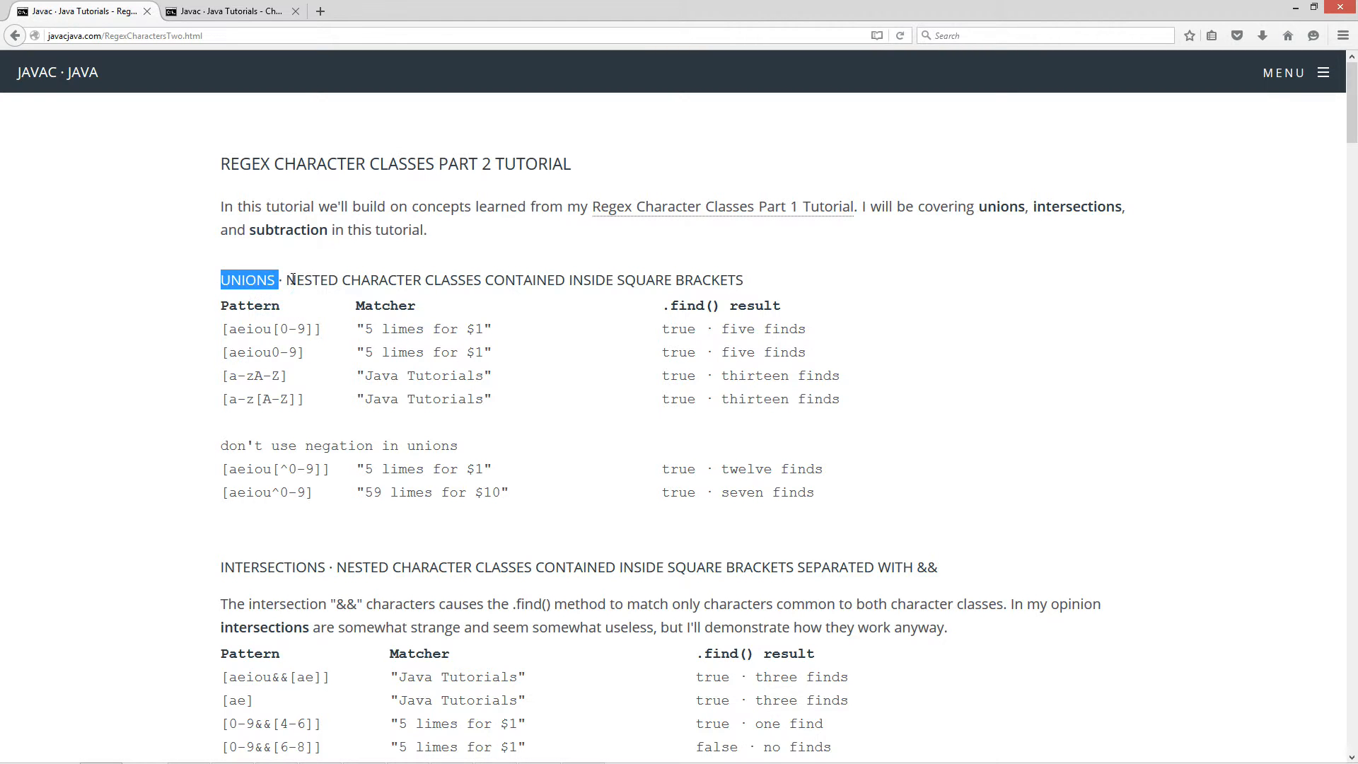
{"action": "mouse_move", "coordinate": [525, 283]}
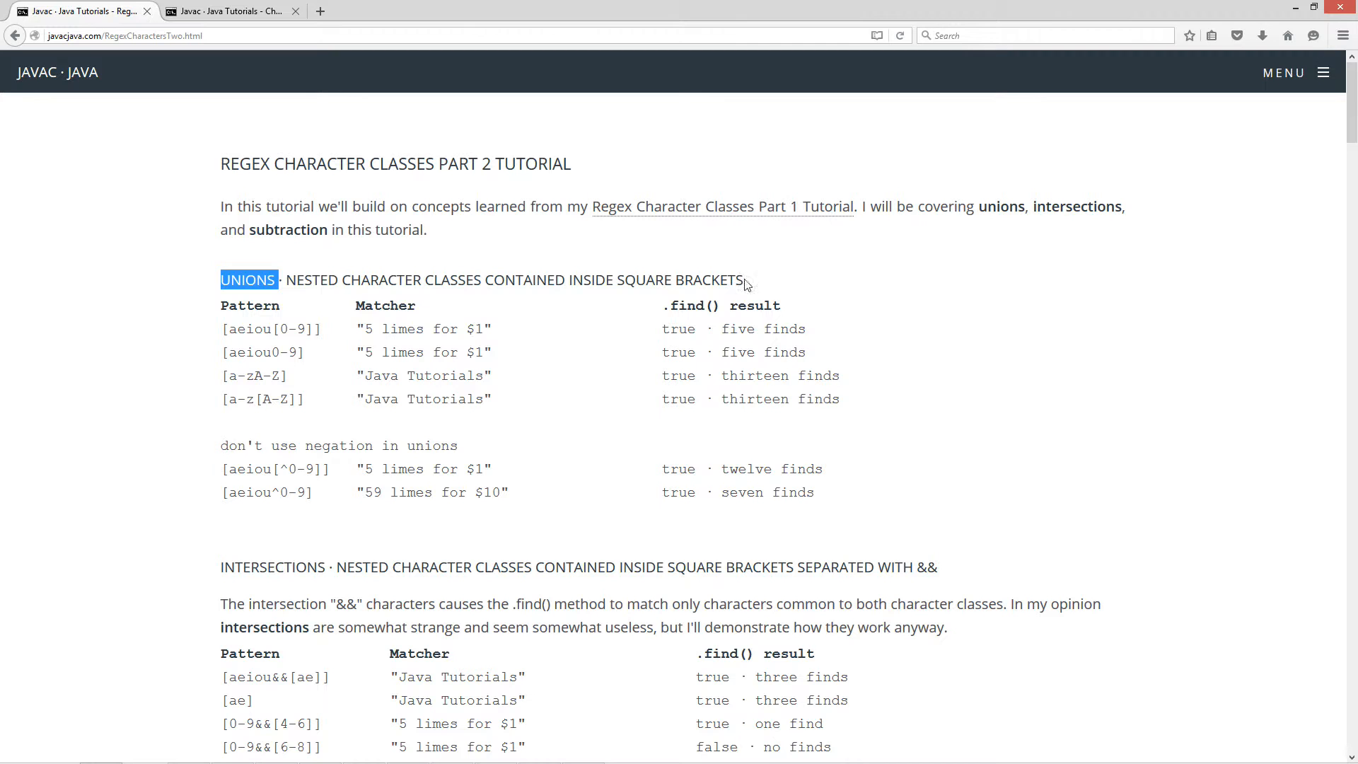
{"action": "mouse_move", "coordinate": [296, 348]}
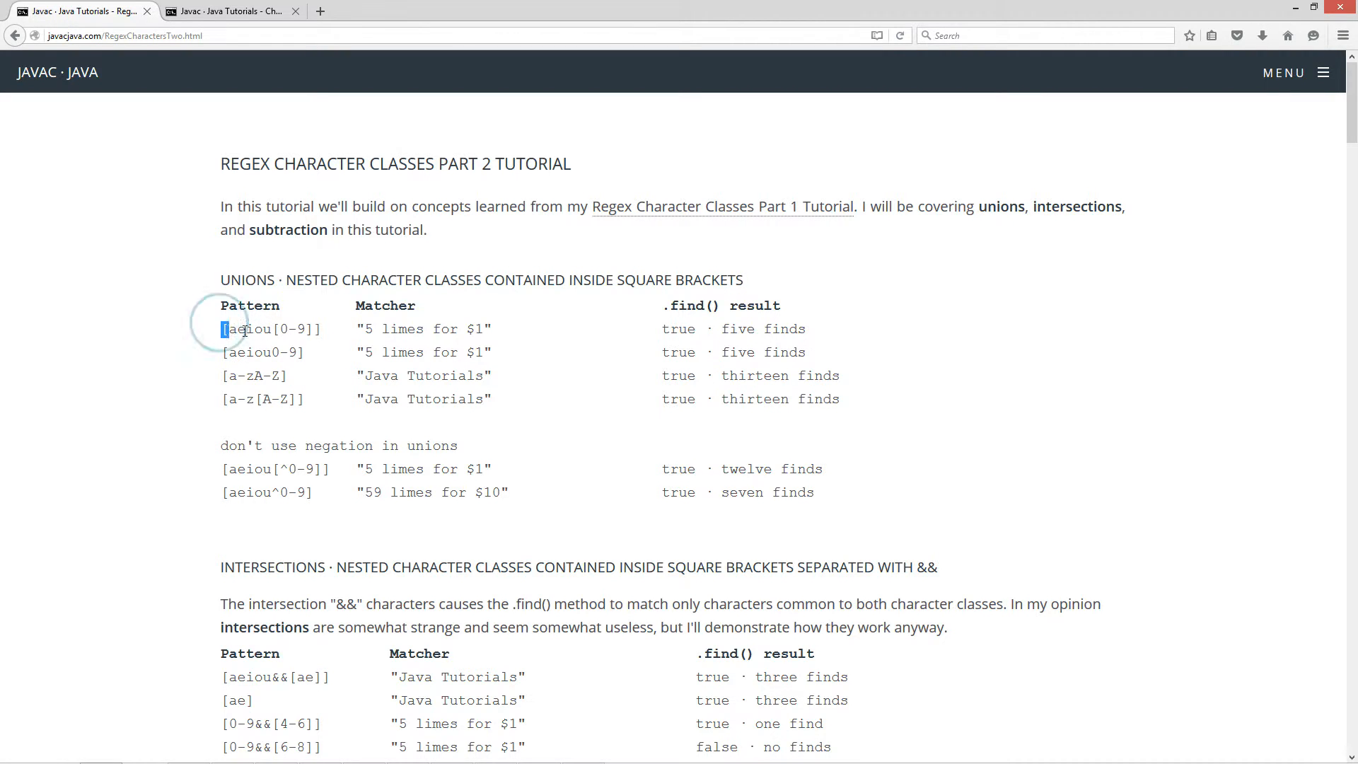
{"action": "double_click", "coordinate": [269, 329]}
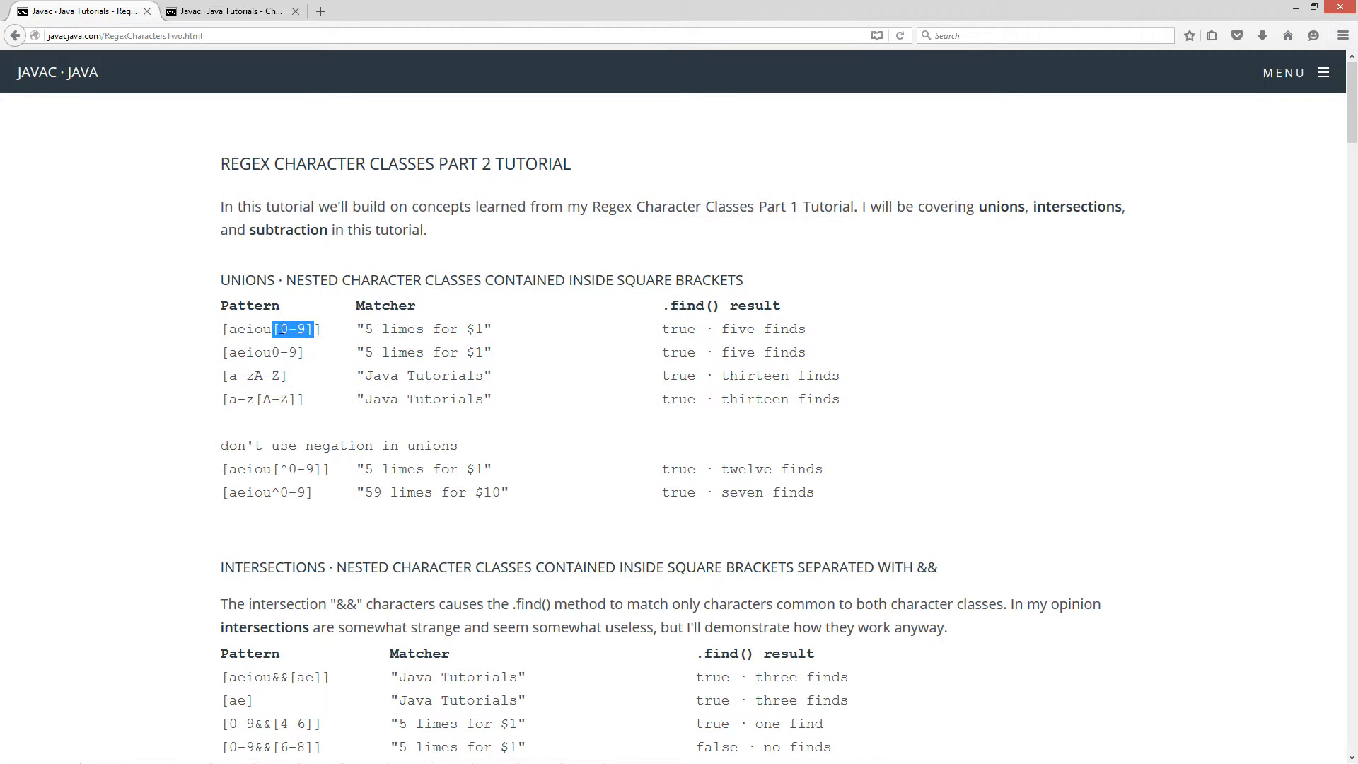
{"action": "left_click", "coordinate": [263, 335]}
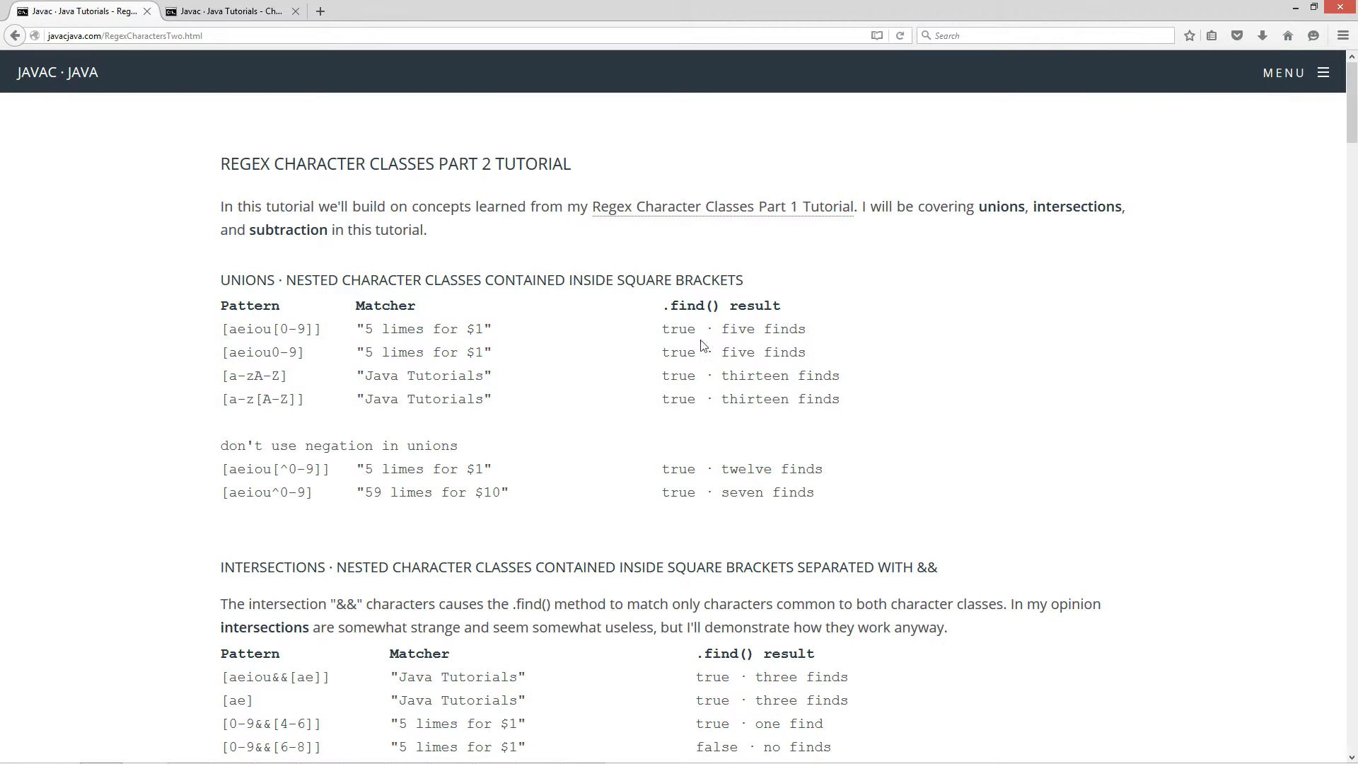
{"action": "mouse_move", "coordinate": [376, 371]}
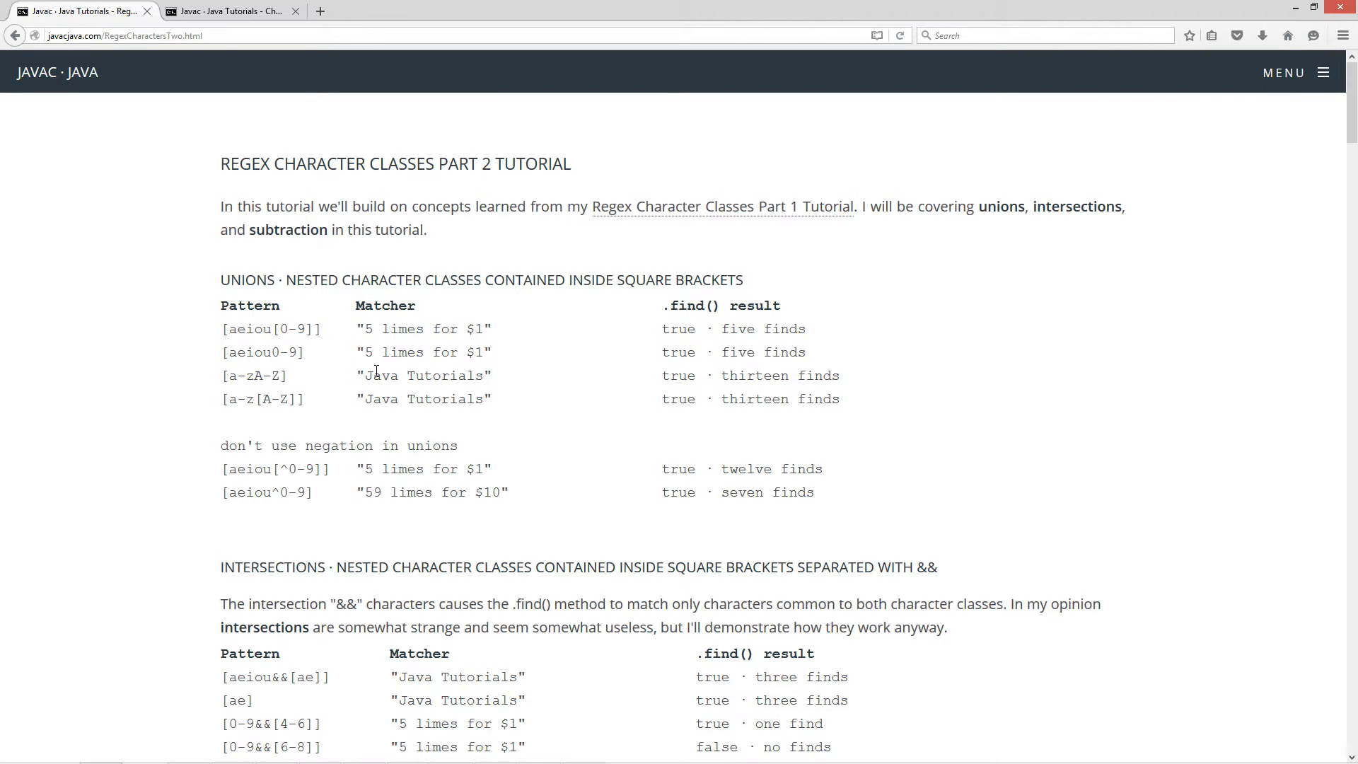
{"action": "mouse_move", "coordinate": [240, 358]}
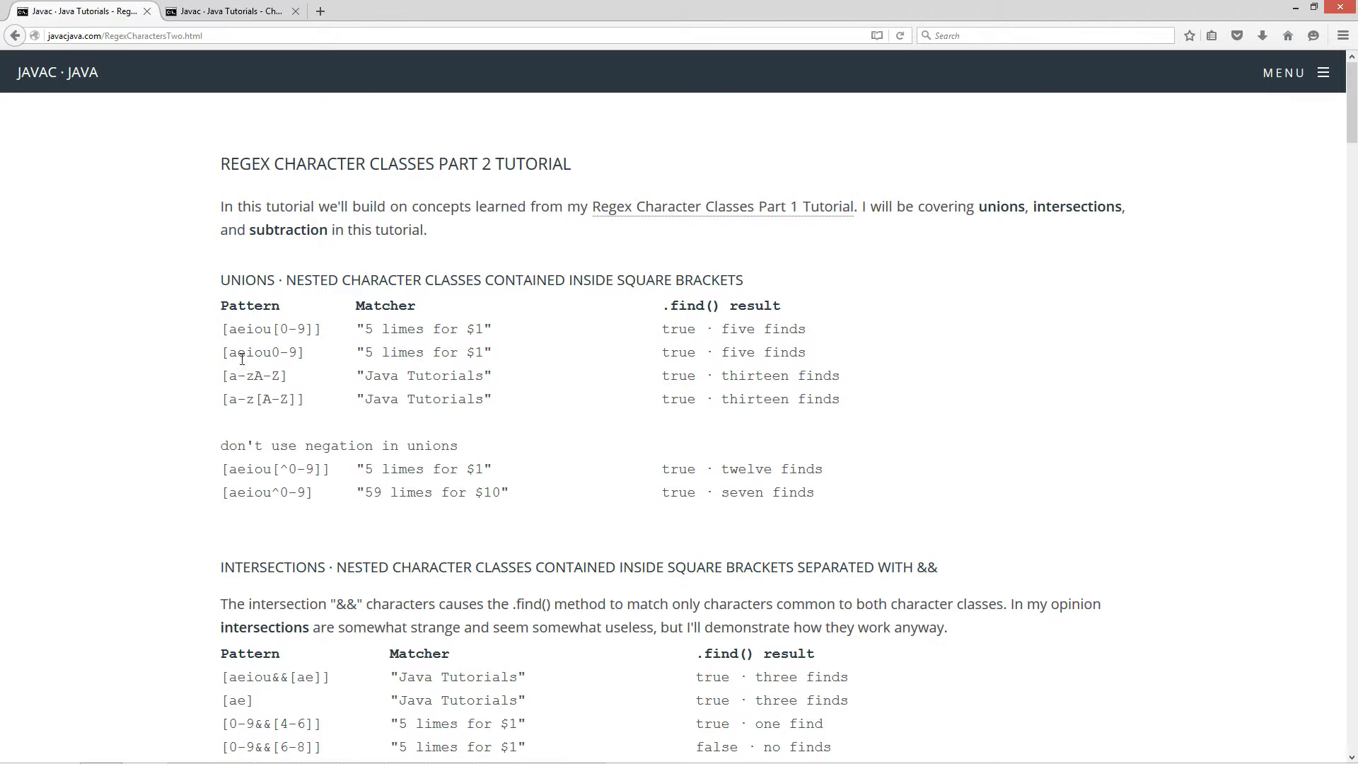
{"action": "double_click", "coordinate": [249, 352]}
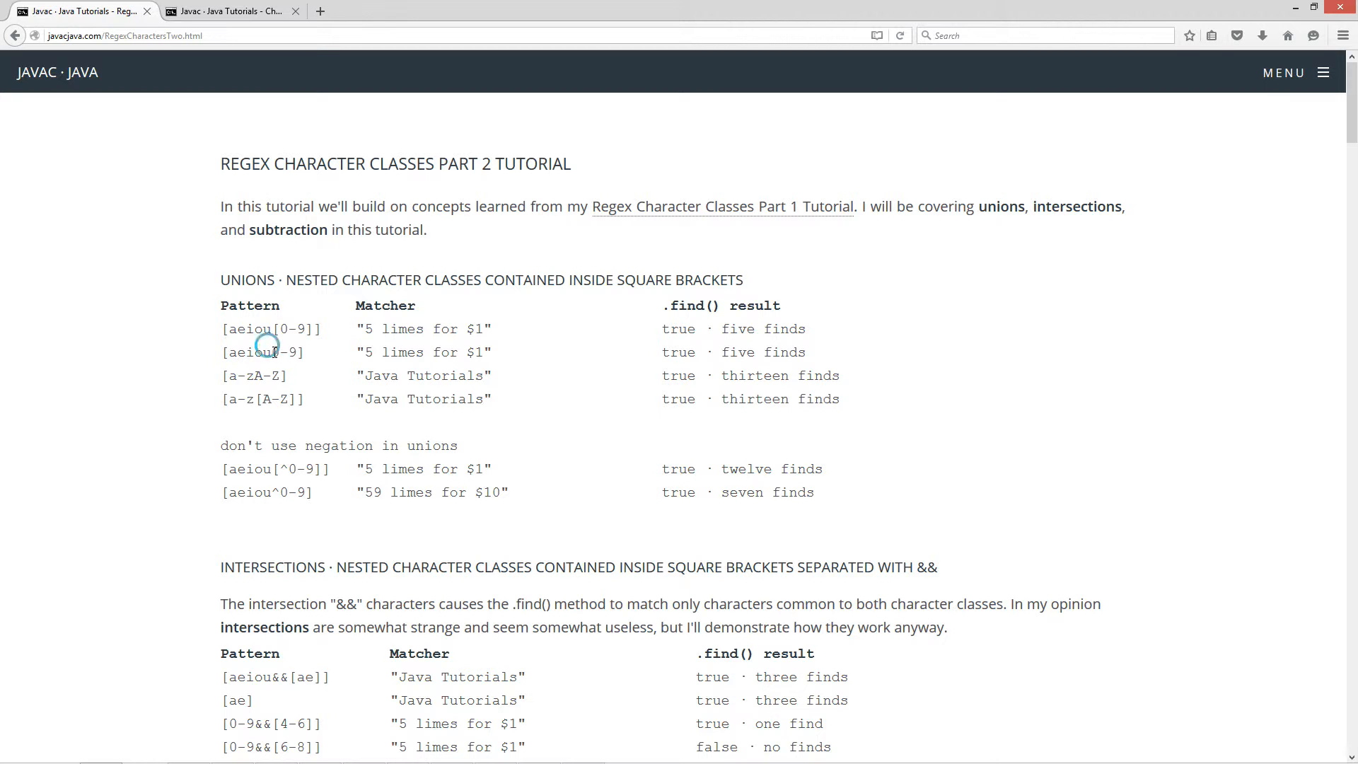
{"action": "double_click", "coordinate": [264, 352]}
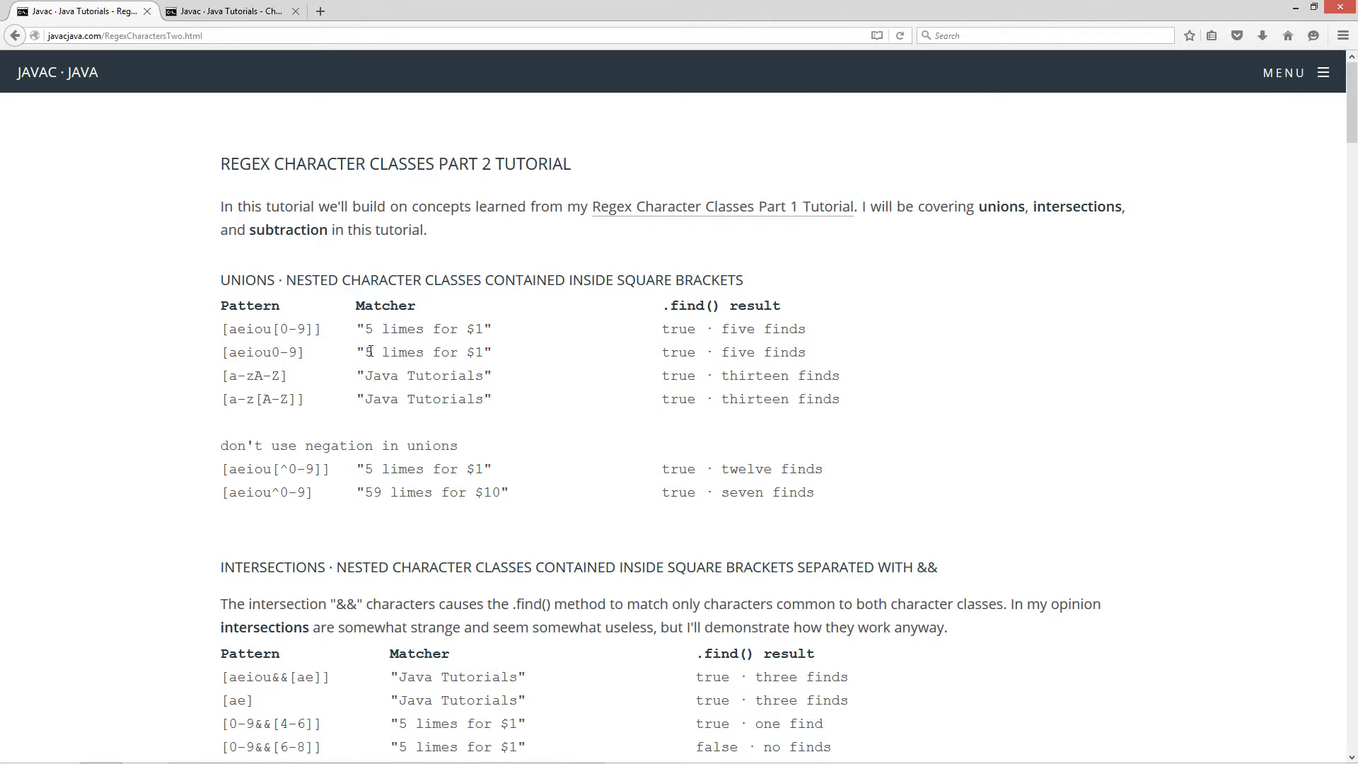
{"action": "mouse_move", "coordinate": [273, 351]}
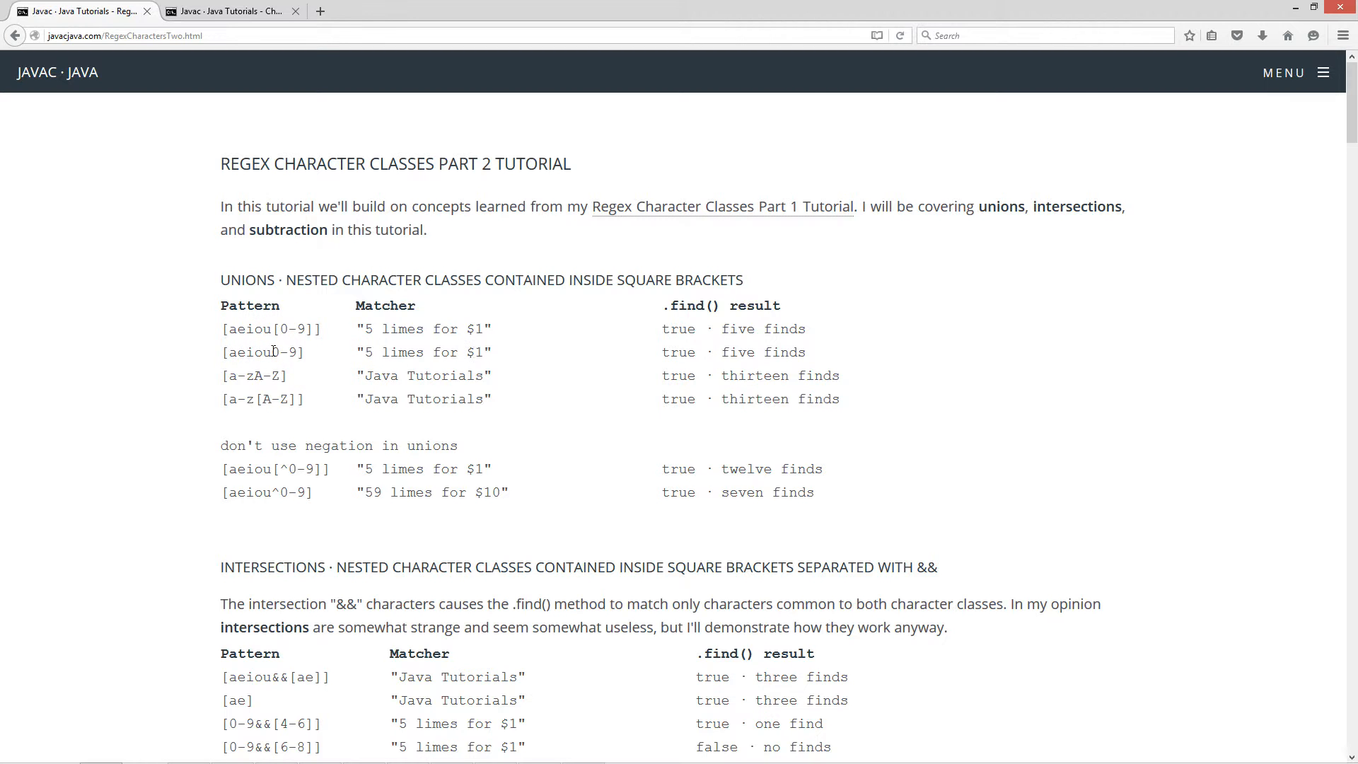
{"action": "double_click", "coordinate": [281, 352]}
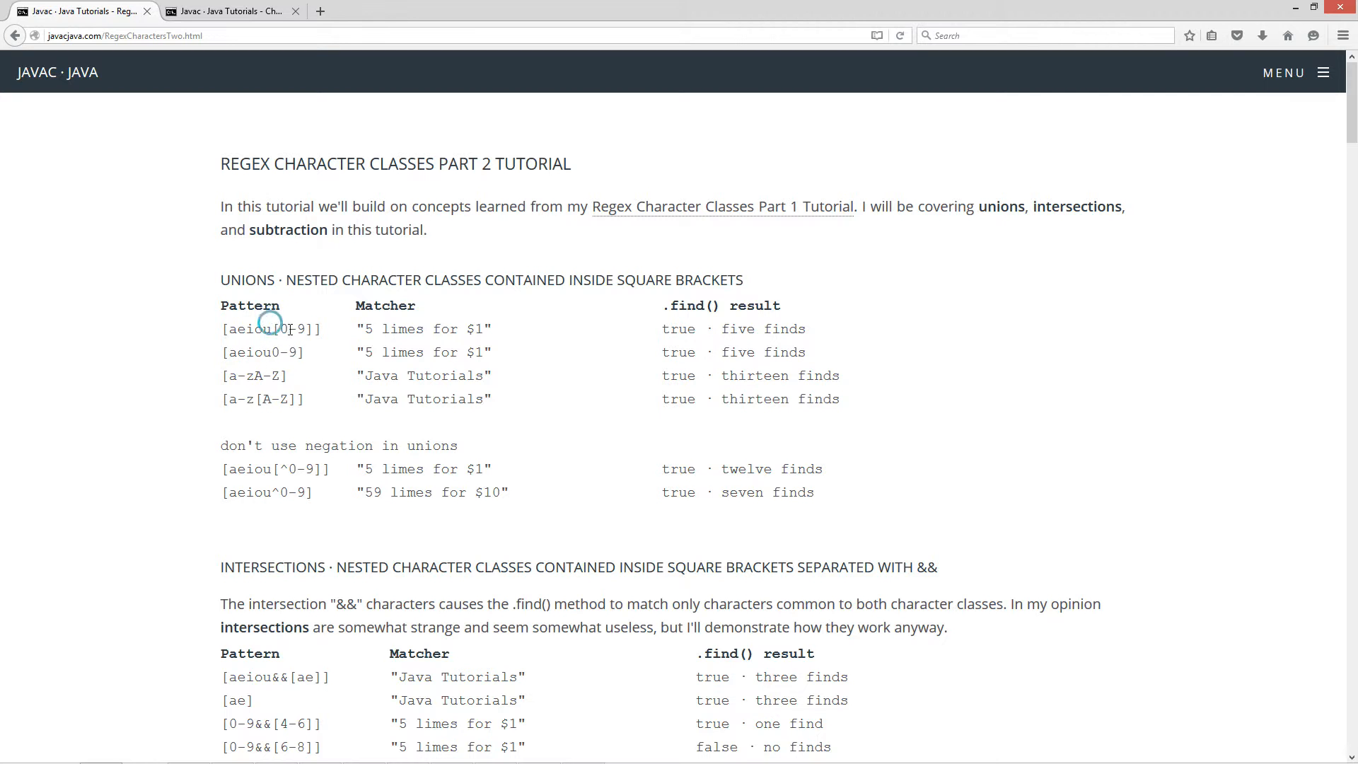
{"action": "double_click", "coordinate": [291, 328]}
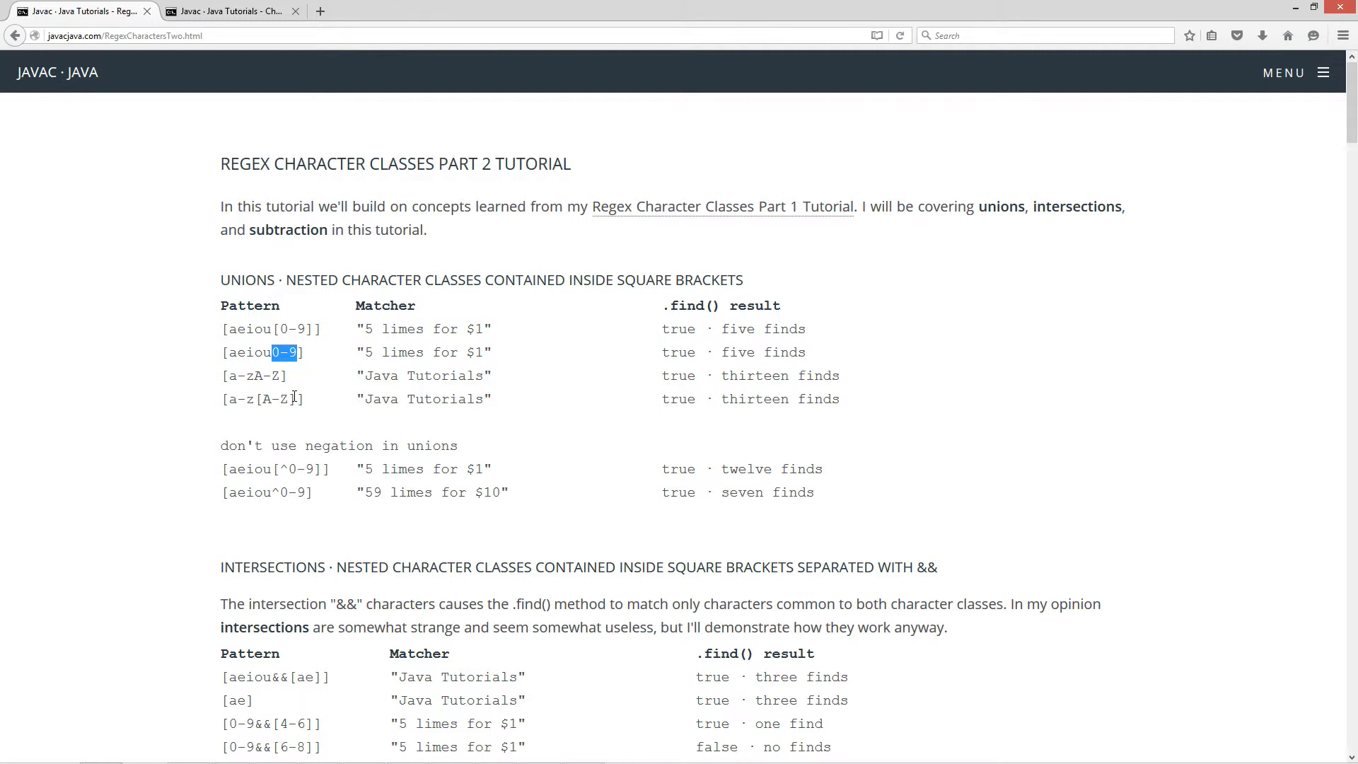
{"action": "mouse_move", "coordinate": [287, 346]}
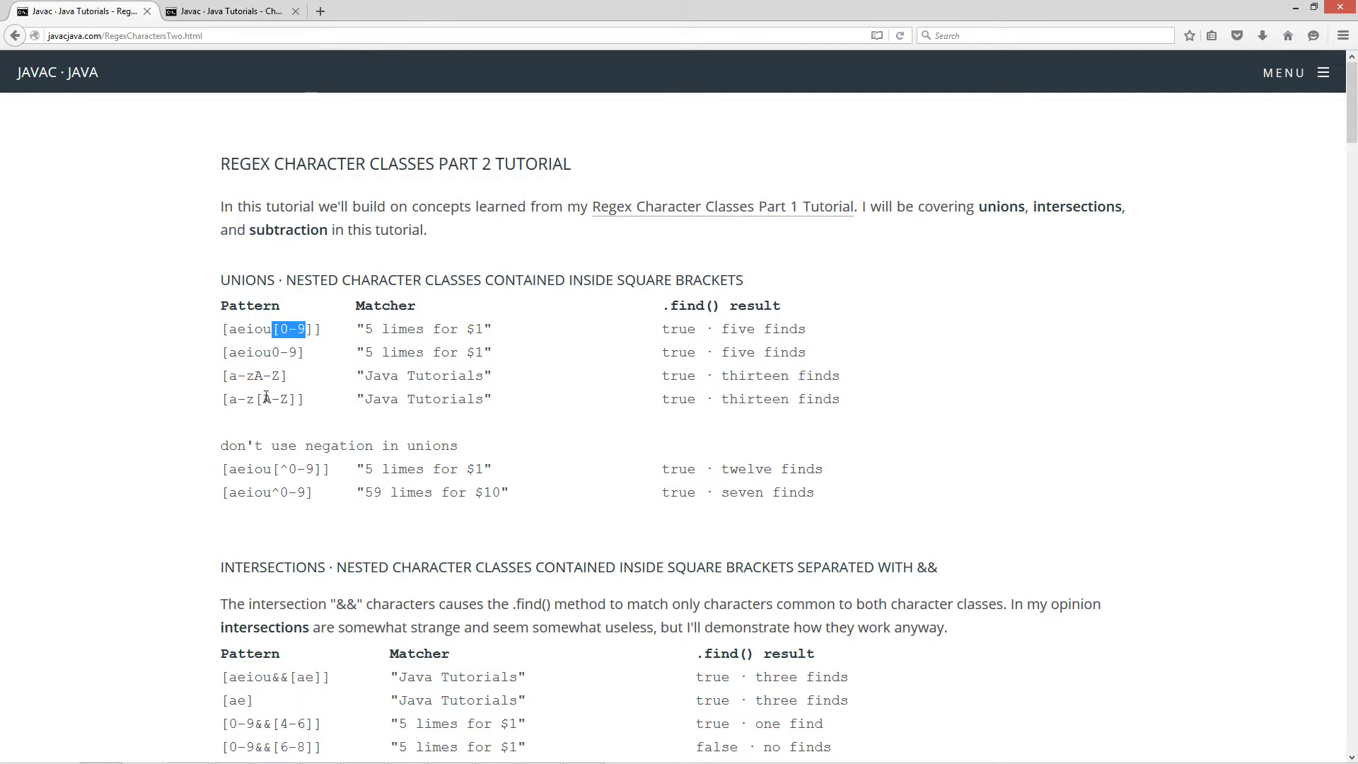
{"action": "mouse_move", "coordinate": [775, 345]}
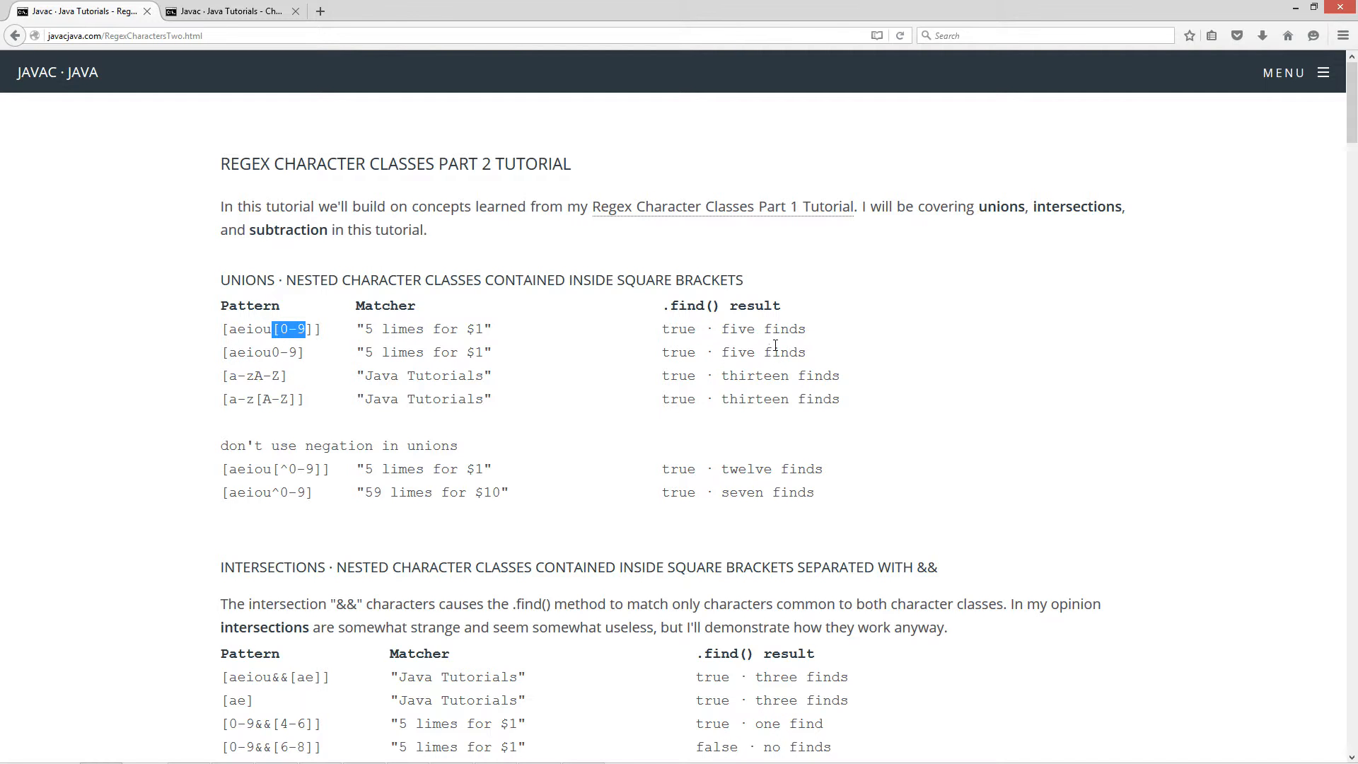
{"action": "mouse_move", "coordinate": [249, 381]}
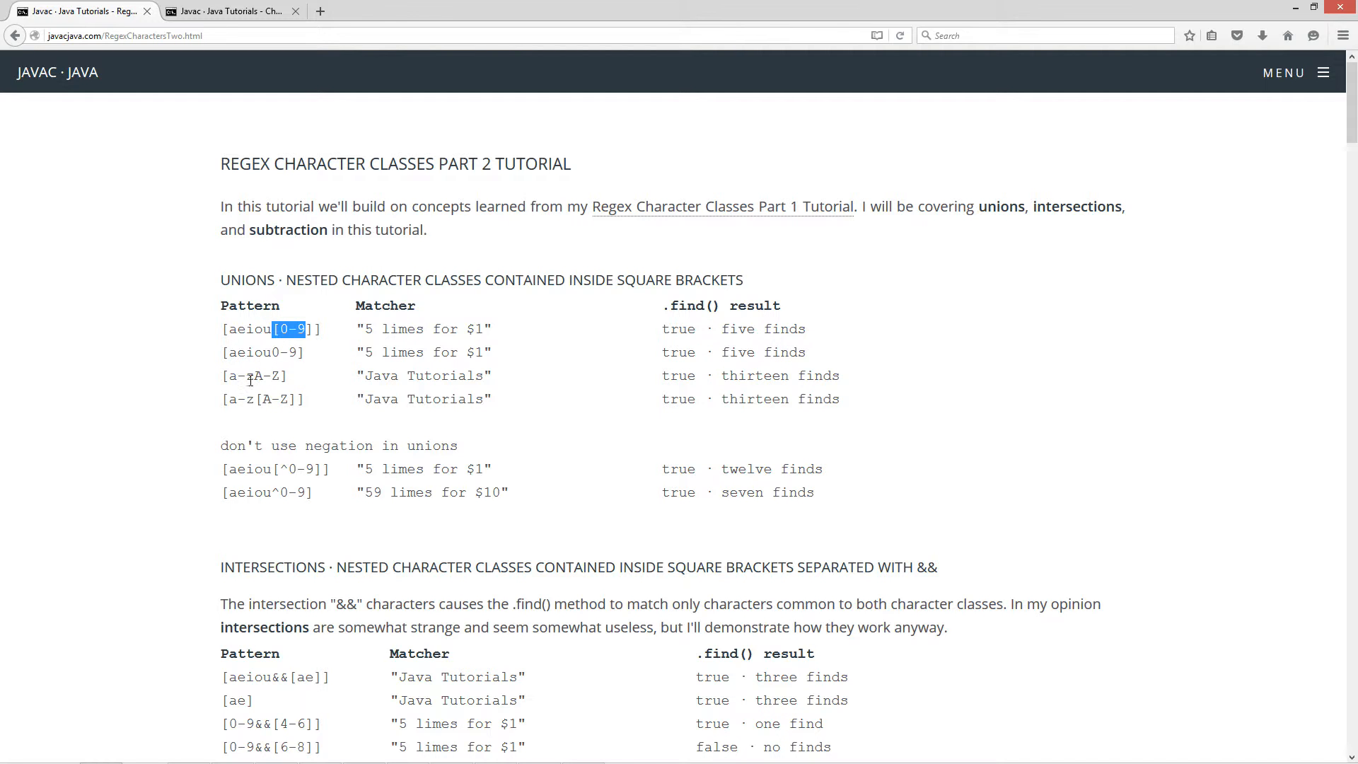
{"action": "double_click", "coordinate": [247, 375]}
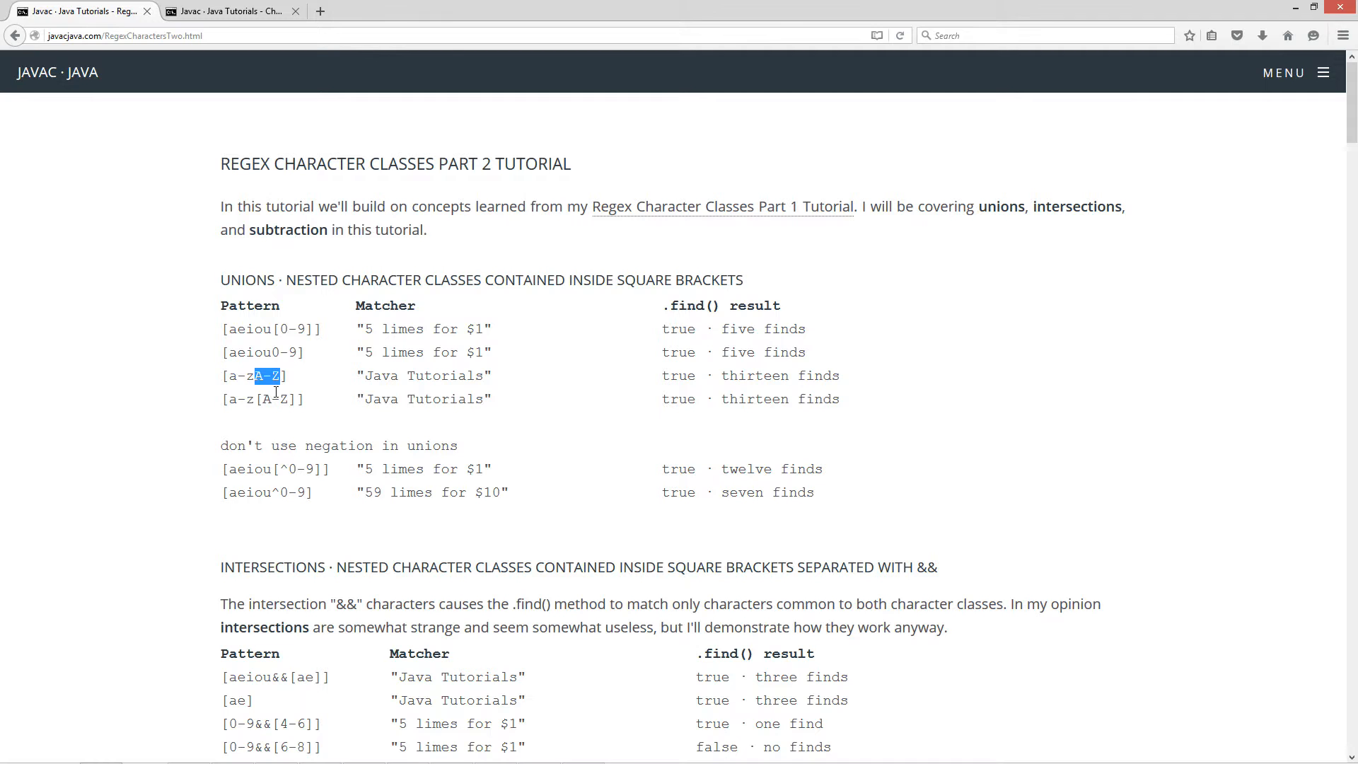
{"action": "mouse_move", "coordinate": [383, 399]}
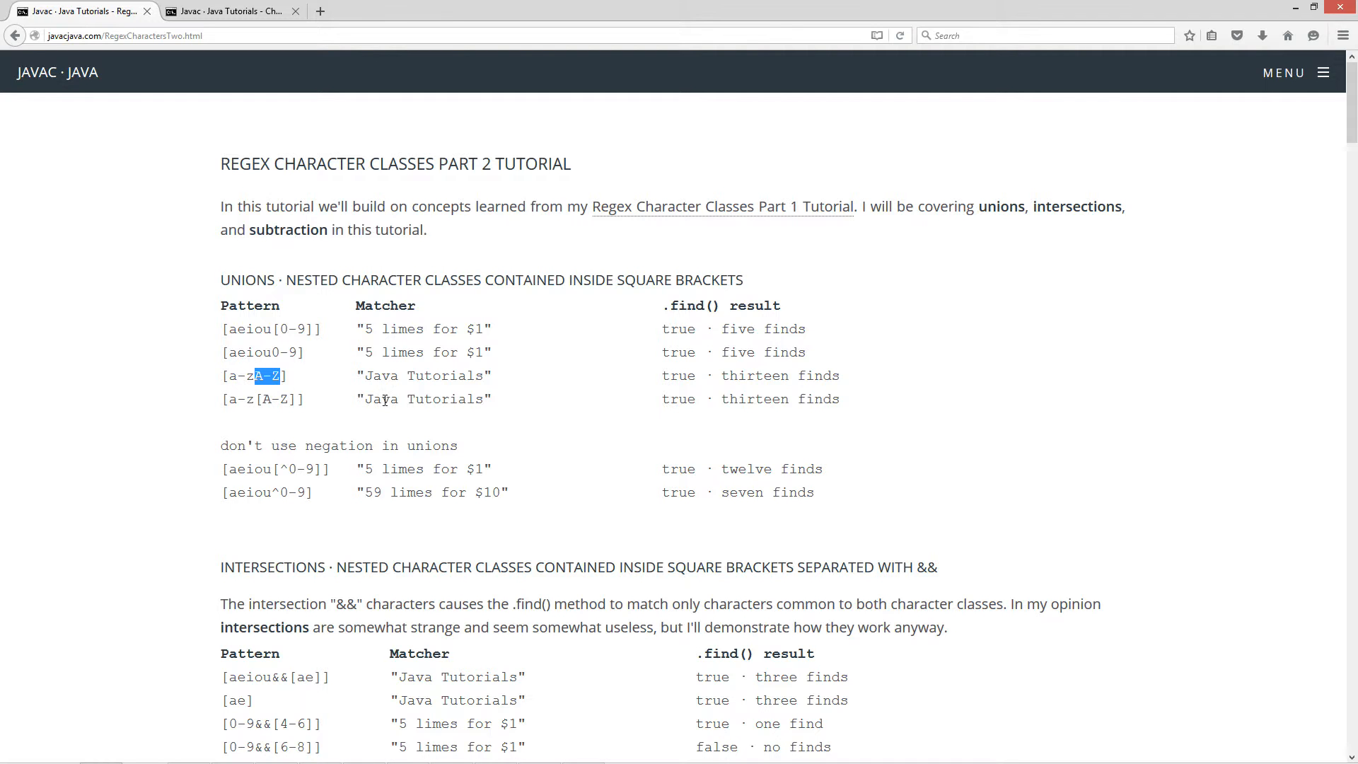
{"action": "double_click", "coordinate": [423, 375]}
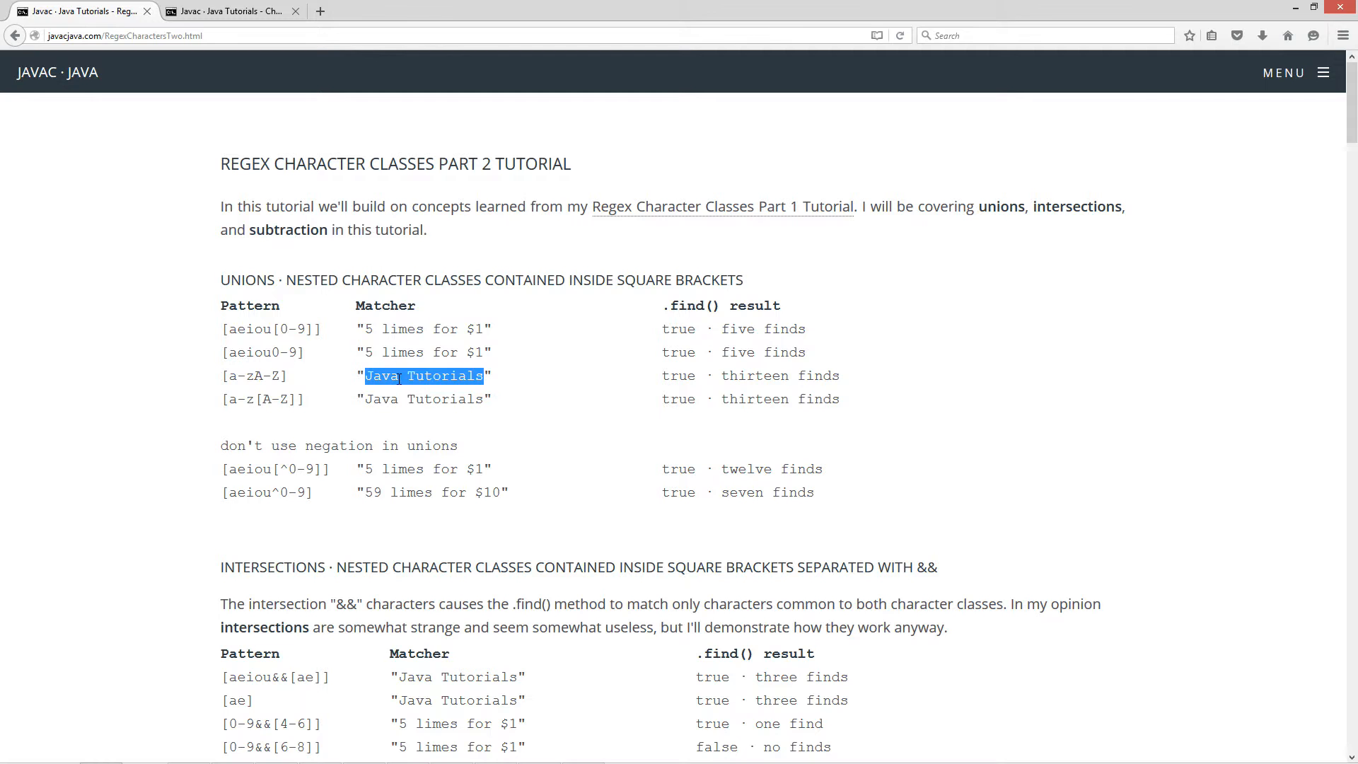
{"action": "left_click", "coordinate": [399, 375]}
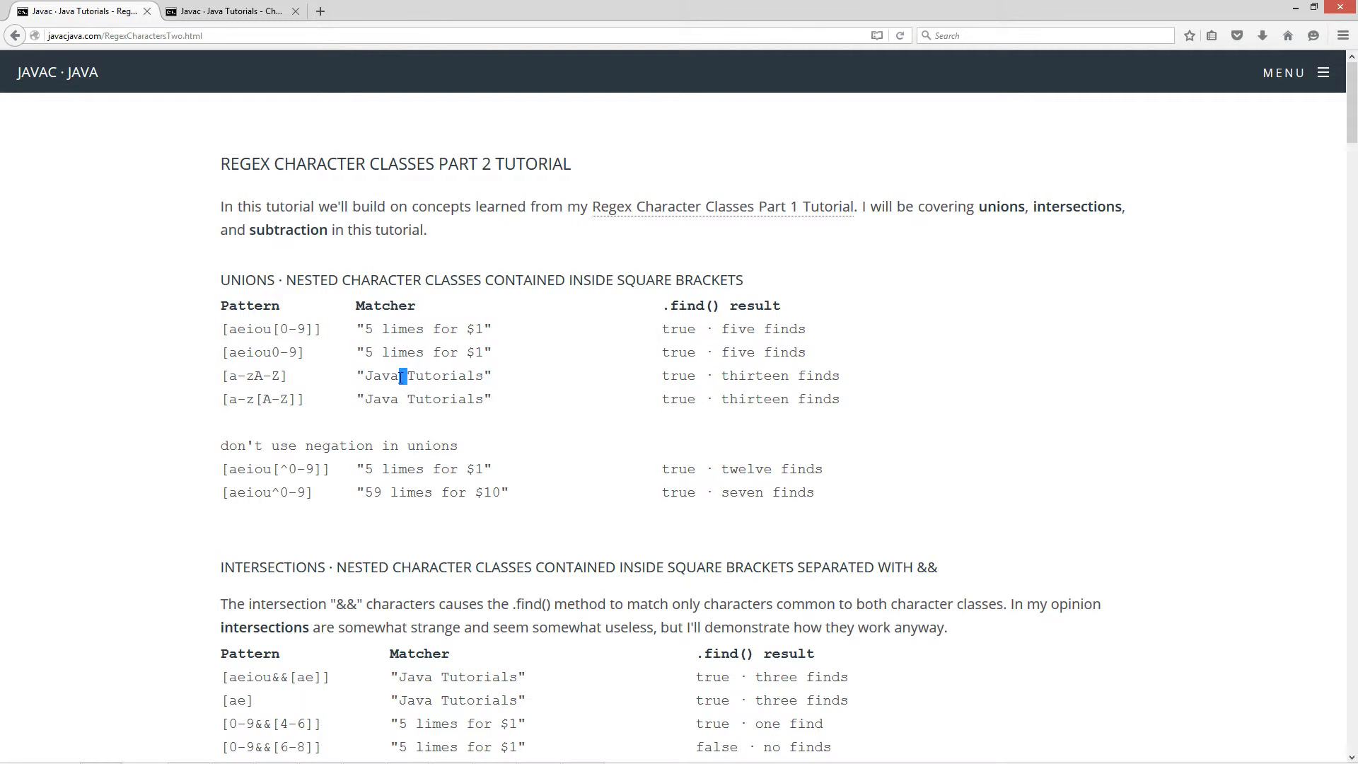
{"action": "mouse_move", "coordinate": [807, 372]}
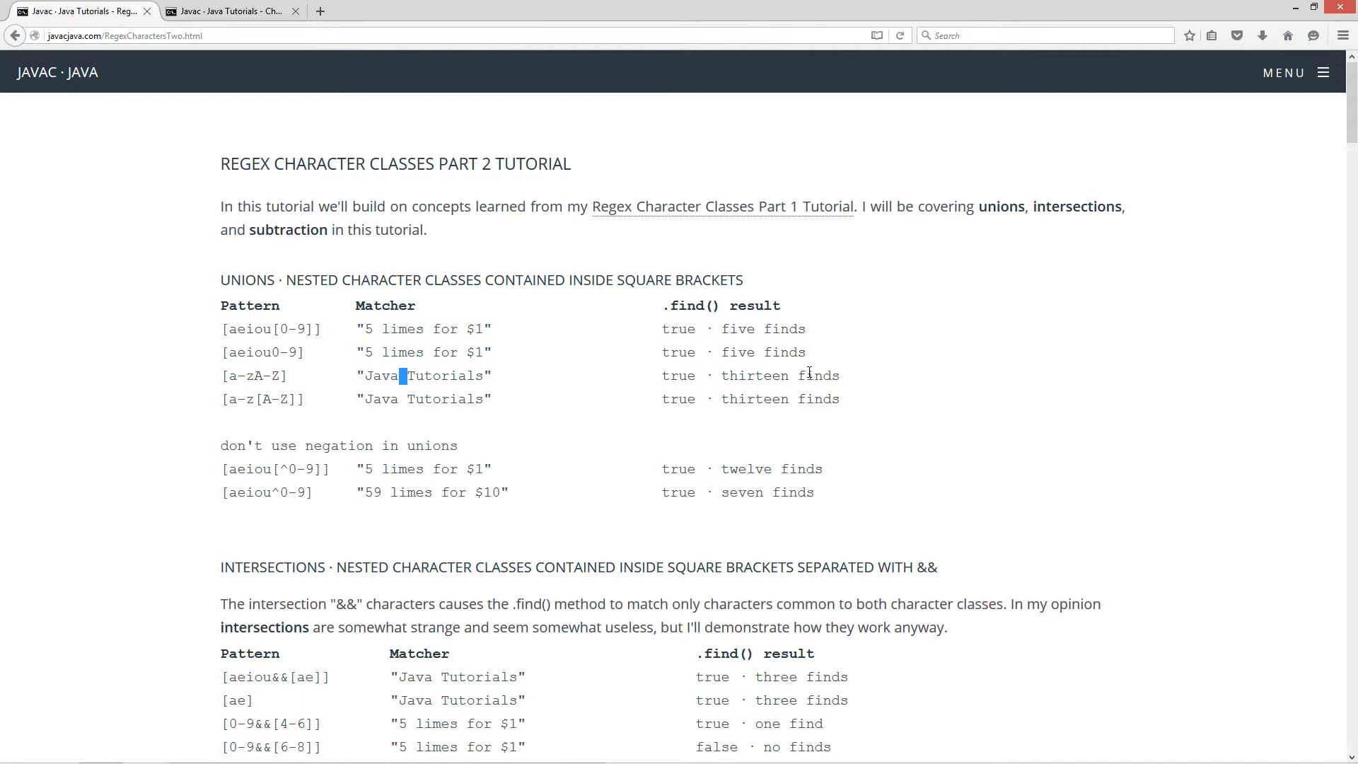
{"action": "mouse_move", "coordinate": [325, 415]}
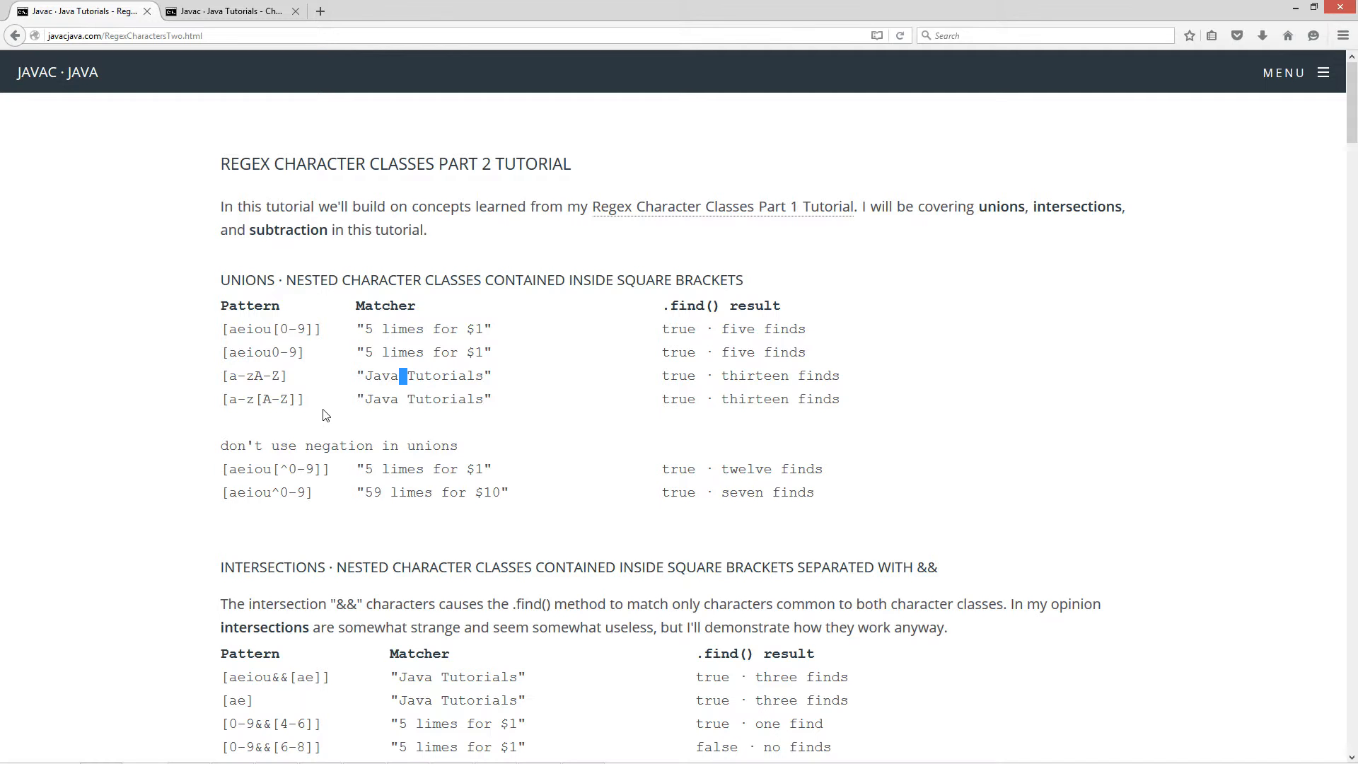
{"action": "double_click", "coordinate": [274, 399]}
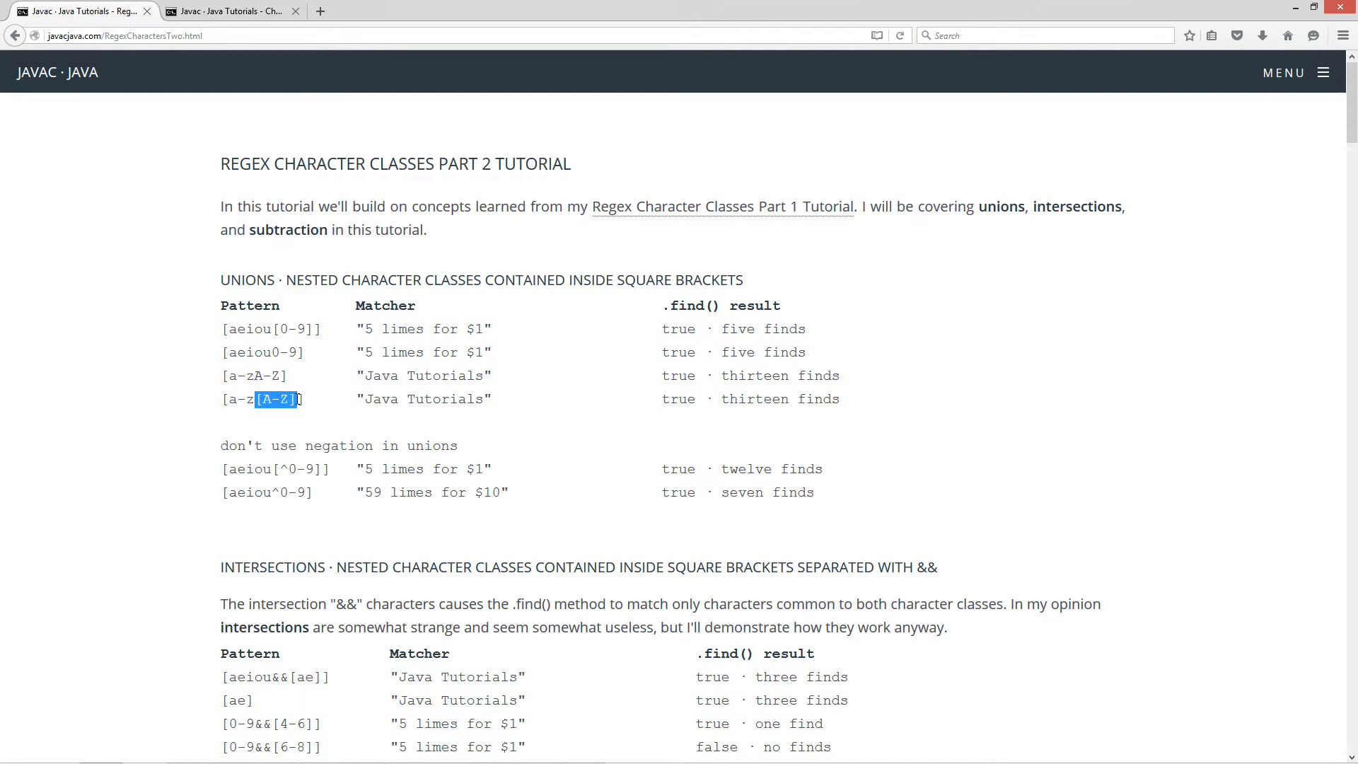
{"action": "mouse_move", "coordinate": [291, 408]}
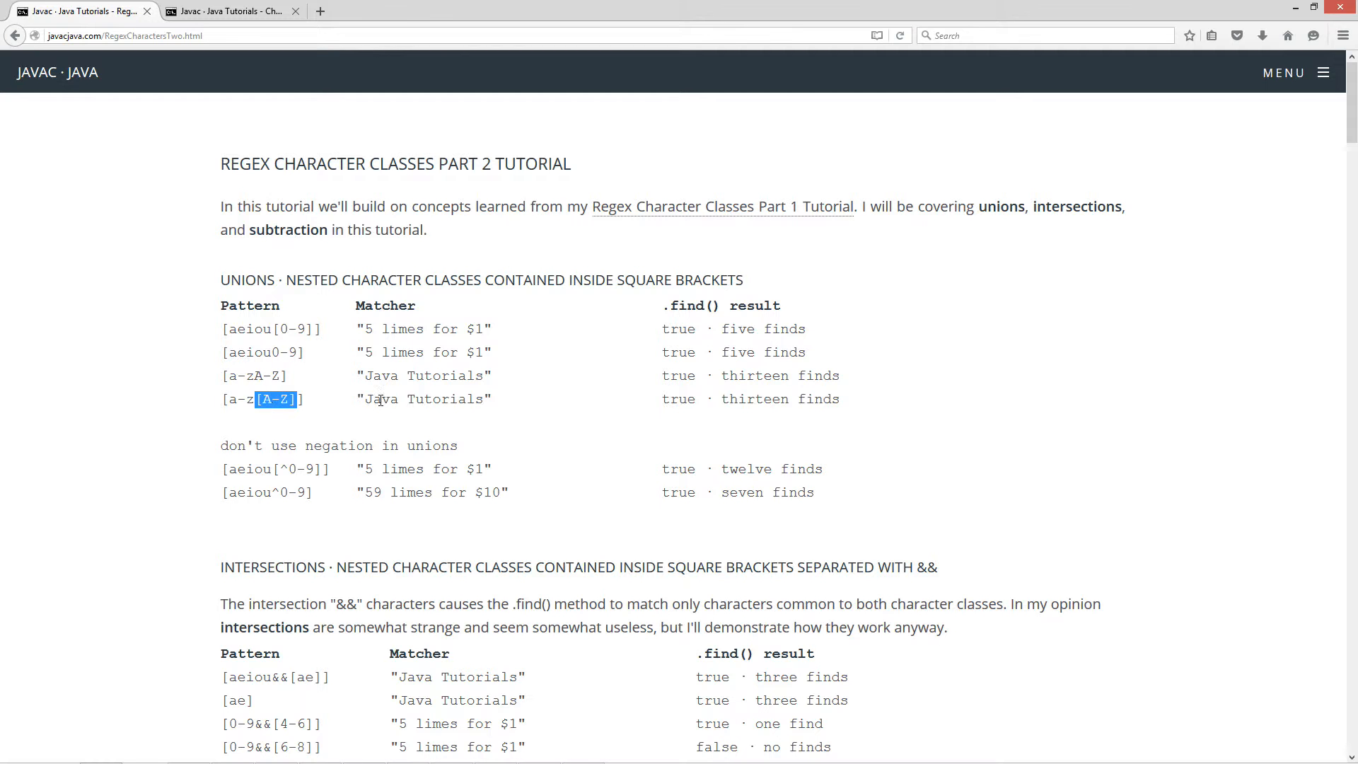
{"action": "left_click", "coordinate": [377, 366]}
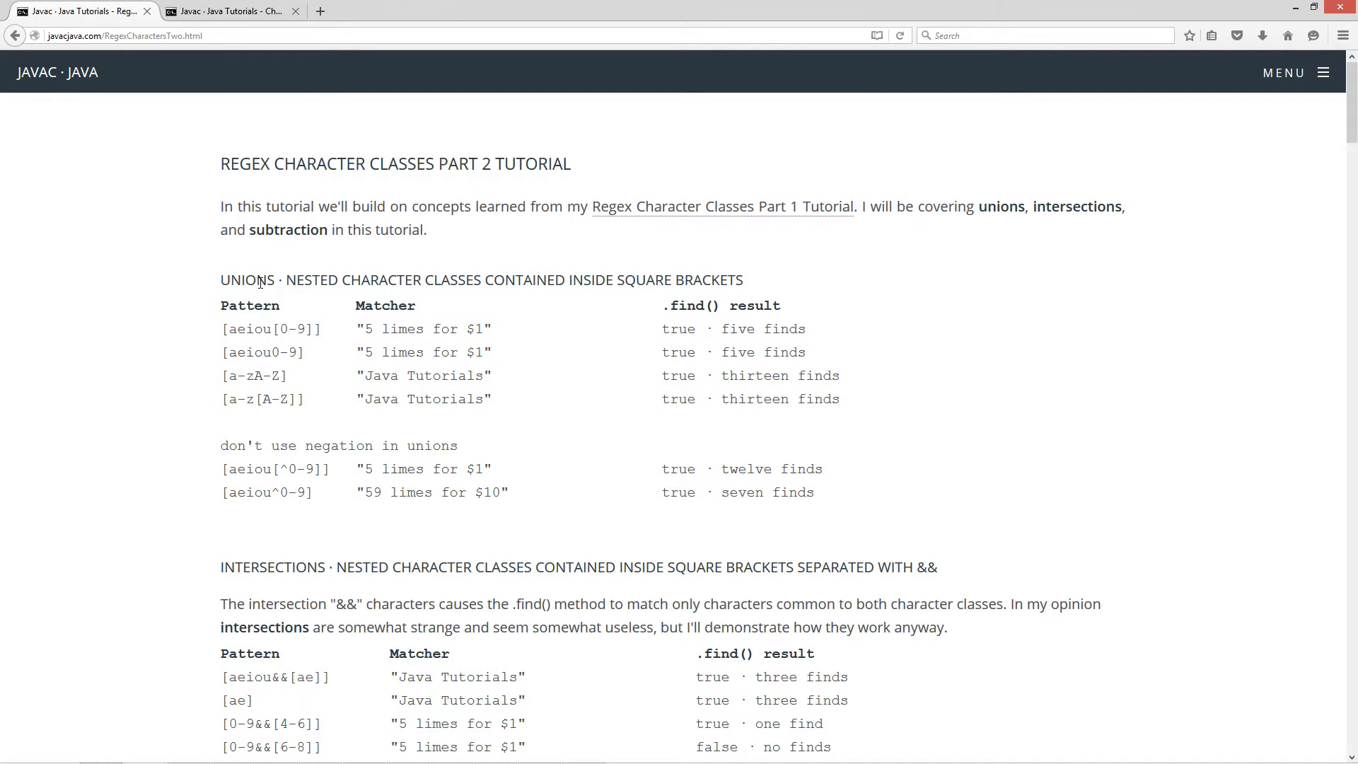
{"action": "mouse_move", "coordinate": [292, 464]}
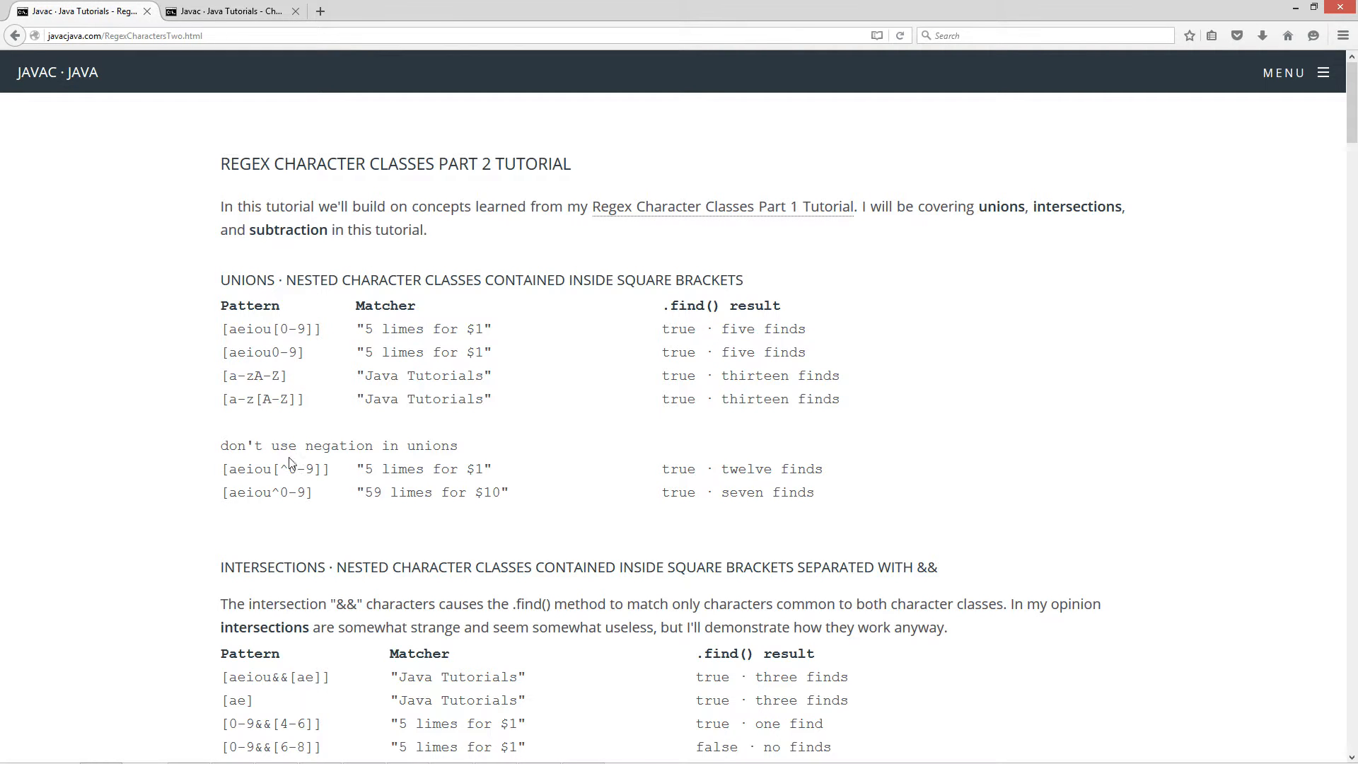
- Emphasise the negation warning, the '5 limes for $1' matcher string and the negated [^0-9] class
{"action": "double_click", "coordinate": [338, 445]}
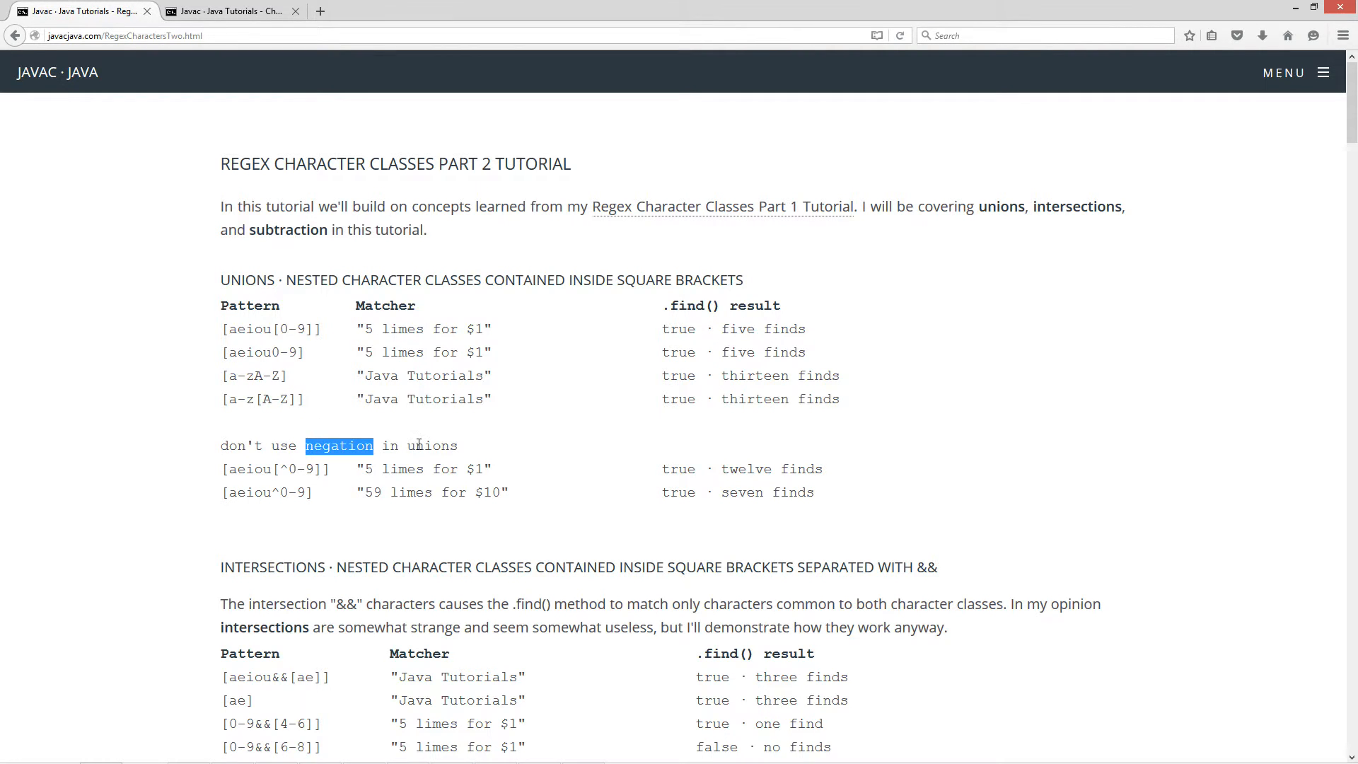
{"action": "scroll", "scroll_direction": "down", "scroll_amount": 3}
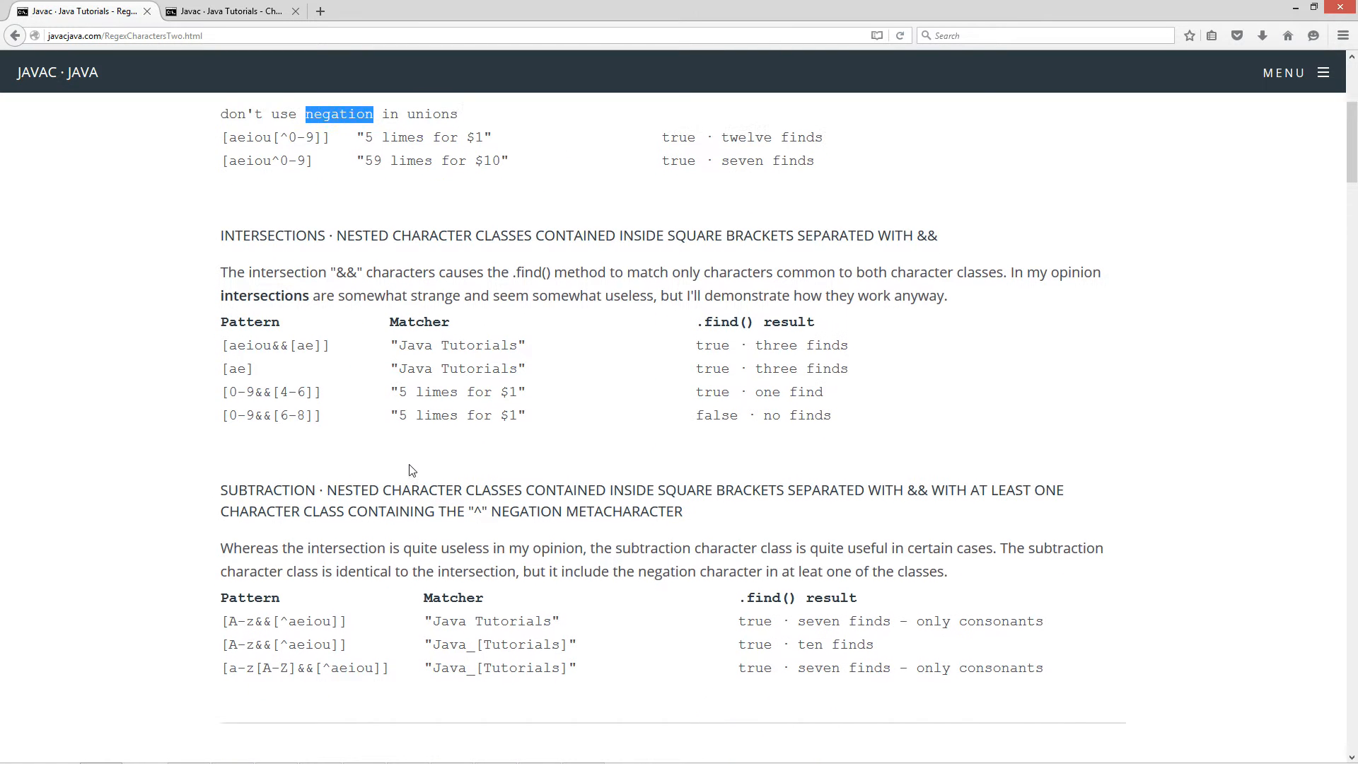
{"action": "scroll", "scroll_direction": "up", "scroll_amount": 3}
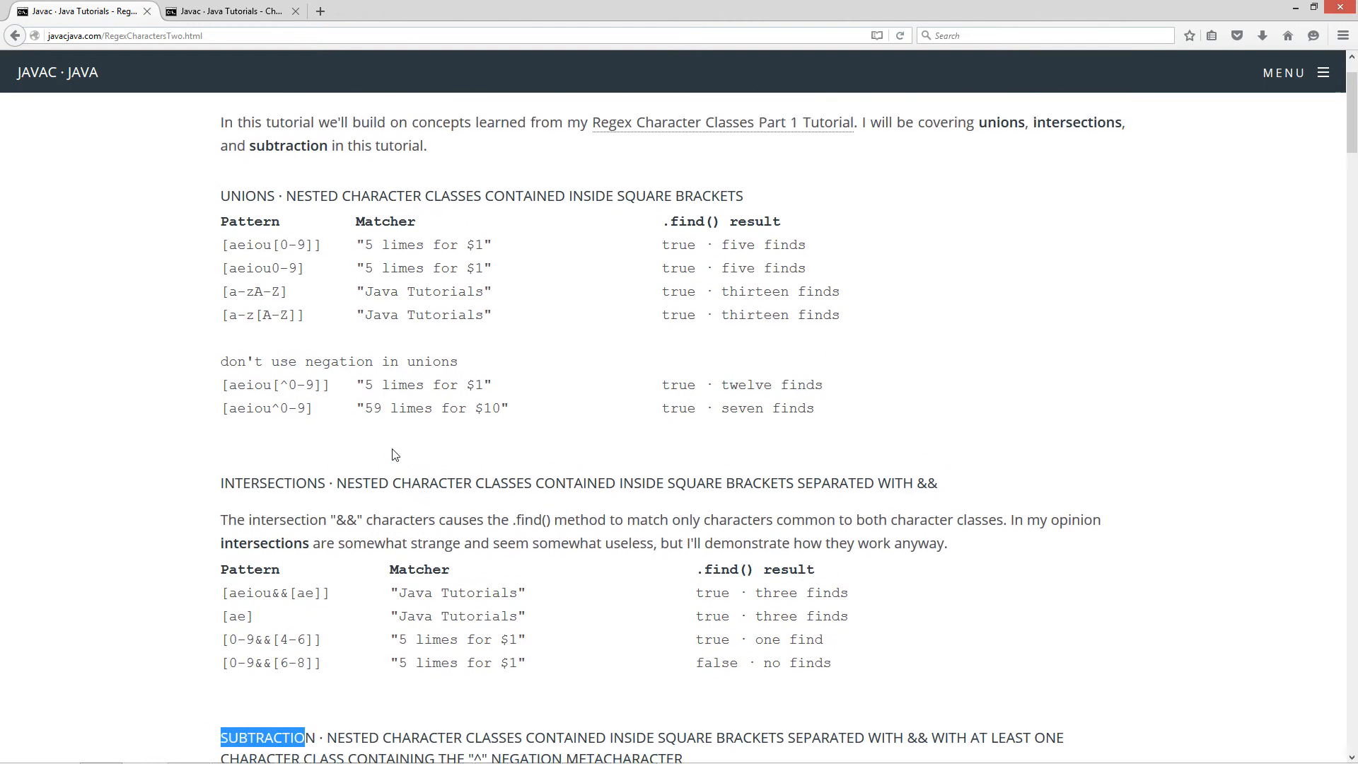
{"action": "scroll", "scroll_direction": "up", "scroll_amount": 3}
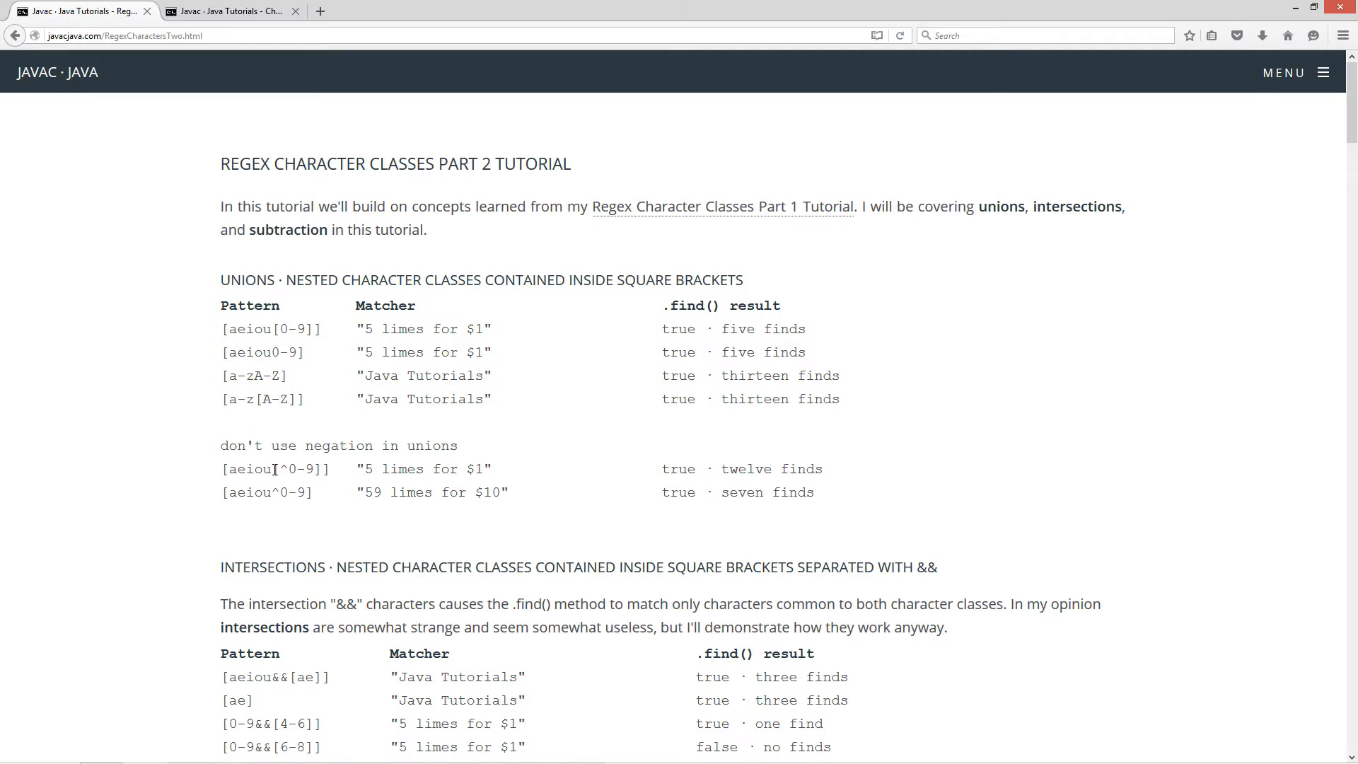
{"action": "double_click", "coordinate": [249, 468]}
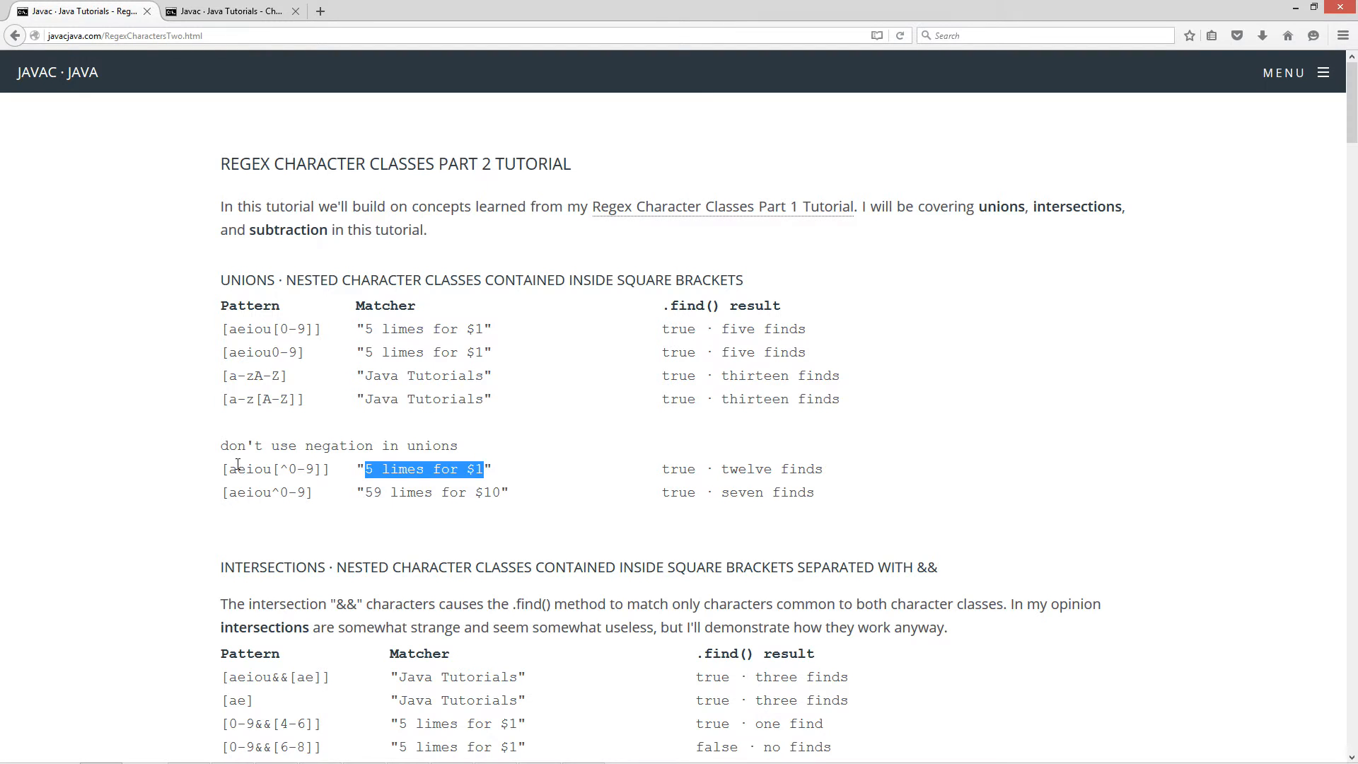
{"action": "double_click", "coordinate": [248, 468]}
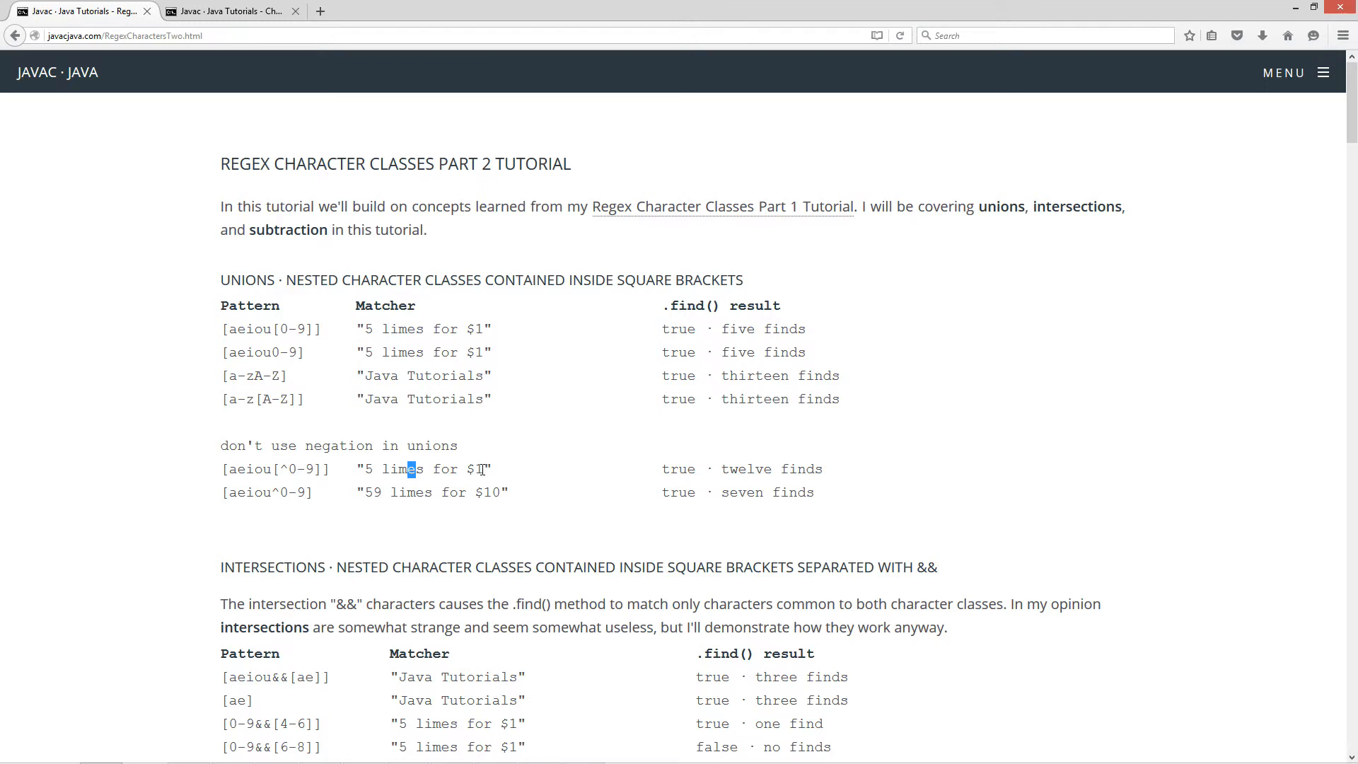
{"action": "mouse_move", "coordinate": [667, 475]}
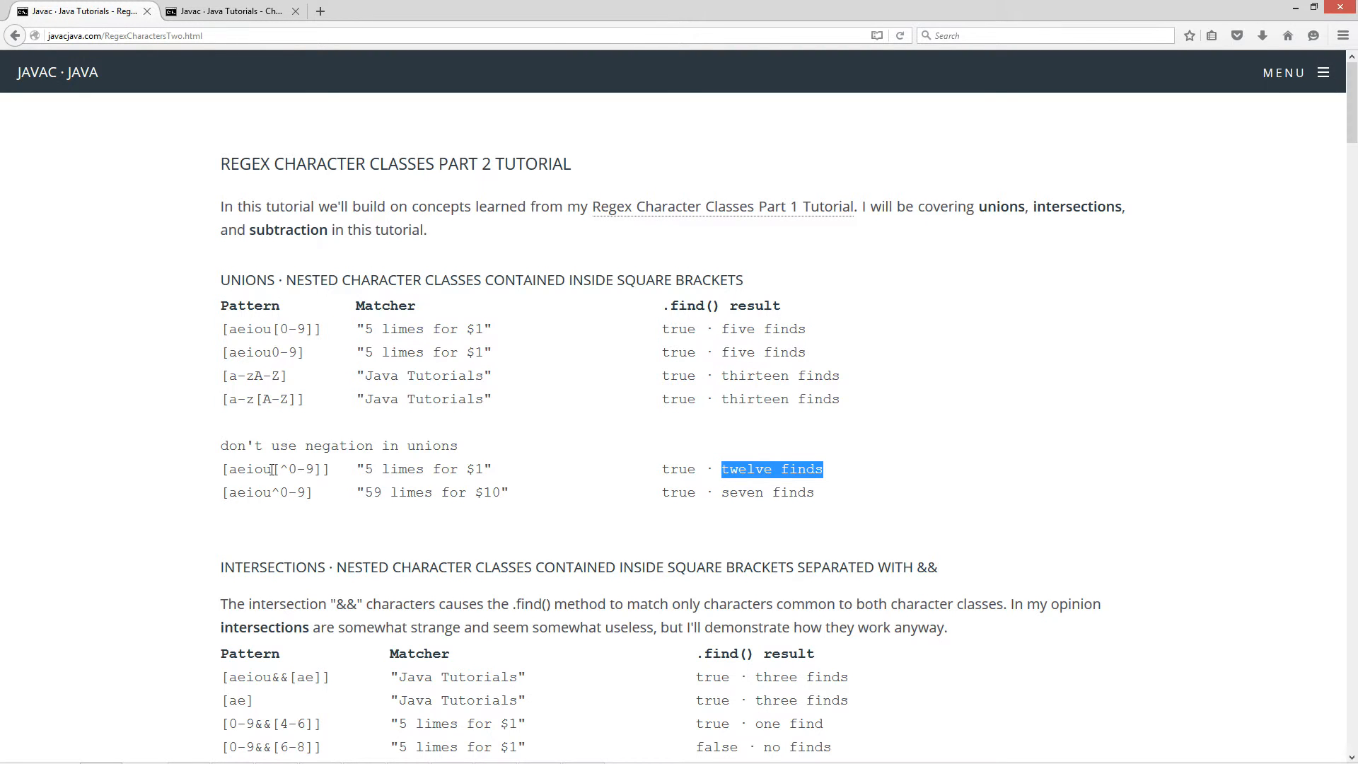
{"action": "double_click", "coordinate": [251, 468]}
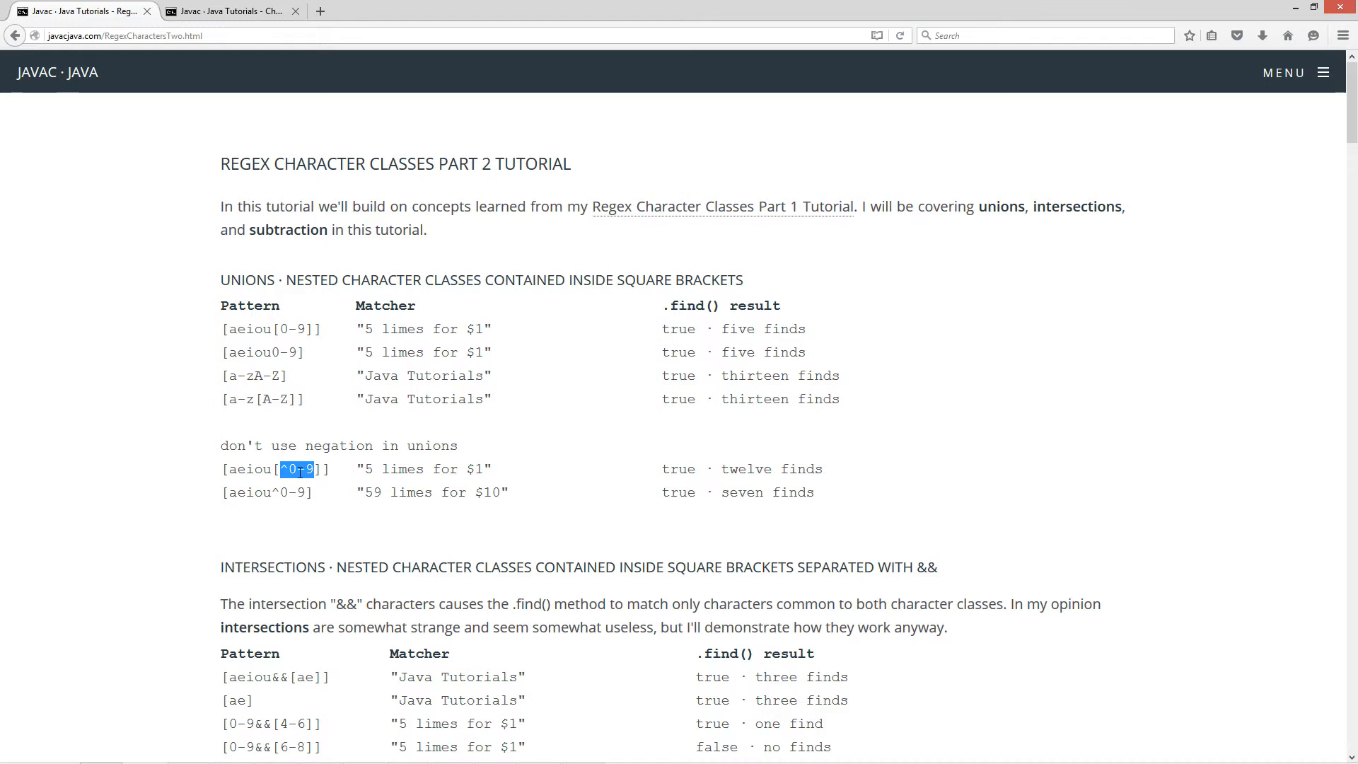
- Emphasise the ^ and the 0-9 range of the second negation pattern, then move down to the intersections tables
{"action": "left_click", "coordinate": [298, 468]}
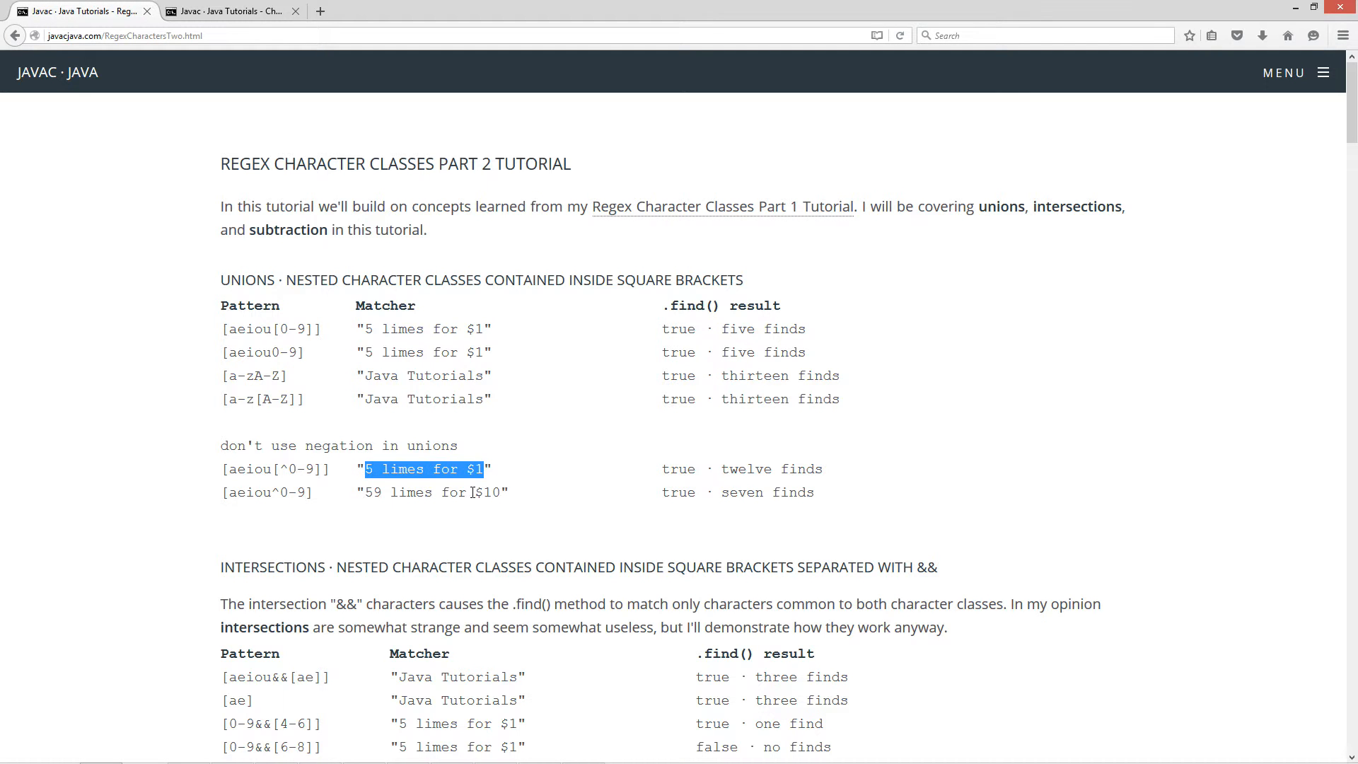
{"action": "left_click", "coordinate": [400, 469]}
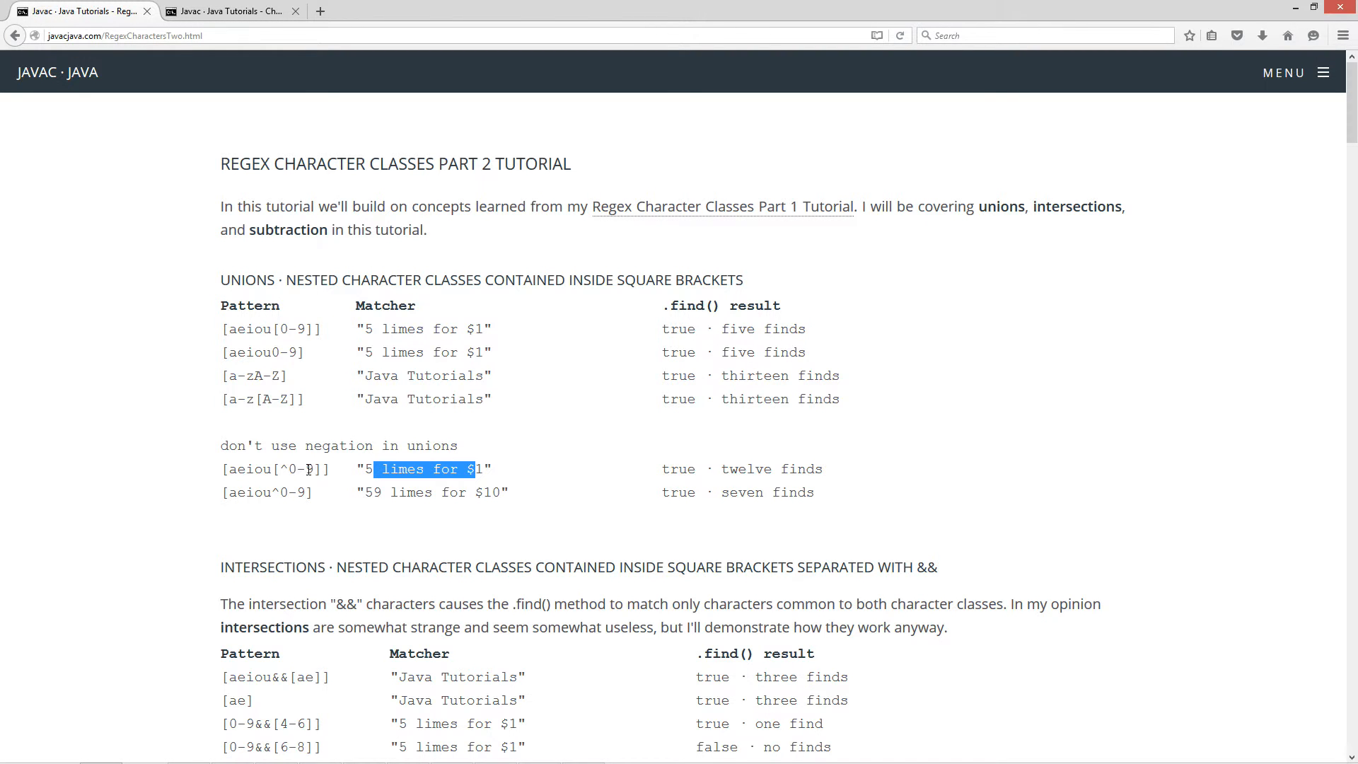
{"action": "mouse_move", "coordinate": [234, 477]}
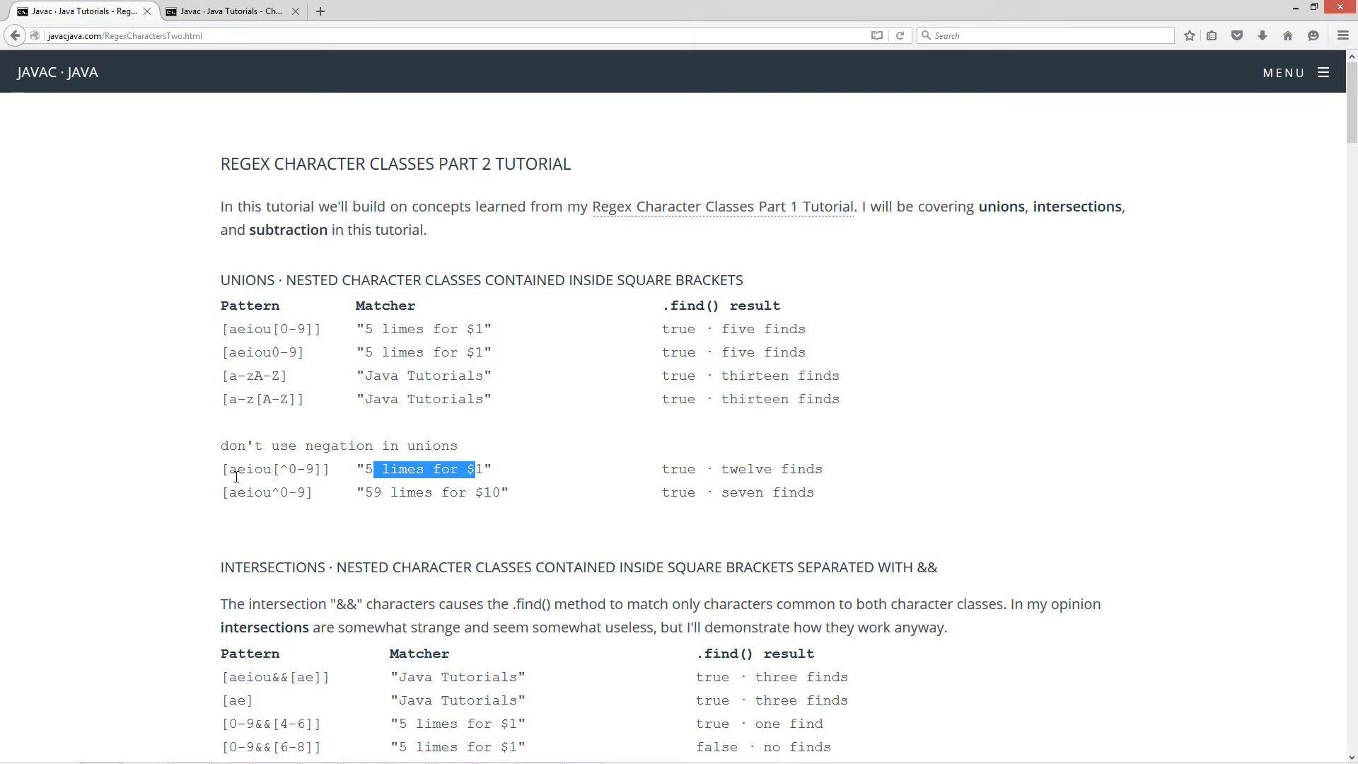
{"action": "double_click", "coordinate": [249, 468]}
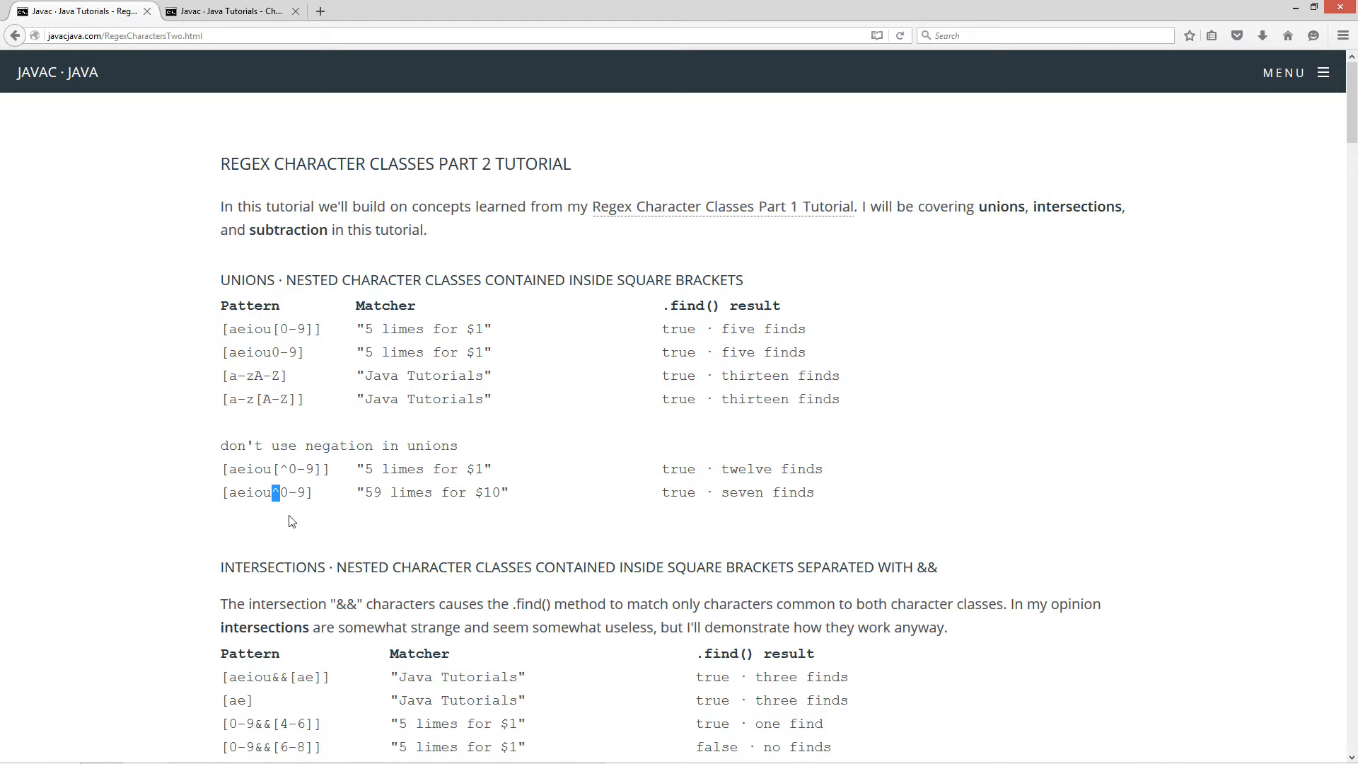
{"action": "double_click", "coordinate": [372, 492]}
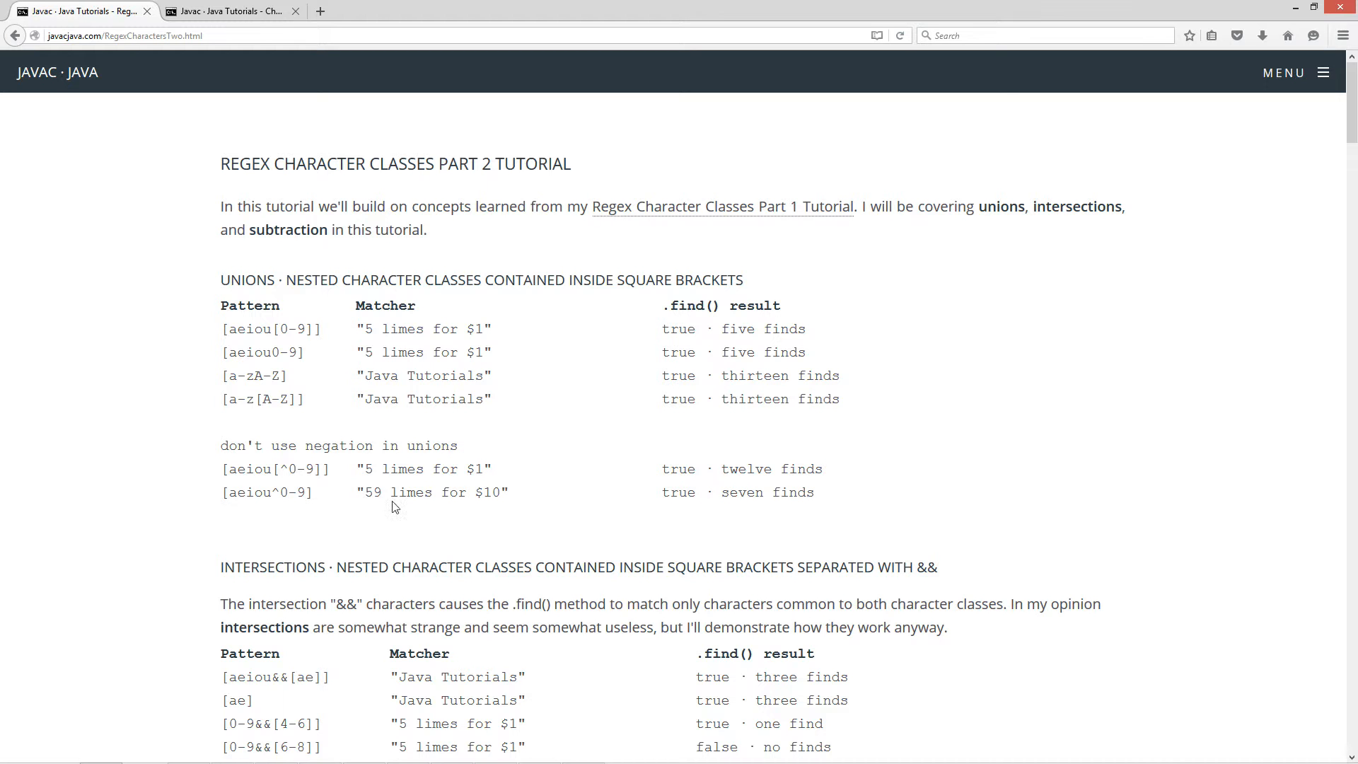
{"action": "mouse_move", "coordinate": [238, 501]}
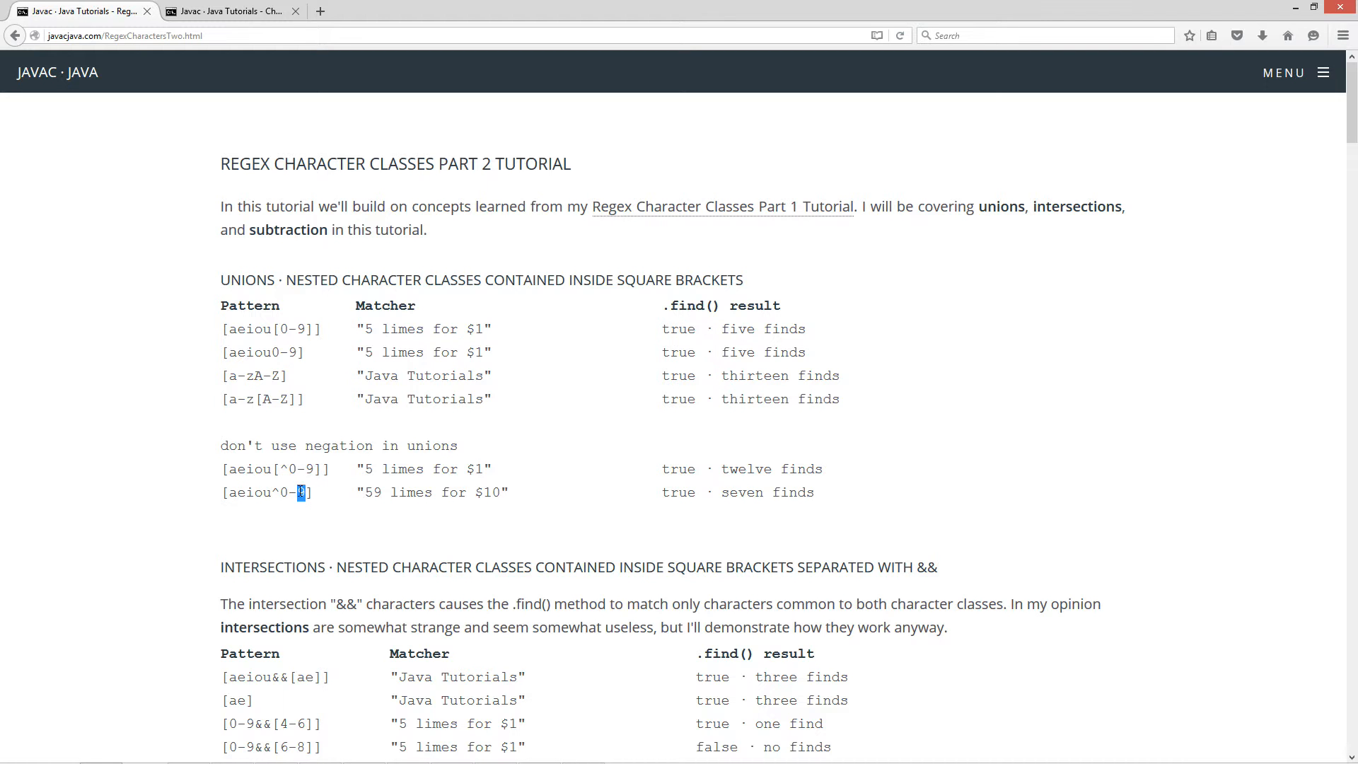
{"action": "mouse_move", "coordinate": [420, 492]}
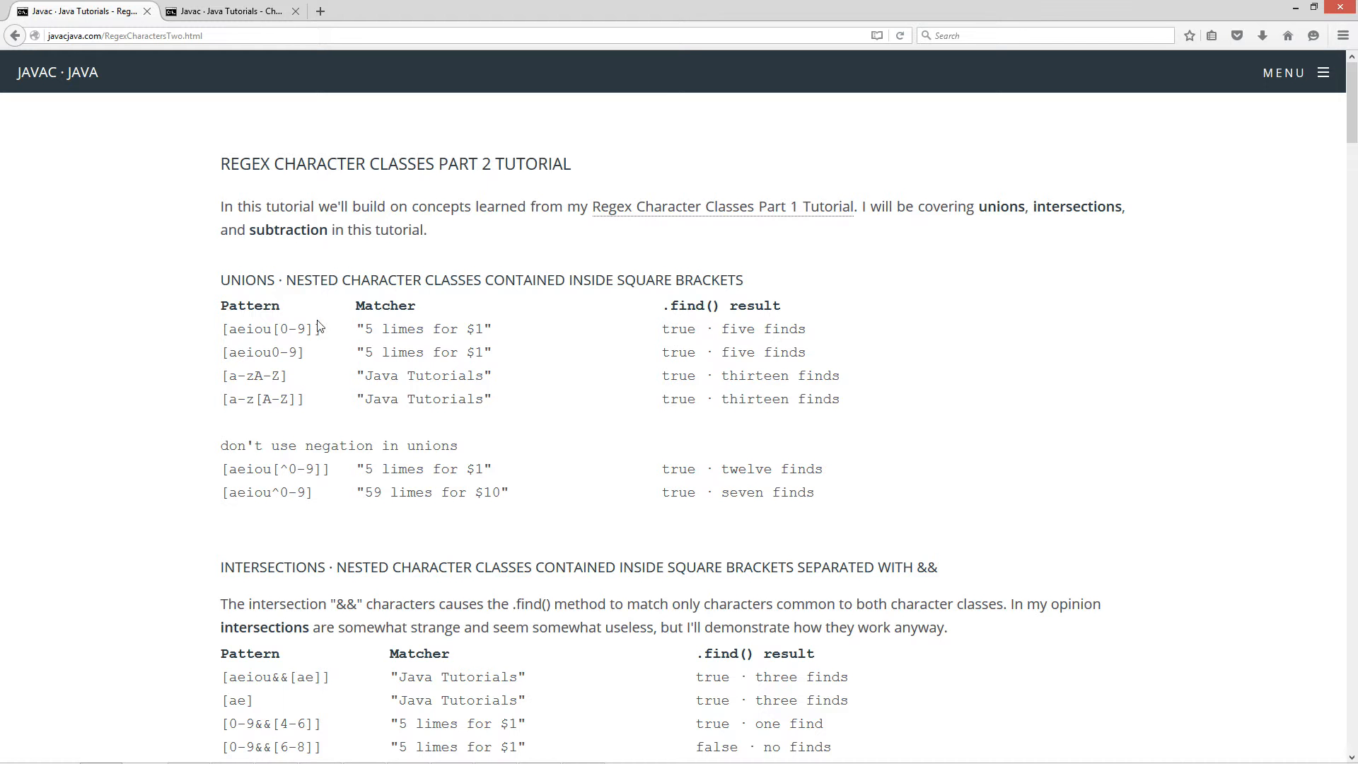
{"action": "mouse_move", "coordinate": [387, 390]}
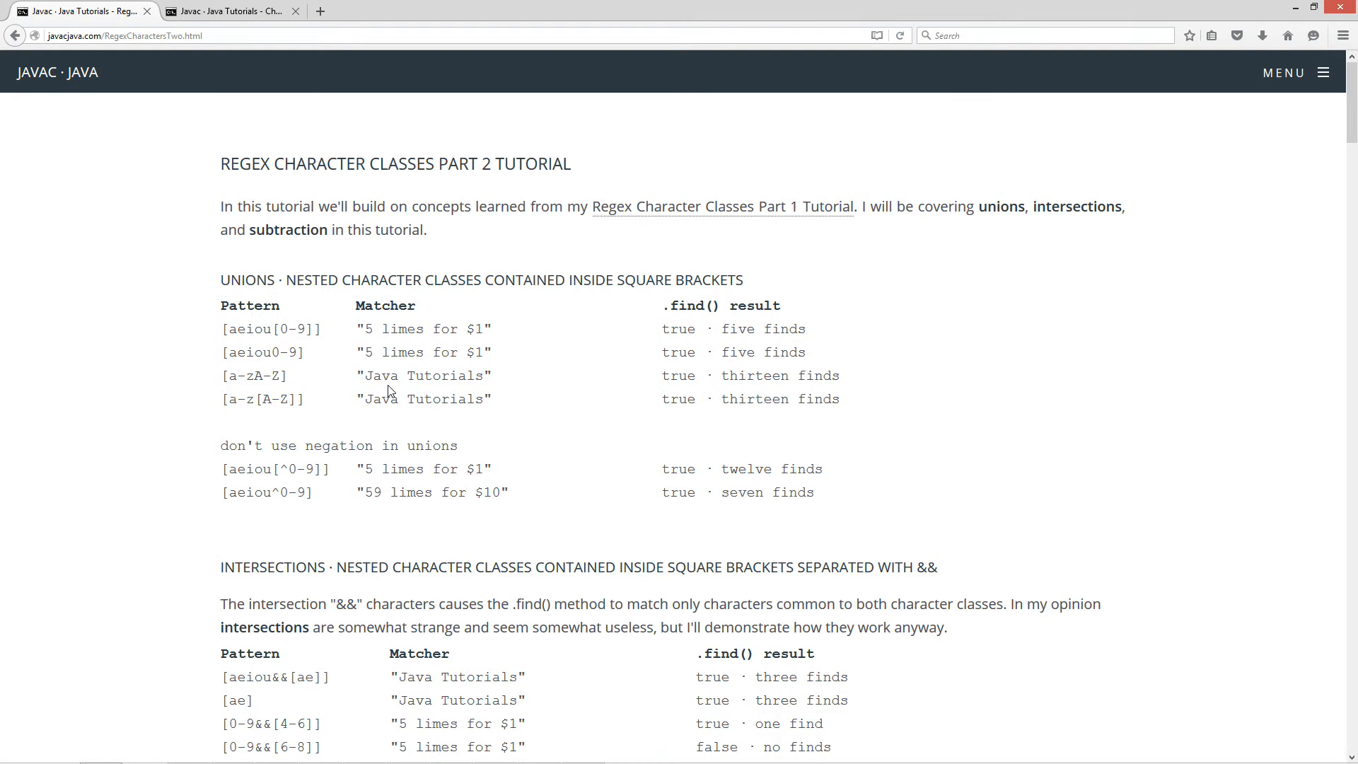
{"action": "scroll", "scroll_direction": "down", "scroll_amount": 3}
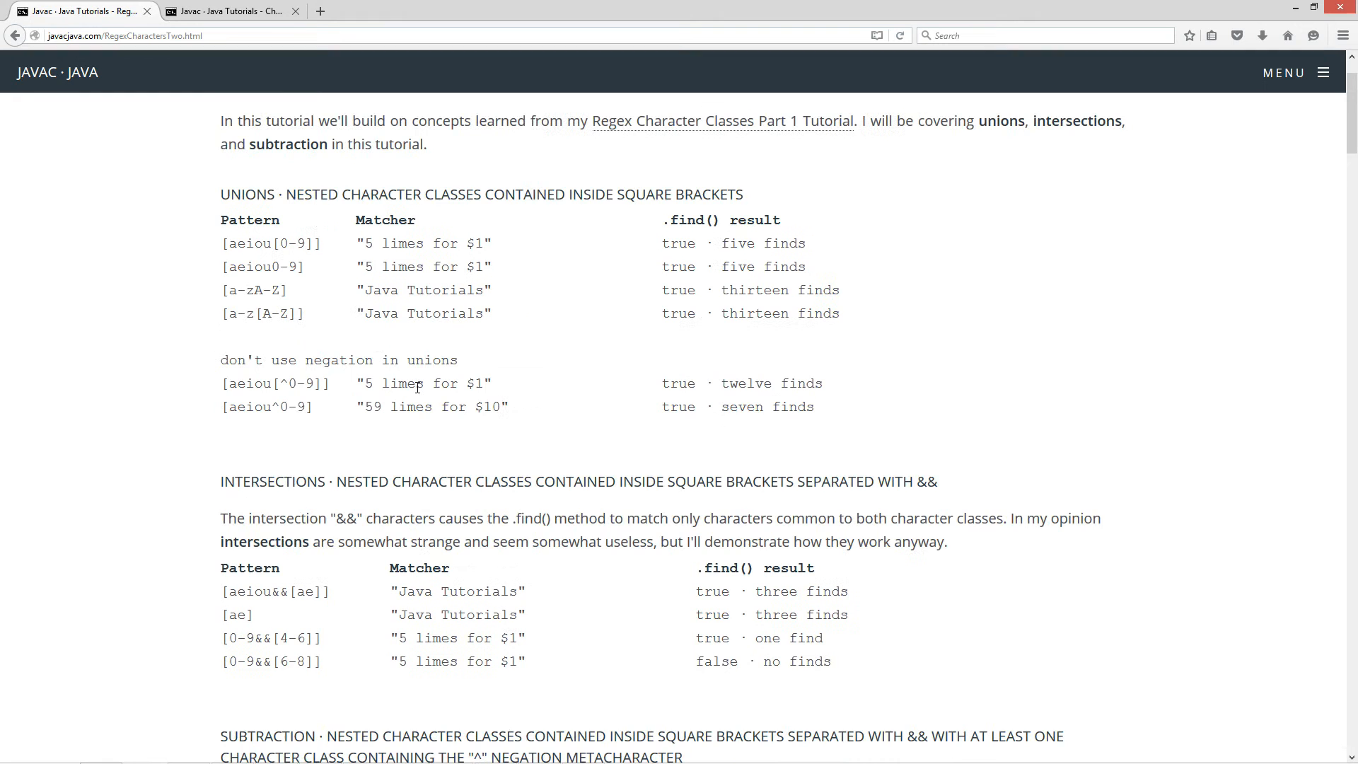
{"action": "scroll", "scroll_direction": "down", "scroll_amount": 3}
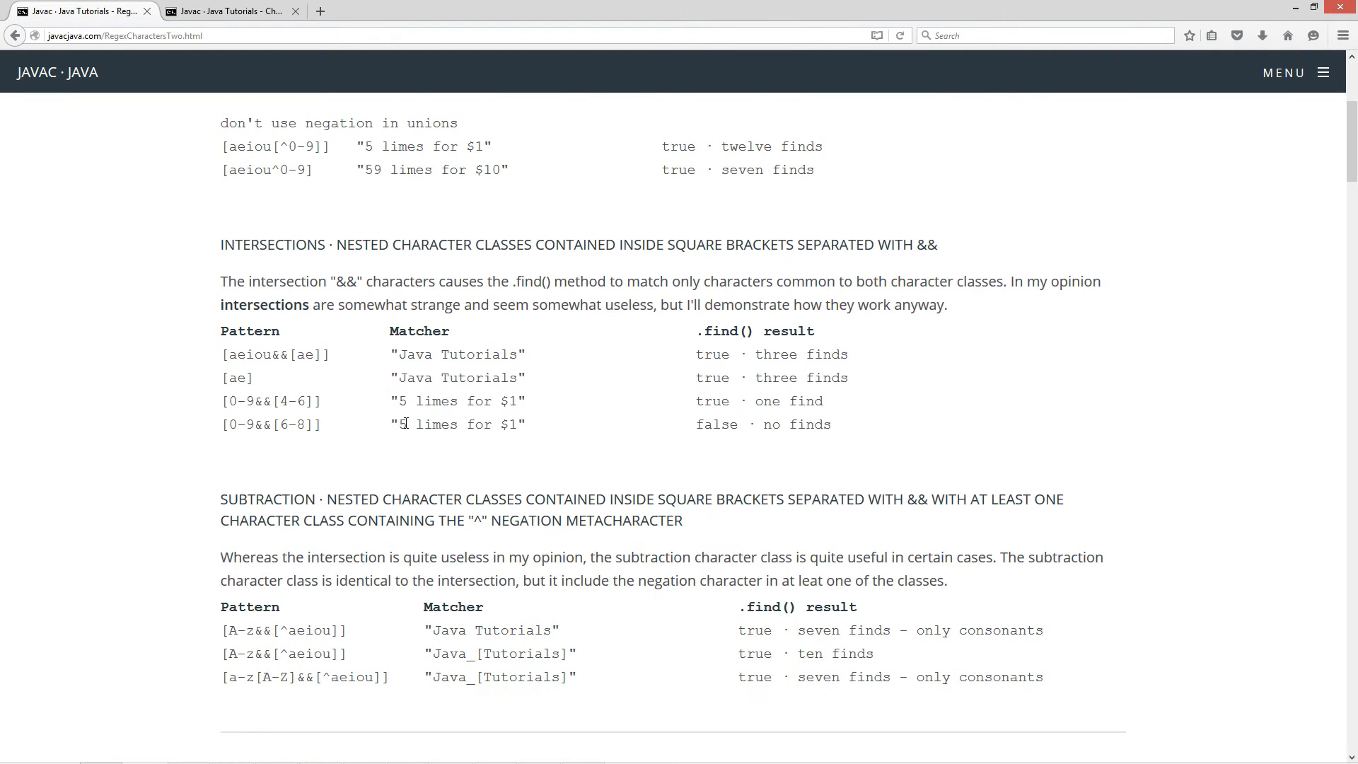
{"action": "scroll", "scroll_direction": "up", "scroll_amount": 3}
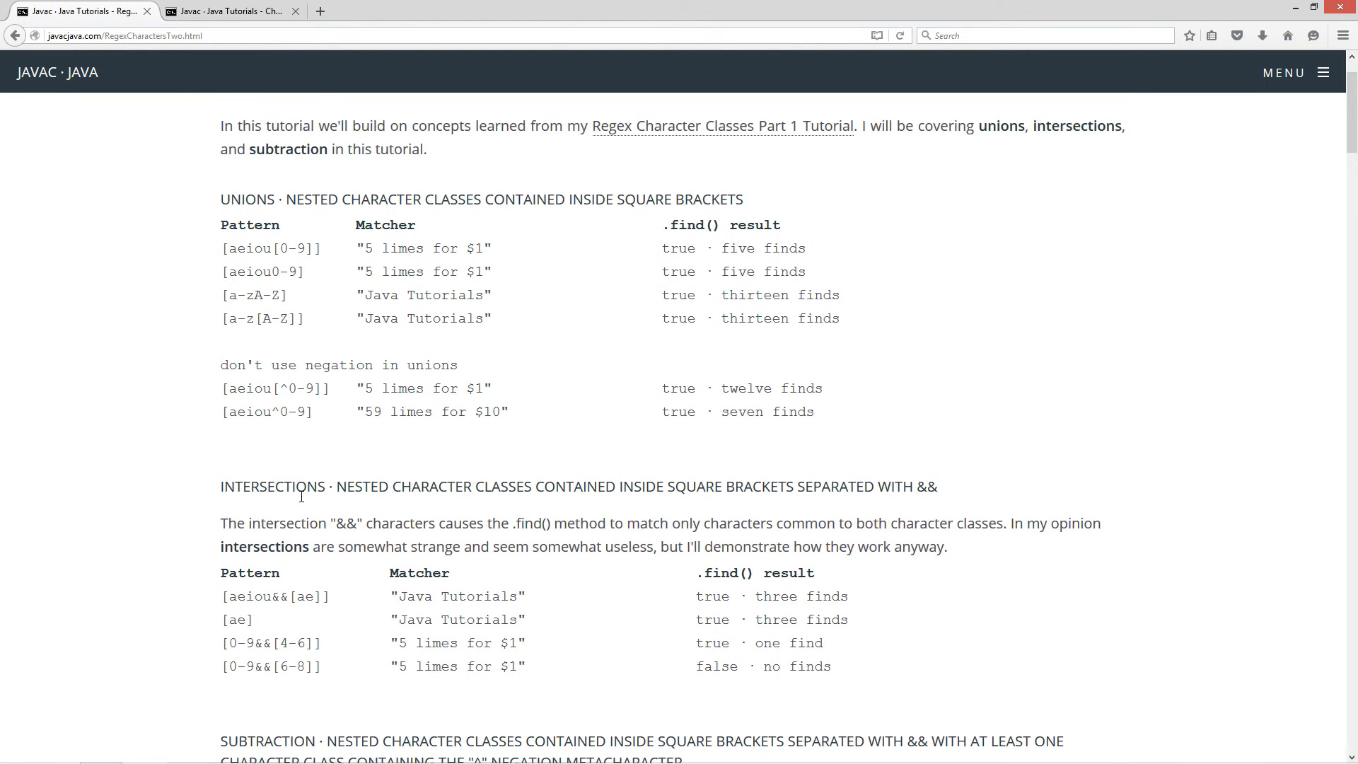
{"action": "mouse_move", "coordinate": [649, 494]}
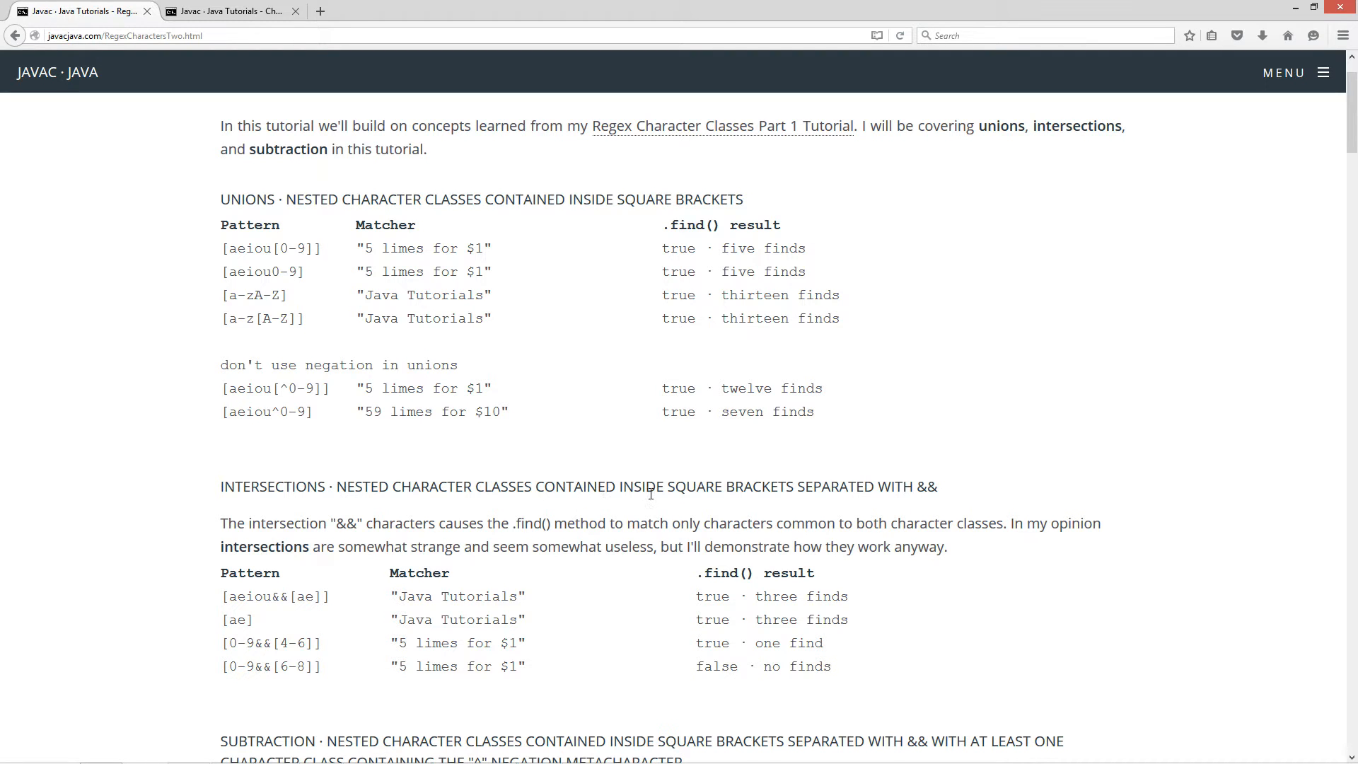
{"action": "double_click", "coordinate": [923, 485]}
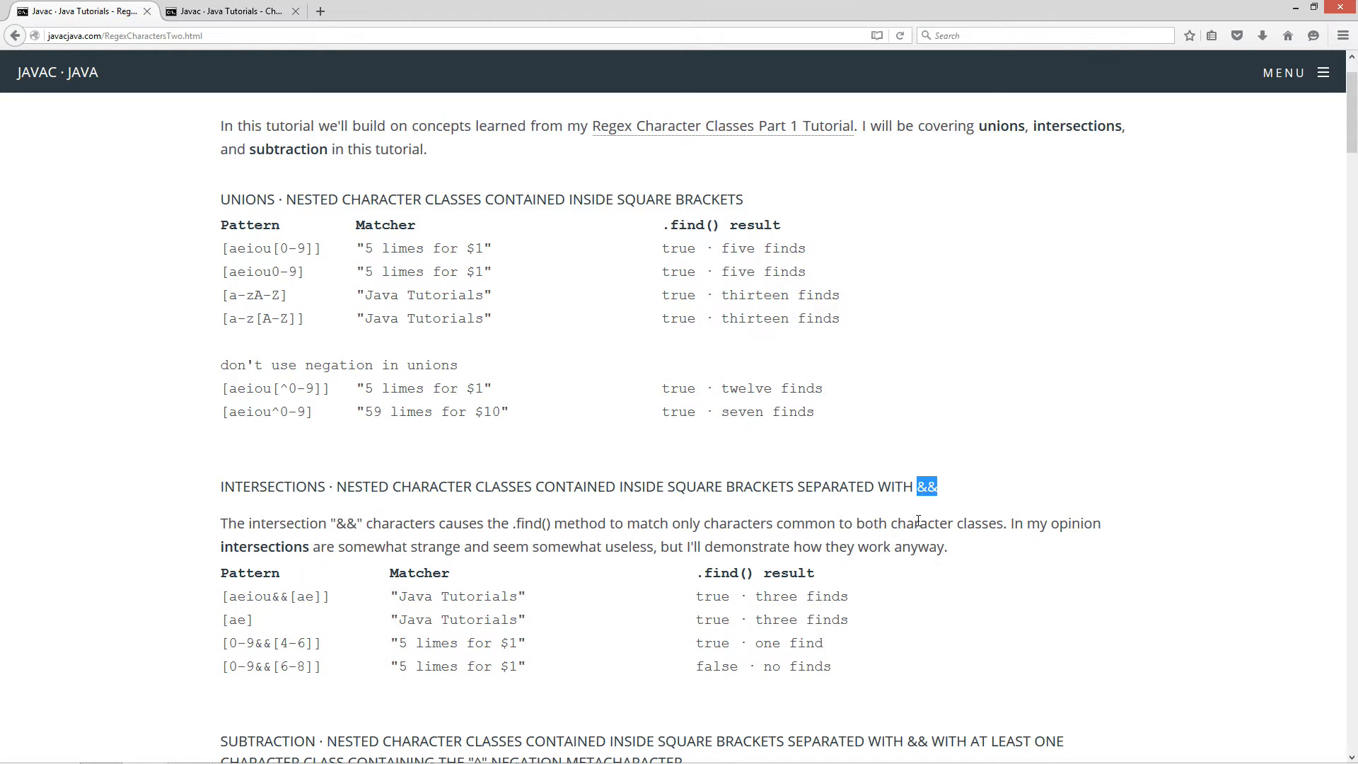
{"action": "mouse_move", "coordinate": [310, 531]}
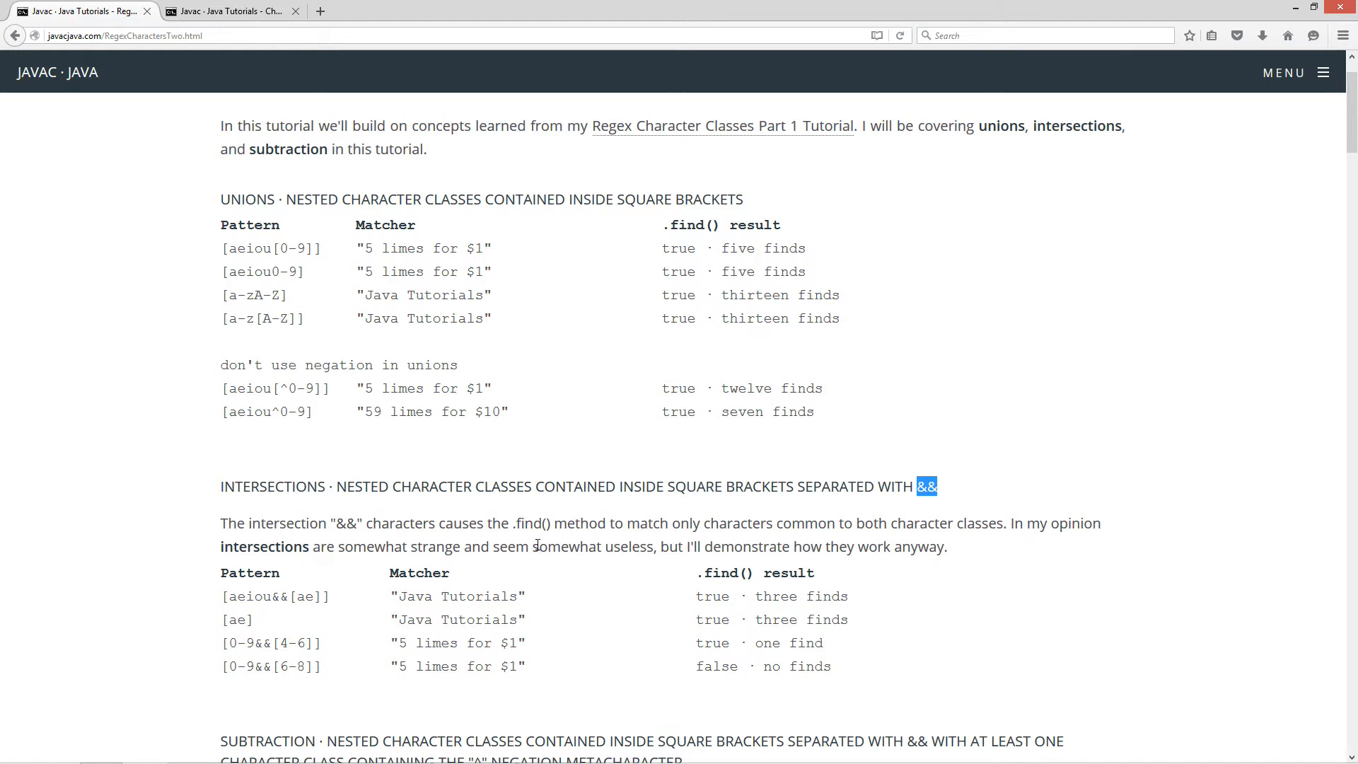
{"action": "mouse_move", "coordinate": [755, 526]}
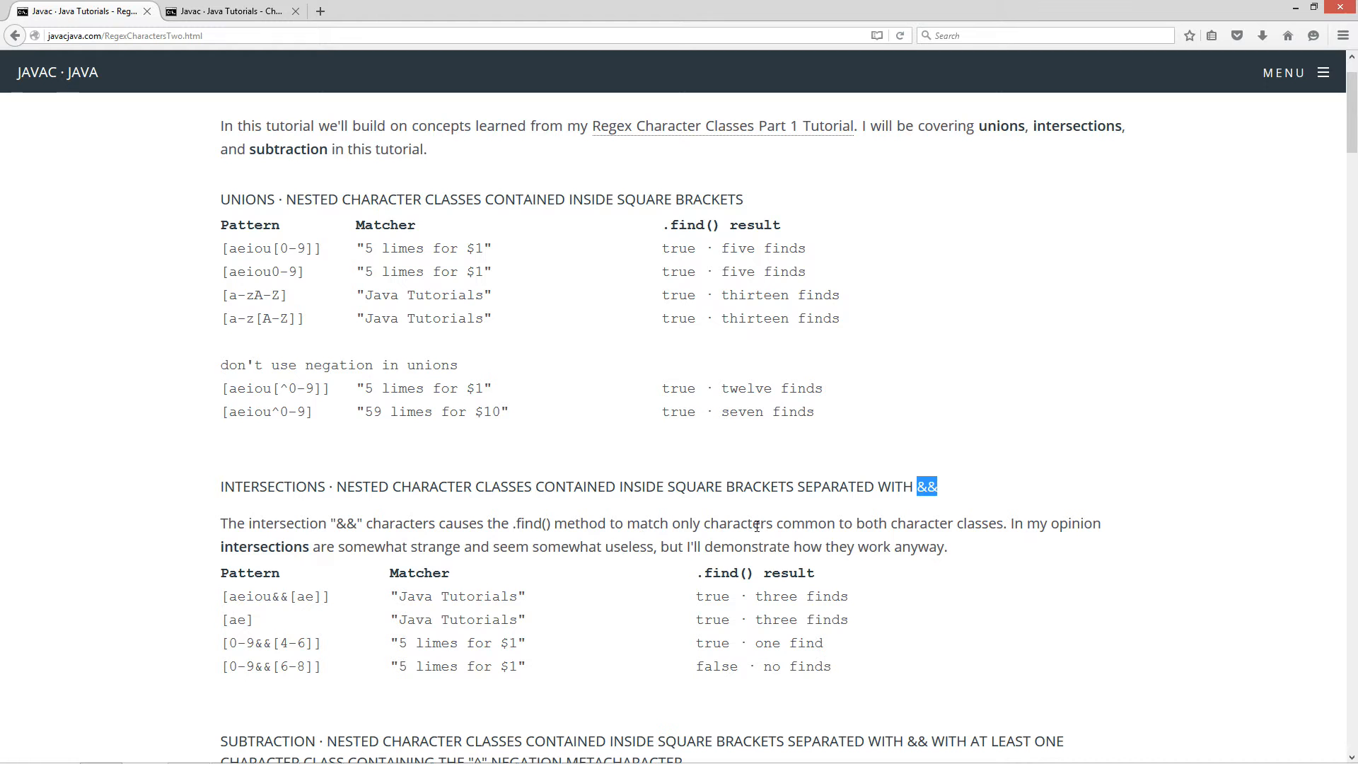
{"action": "mouse_move", "coordinate": [1062, 523]}
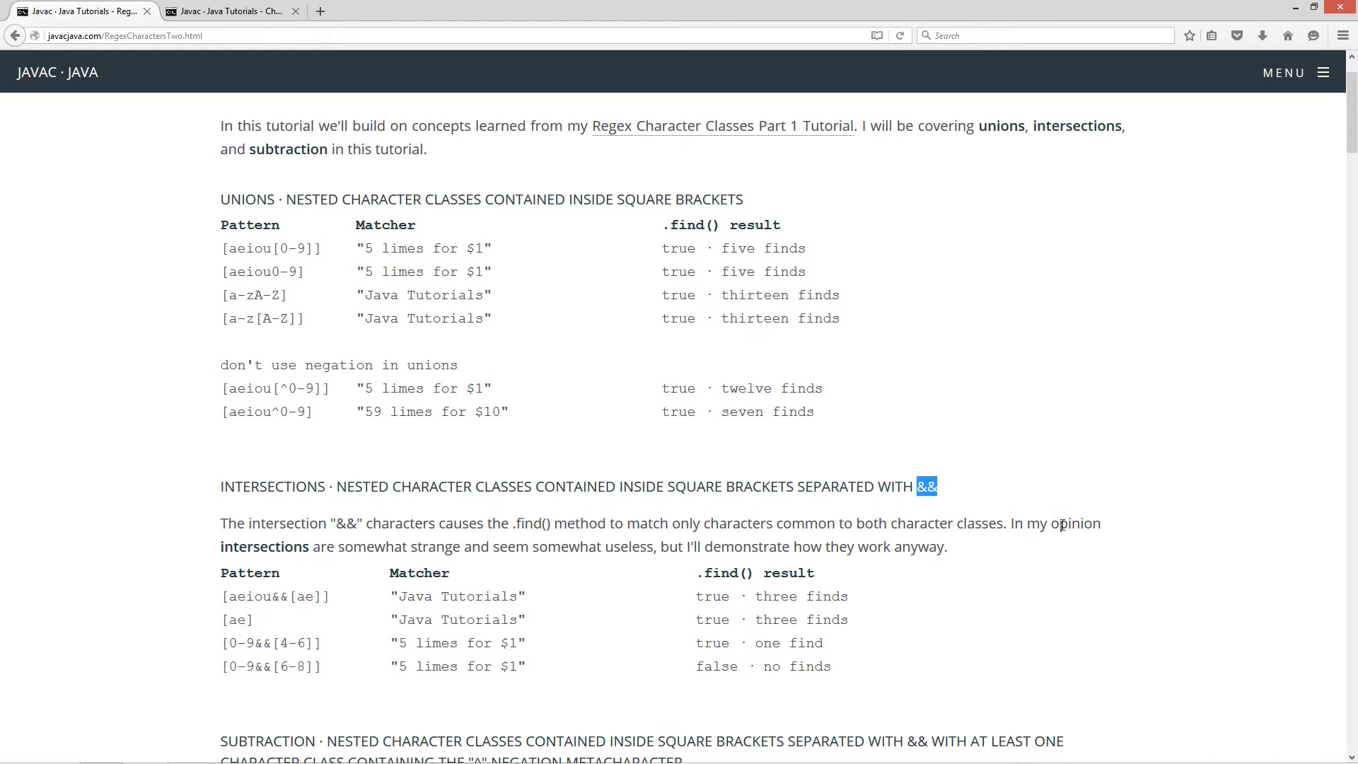
{"action": "mouse_move", "coordinate": [503, 563]}
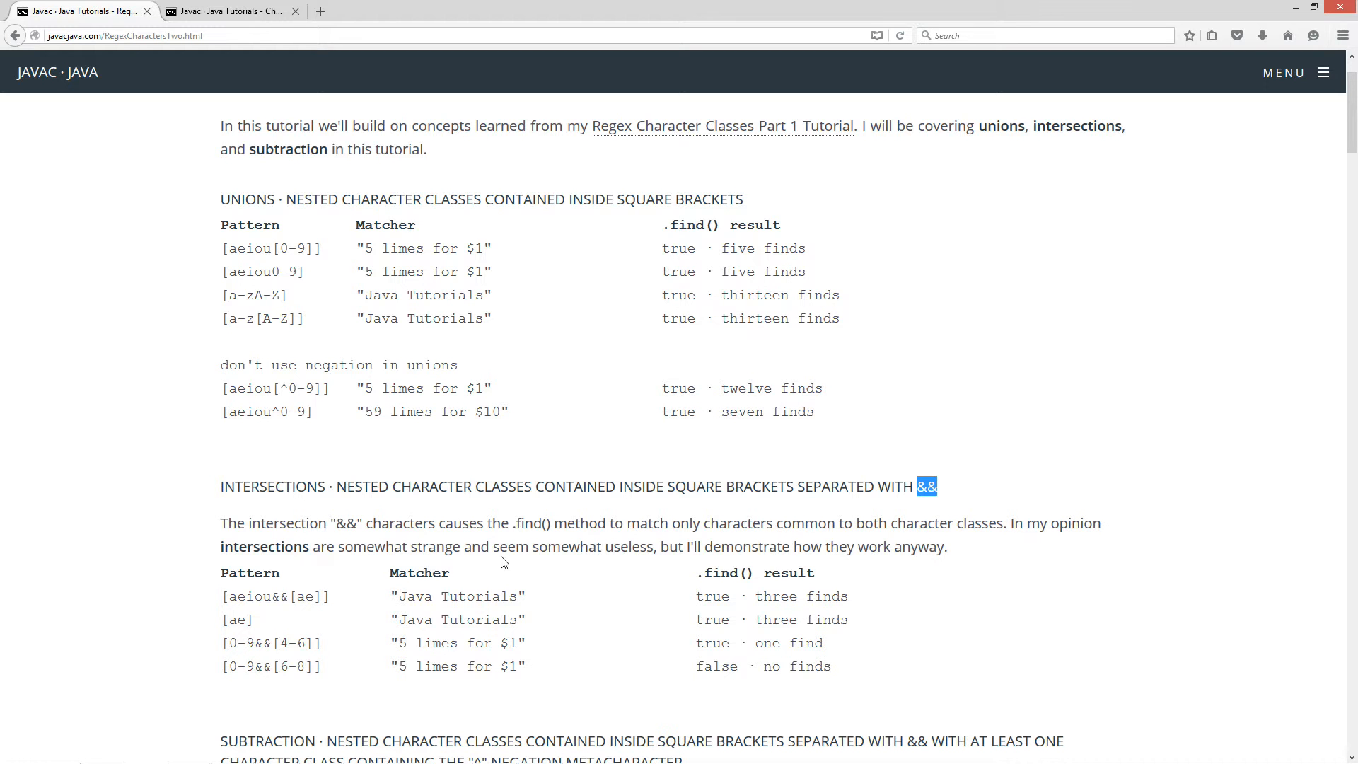
{"action": "mouse_move", "coordinate": [498, 546]}
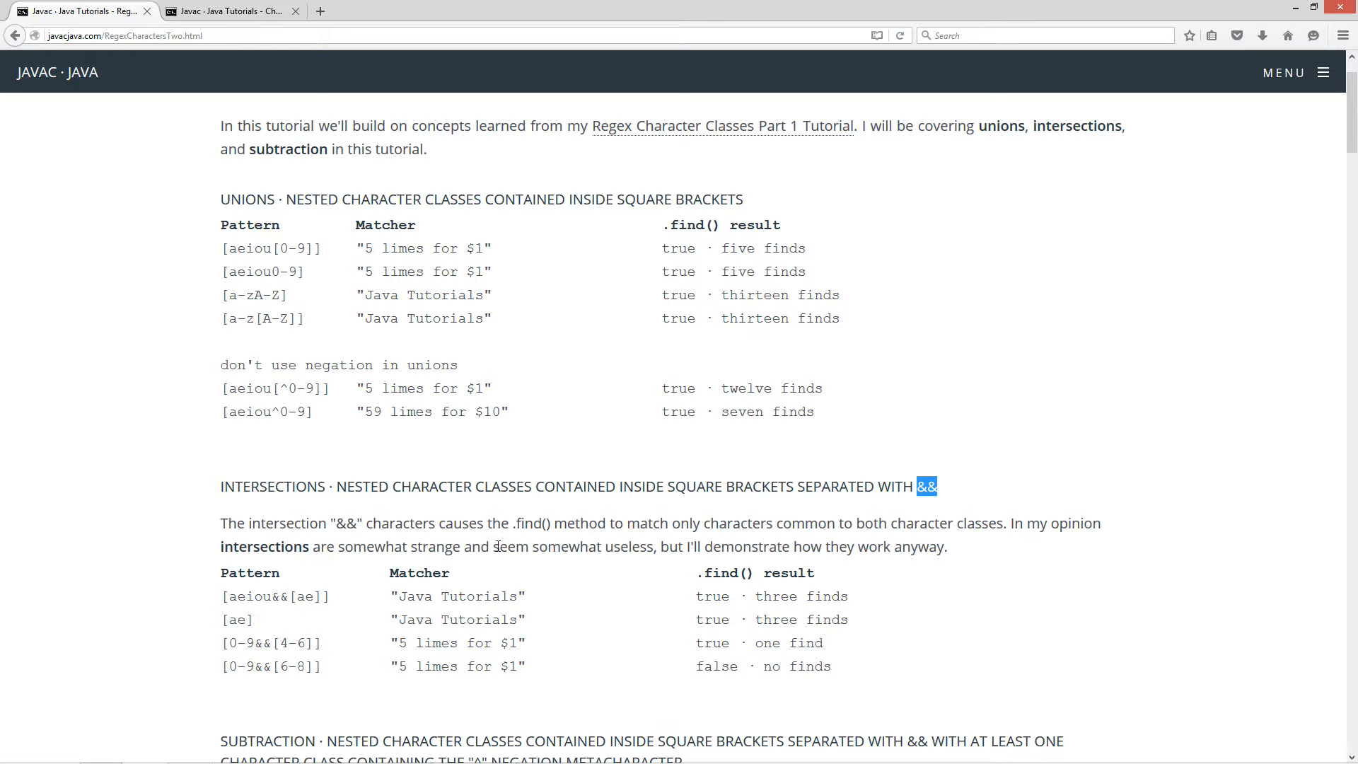
{"action": "mouse_move", "coordinate": [803, 548]}
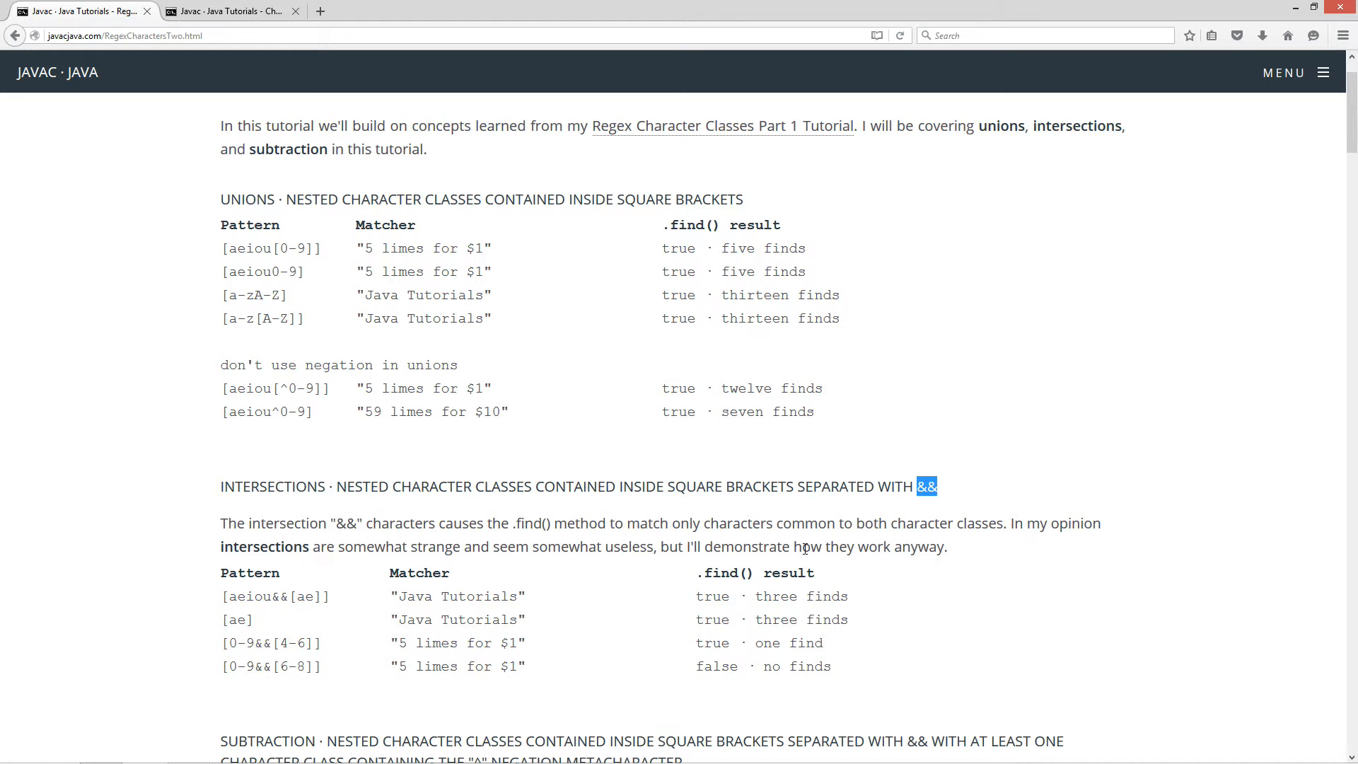
- Emphasise the [ae] class and the matched vowels in 'Java Tutorials' for the first intersection example
{"action": "scroll", "scroll_direction": "down", "scroll_amount": 3}
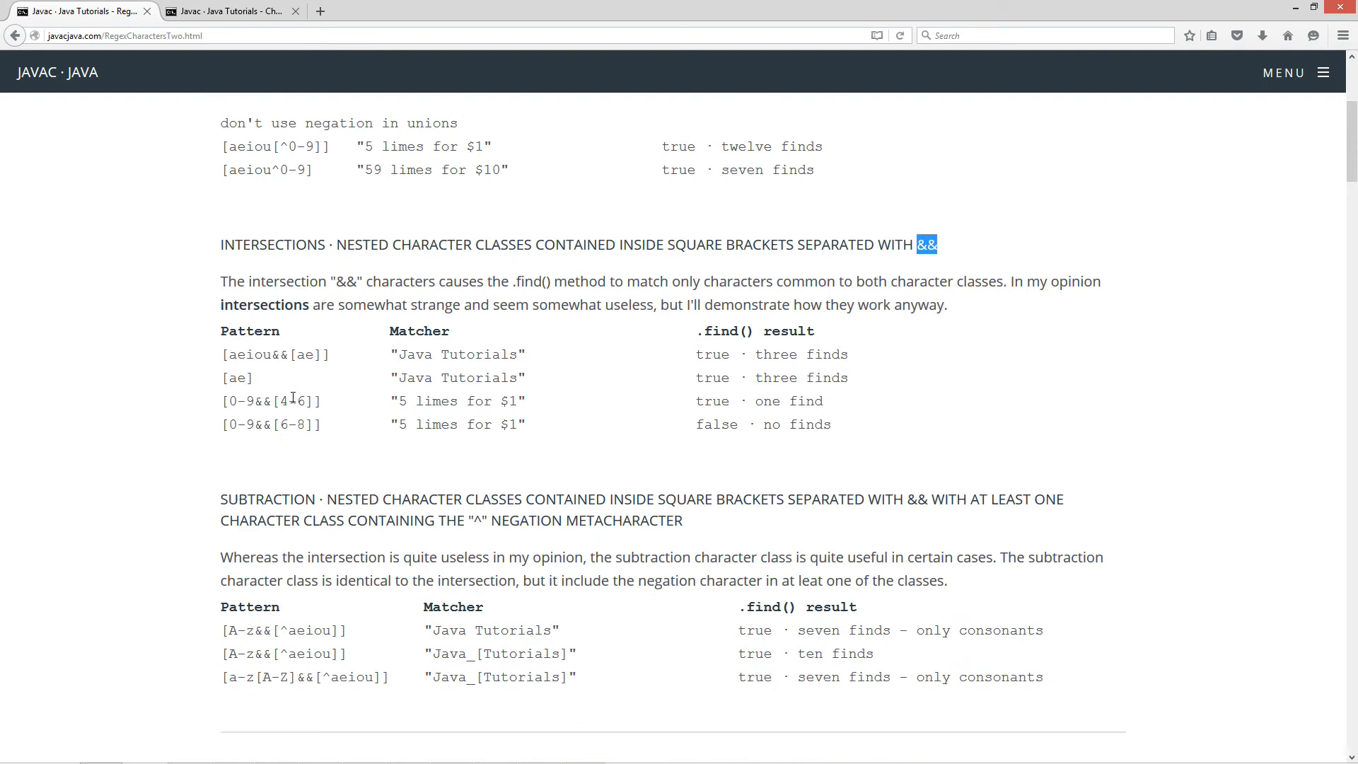
{"action": "double_click", "coordinate": [246, 353]}
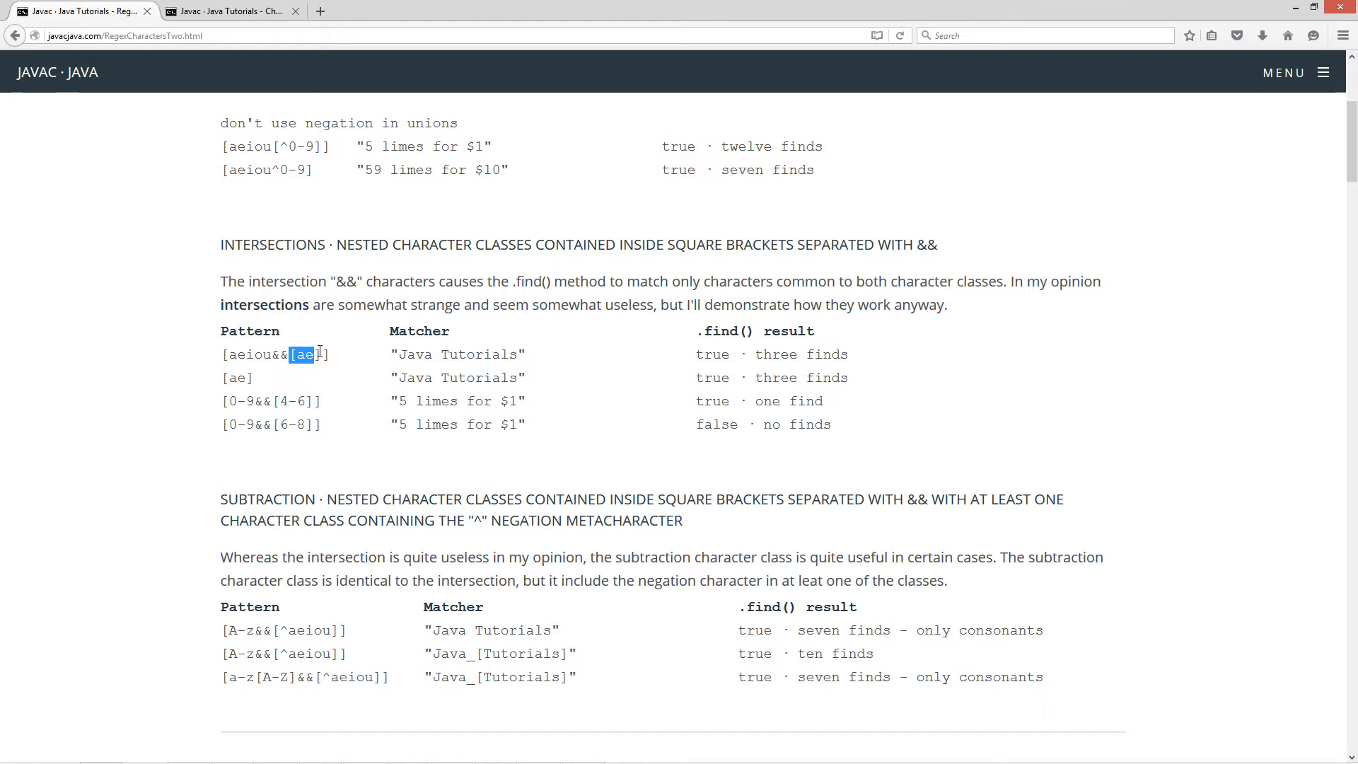
{"action": "left_click", "coordinate": [307, 400]}
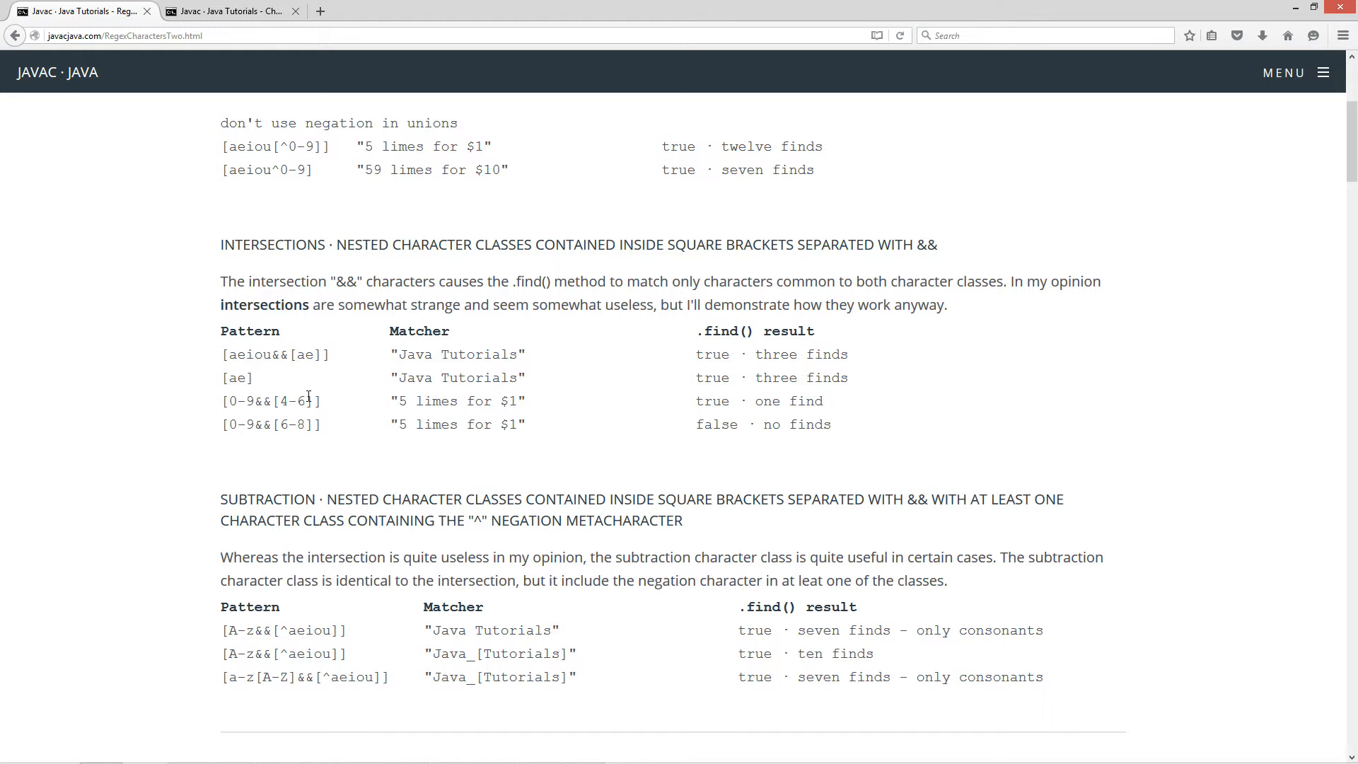
{"action": "mouse_move", "coordinate": [248, 359]}
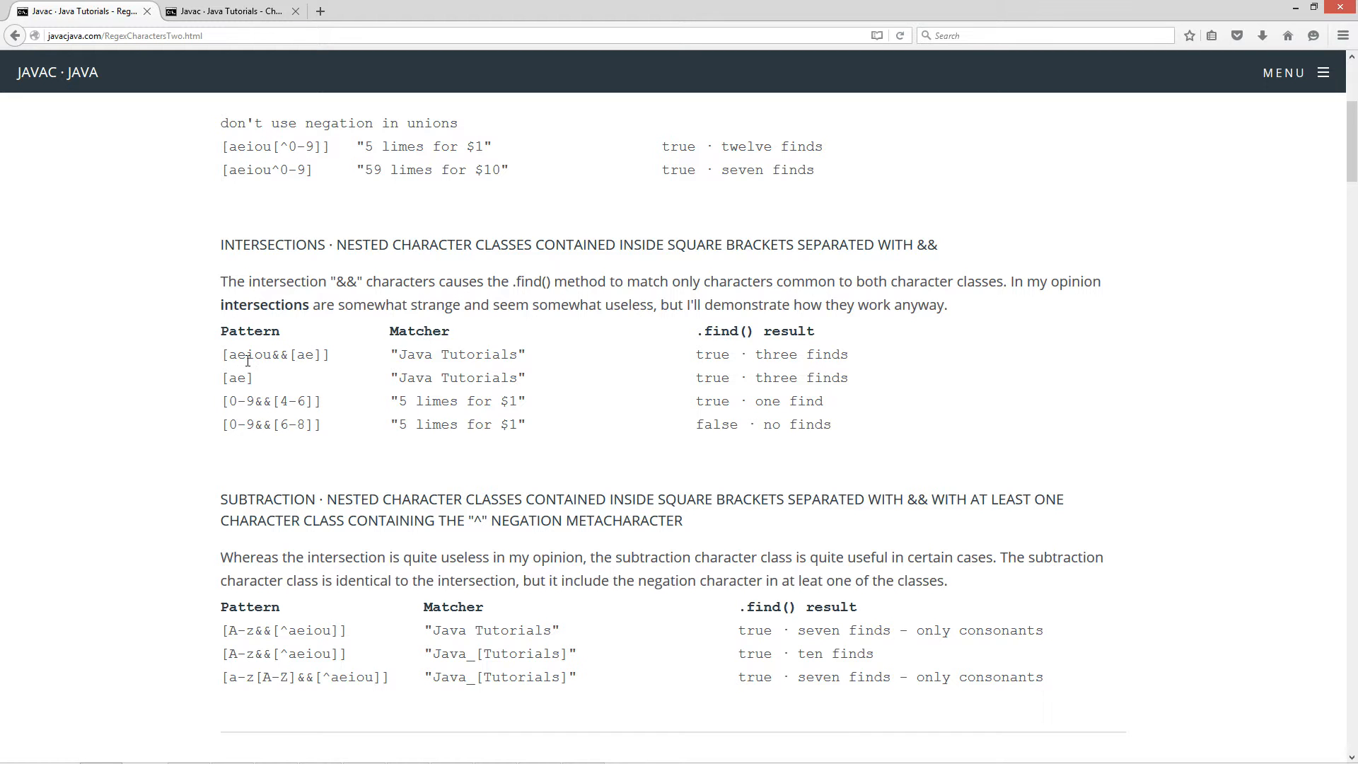
{"action": "mouse_move", "coordinate": [411, 352]}
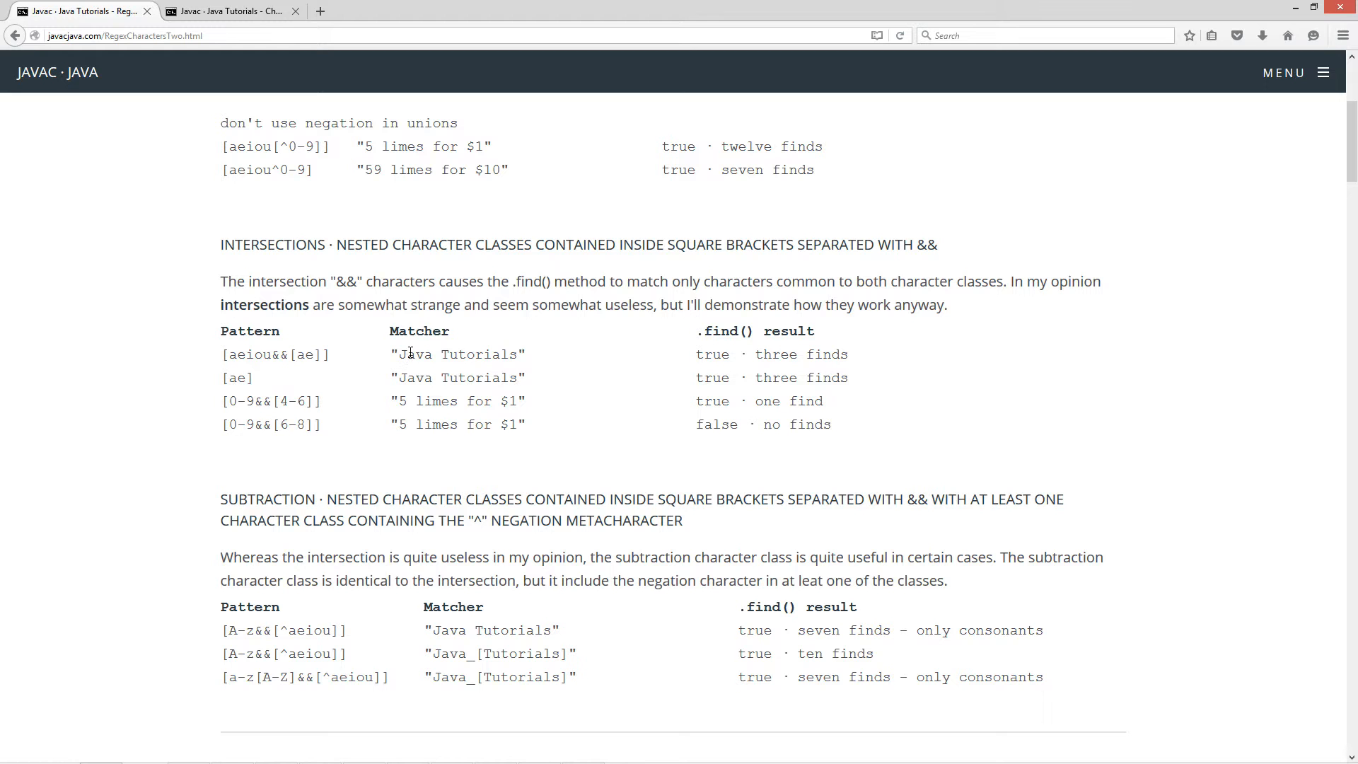
{"action": "double_click", "coordinate": [423, 353]}
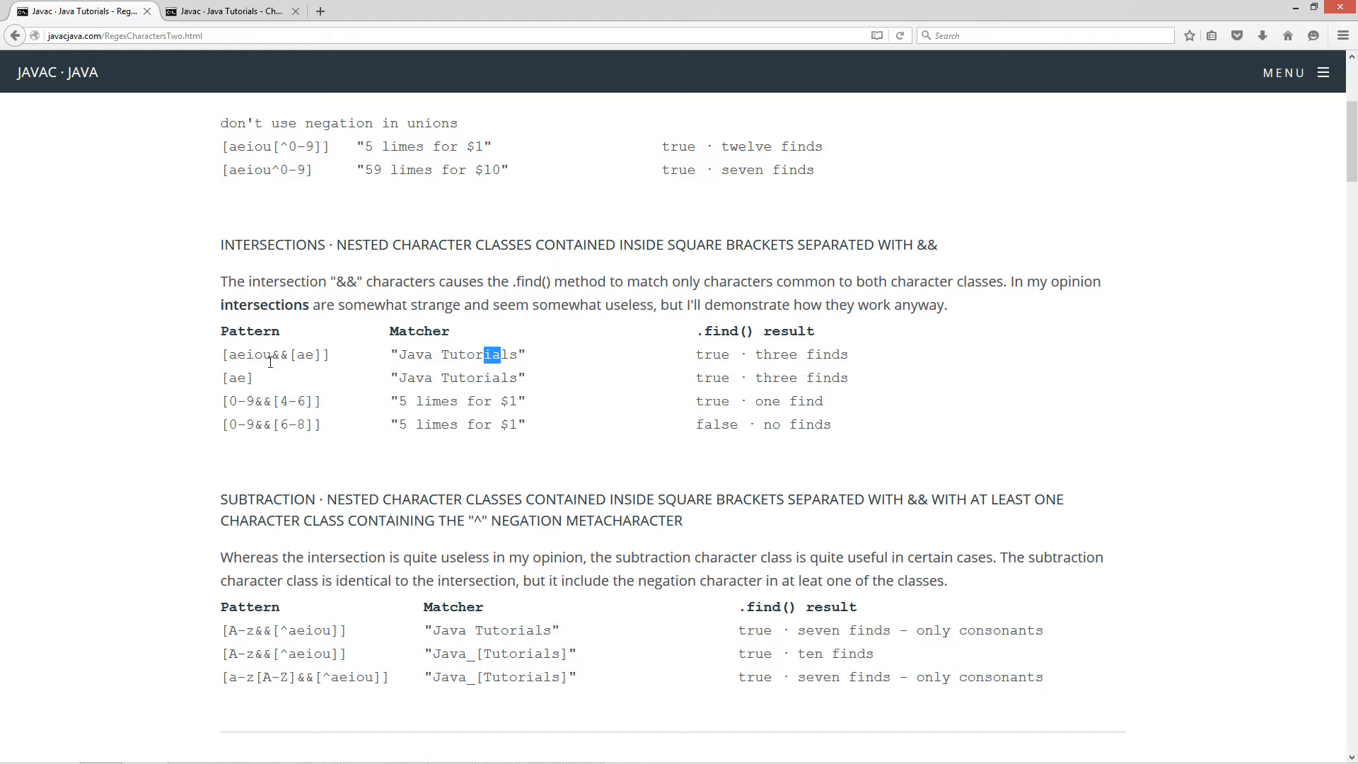
{"action": "double_click", "coordinate": [249, 354]}
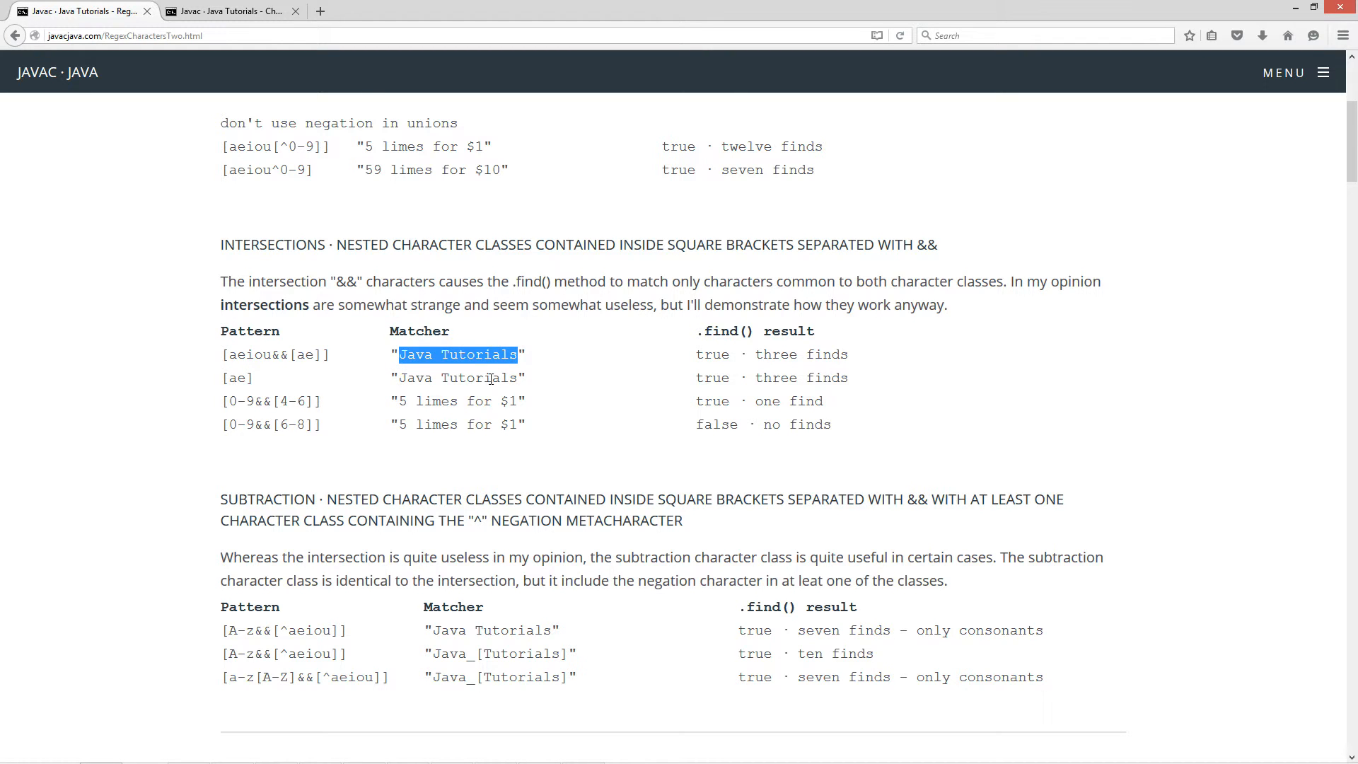
{"action": "left_click", "coordinate": [411, 353]}
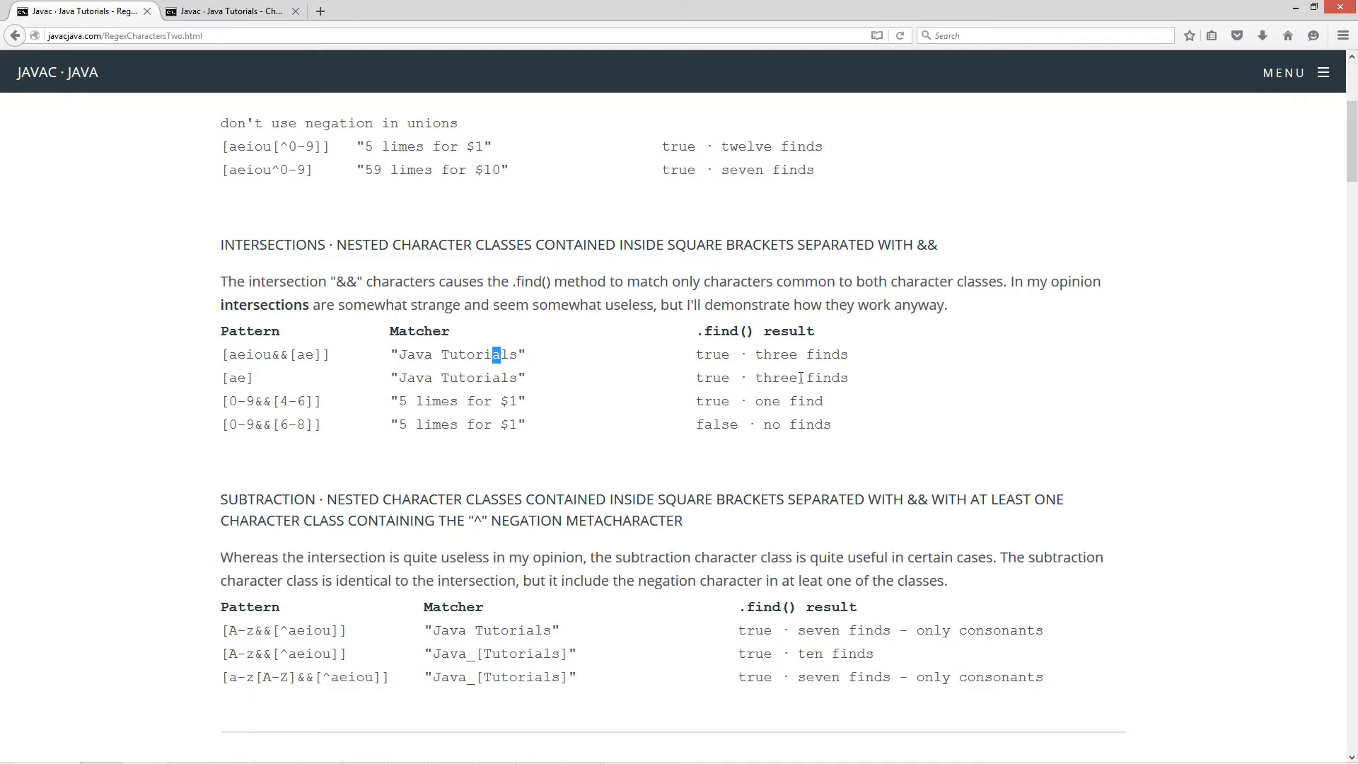
{"action": "mouse_move", "coordinate": [711, 400]}
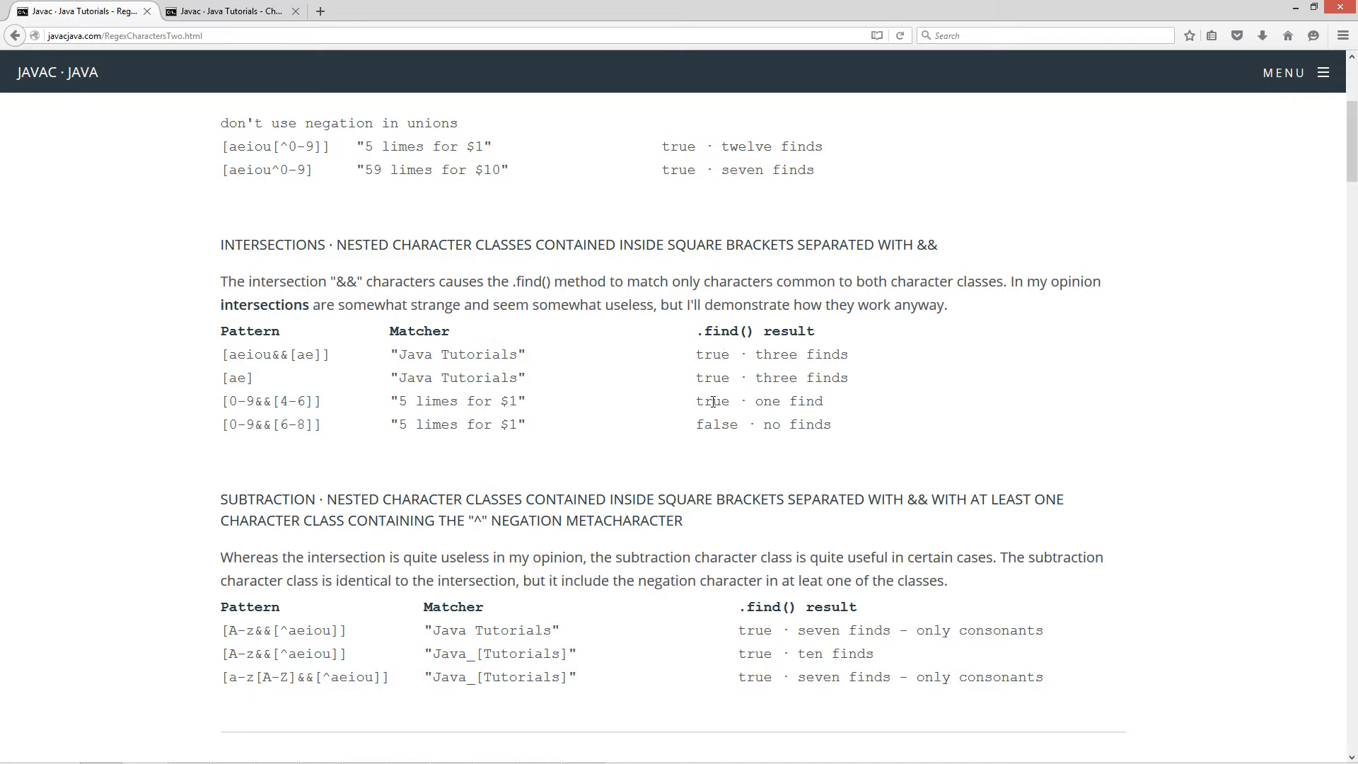
{"action": "mouse_move", "coordinate": [223, 377]}
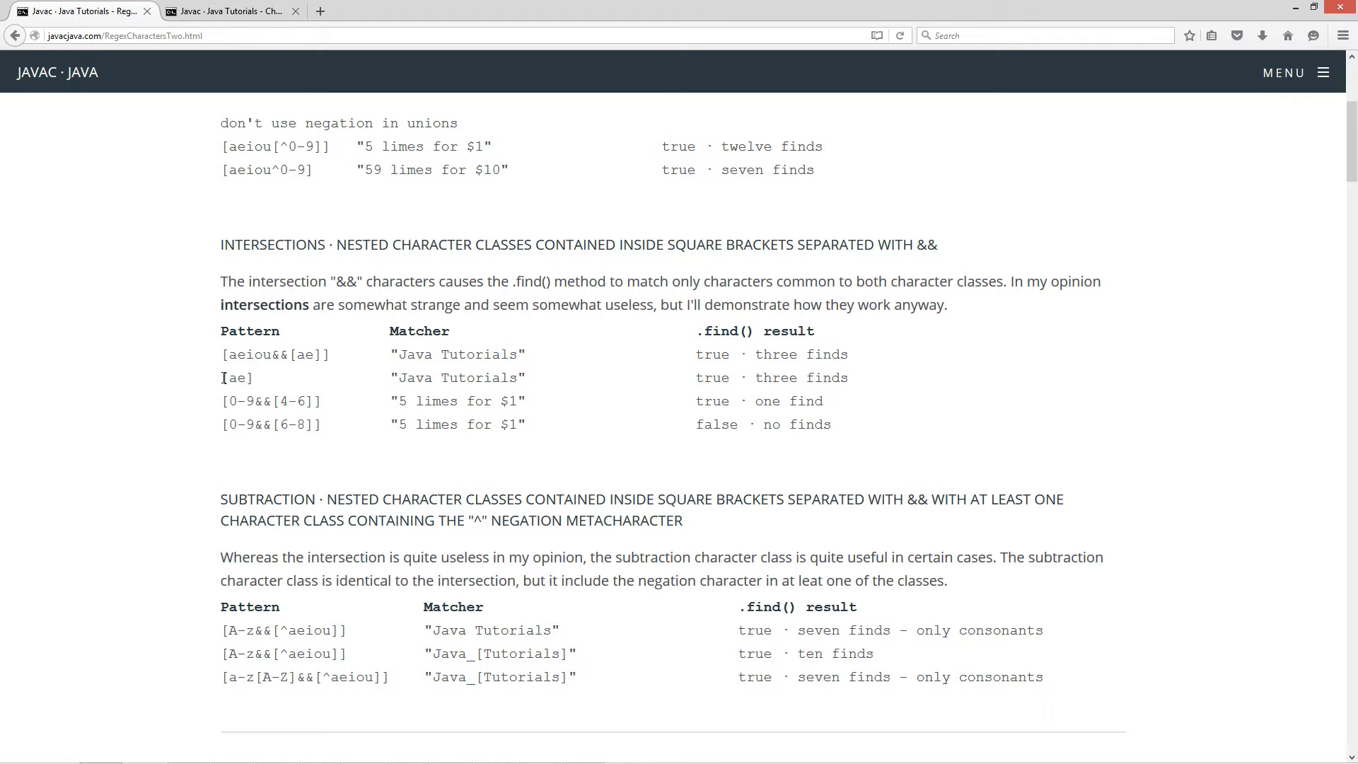
{"action": "double_click", "coordinate": [236, 376]}
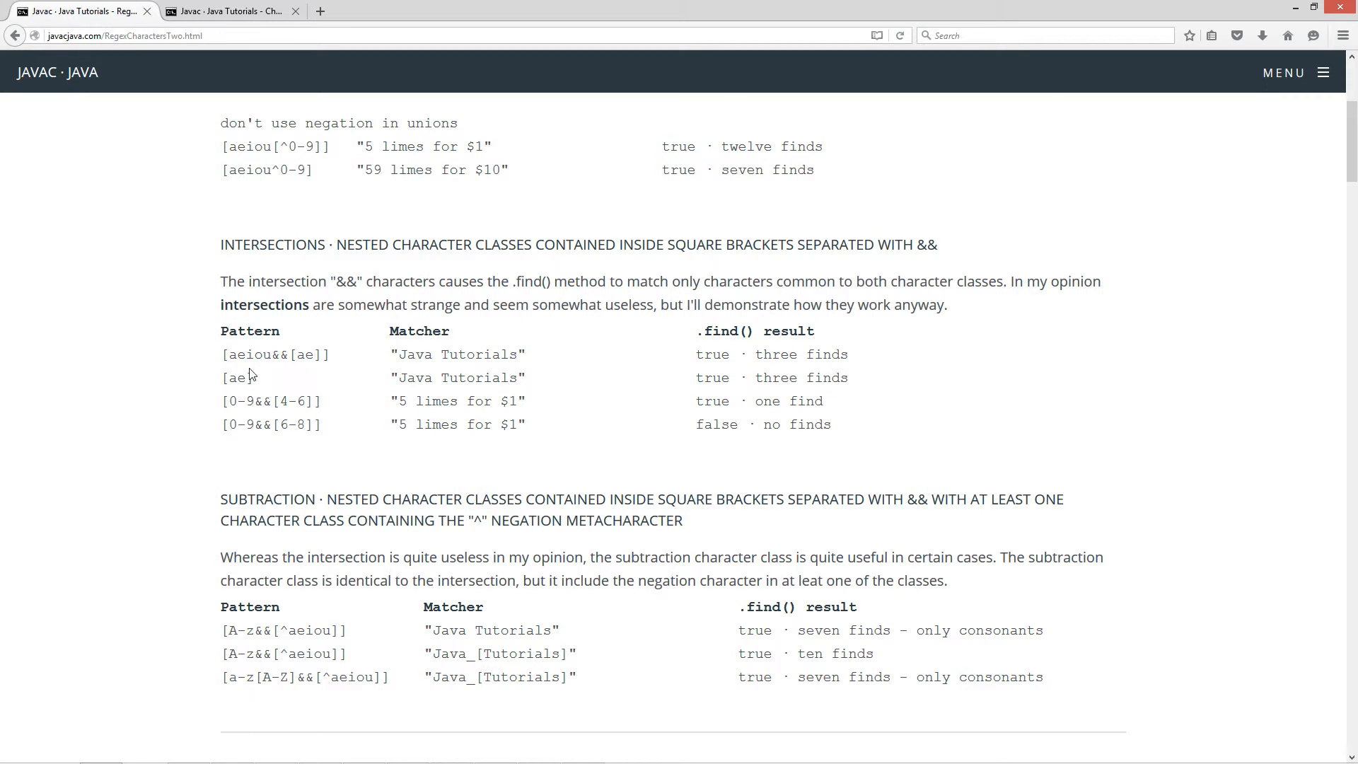
{"action": "mouse_move", "coordinate": [413, 443]}
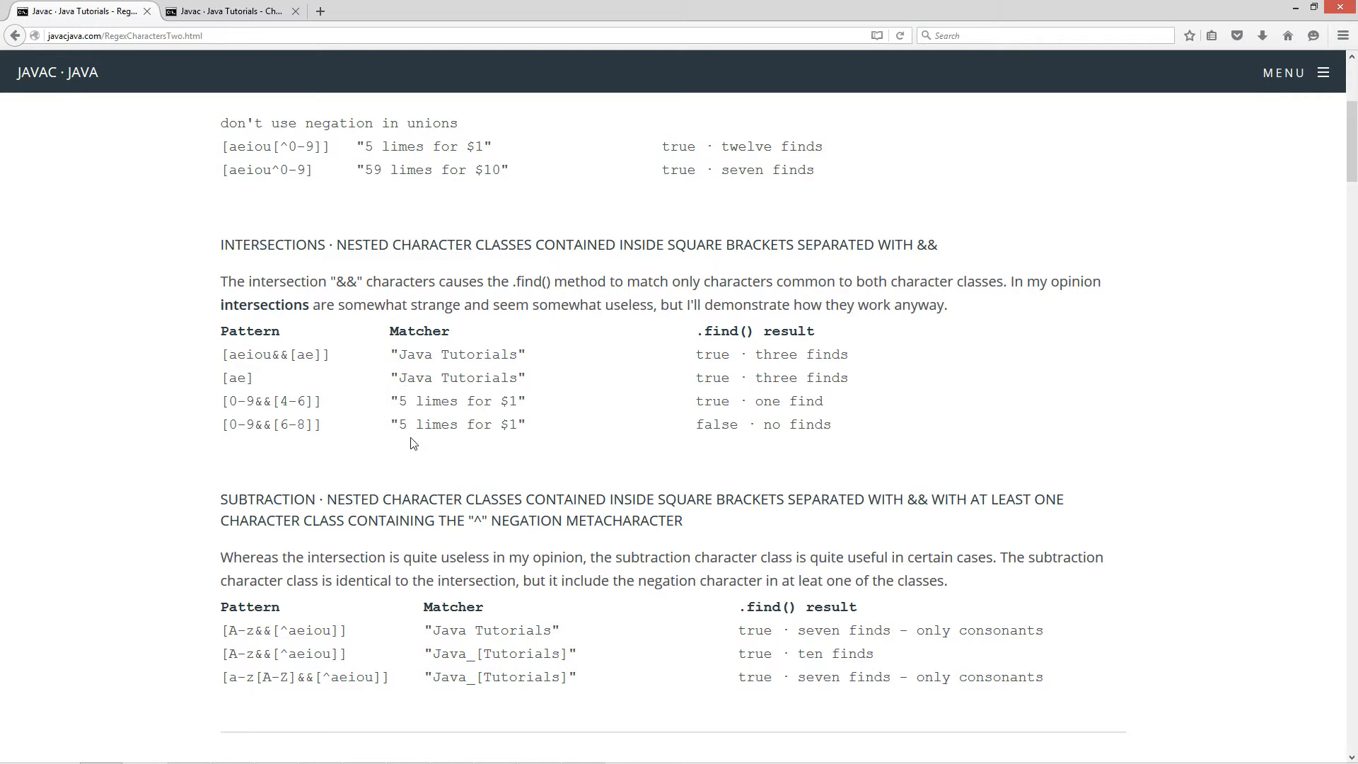
{"action": "mouse_move", "coordinate": [254, 423]}
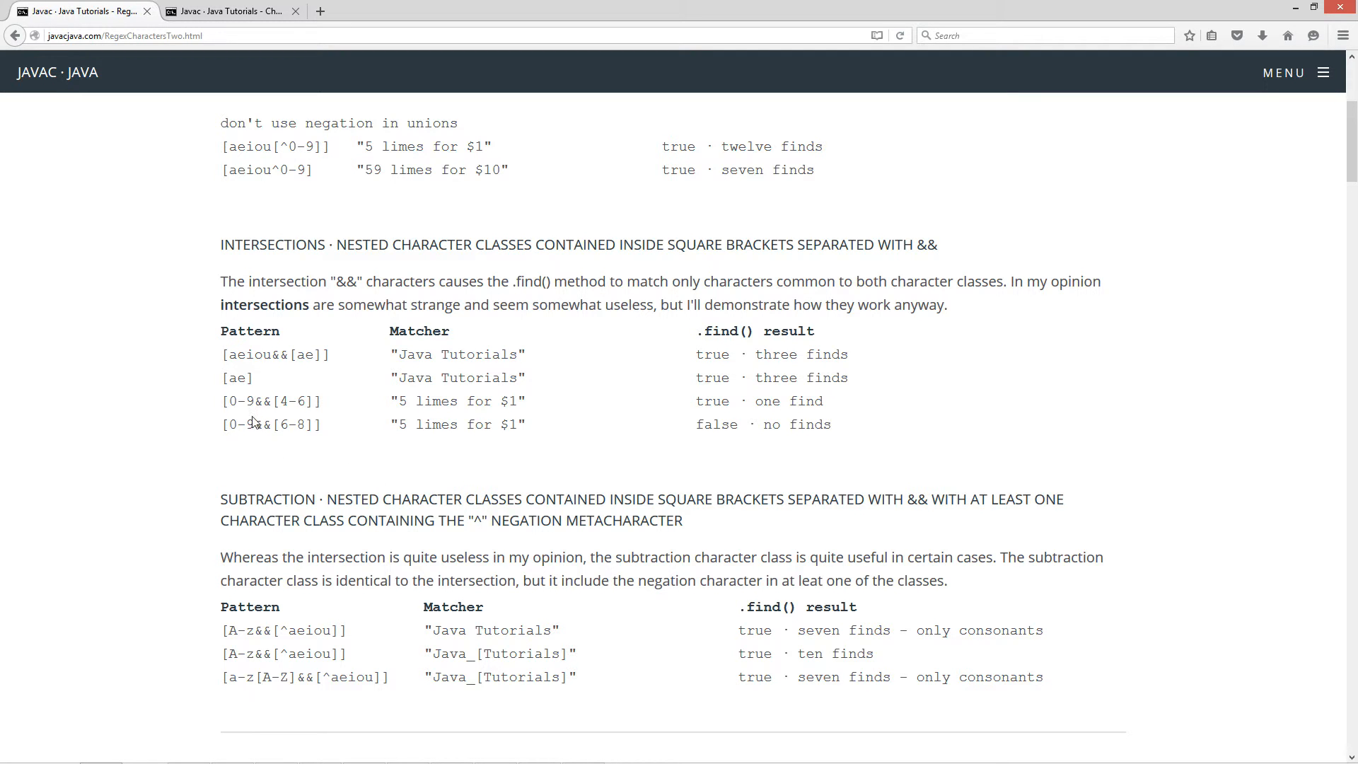
{"action": "double_click", "coordinate": [236, 400]}
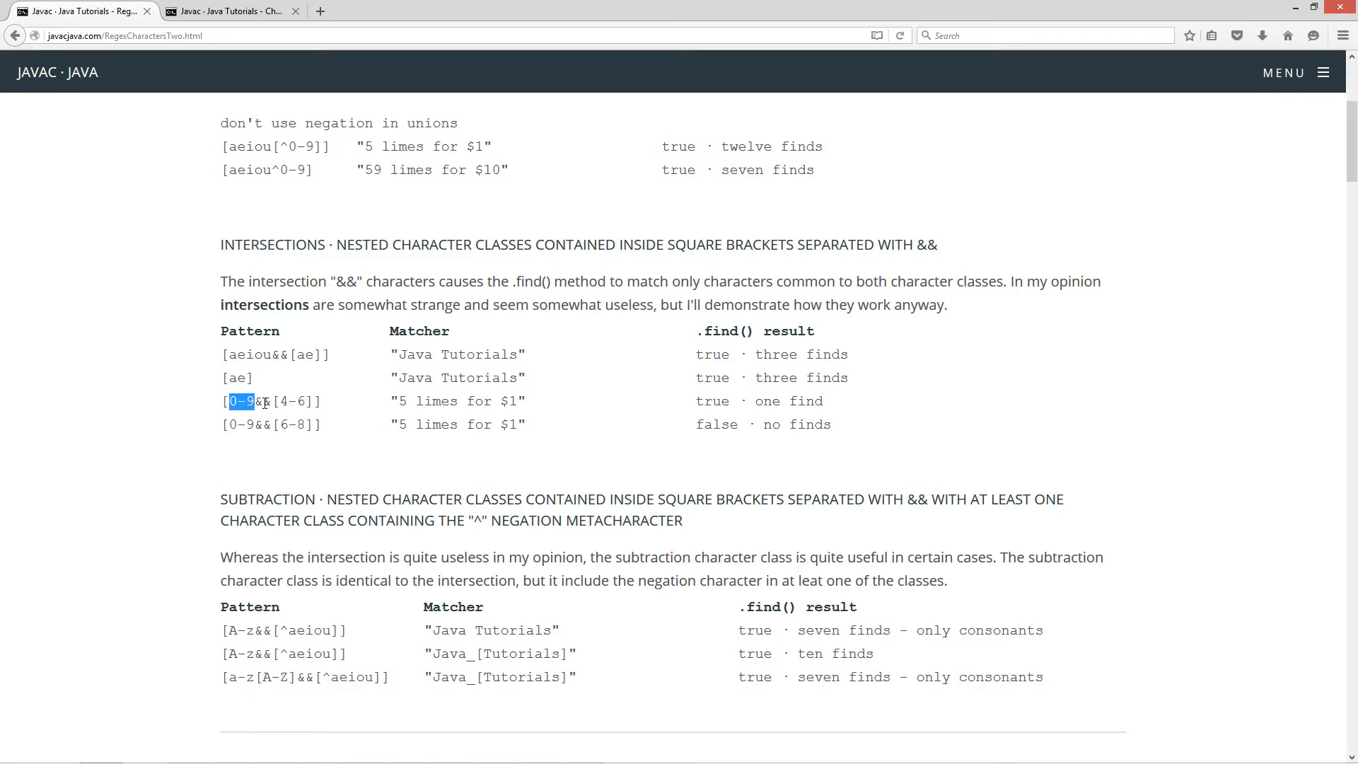
{"action": "left_click", "coordinate": [283, 400]}
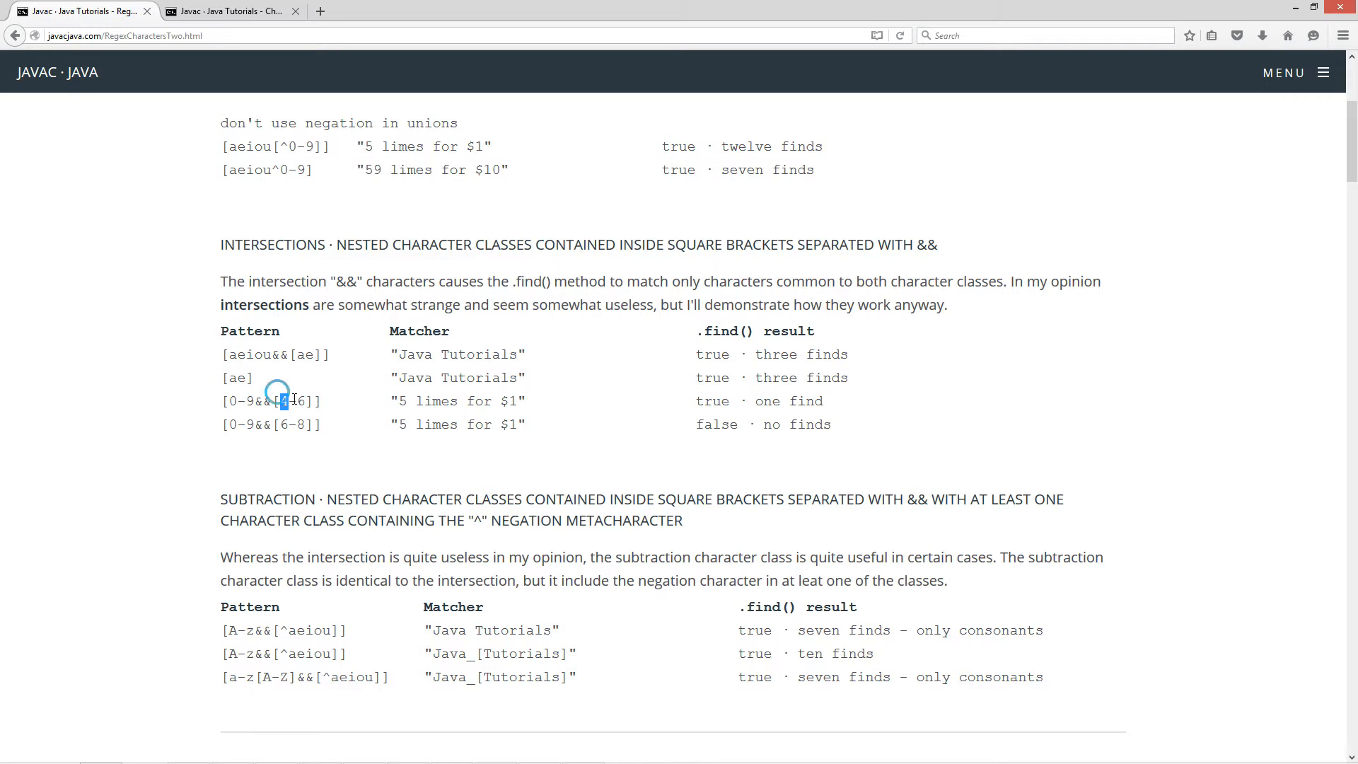
{"action": "double_click", "coordinate": [294, 400]}
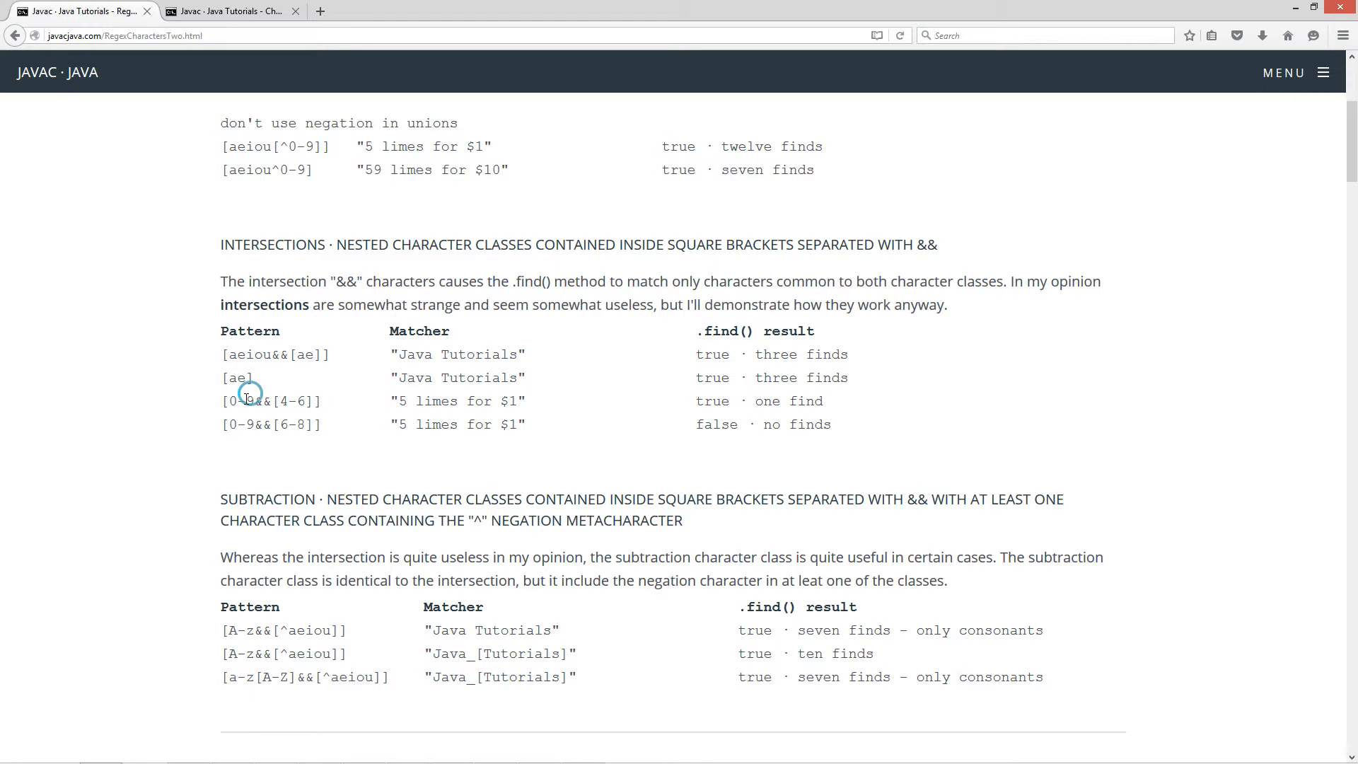
{"action": "double_click", "coordinate": [243, 400]}
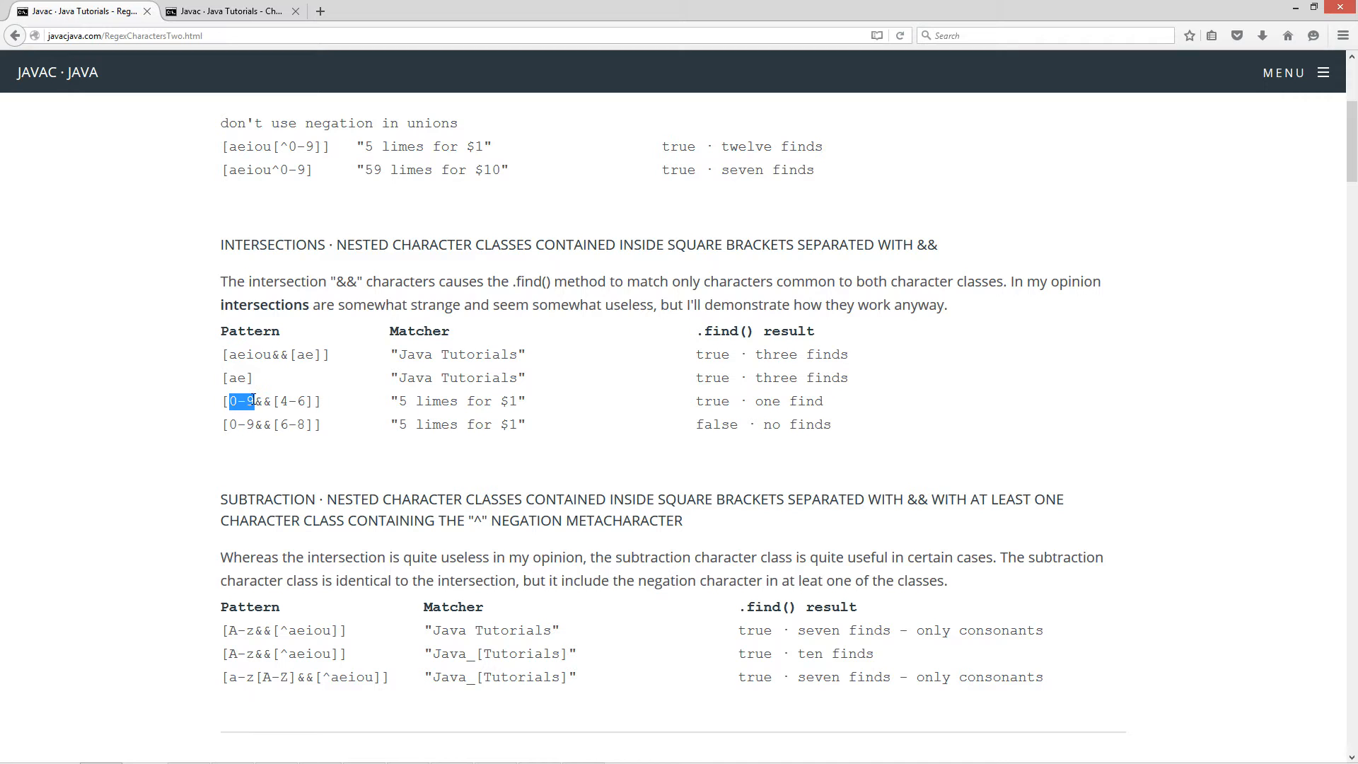
{"action": "mouse_move", "coordinate": [256, 425]}
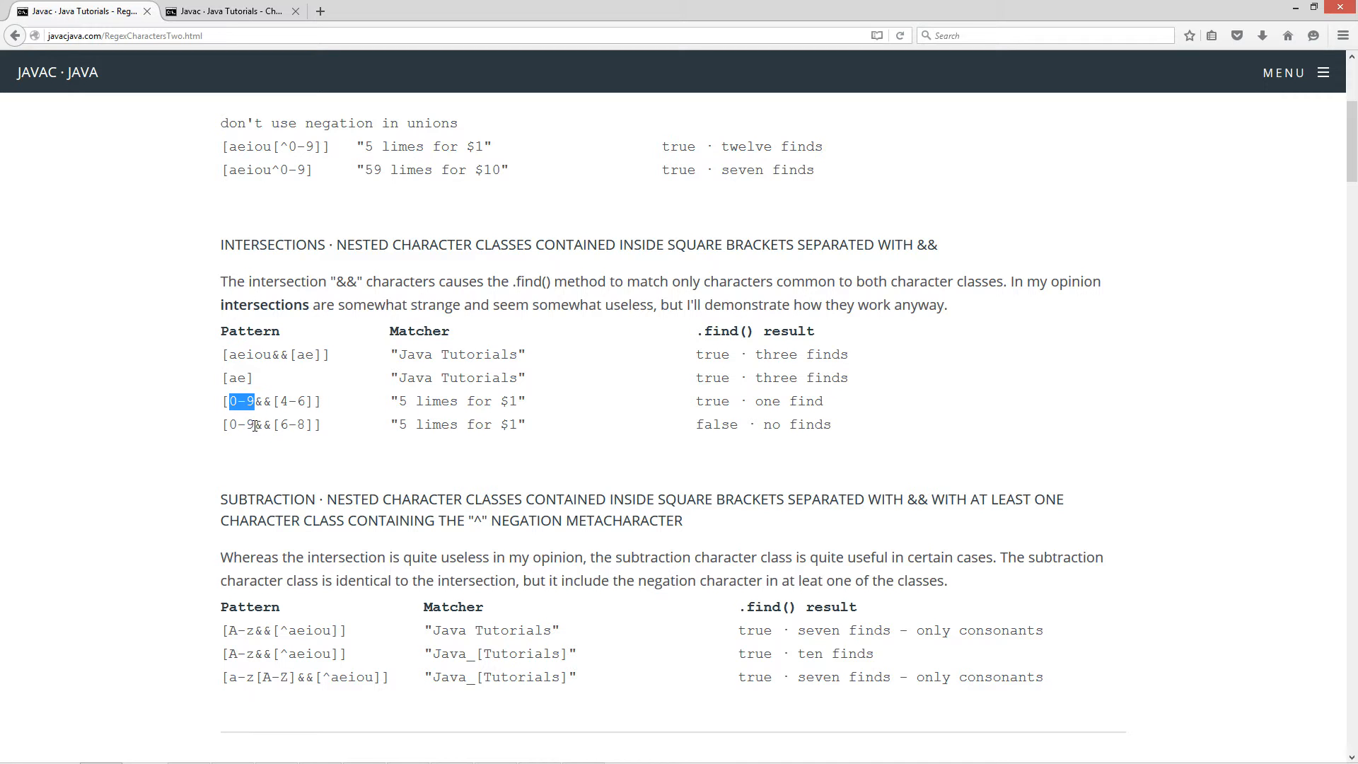
{"action": "double_click", "coordinate": [293, 423]}
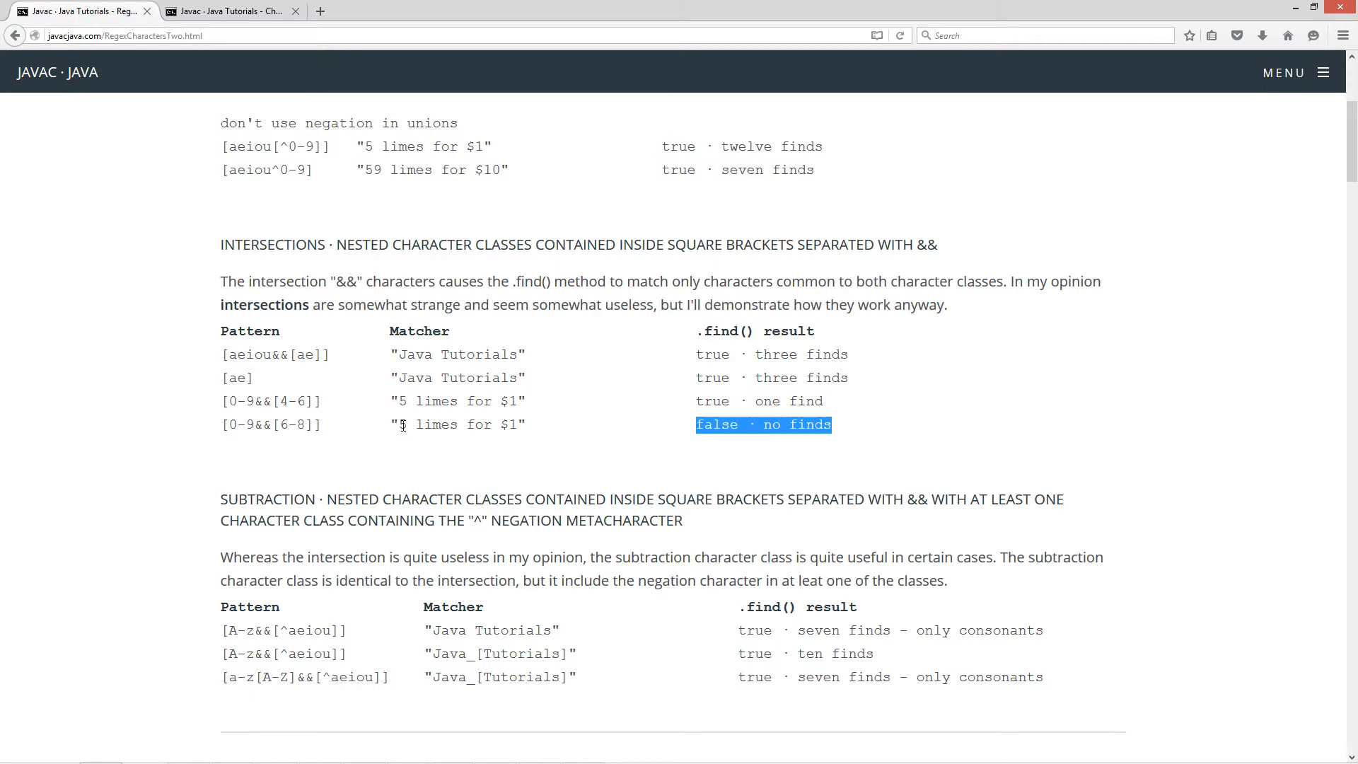
{"action": "left_click", "coordinate": [285, 424]}
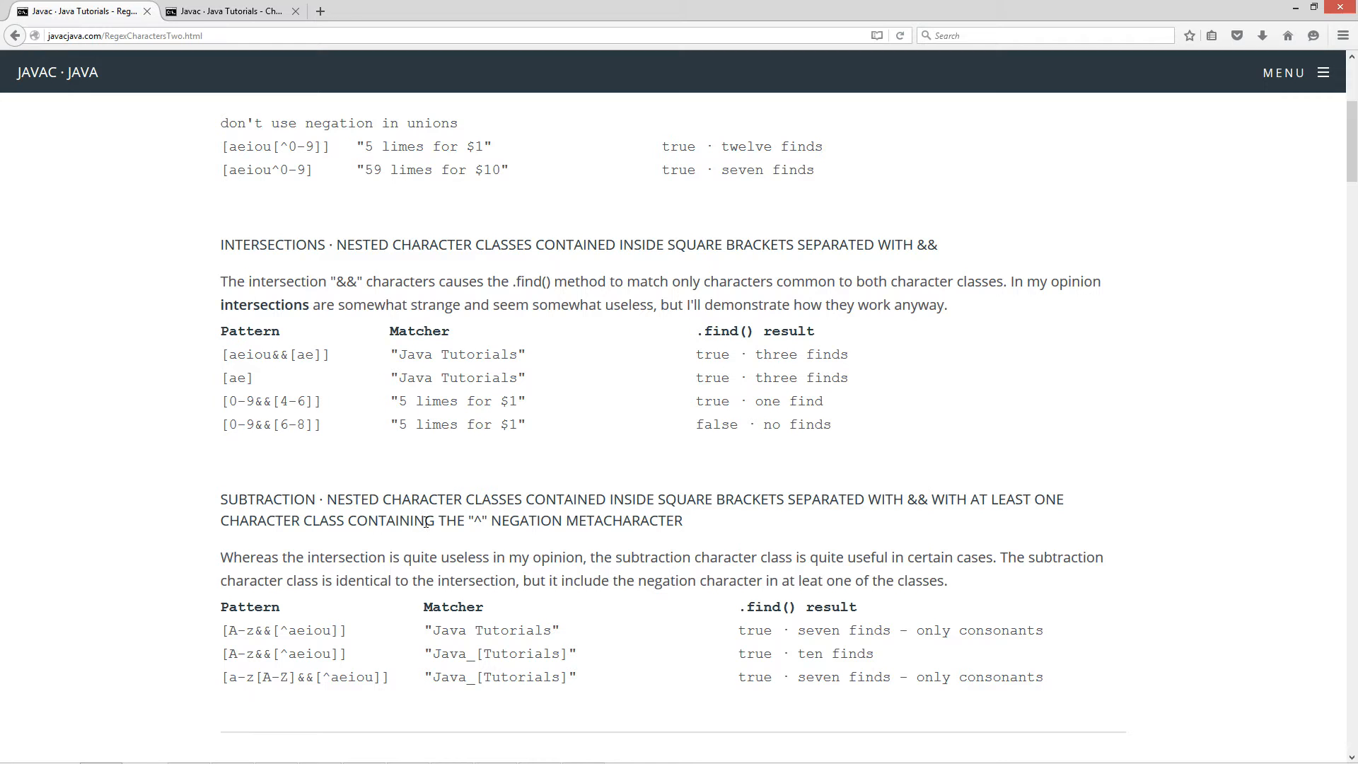
- Bring the subtraction table and the command prompt instructions into view
{"action": "double_click", "coordinate": [480, 520]}
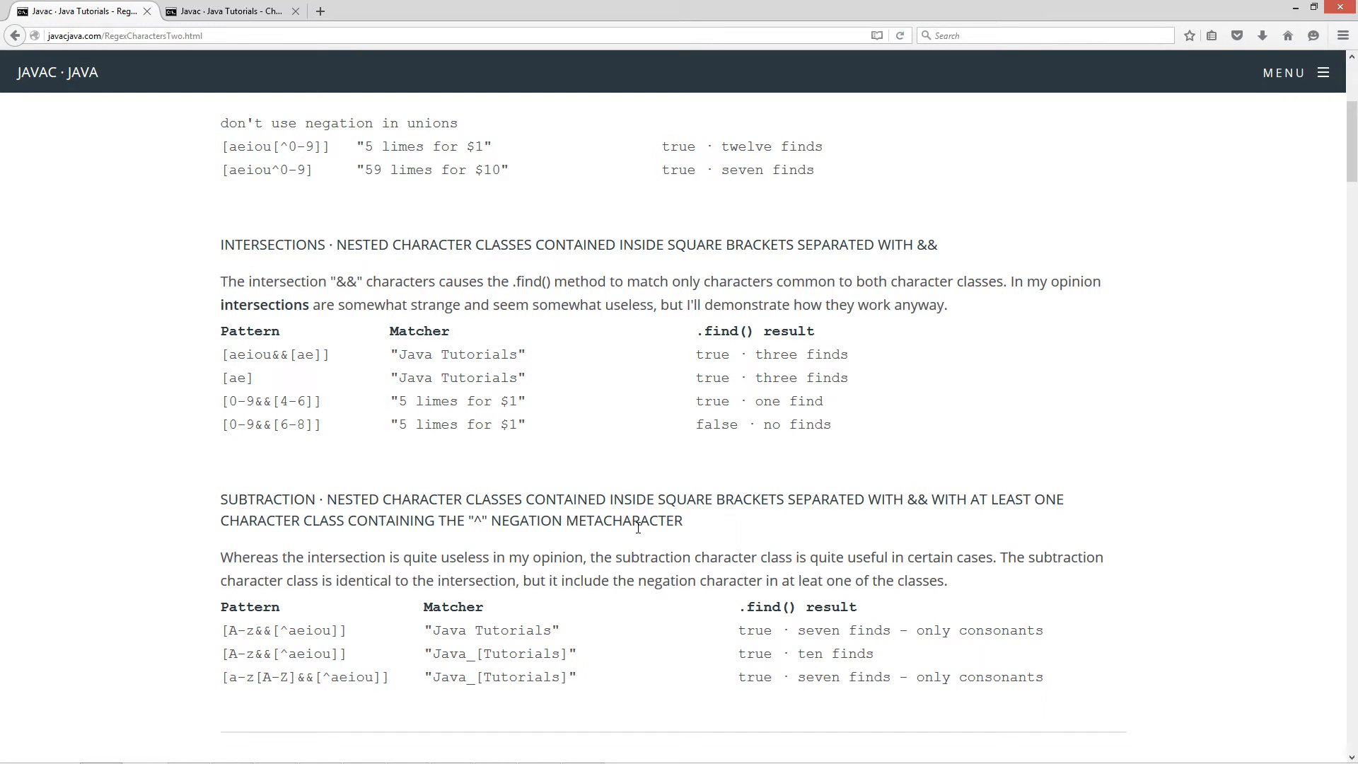
{"action": "scroll", "scroll_direction": "down", "scroll_amount": 3}
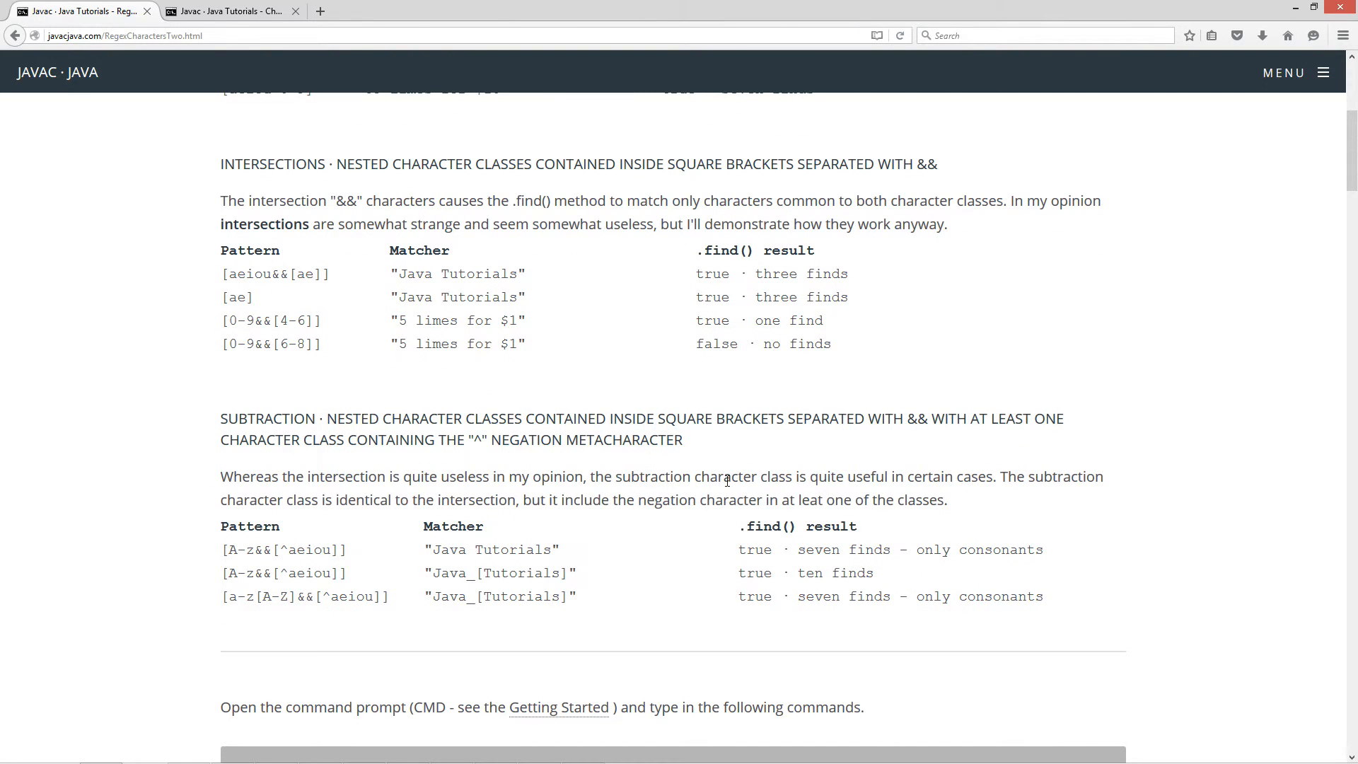
{"action": "mouse_move", "coordinate": [1009, 480]}
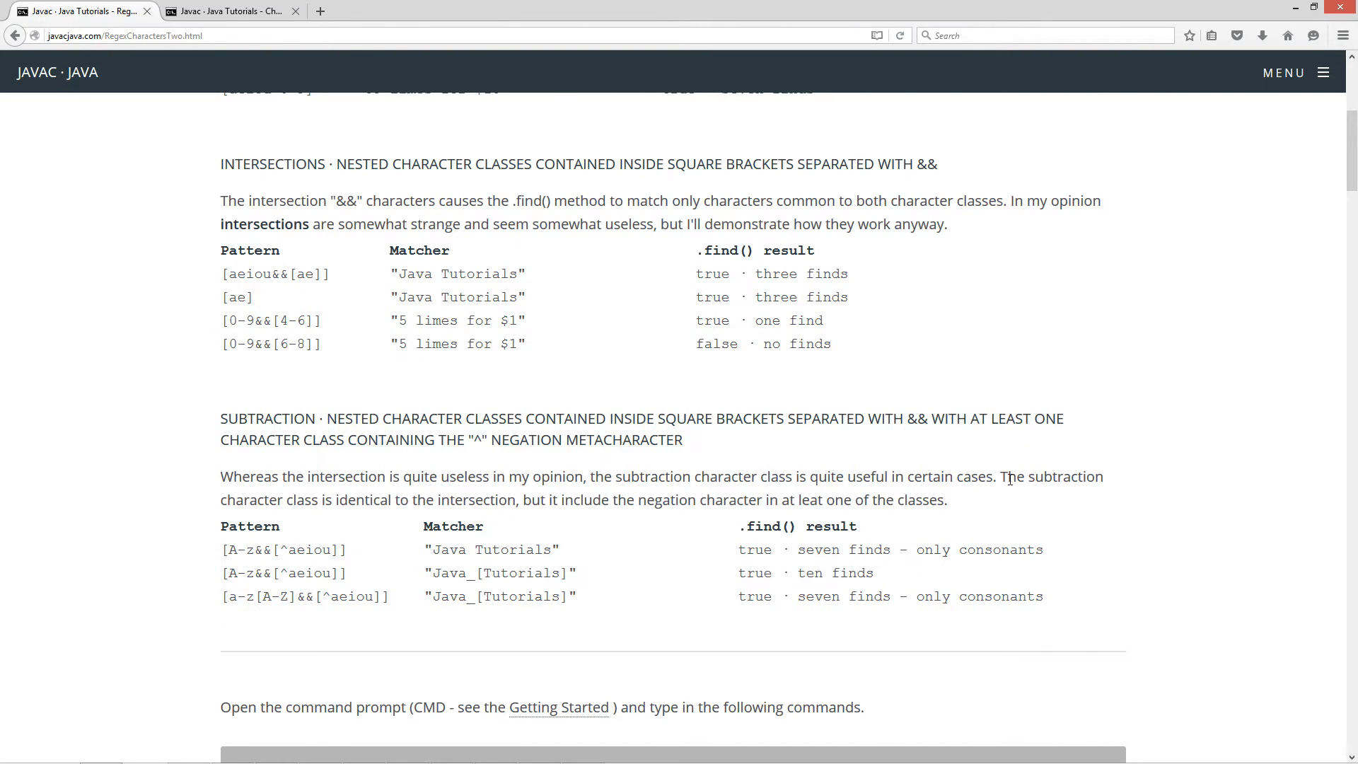
{"action": "mouse_move", "coordinate": [312, 519]}
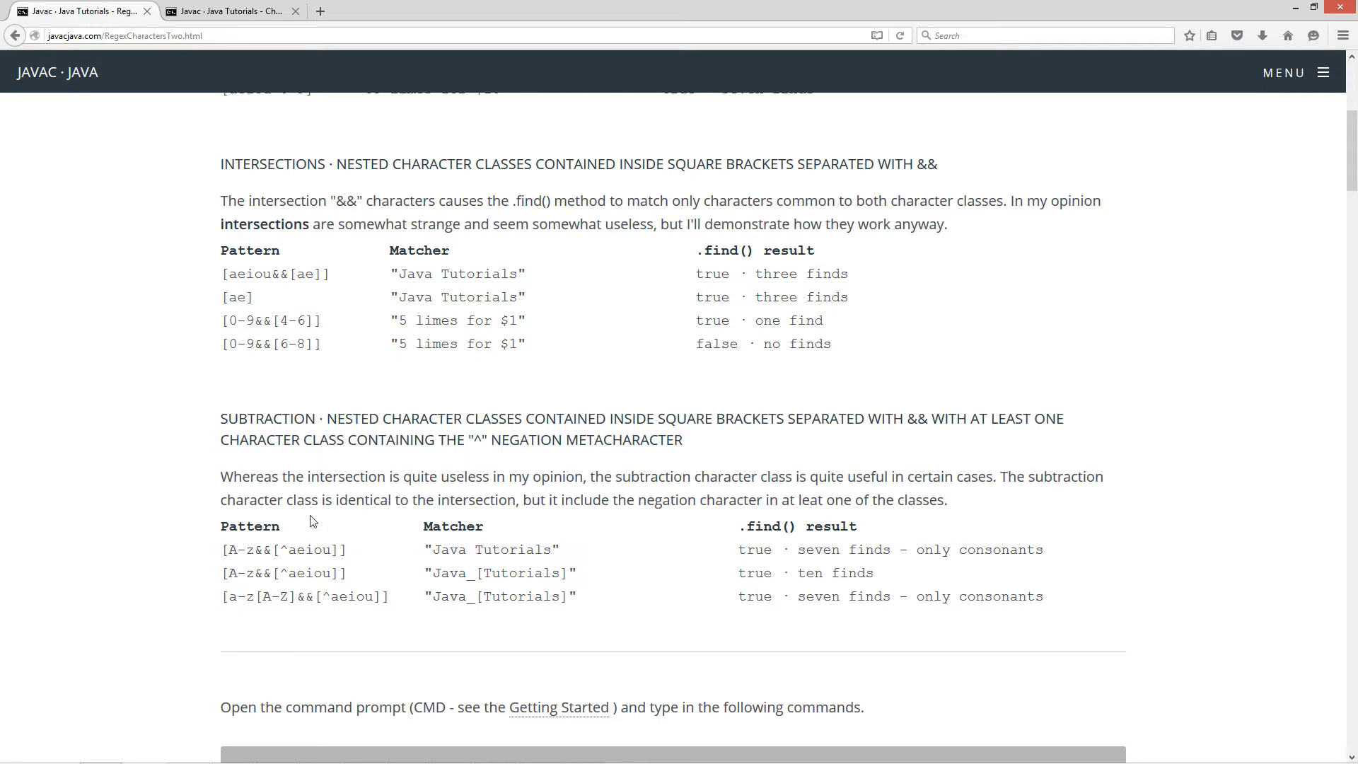
{"action": "mouse_move", "coordinate": [449, 503]}
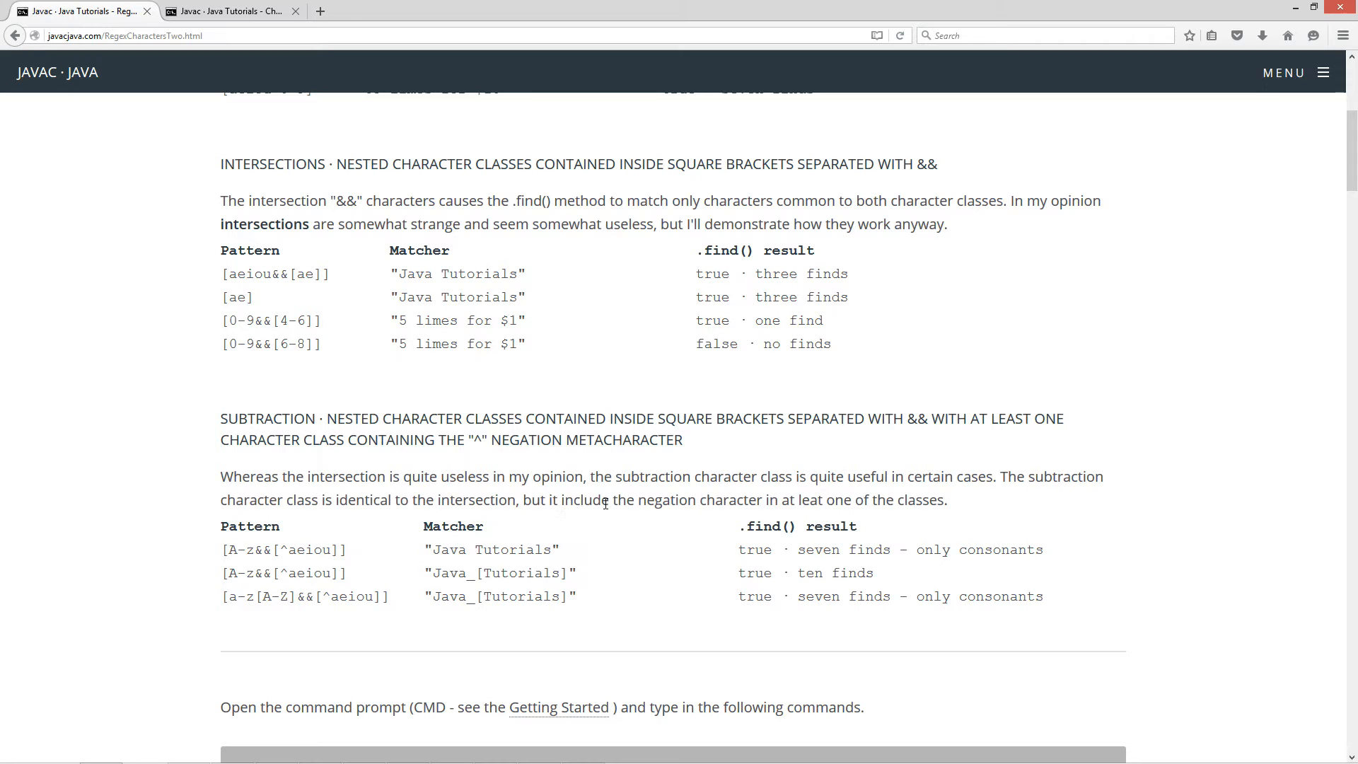
{"action": "mouse_move", "coordinate": [784, 503]}
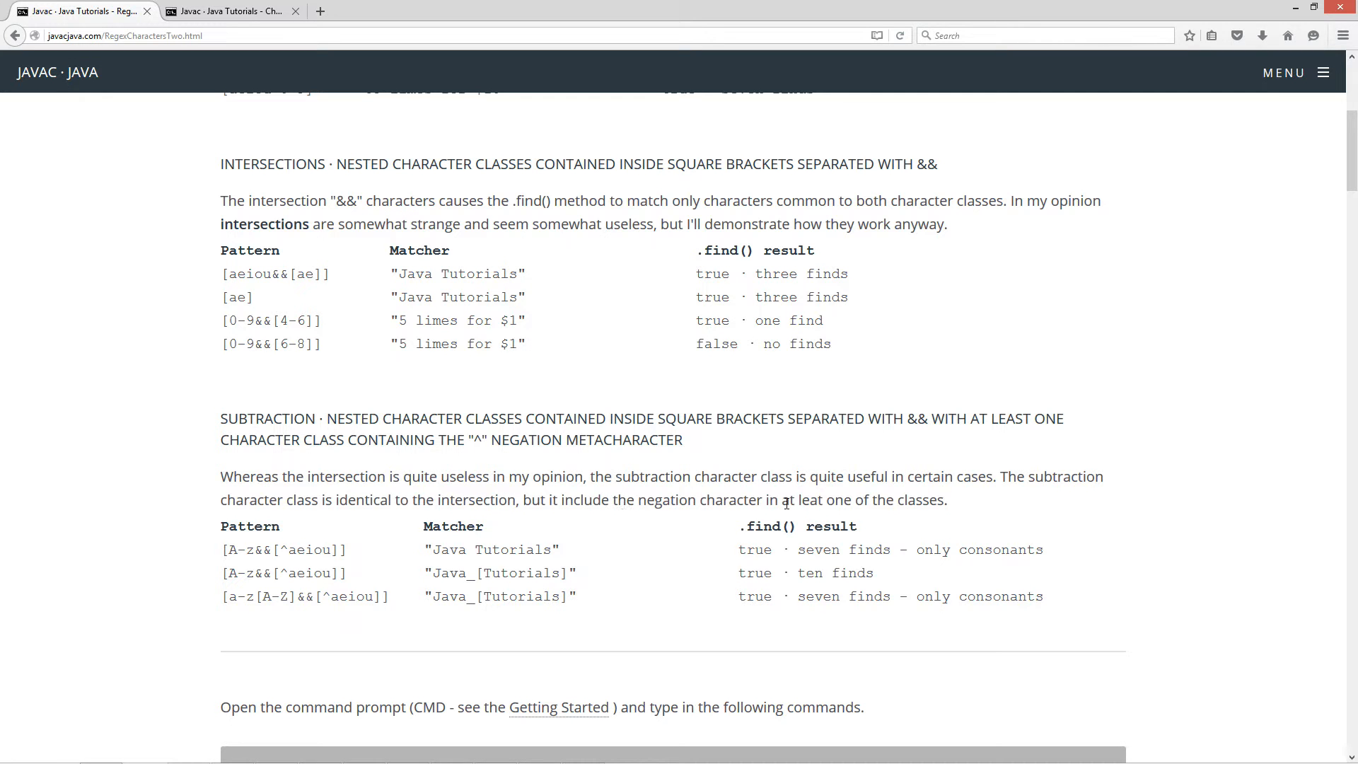
{"action": "mouse_move", "coordinate": [338, 251]}
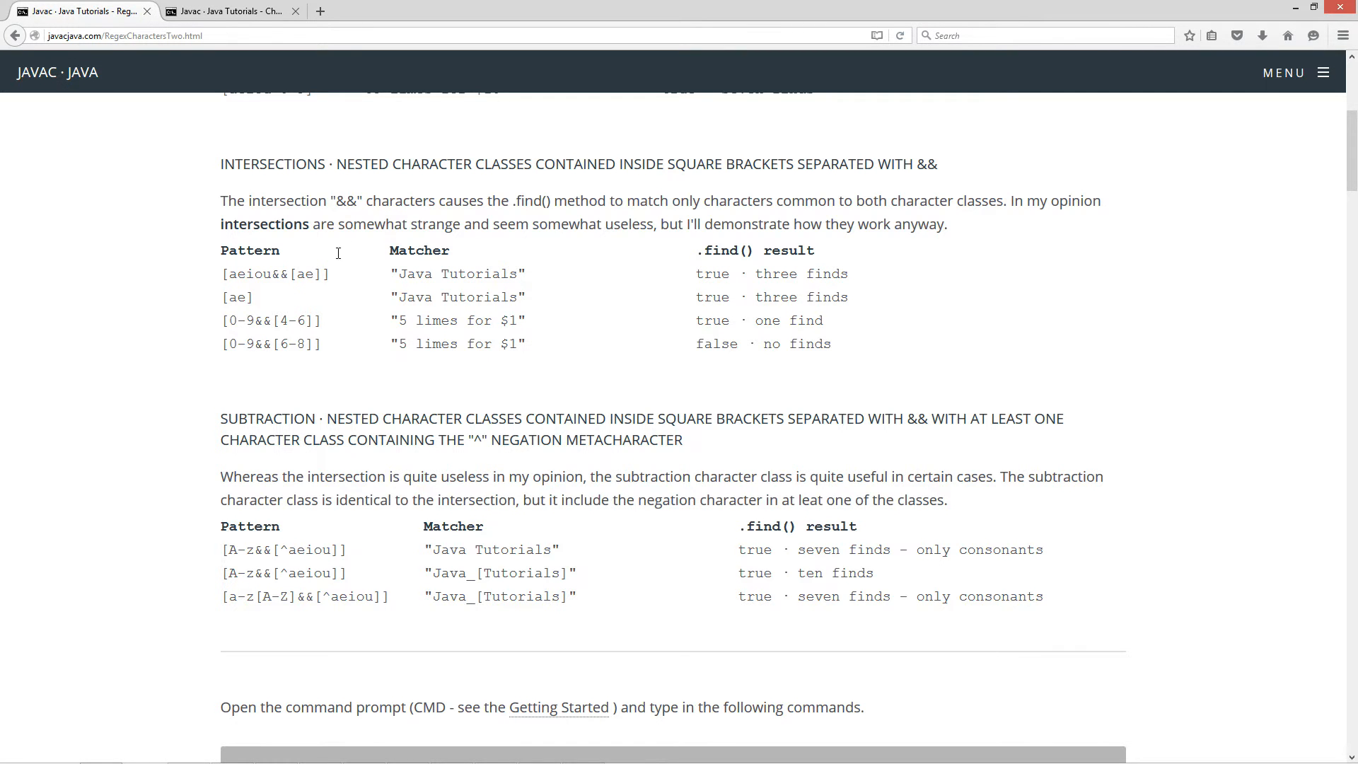
{"action": "mouse_move", "coordinate": [305, 572]}
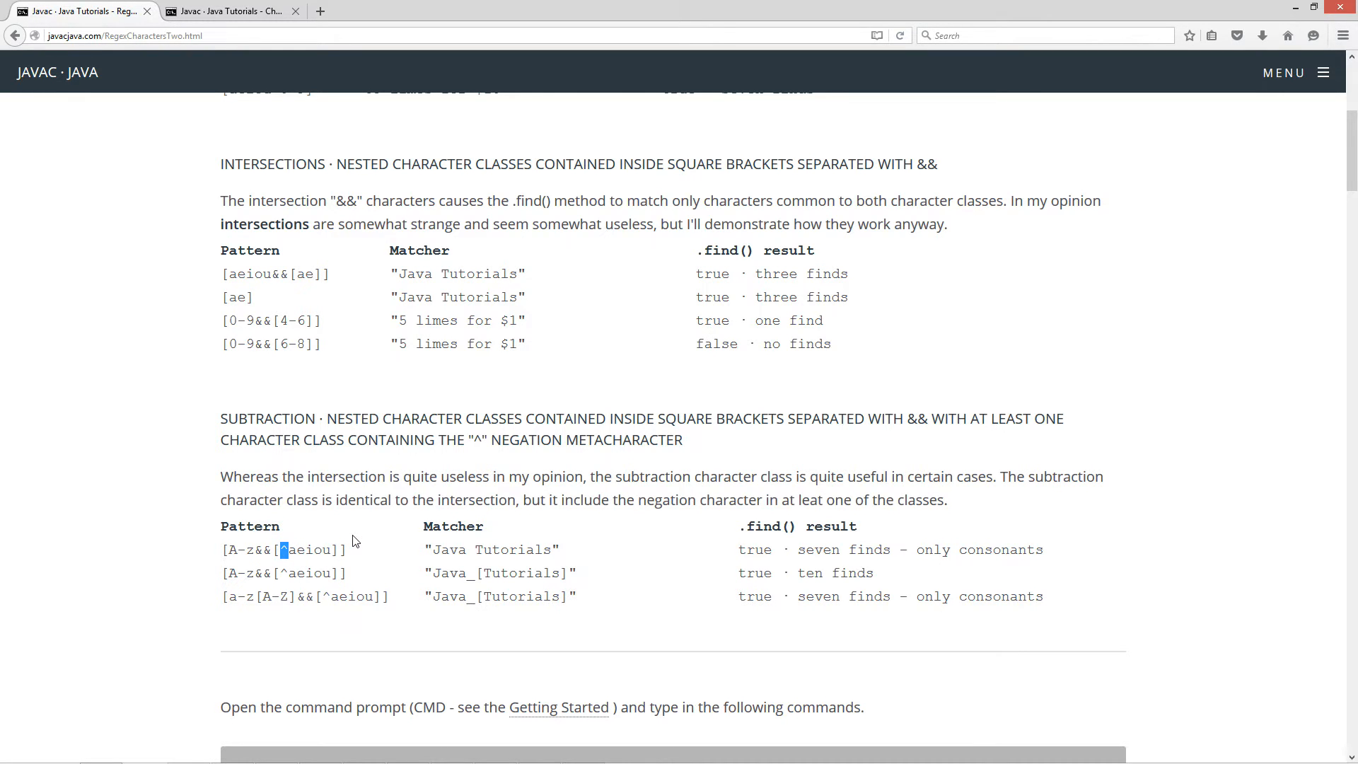
- Emphasise the A-z ranges, the space in 'Java Tutorials' and the negated vowel set aeiou in the subtraction patterns
{"action": "double_click", "coordinate": [236, 549]}
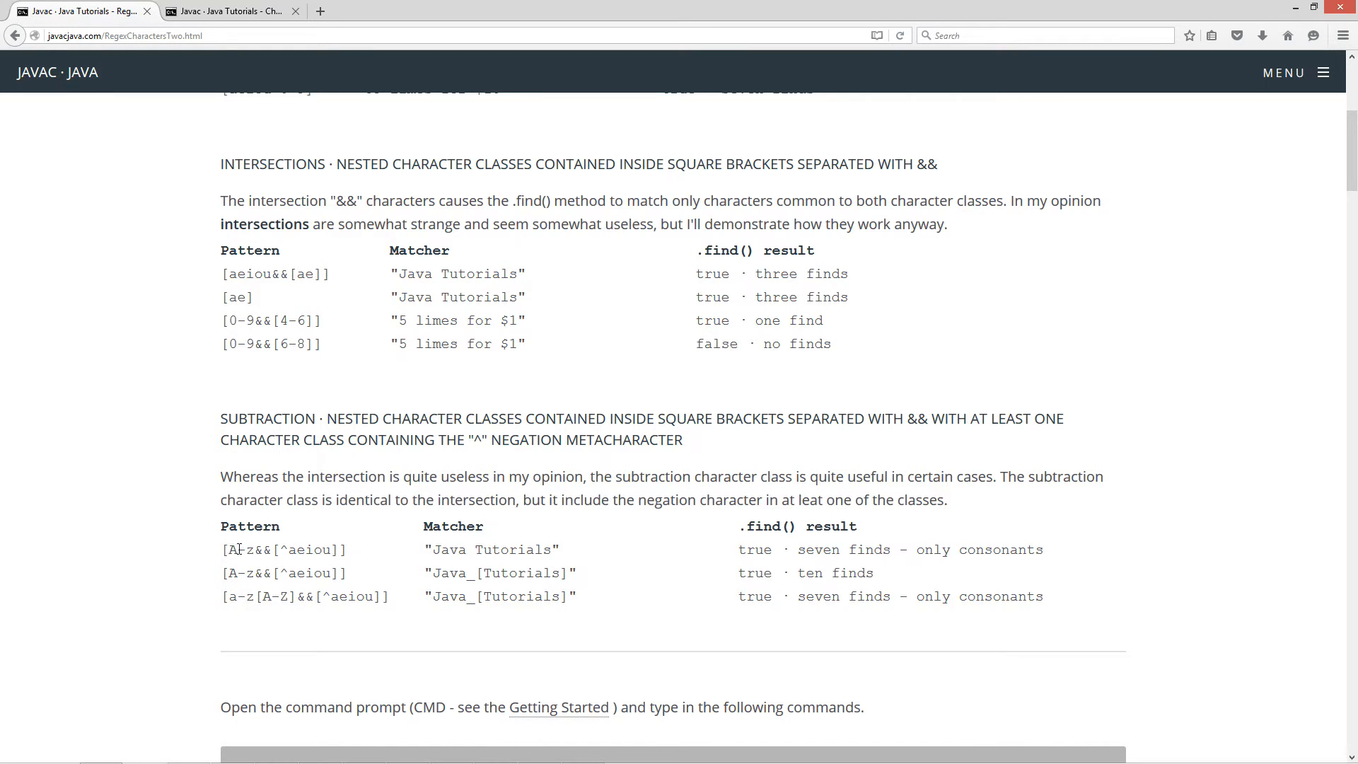
{"action": "double_click", "coordinate": [240, 549]}
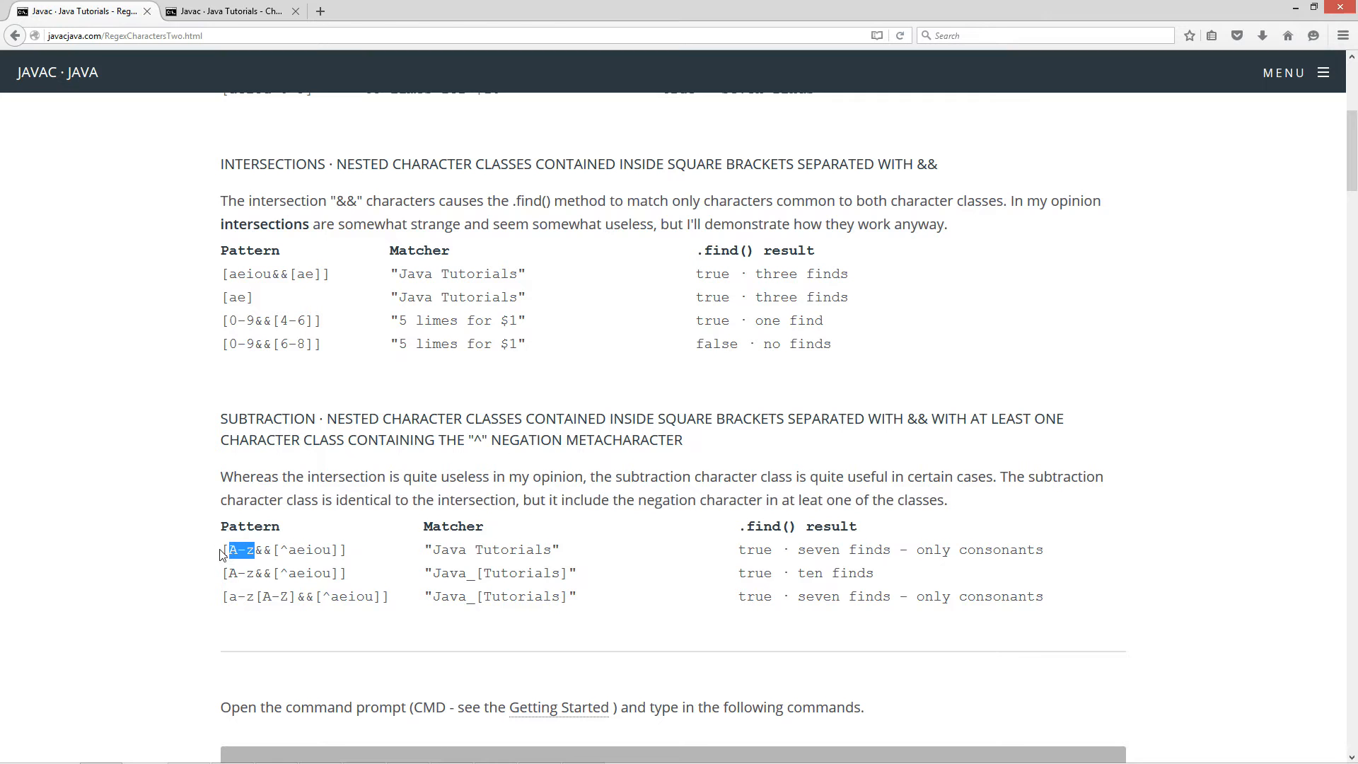
{"action": "mouse_move", "coordinate": [294, 555]}
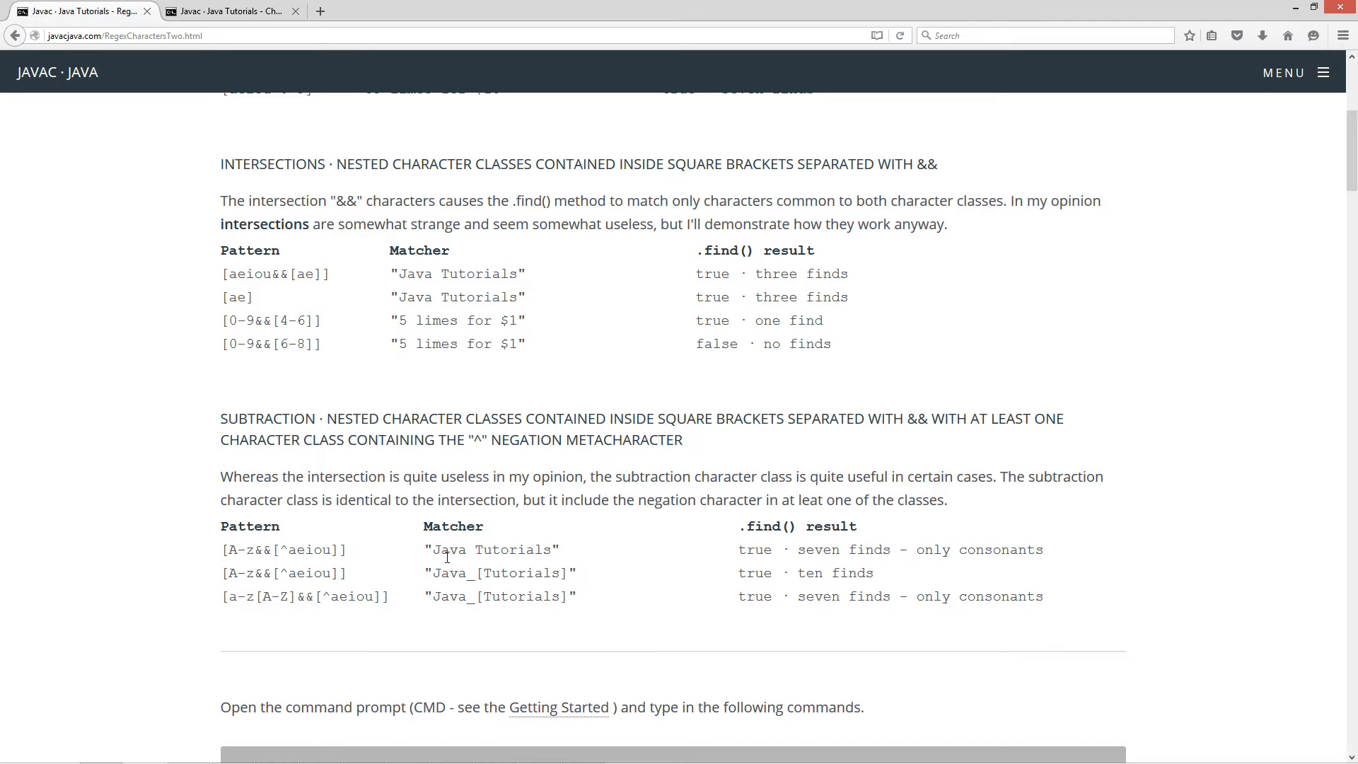
{"action": "double_click", "coordinate": [478, 549]}
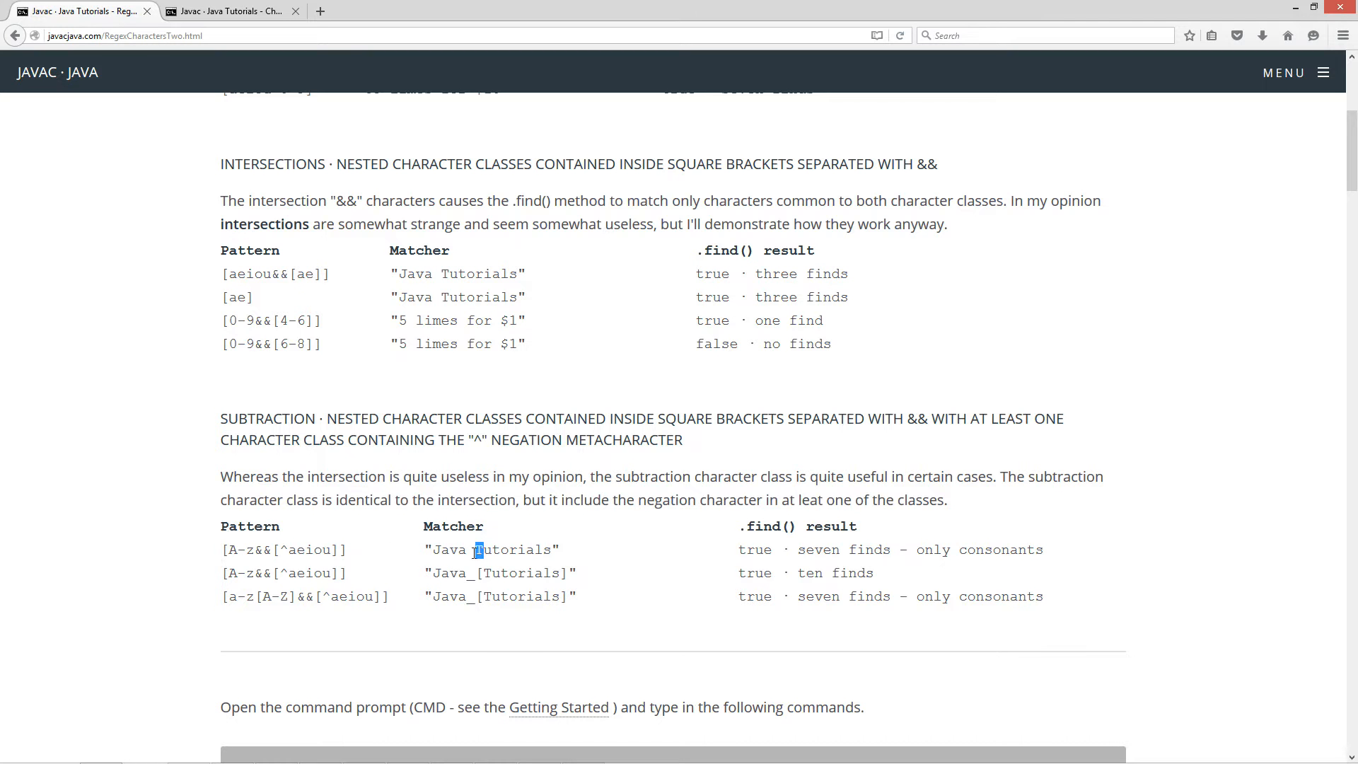
{"action": "double_click", "coordinate": [310, 549]}
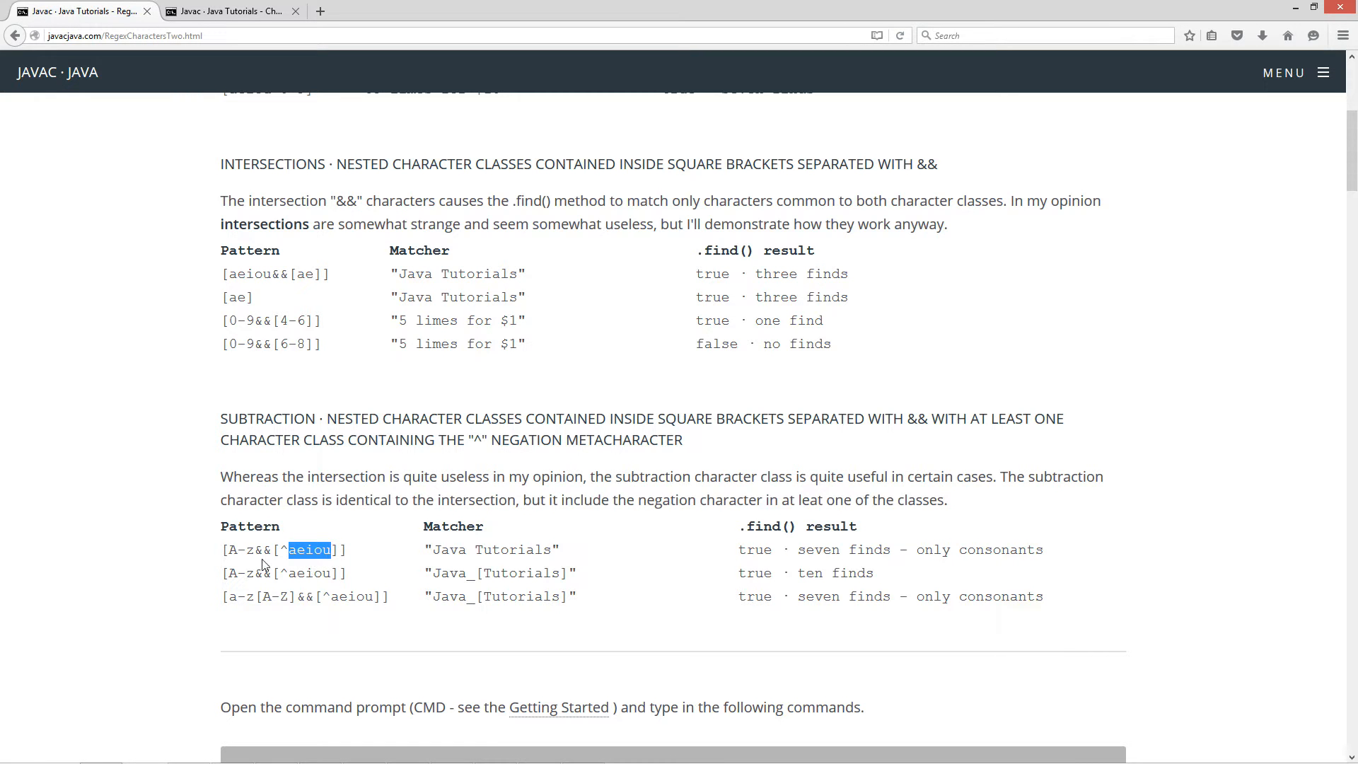
{"action": "double_click", "coordinate": [235, 549]}
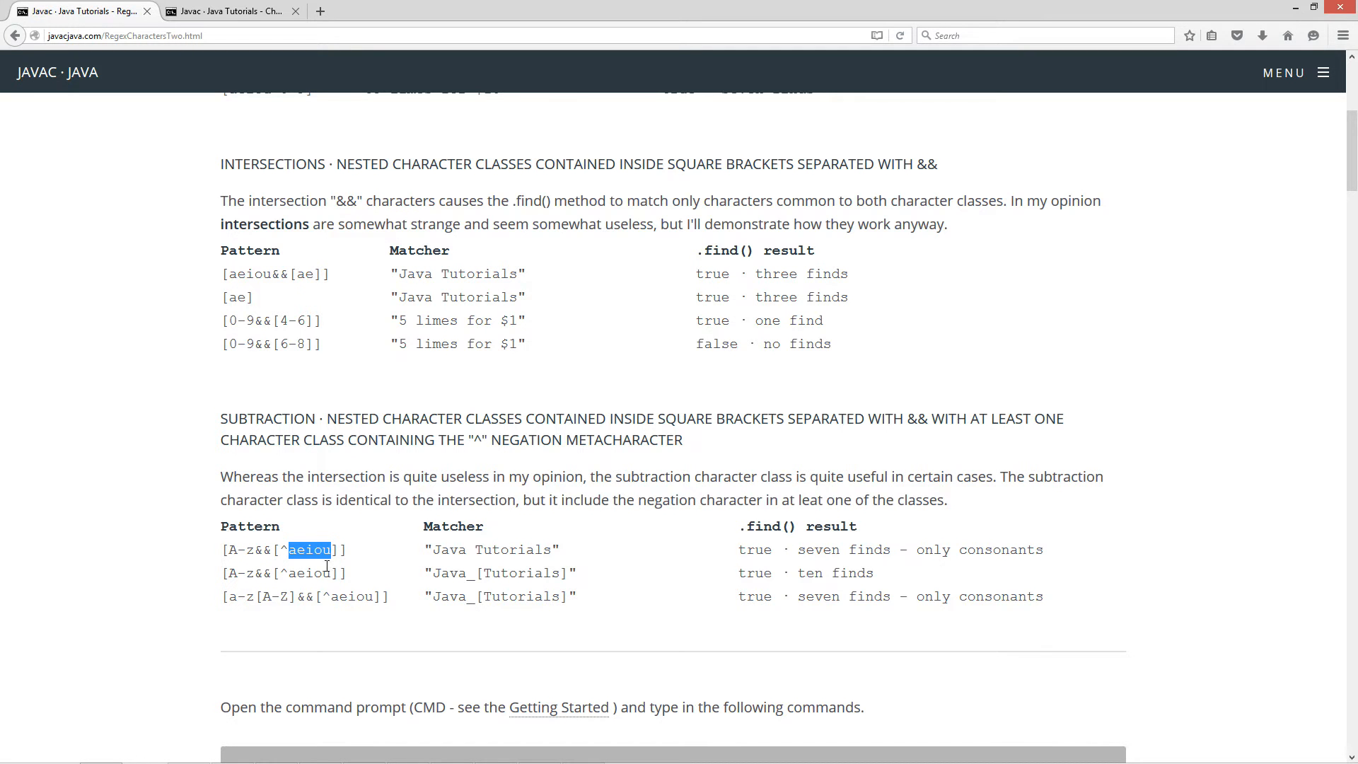
{"action": "mouse_move", "coordinate": [486, 568]}
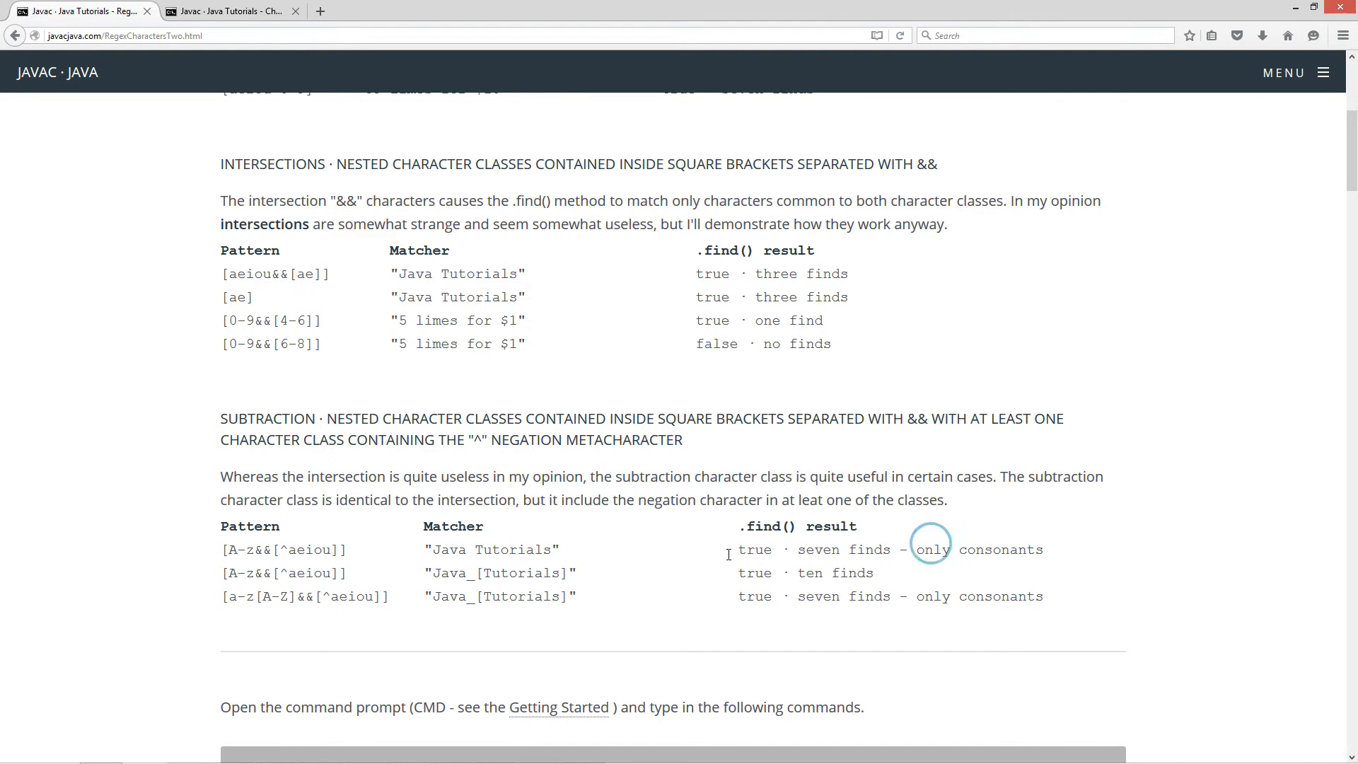
{"action": "mouse_move", "coordinate": [458, 553]}
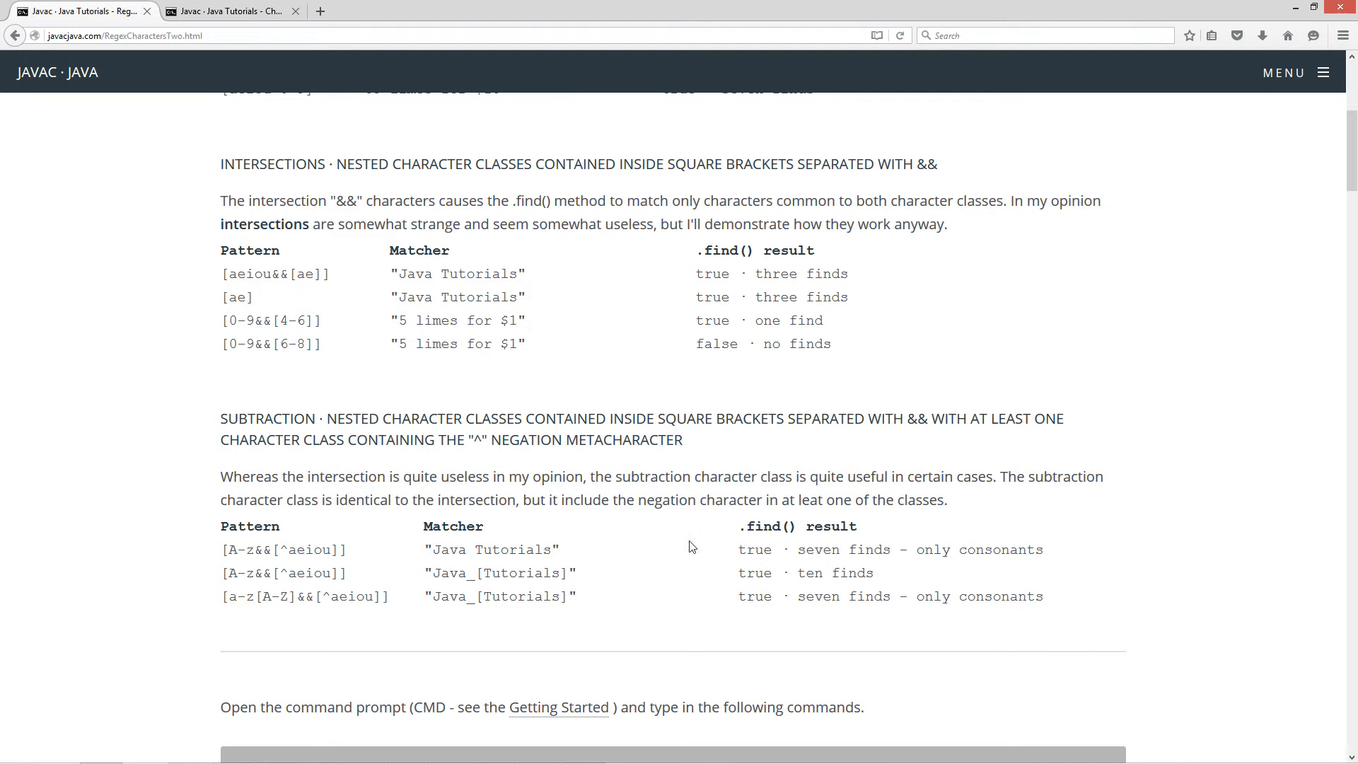
{"action": "double_click", "coordinate": [266, 419]}
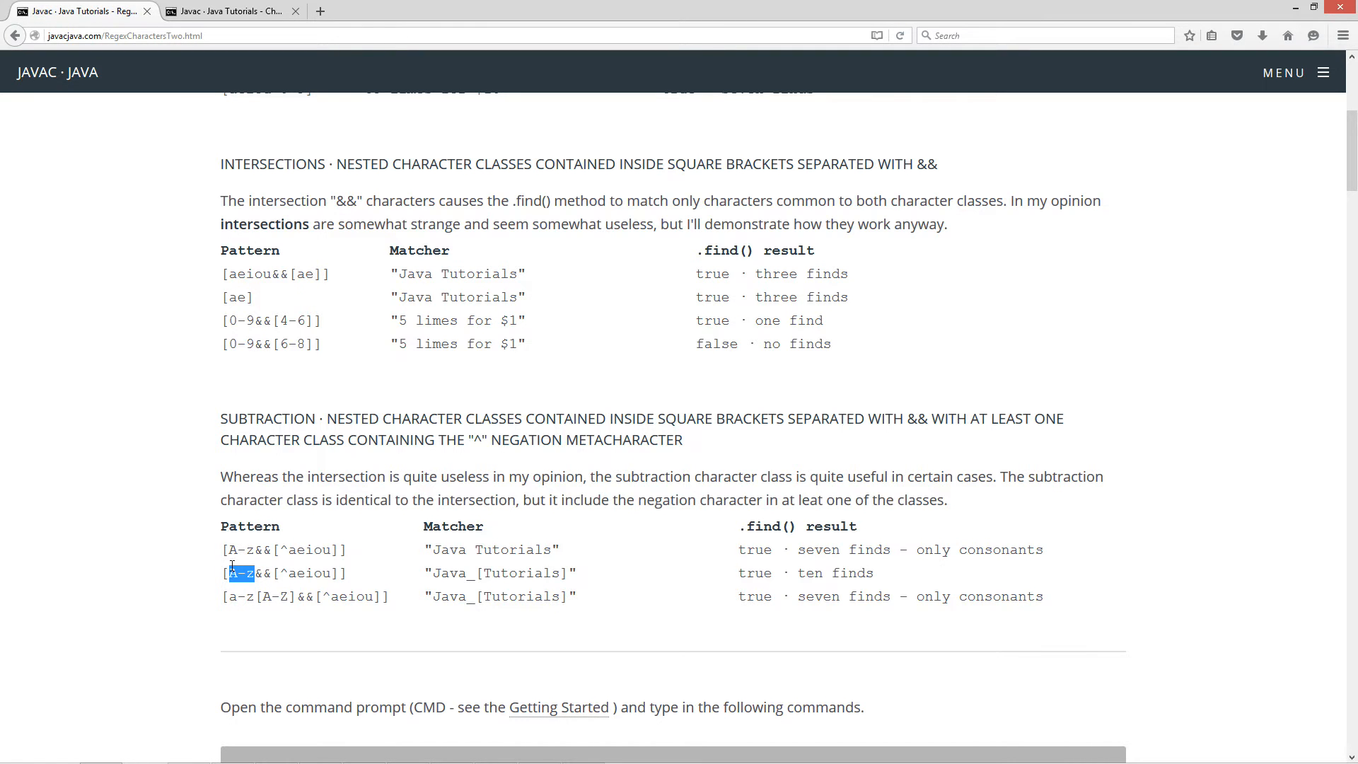
{"action": "mouse_move", "coordinate": [267, 564]}
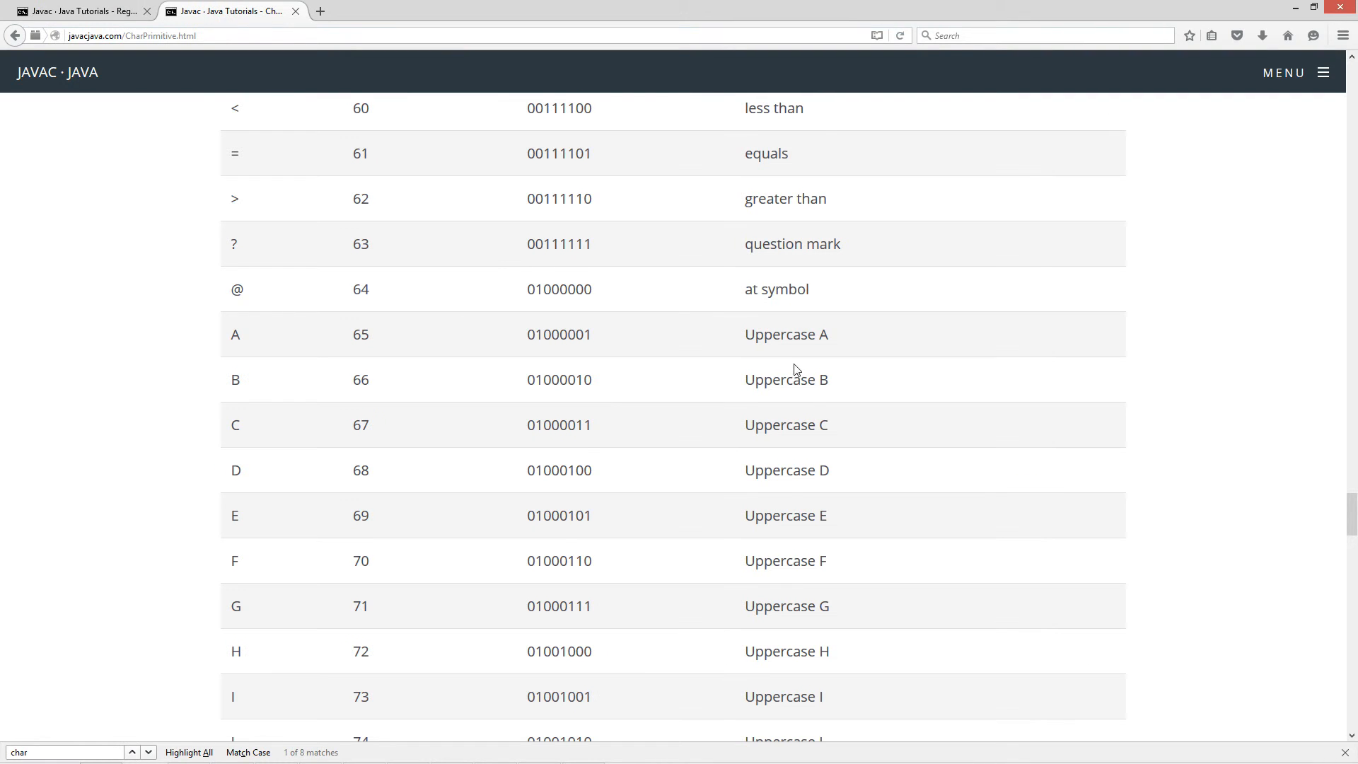
- Scroll the ASCII table through uppercase A-Z, the symbols after Z, and lowercase a
{"action": "scroll", "scroll_direction": "up", "scroll_amount": 3}
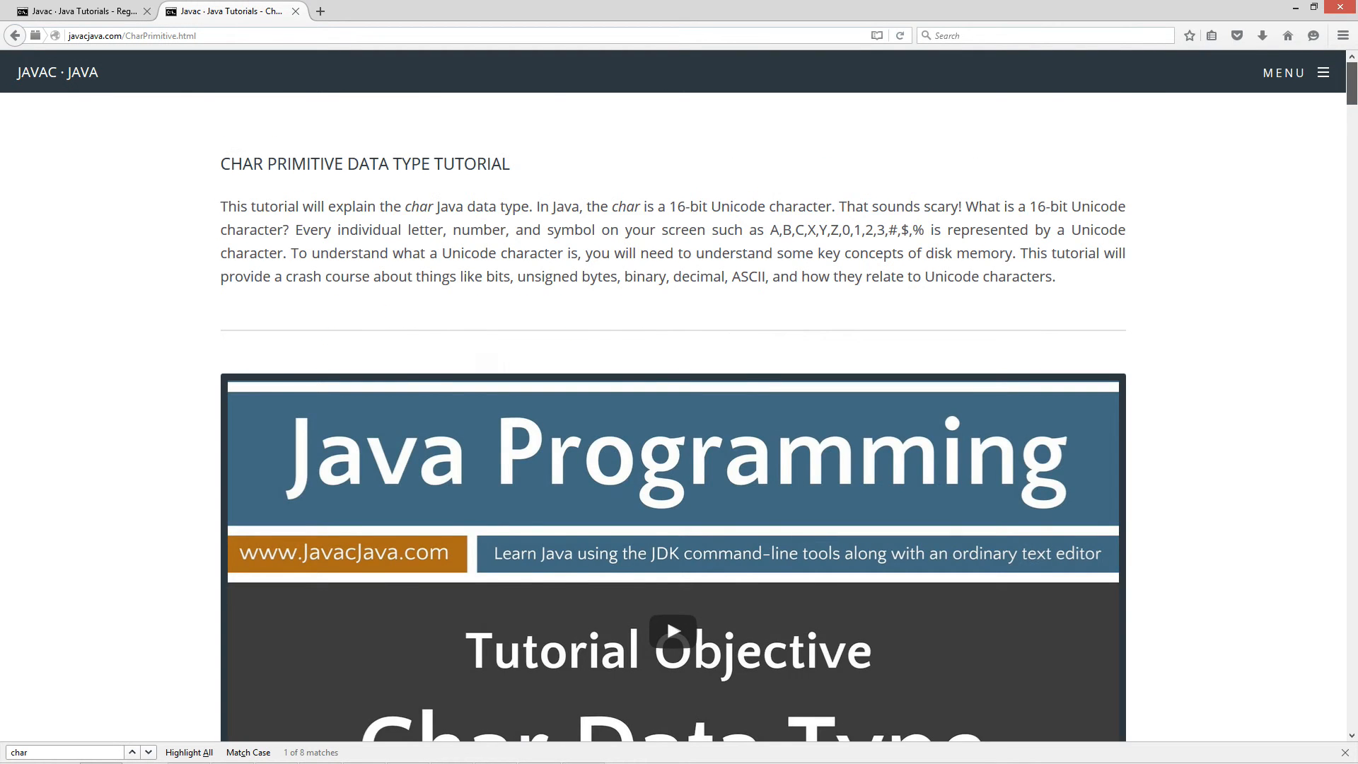
{"action": "scroll", "scroll_direction": "down", "scroll_amount": 3}
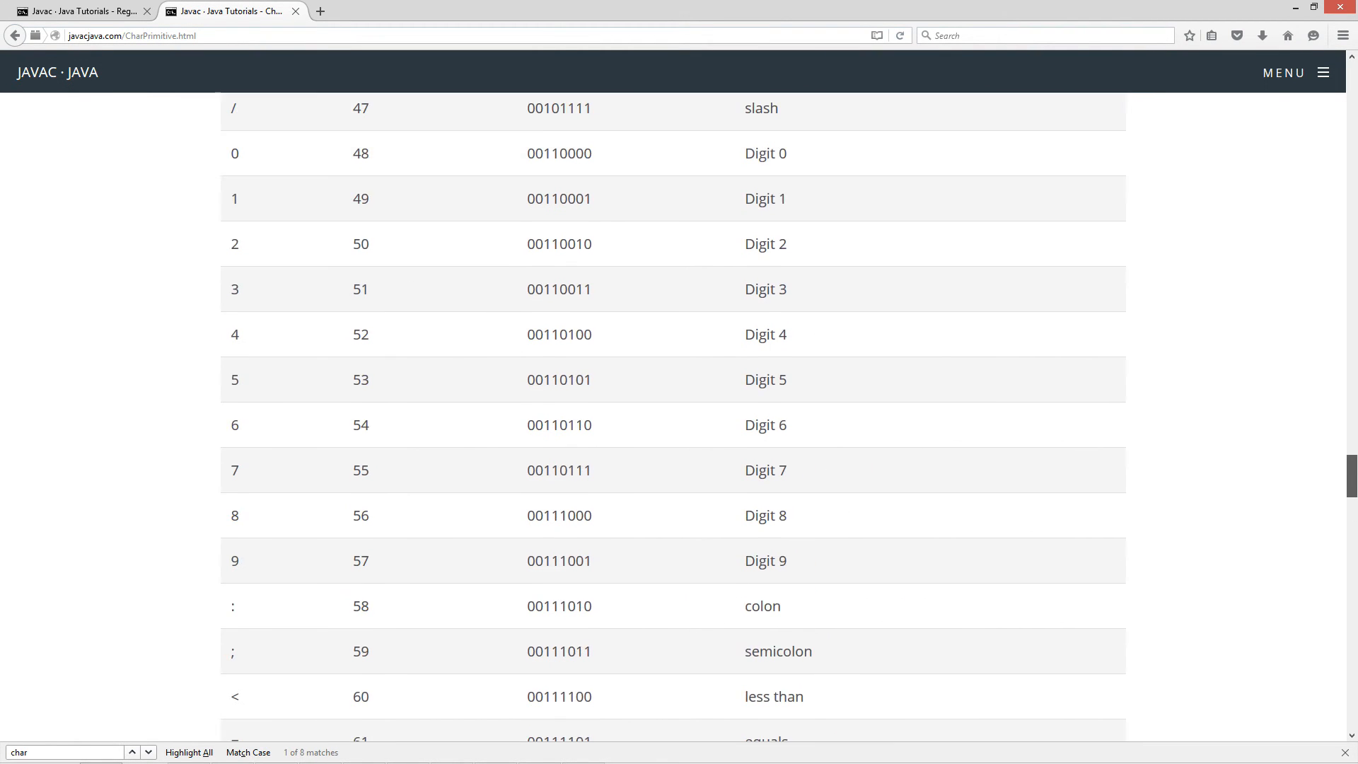
{"action": "scroll", "scroll_direction": "up", "scroll_amount": 3}
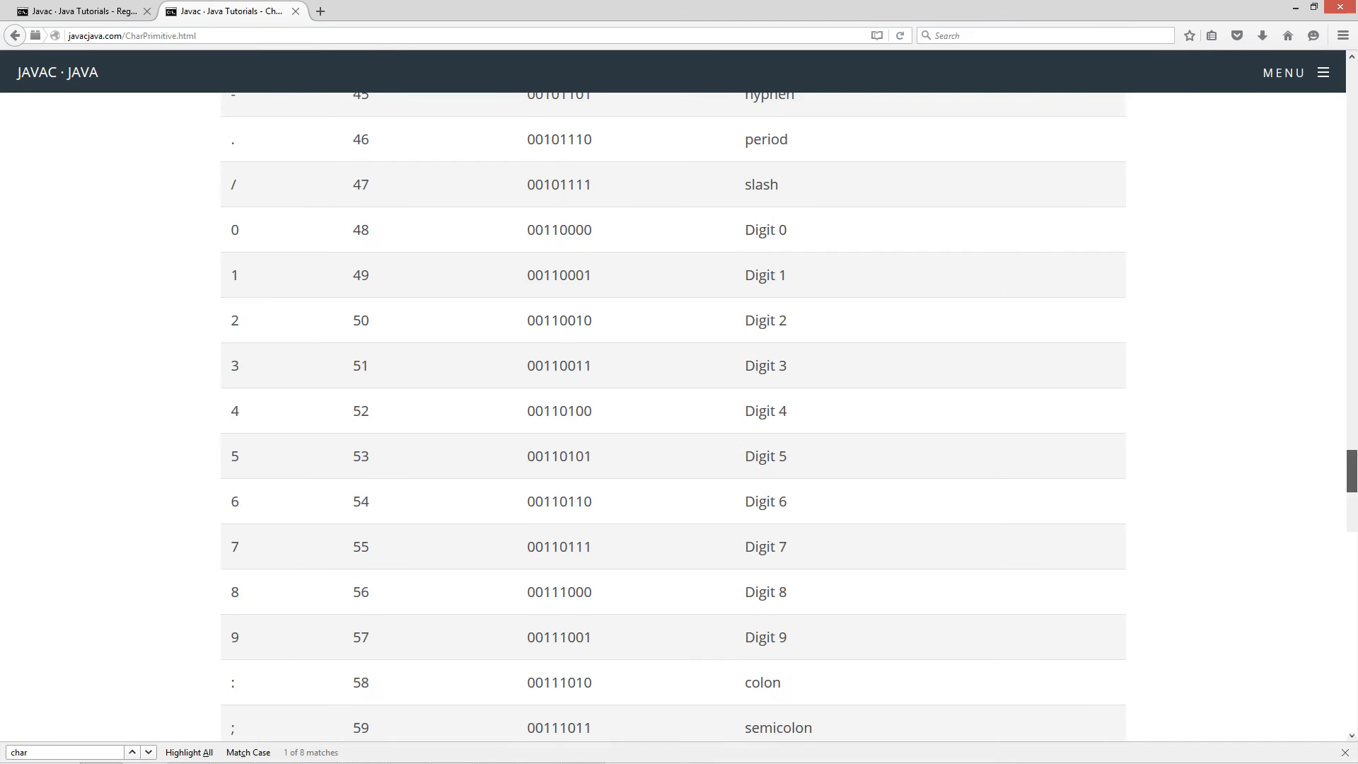
{"action": "scroll", "scroll_direction": "up", "scroll_amount": 3}
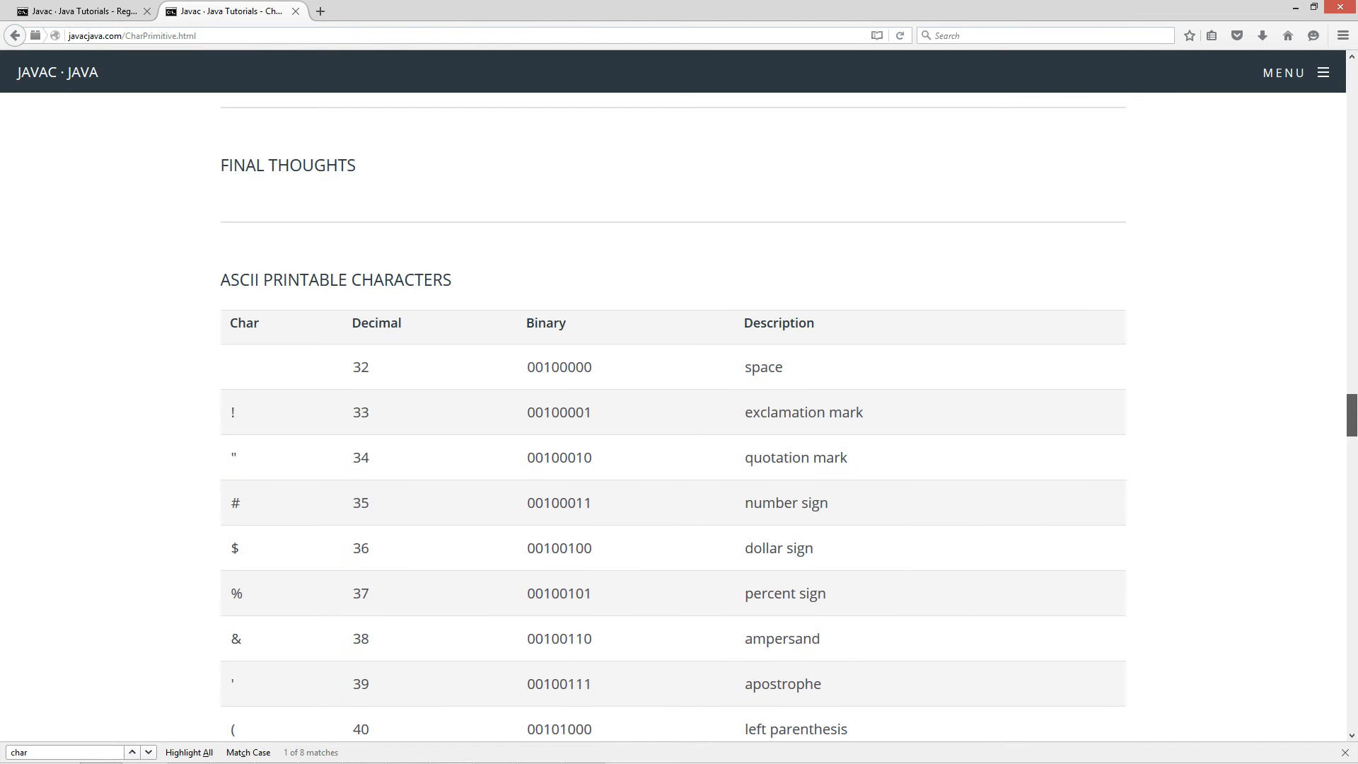
{"action": "scroll", "scroll_direction": "down", "scroll_amount": 3}
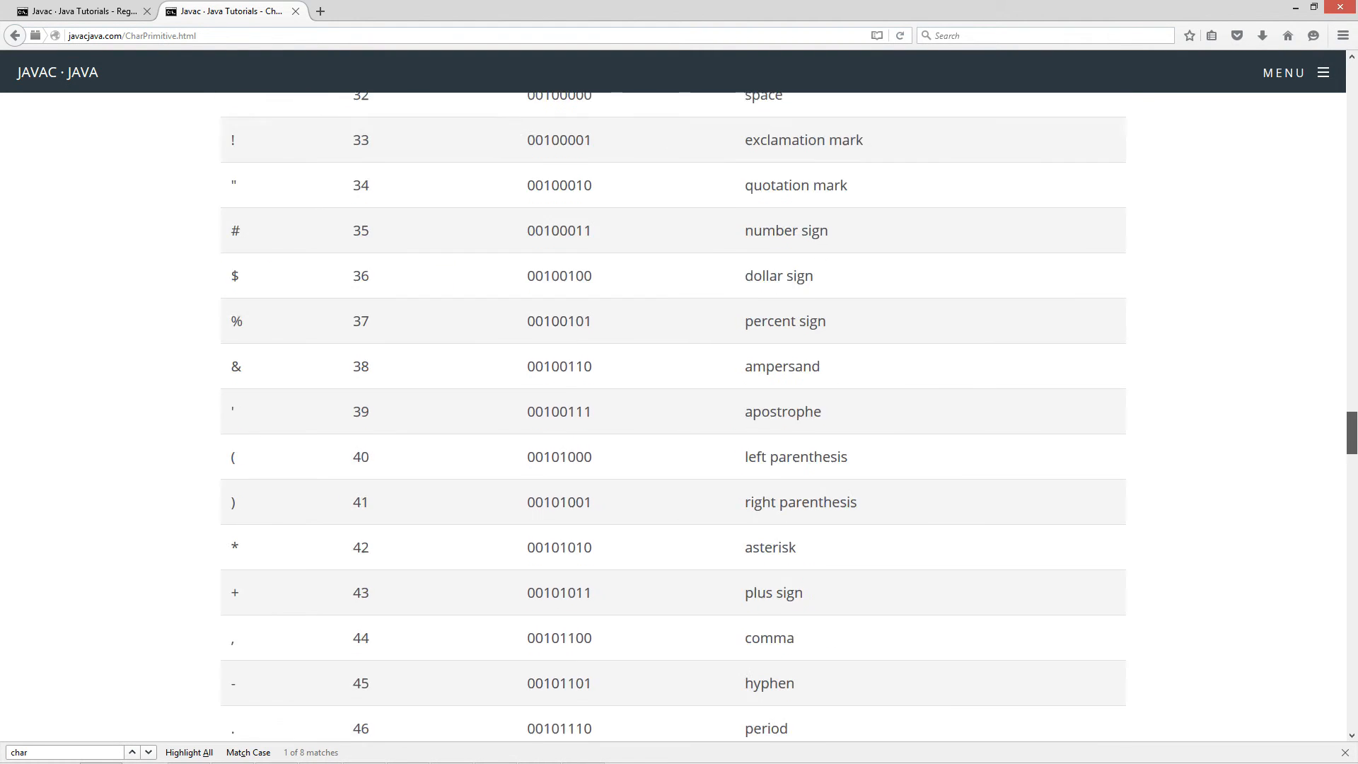
{"action": "scroll", "scroll_direction": "down", "scroll_amount": 3}
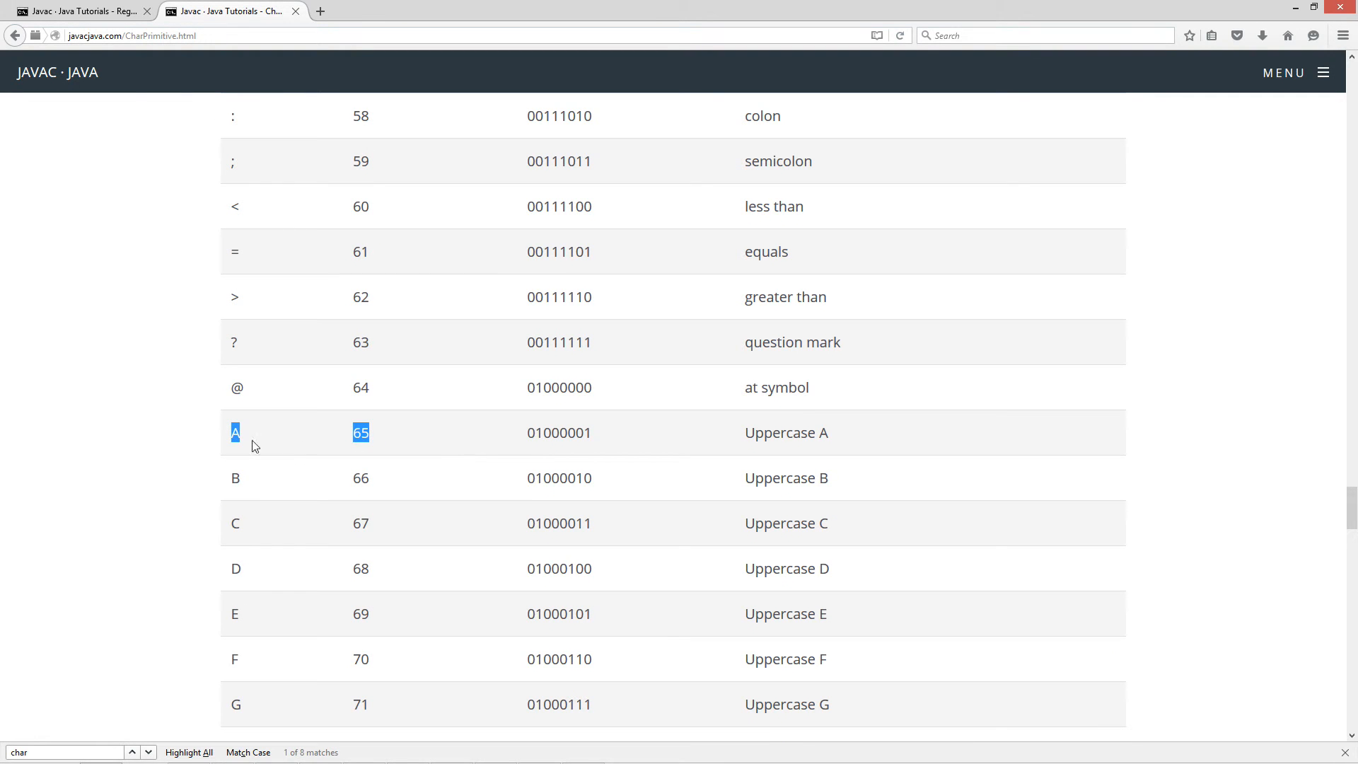
{"action": "scroll", "scroll_direction": "down", "scroll_amount": 3}
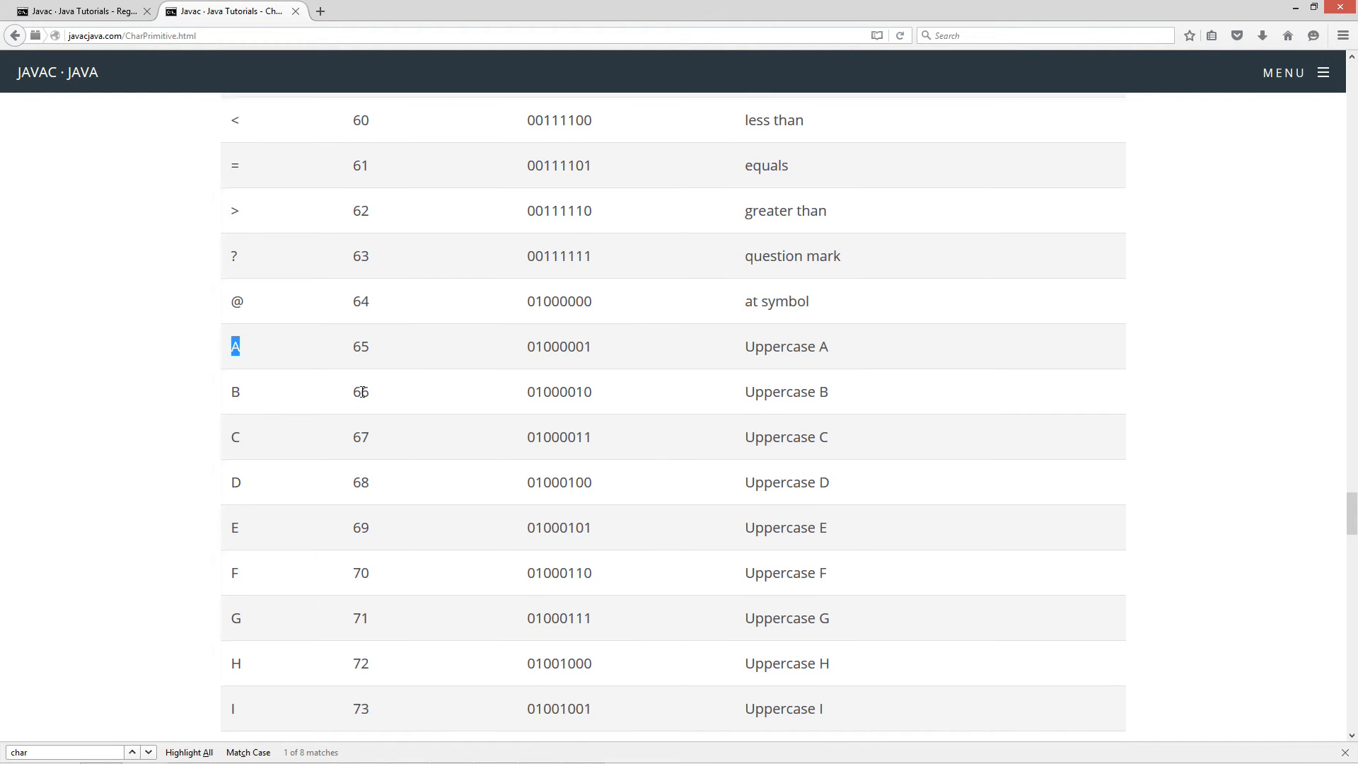
{"action": "scroll", "scroll_direction": "down", "scroll_amount": 3}
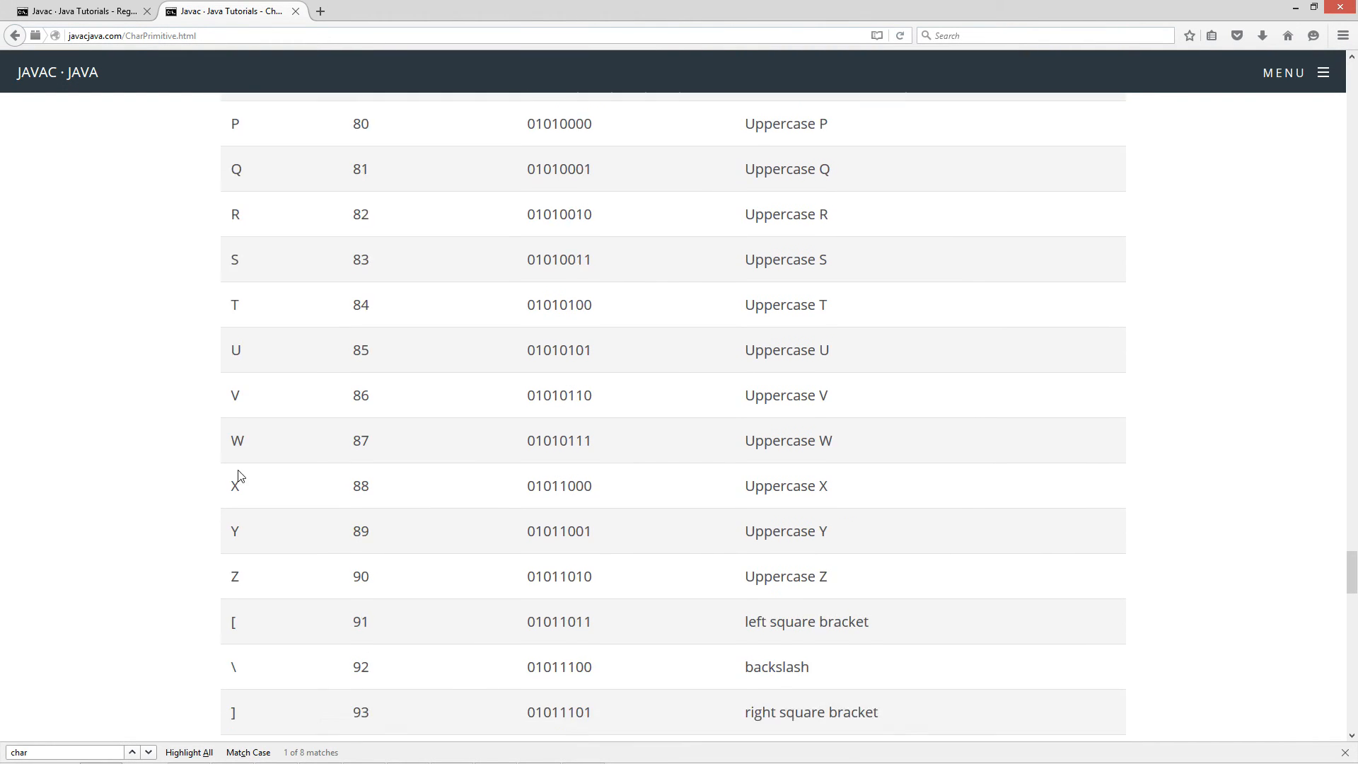
{"action": "scroll", "scroll_direction": "down", "scroll_amount": 3}
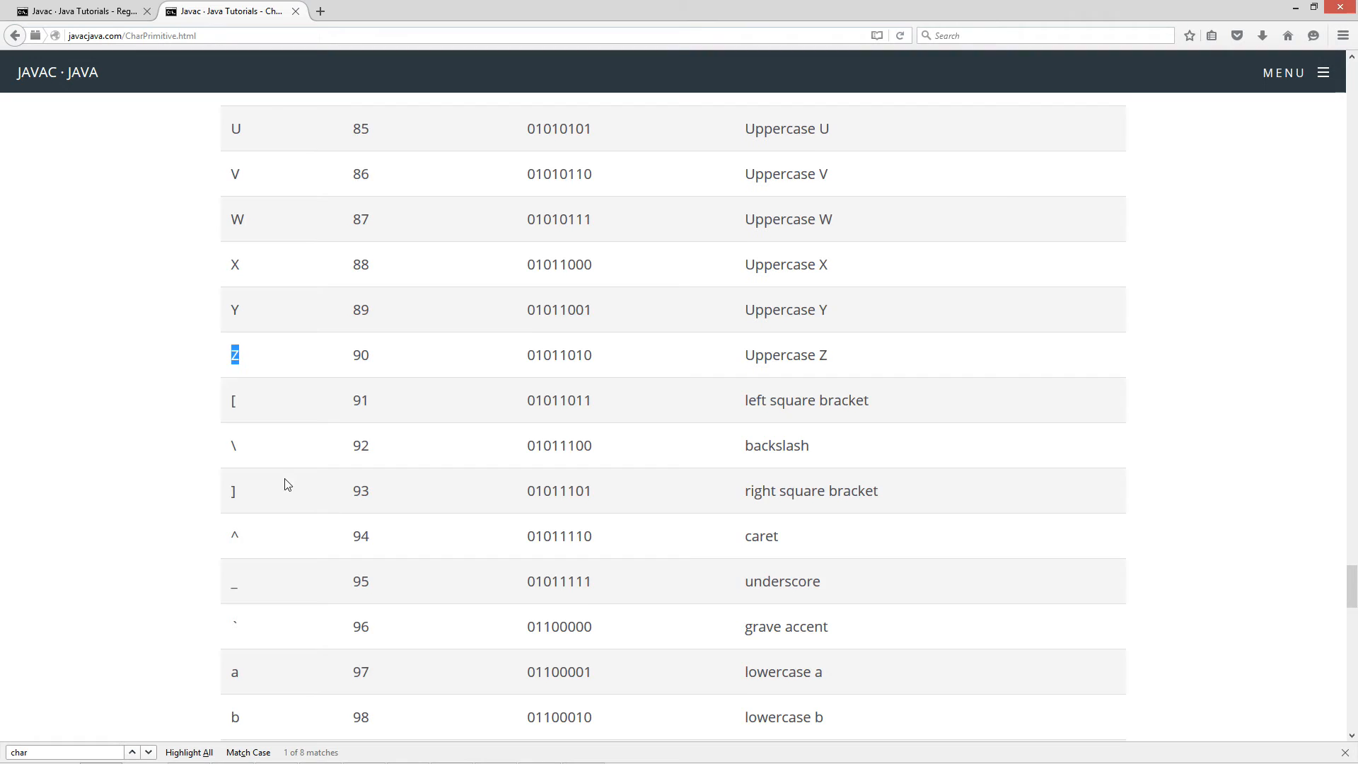
{"action": "scroll", "scroll_direction": "down", "scroll_amount": 3}
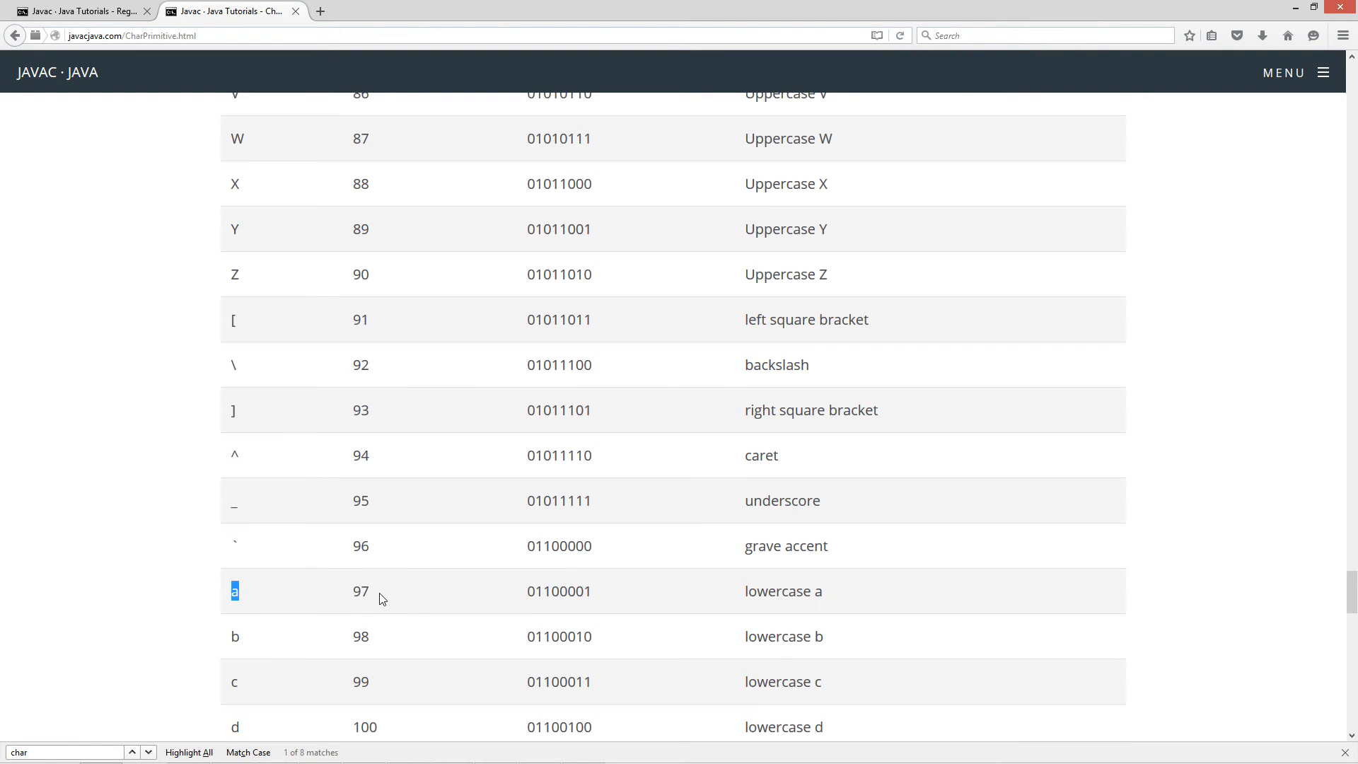
{"action": "scroll", "scroll_direction": "up", "scroll_amount": 3}
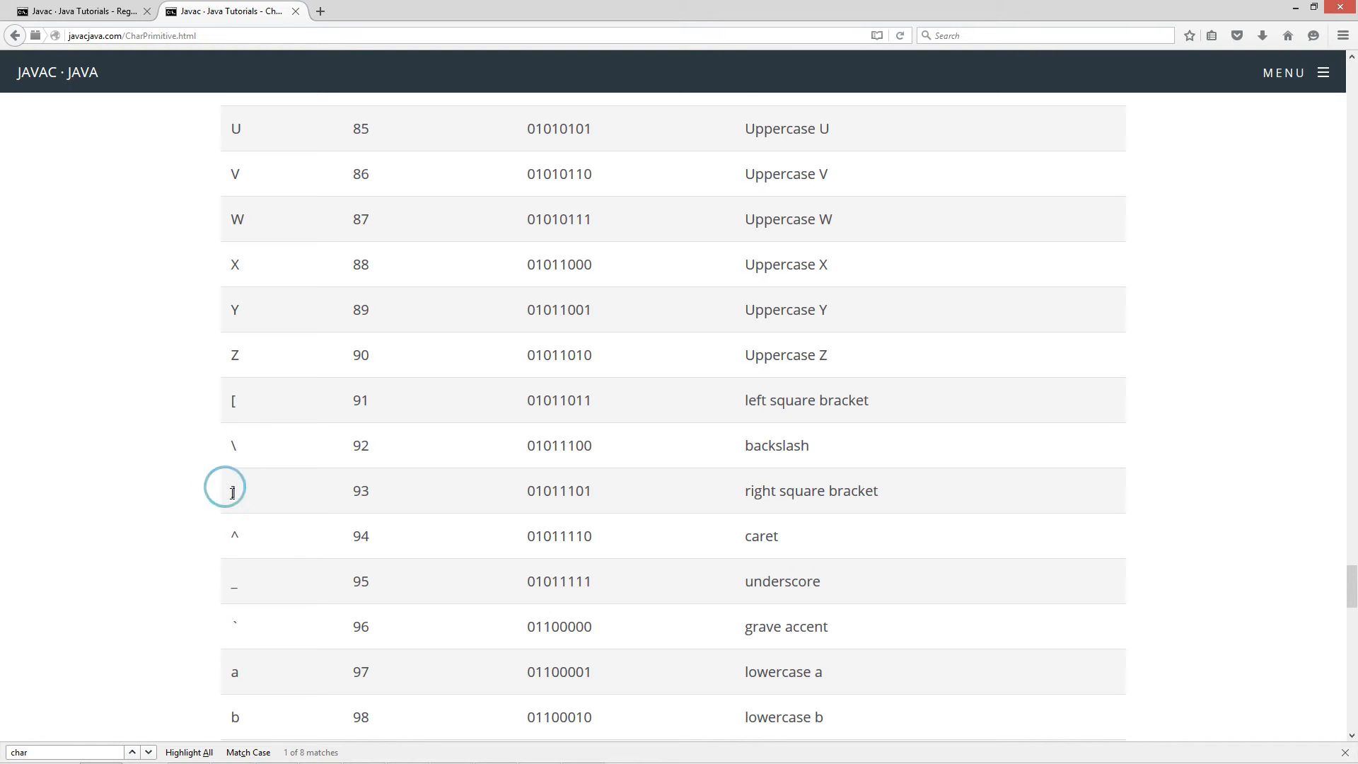
{"action": "mouse_move", "coordinate": [246, 635]}
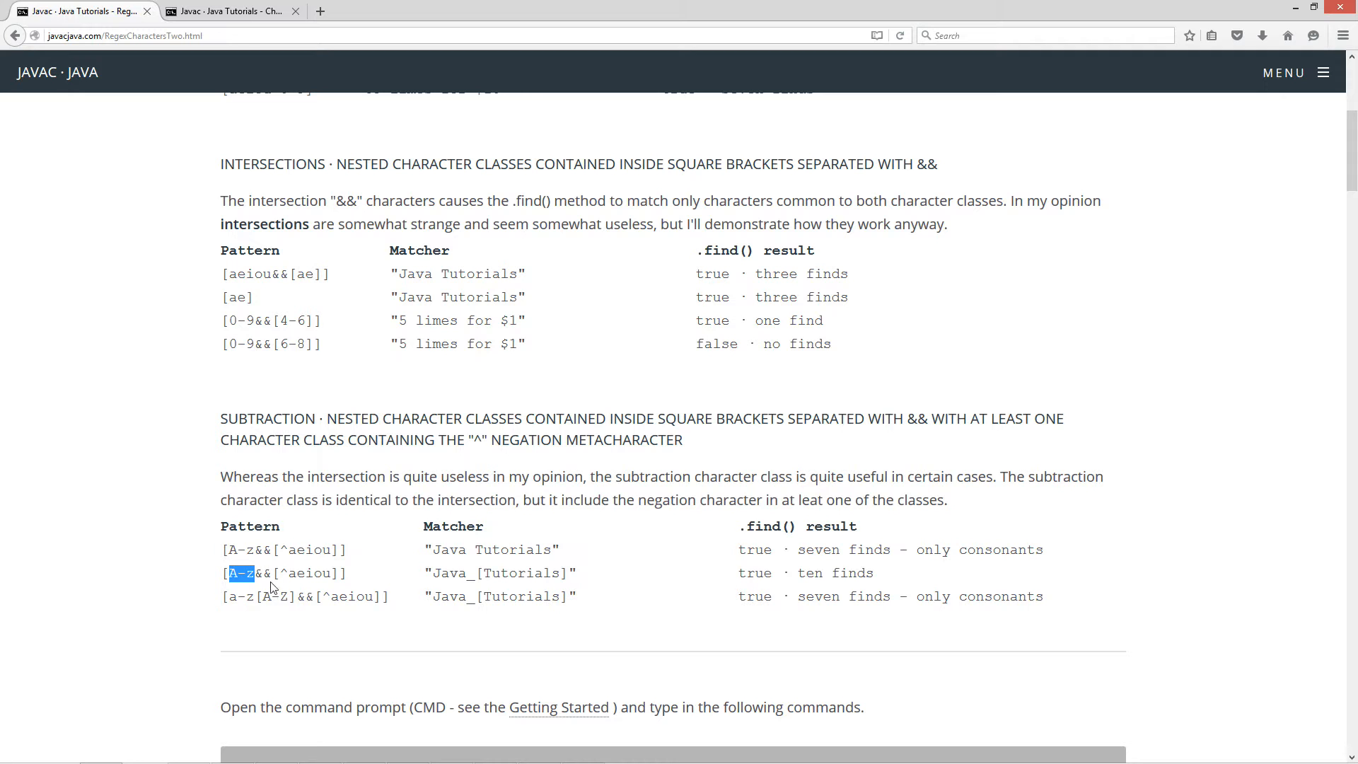
{"action": "mouse_move", "coordinate": [321, 588]}
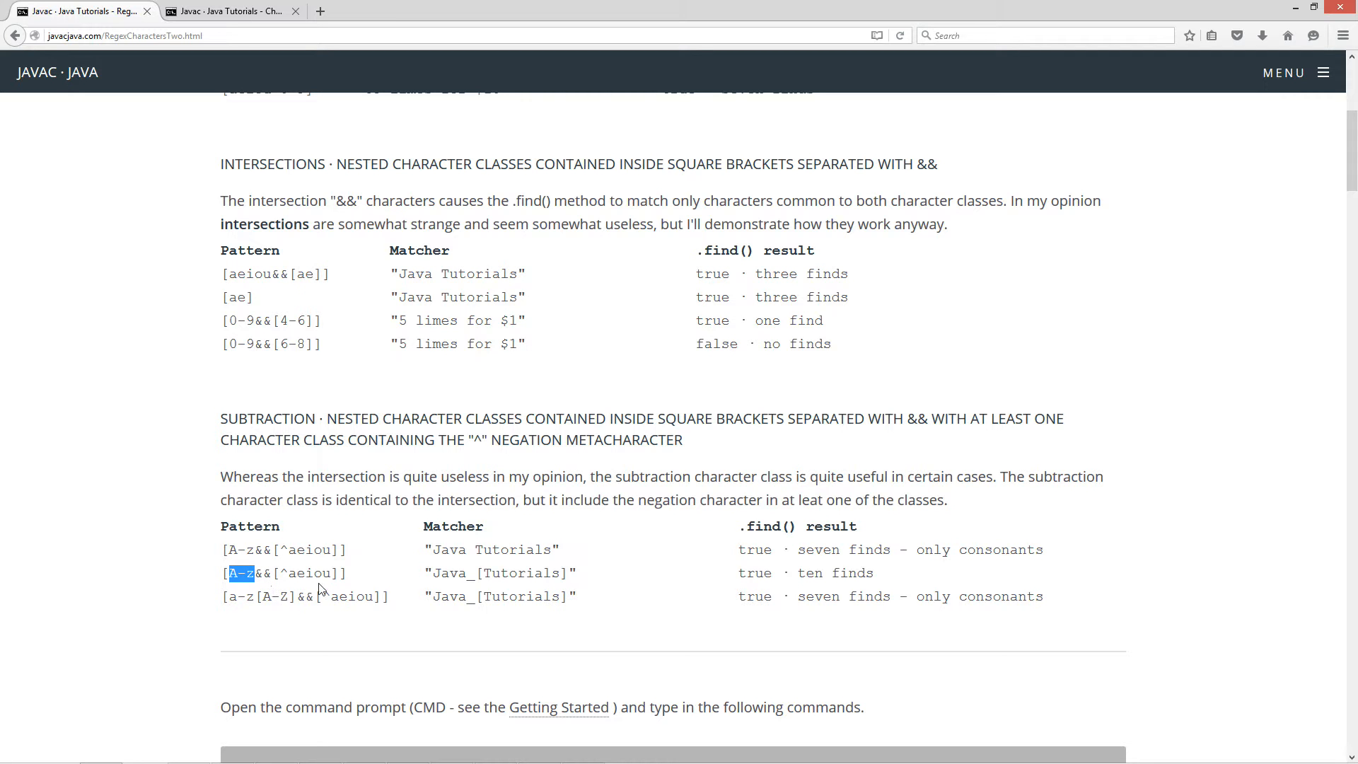
{"action": "left_click", "coordinate": [445, 573]}
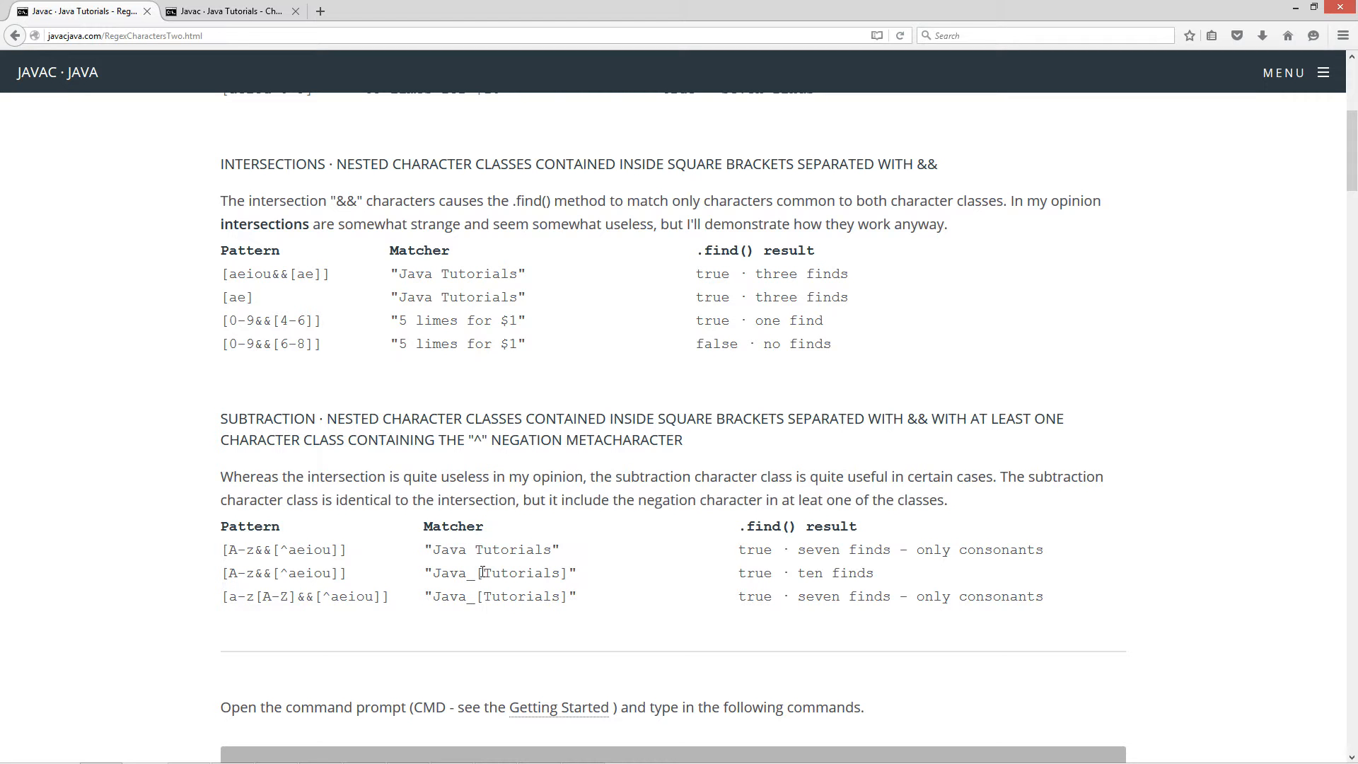
{"action": "double_click", "coordinate": [569, 573]}
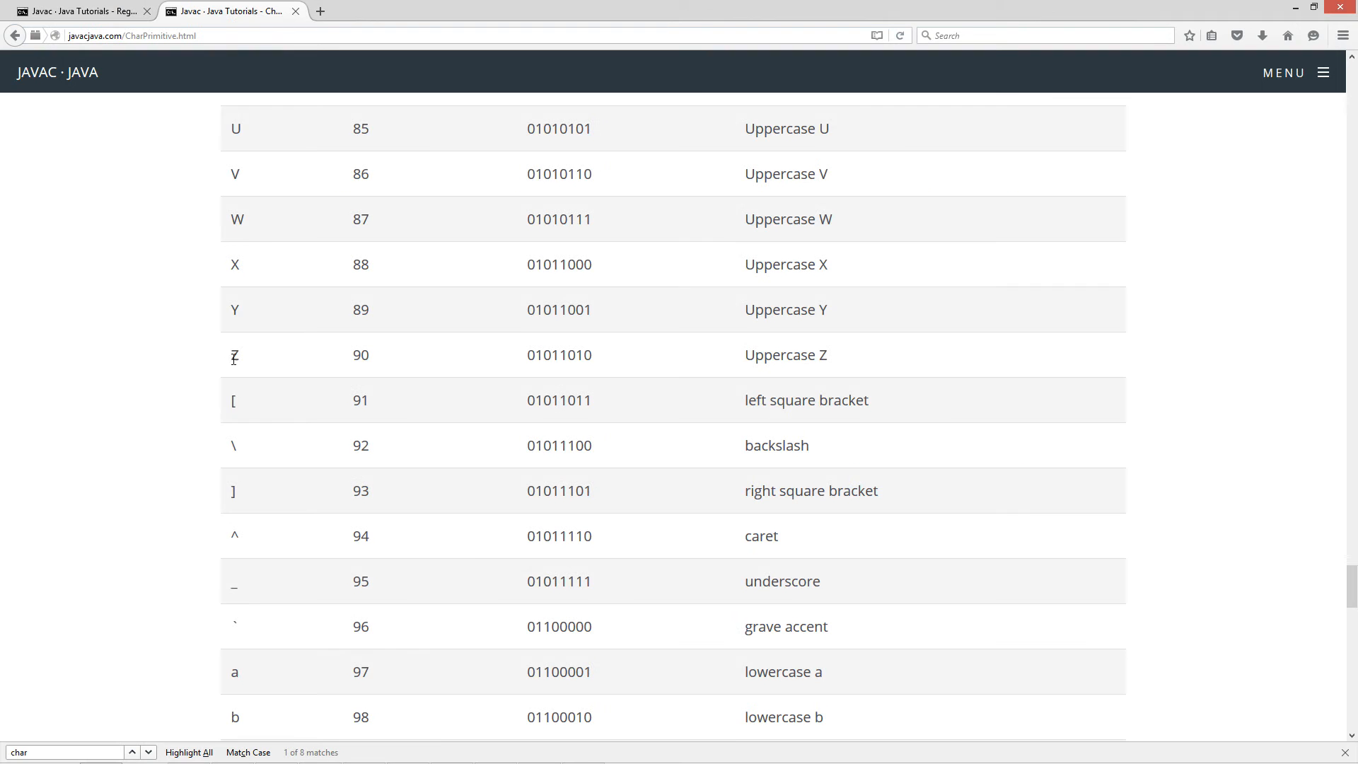
{"action": "scroll", "scroll_direction": "down", "scroll_amount": 3}
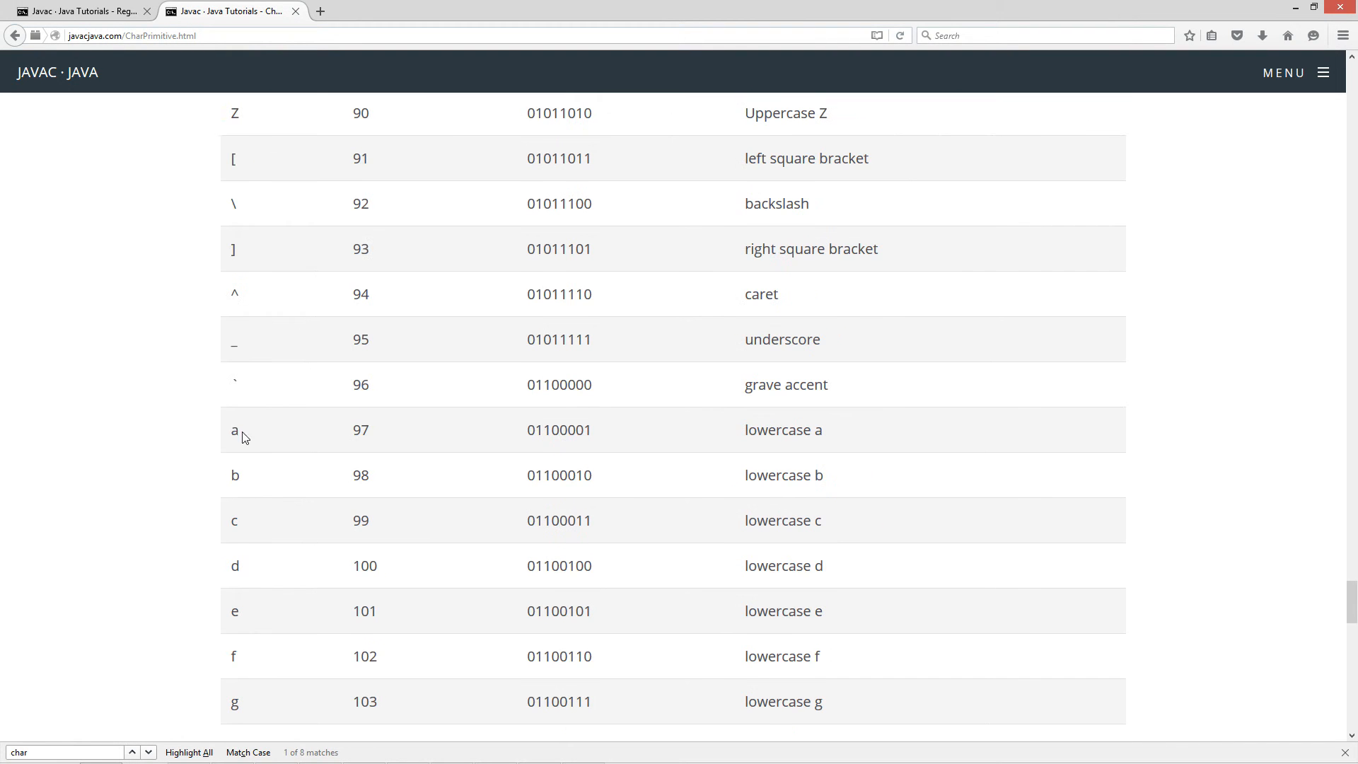
{"action": "scroll", "scroll_direction": "up", "scroll_amount": 3}
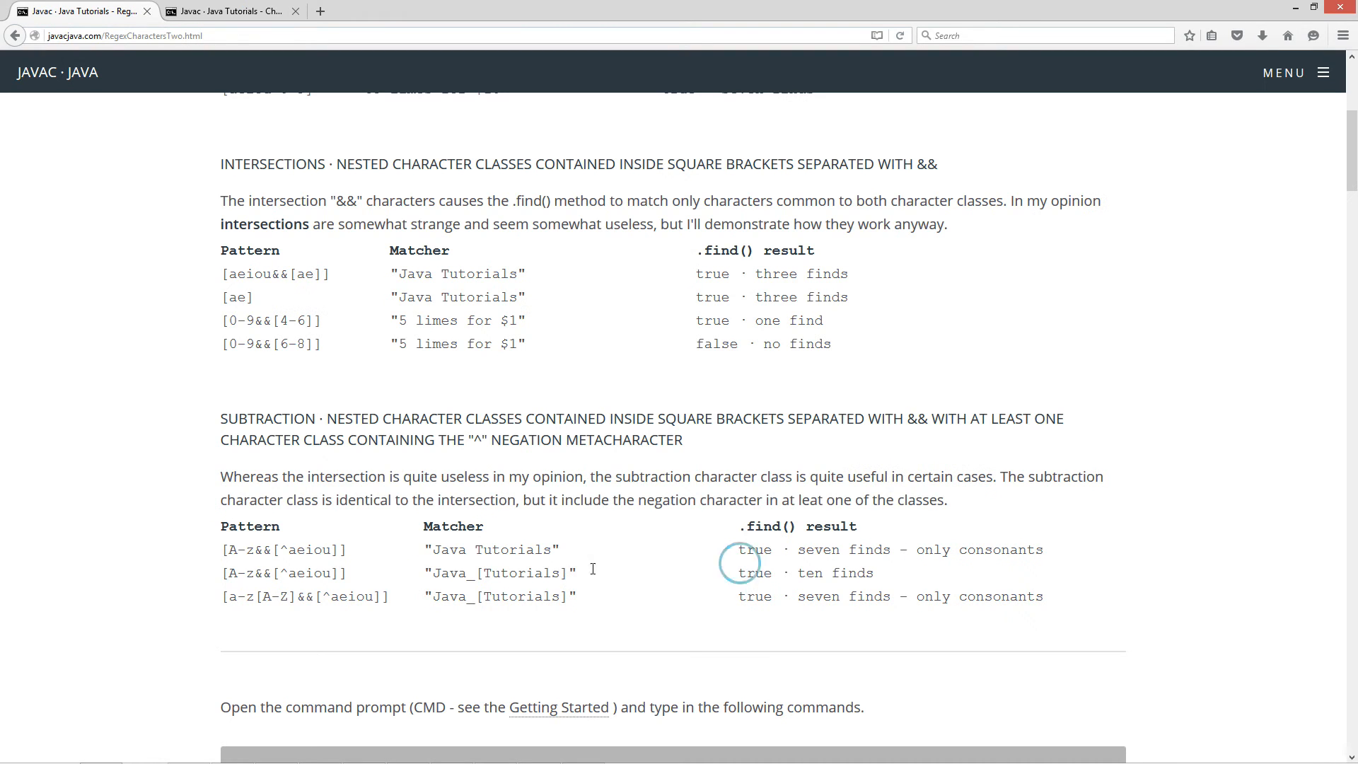
{"action": "double_click", "coordinate": [834, 573]}
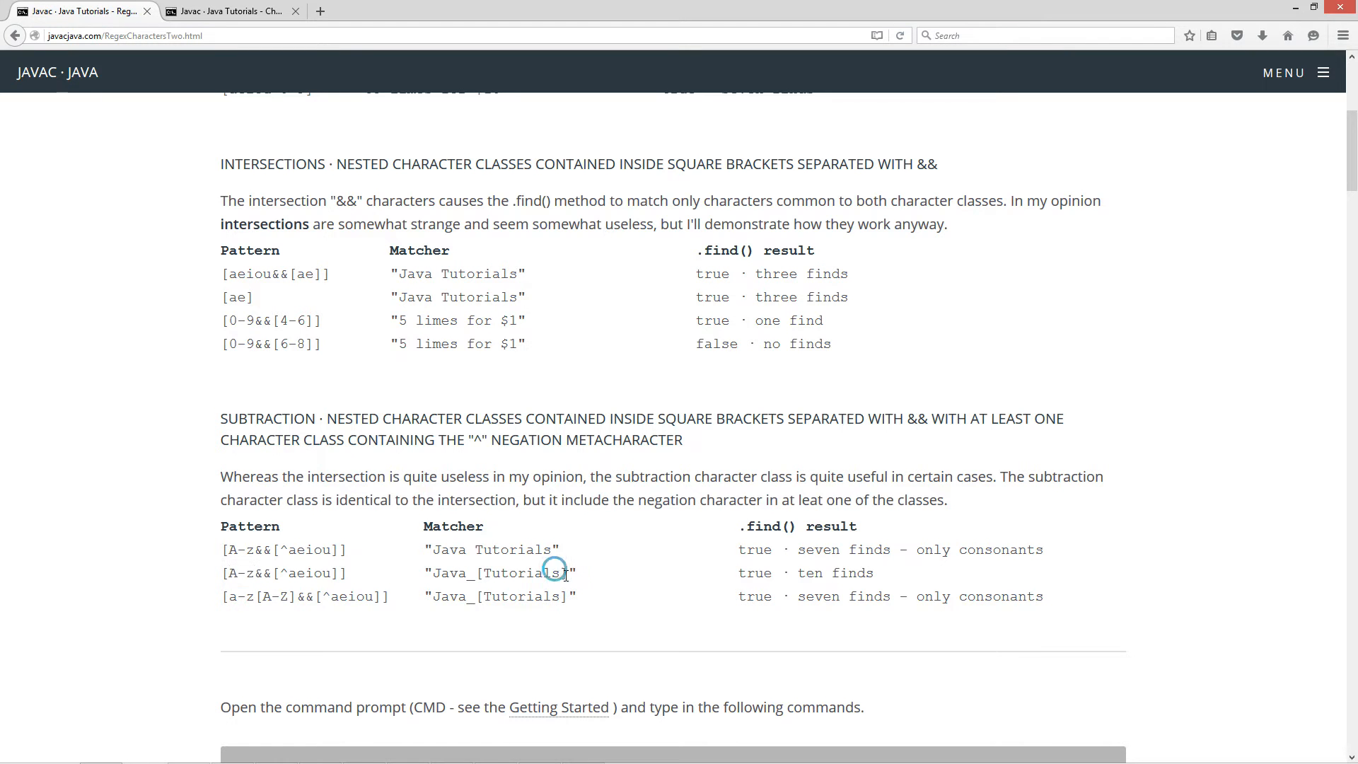
{"action": "double_click", "coordinate": [236, 573]}
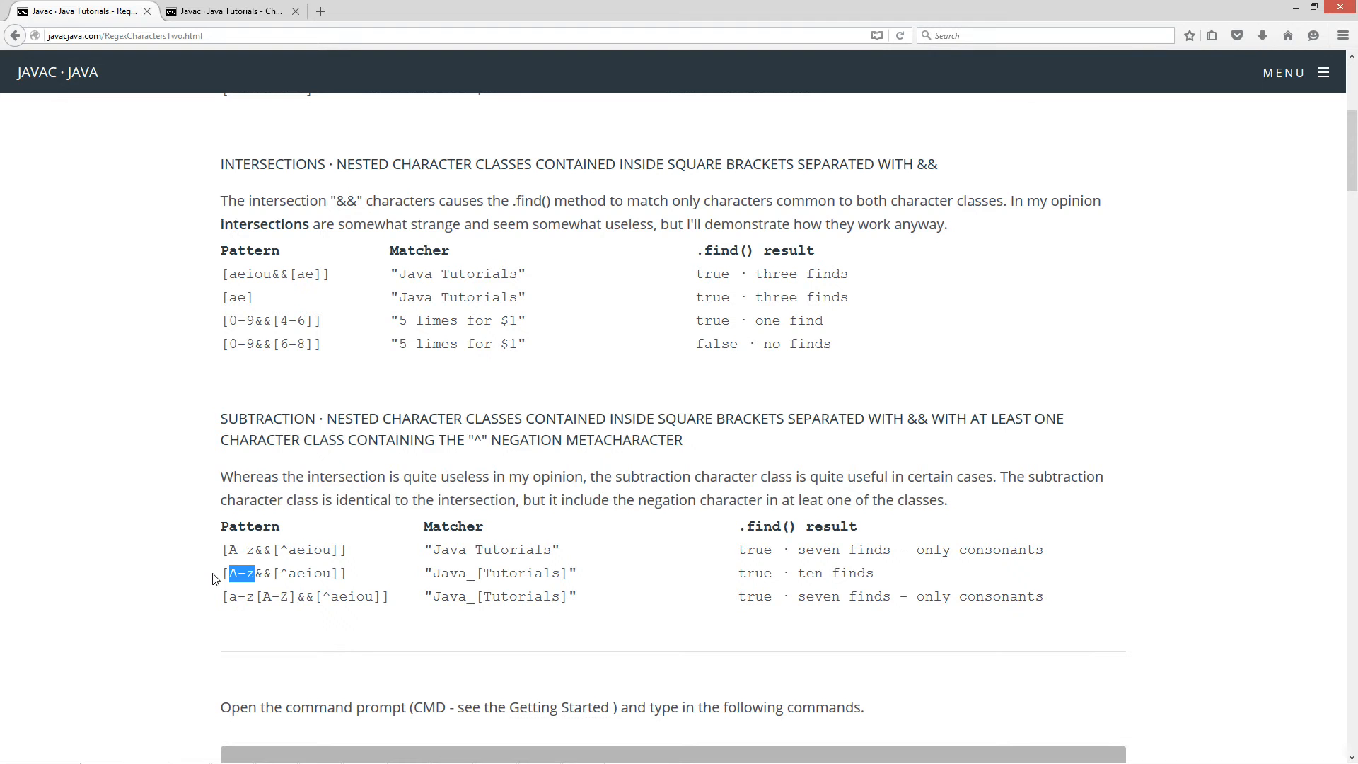
{"action": "mouse_move", "coordinate": [277, 577]}
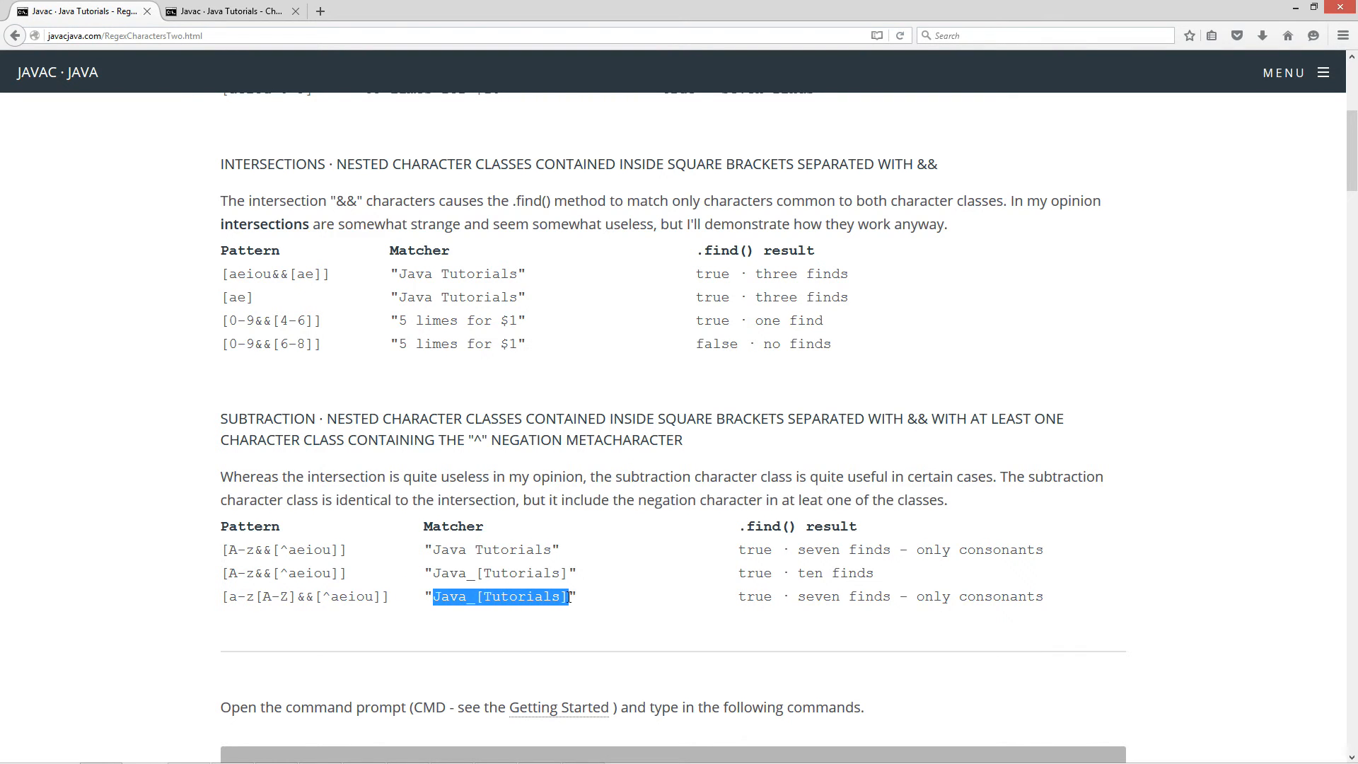
{"action": "mouse_move", "coordinate": [355, 602]}
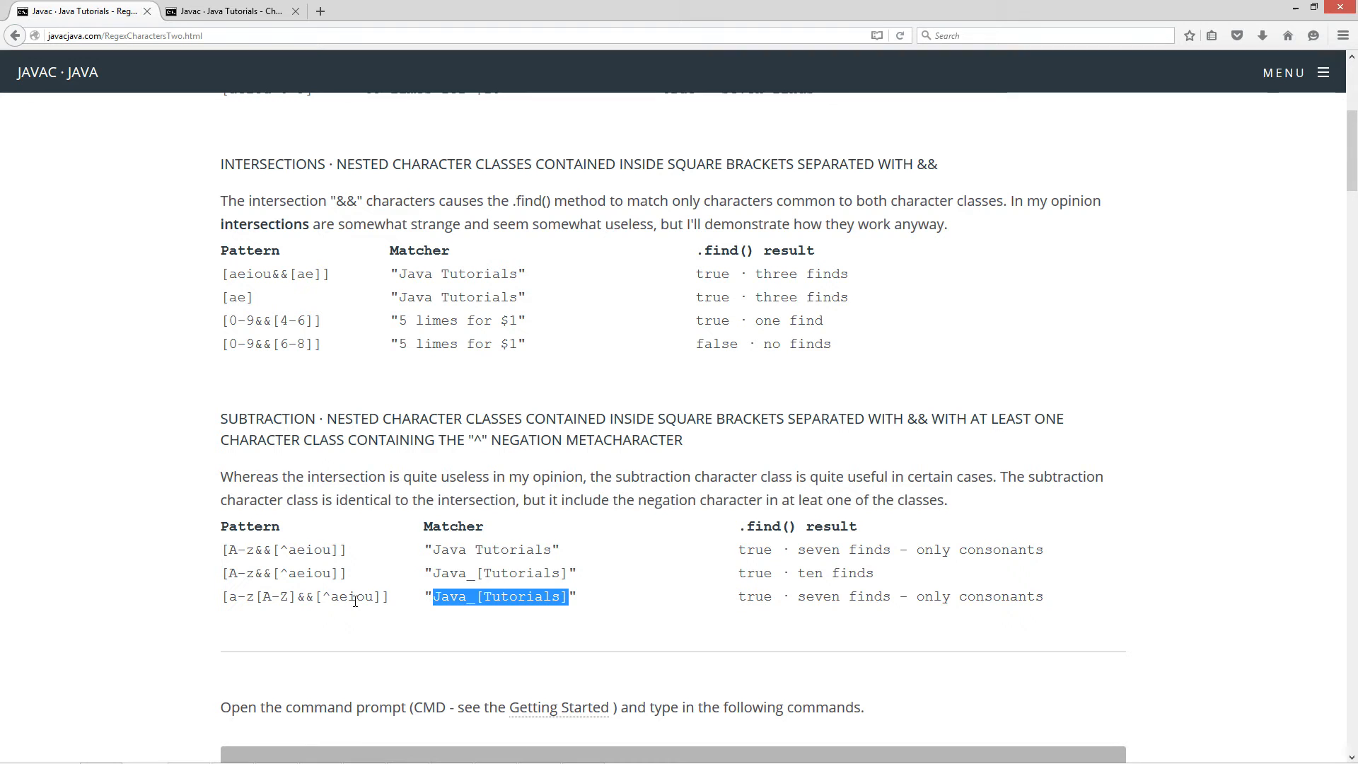
{"action": "double_click", "coordinate": [919, 595]}
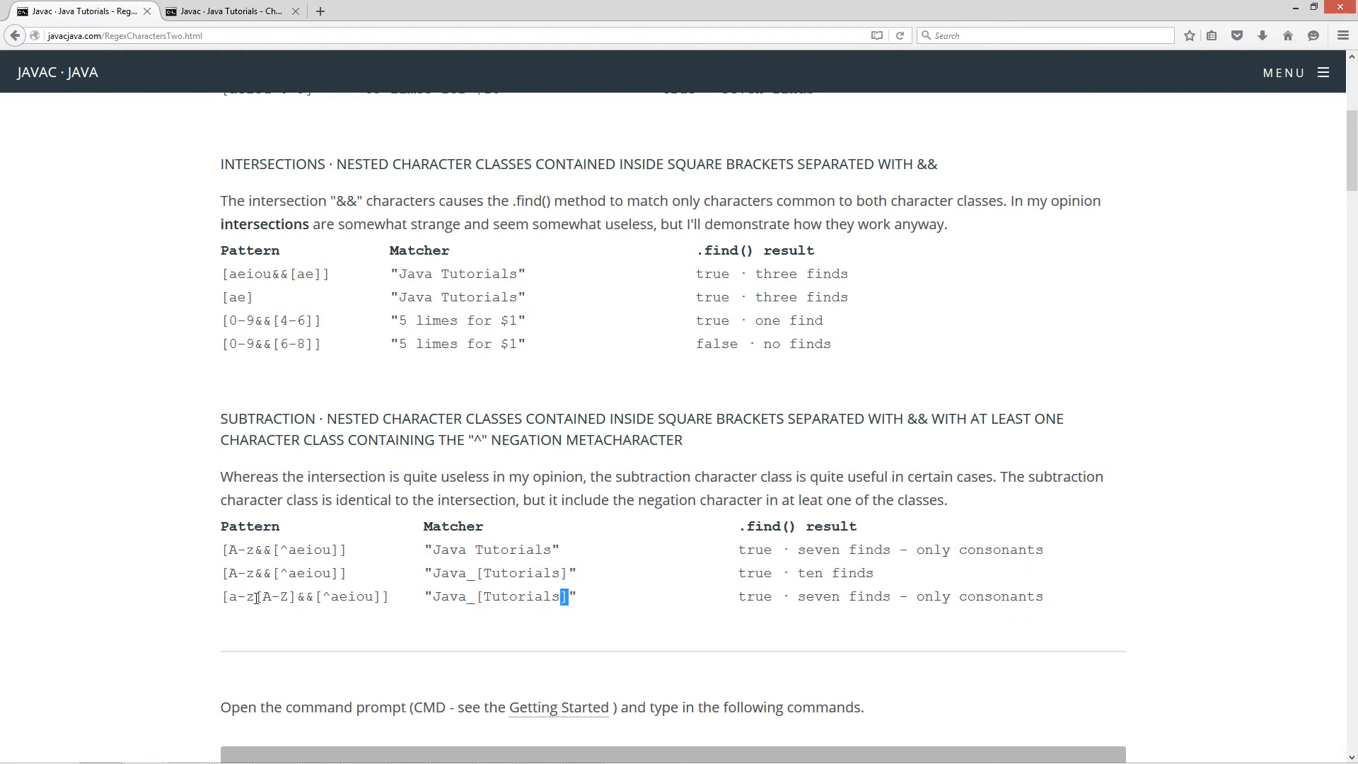
{"action": "double_click", "coordinate": [271, 596]}
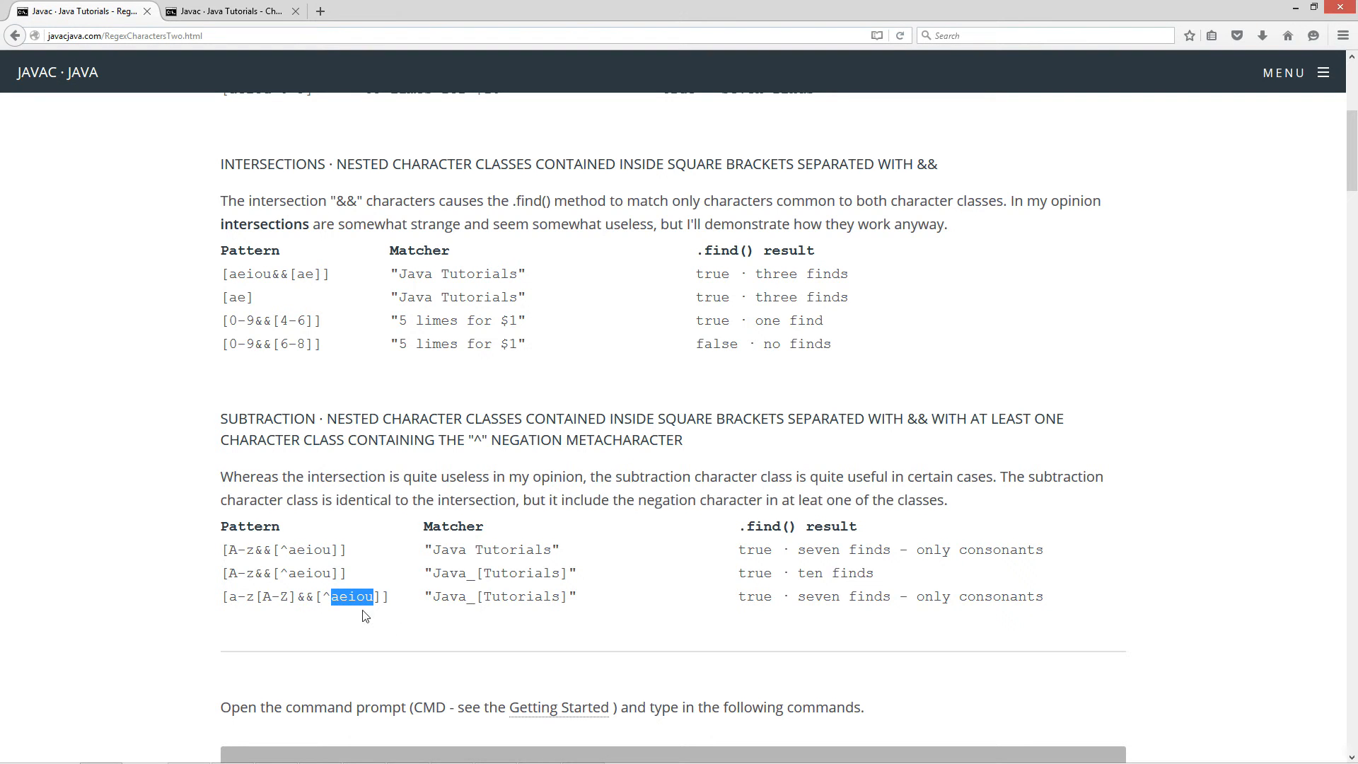
{"action": "mouse_move", "coordinate": [967, 614]}
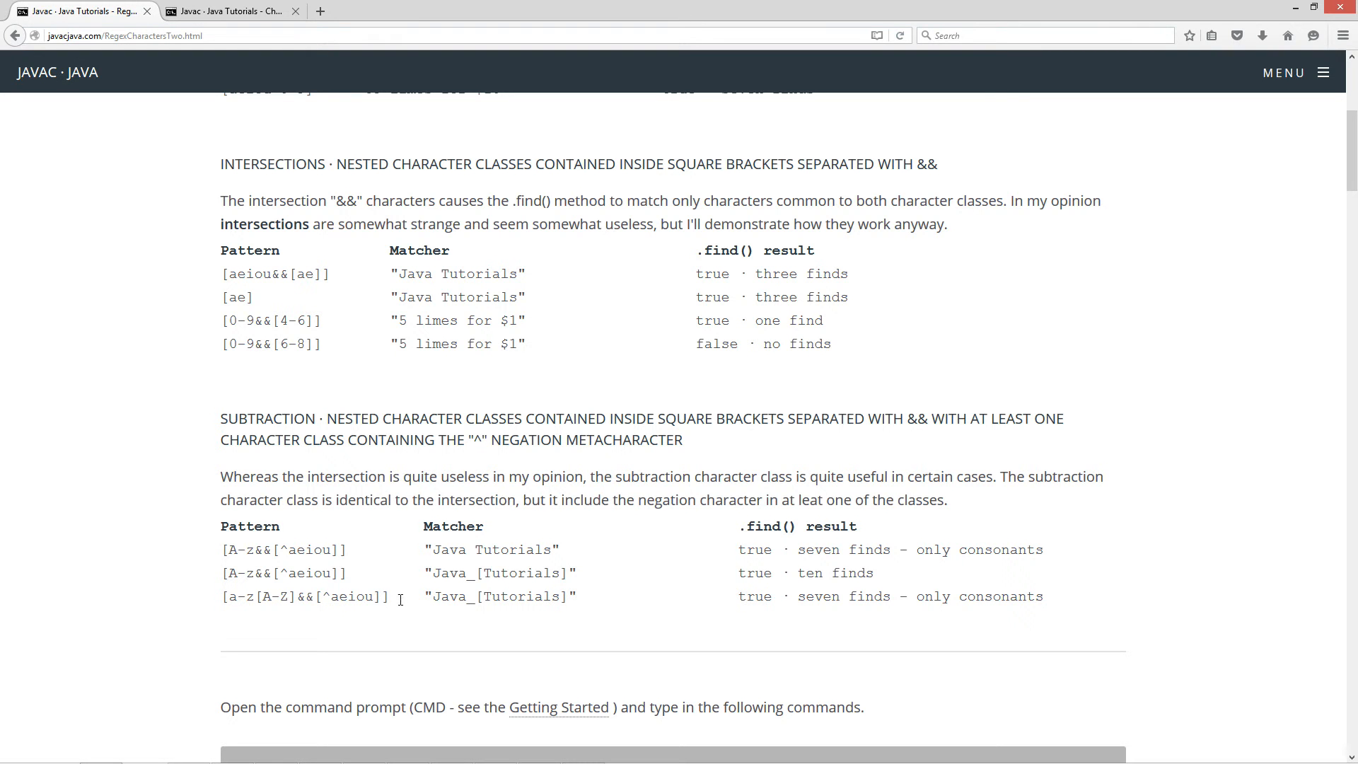
- Scroll past the CMD commands to the RegexCharactersTwo Java source listing
{"action": "scroll", "scroll_direction": "down", "scroll_amount": 3}
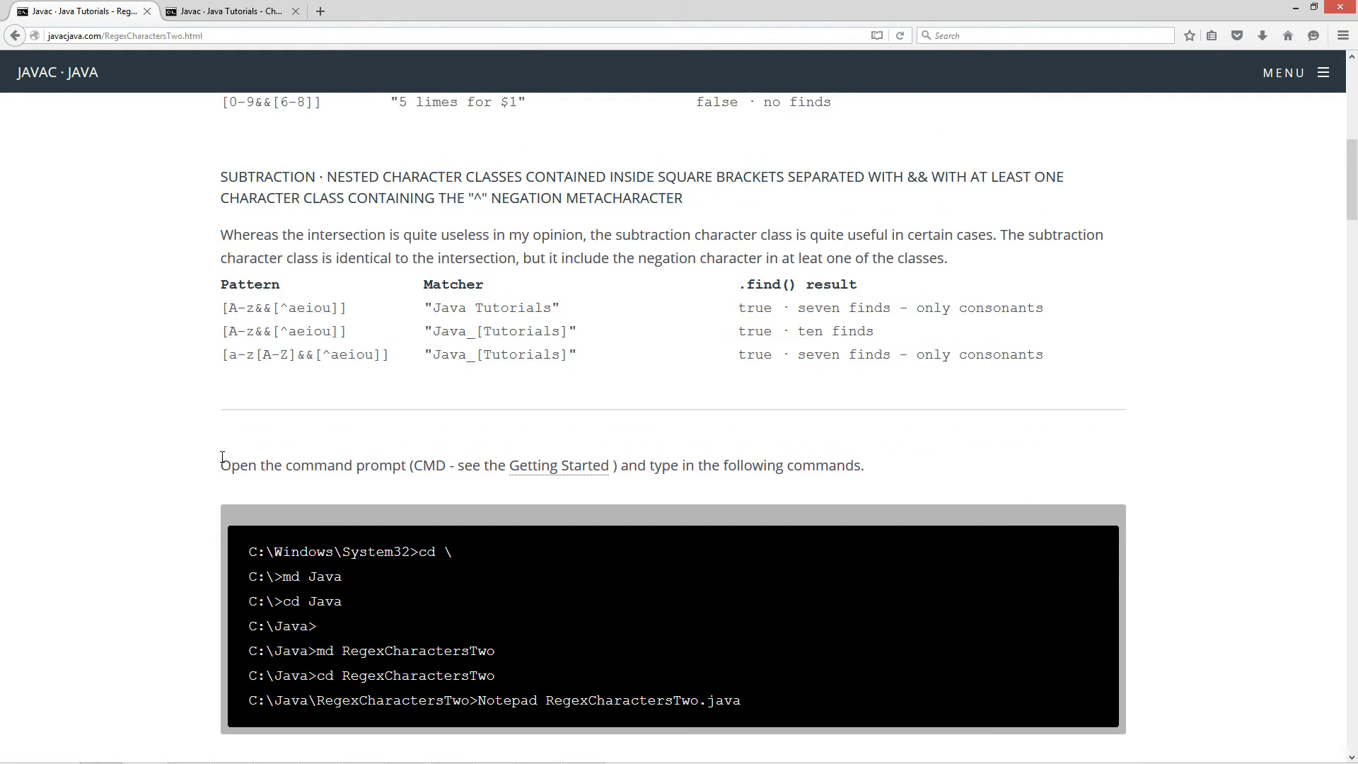
{"action": "scroll", "scroll_direction": "down", "scroll_amount": 3}
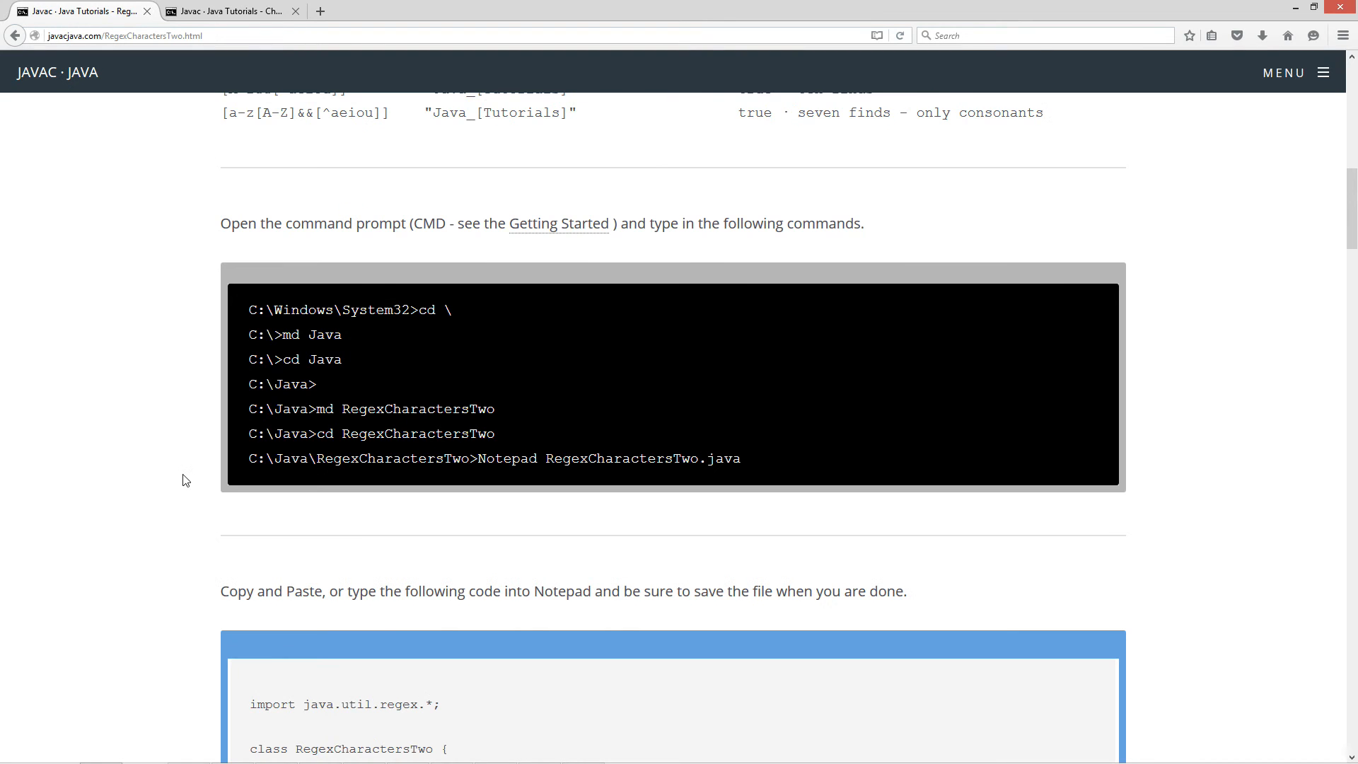
{"action": "scroll", "scroll_direction": "down", "scroll_amount": 3}
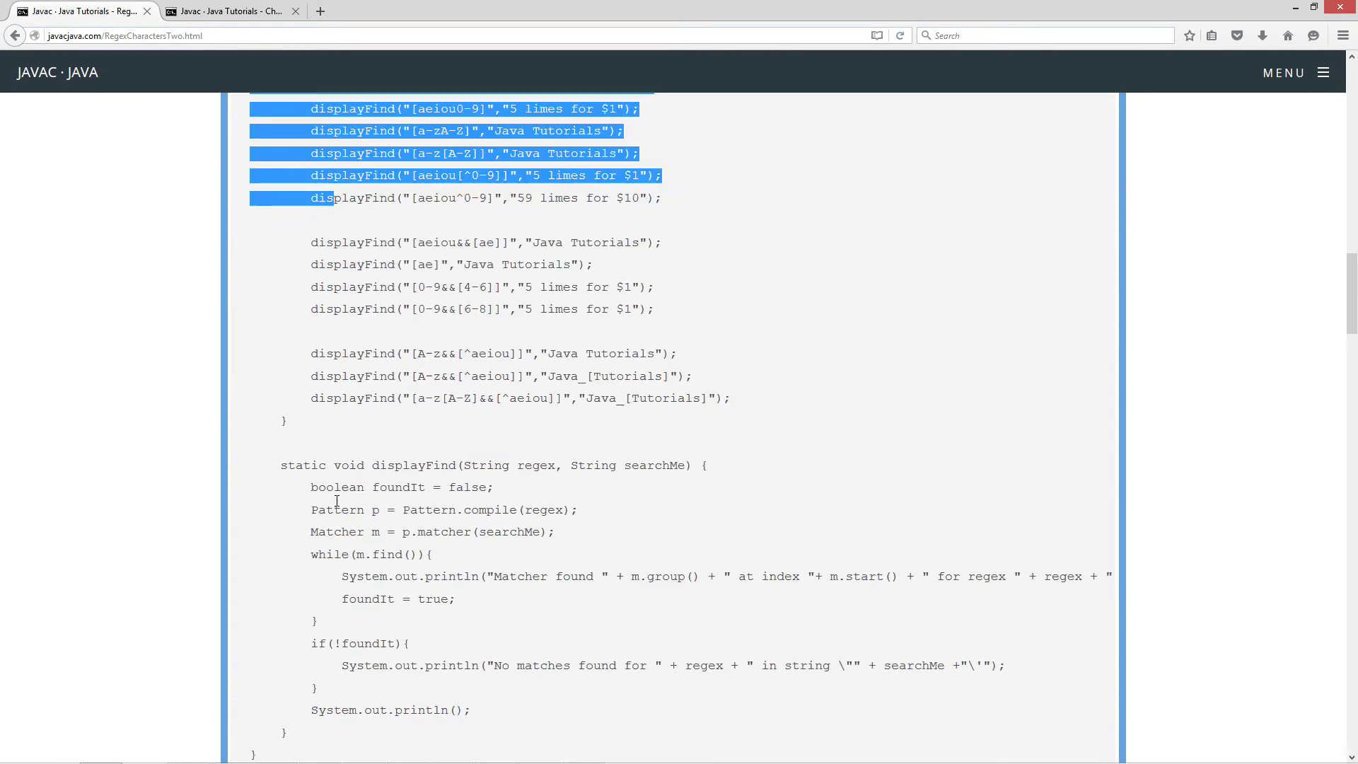
{"action": "scroll", "scroll_direction": "down", "scroll_amount": 3}
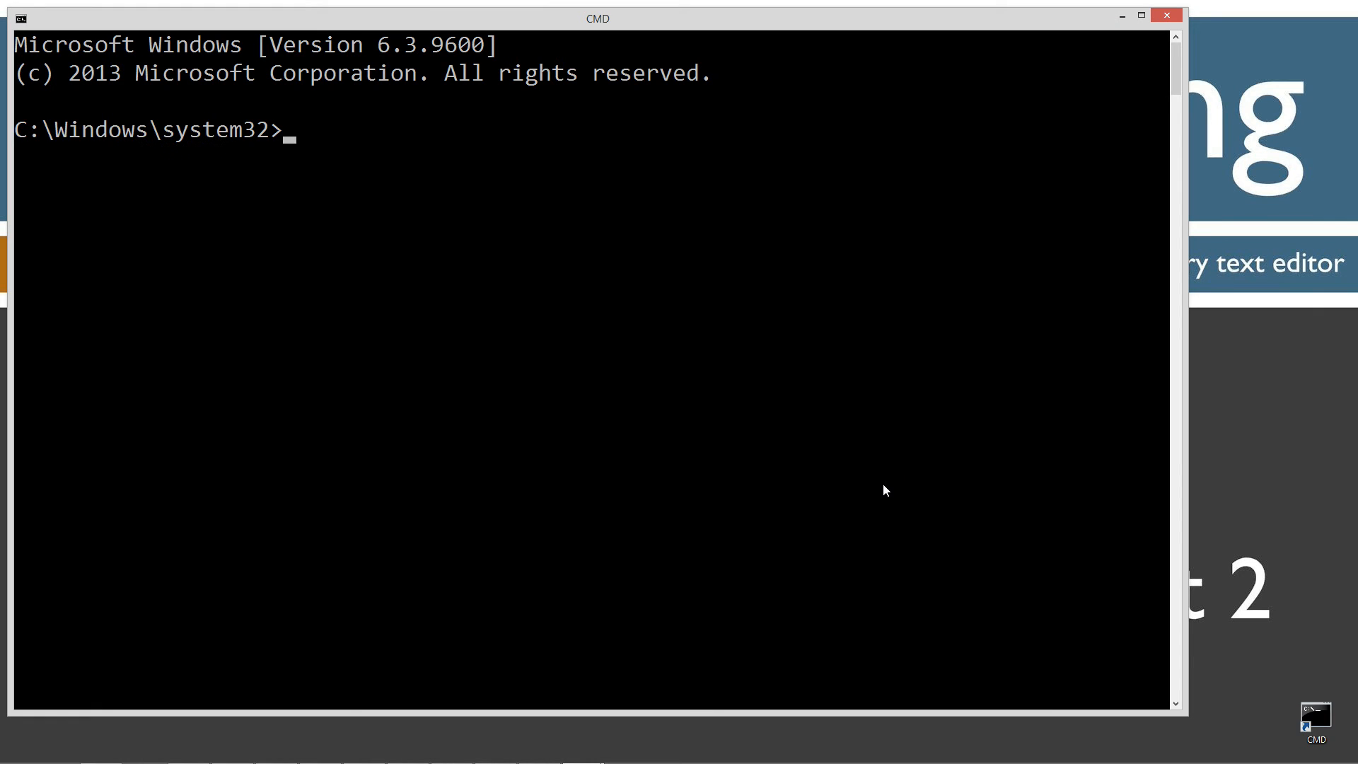
- Move into C:\Java and create and enter the RegexCharactersTwo folder
{"action": "key", "text": "Return"}
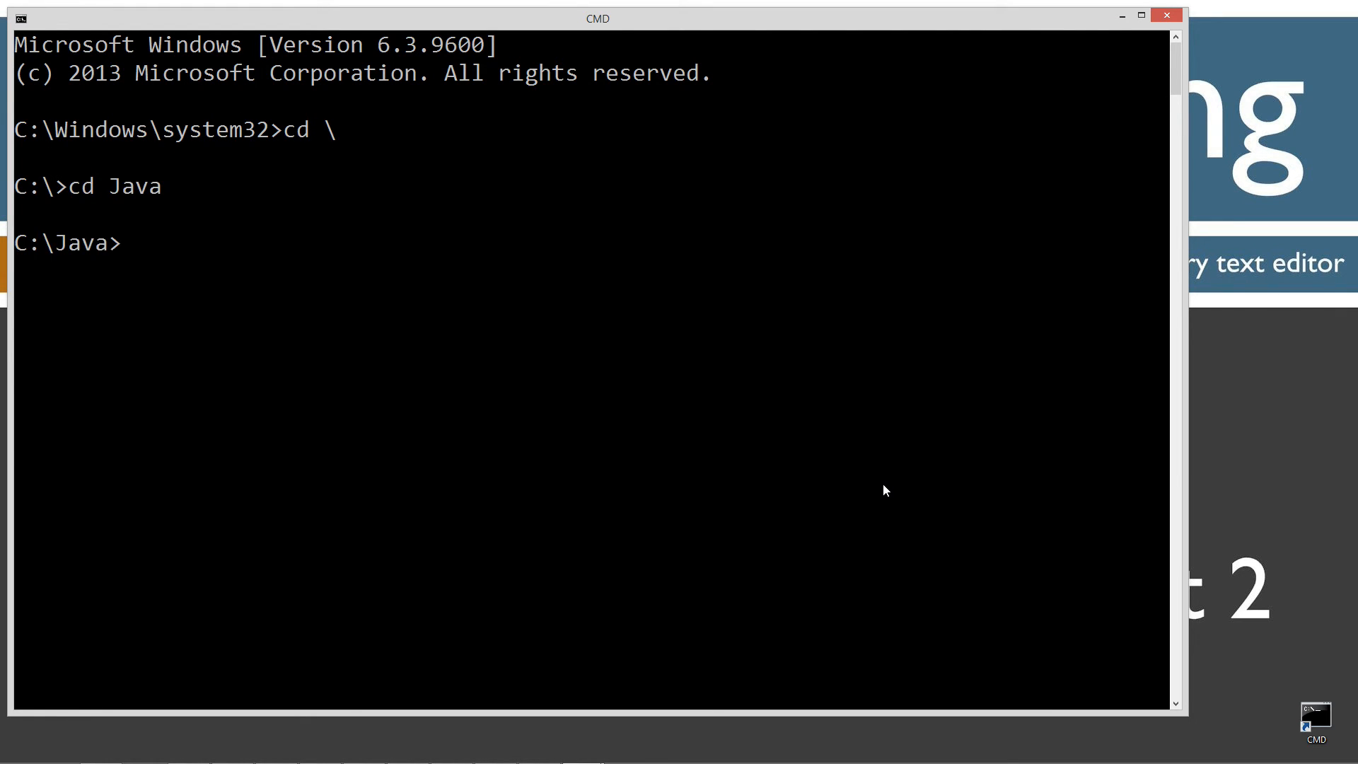
{"action": "type", "text": "md Chara"}
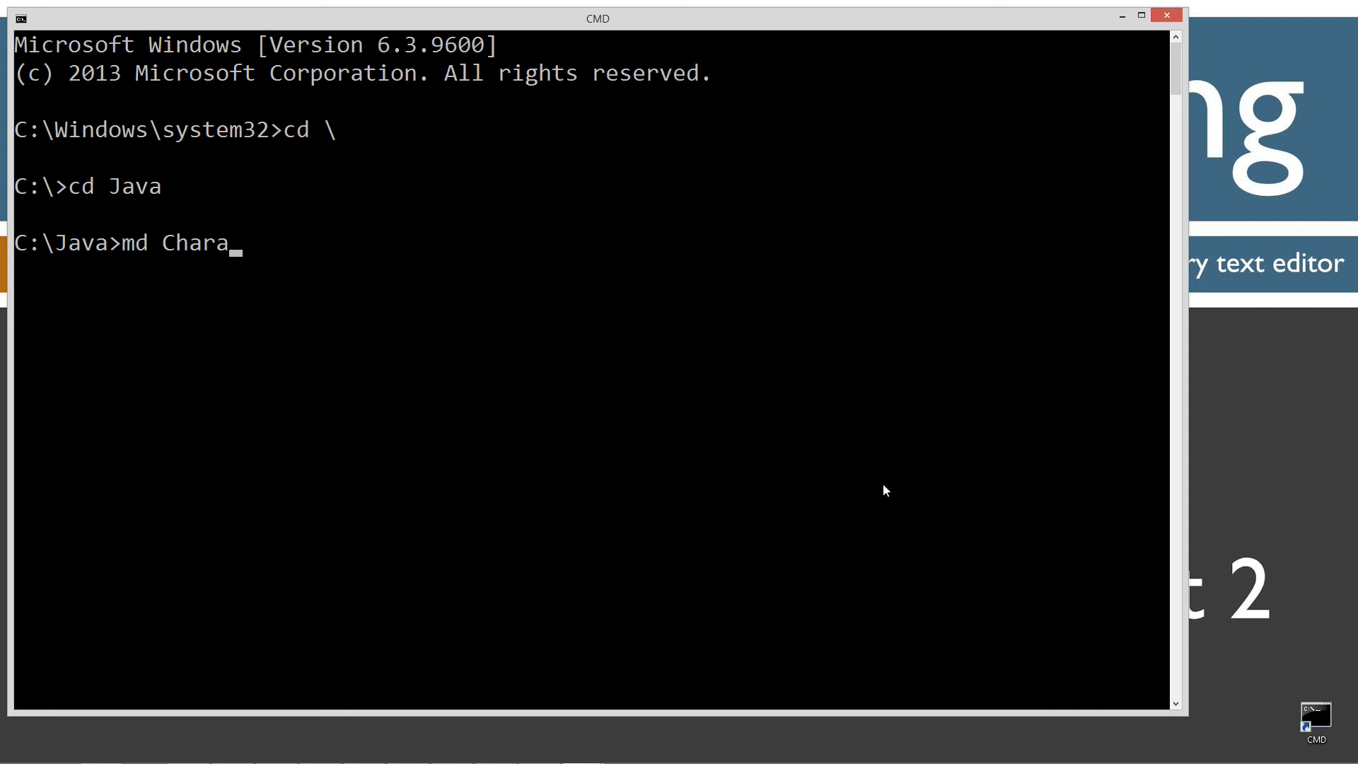
{"action": "type", "text": "cters"}
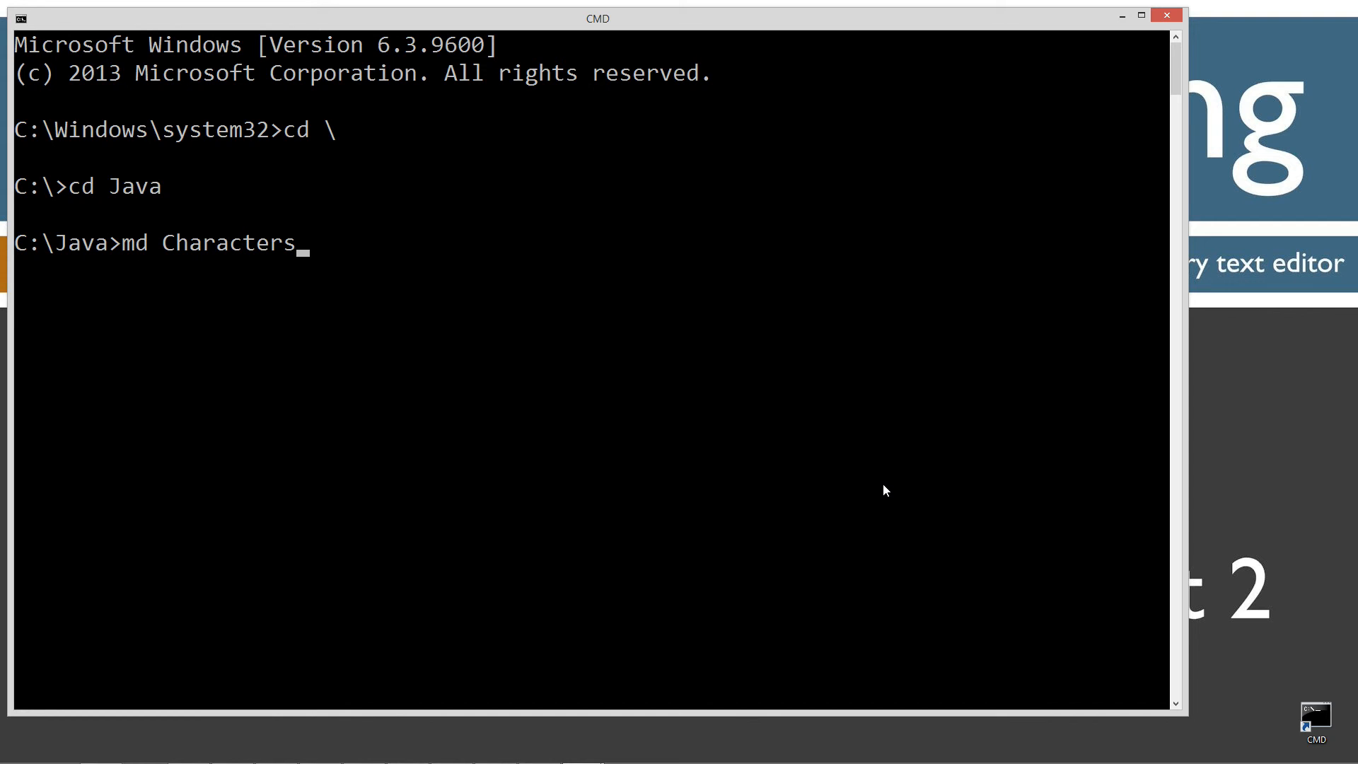
{"action": "type", "text": "Re"}
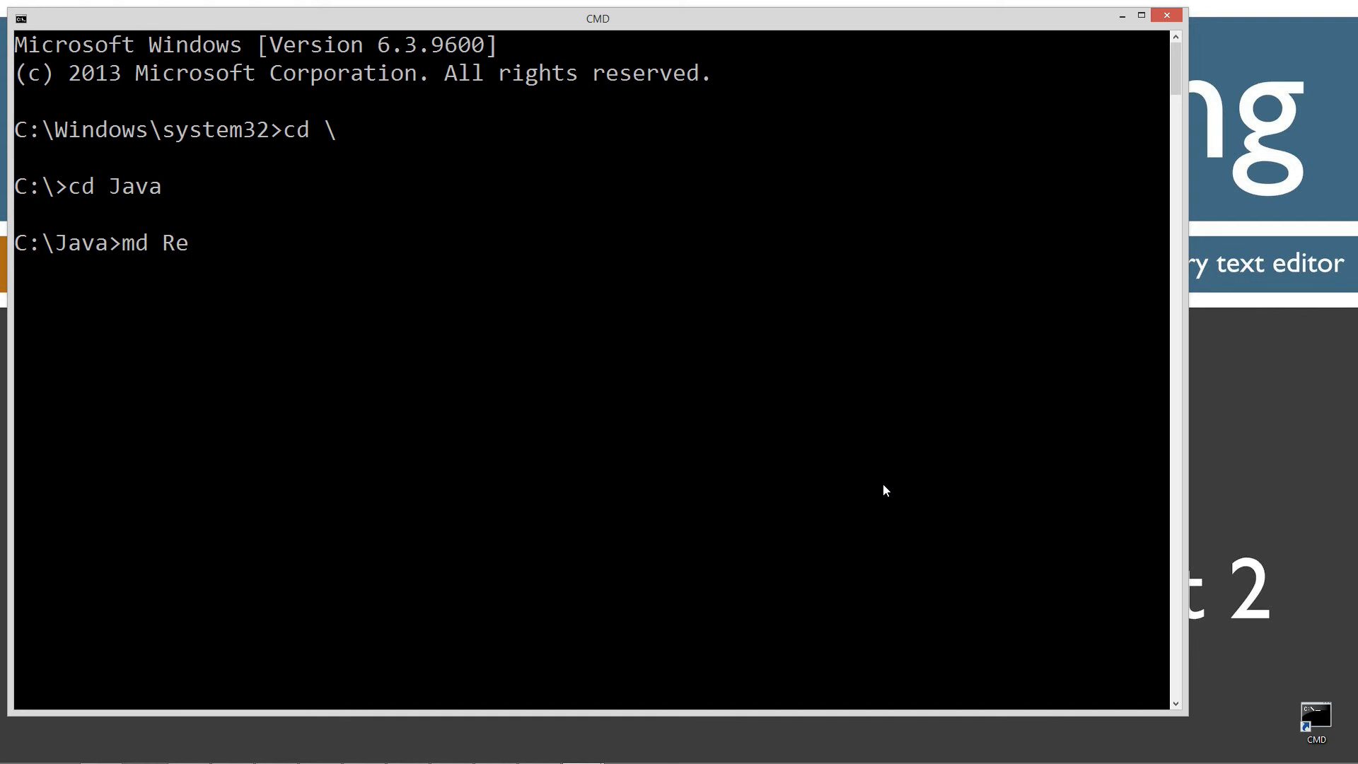
{"action": "type", "text": "gexCharactersTw"}
{"action": "type", "text": "n"}
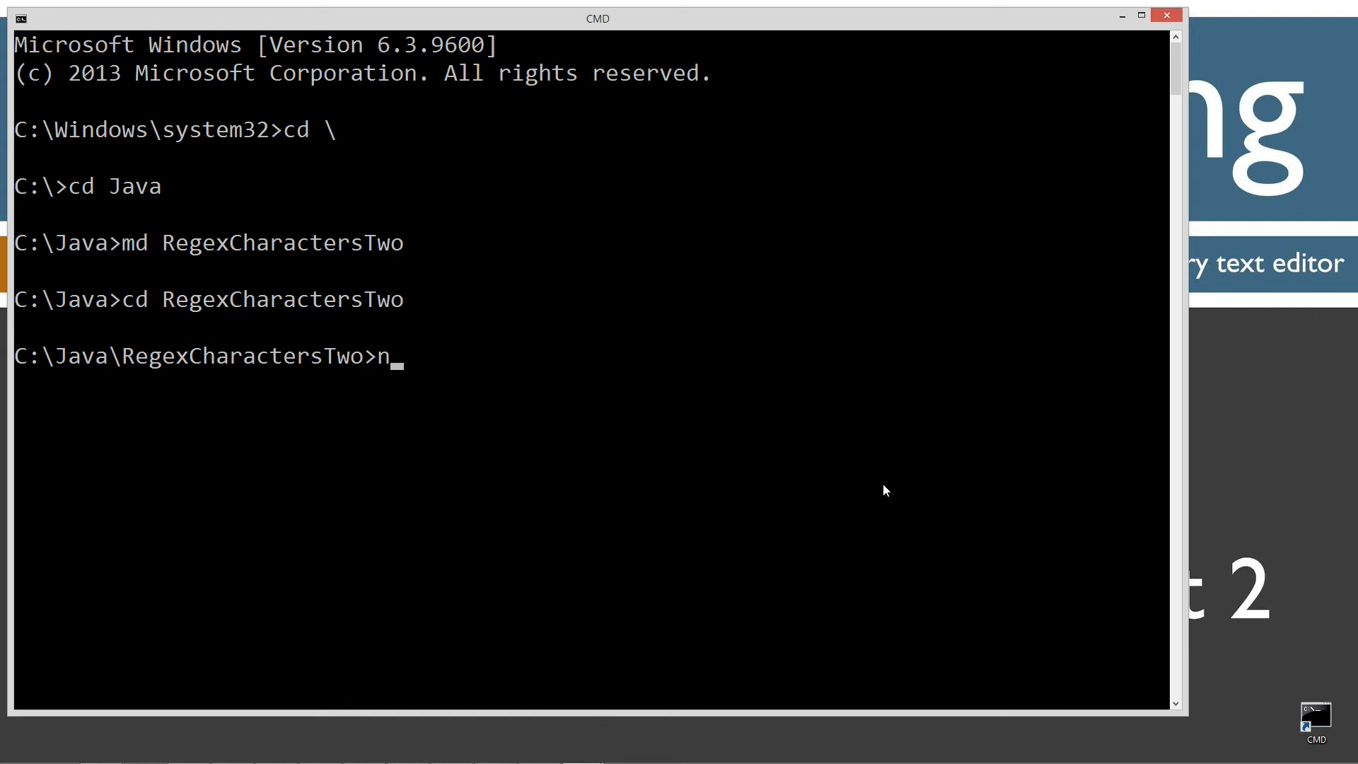
- Open RegexCharactersTwo.java in Notepad from the command prompt
{"action": "type", "text": "otepad Regex"}
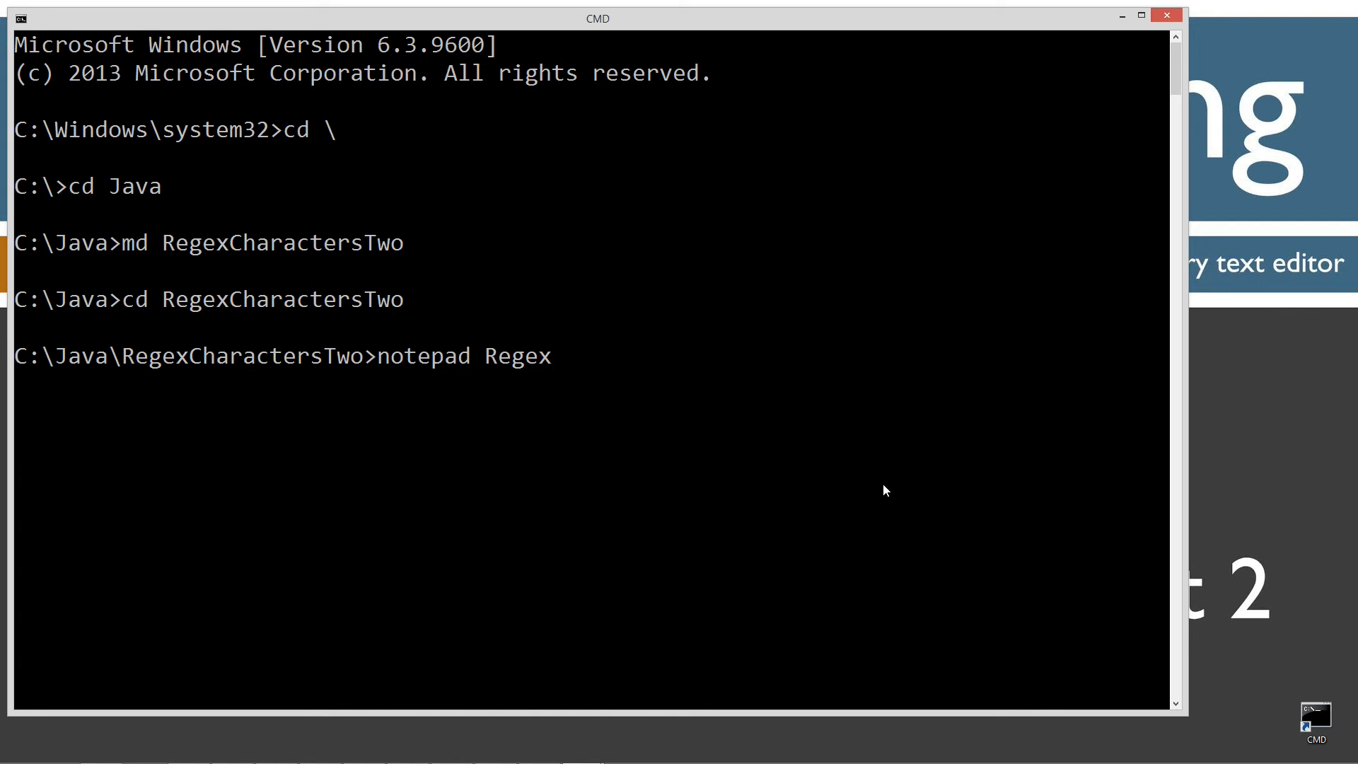
{"action": "type", "text": "Characters"}
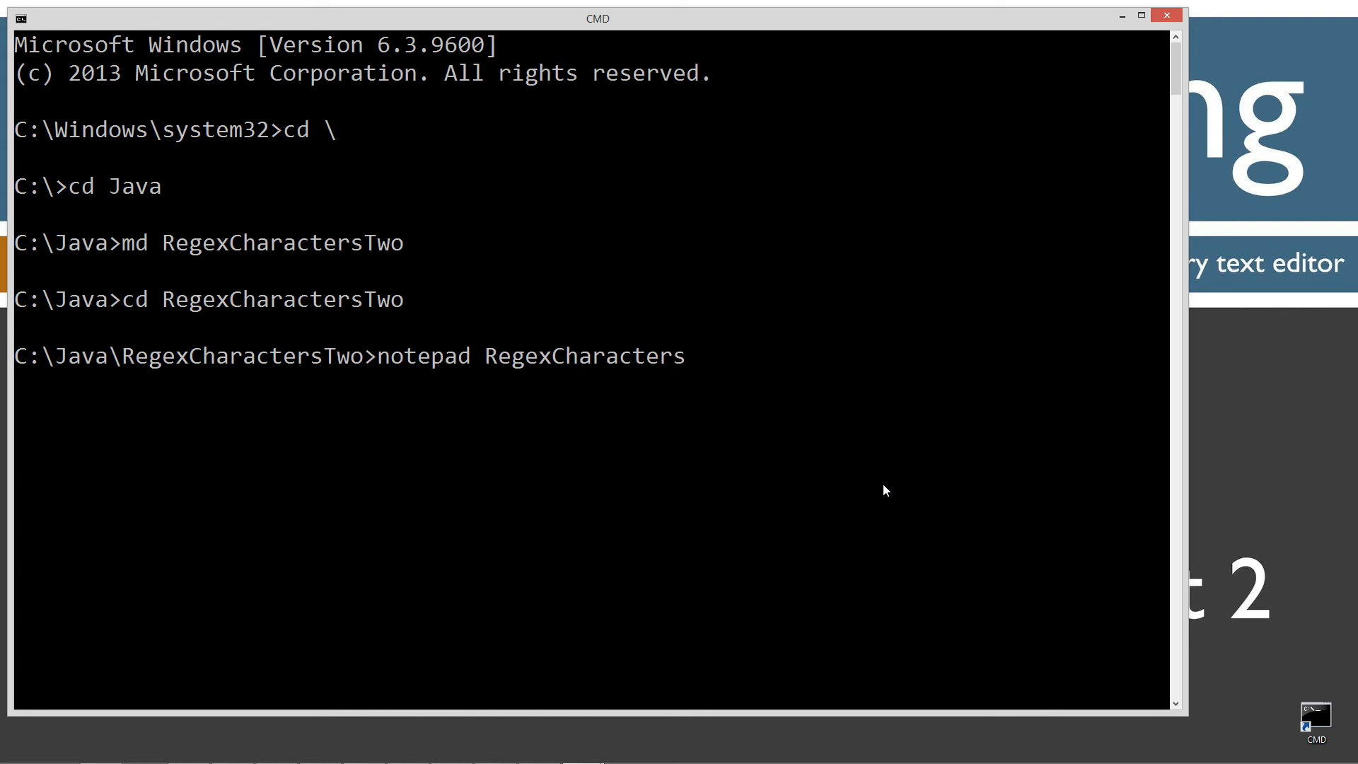
{"action": "type", "text": "Two.java"}
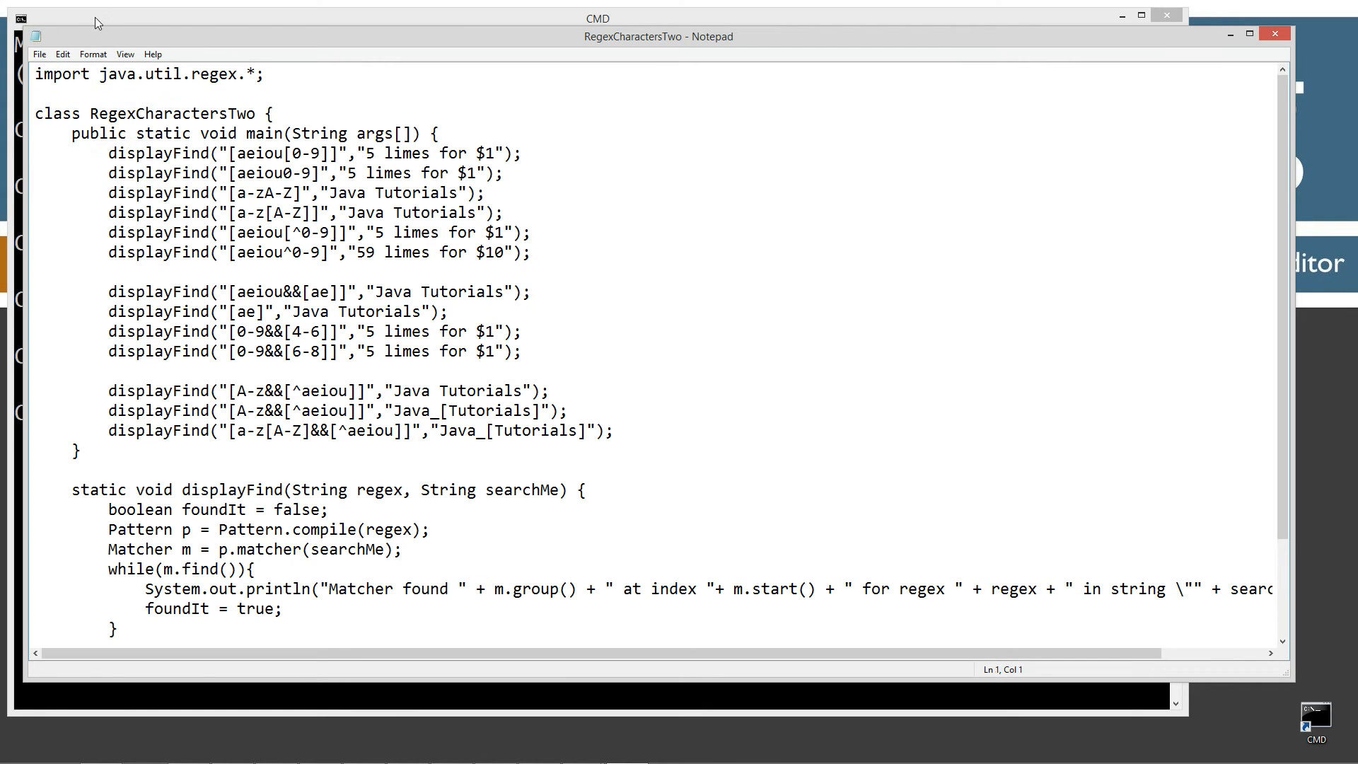
- Compile RegexCharactersTwo.java with javac and start the java RegexCharactersTwo run
{"action": "left_click", "coordinate": [597, 18]}
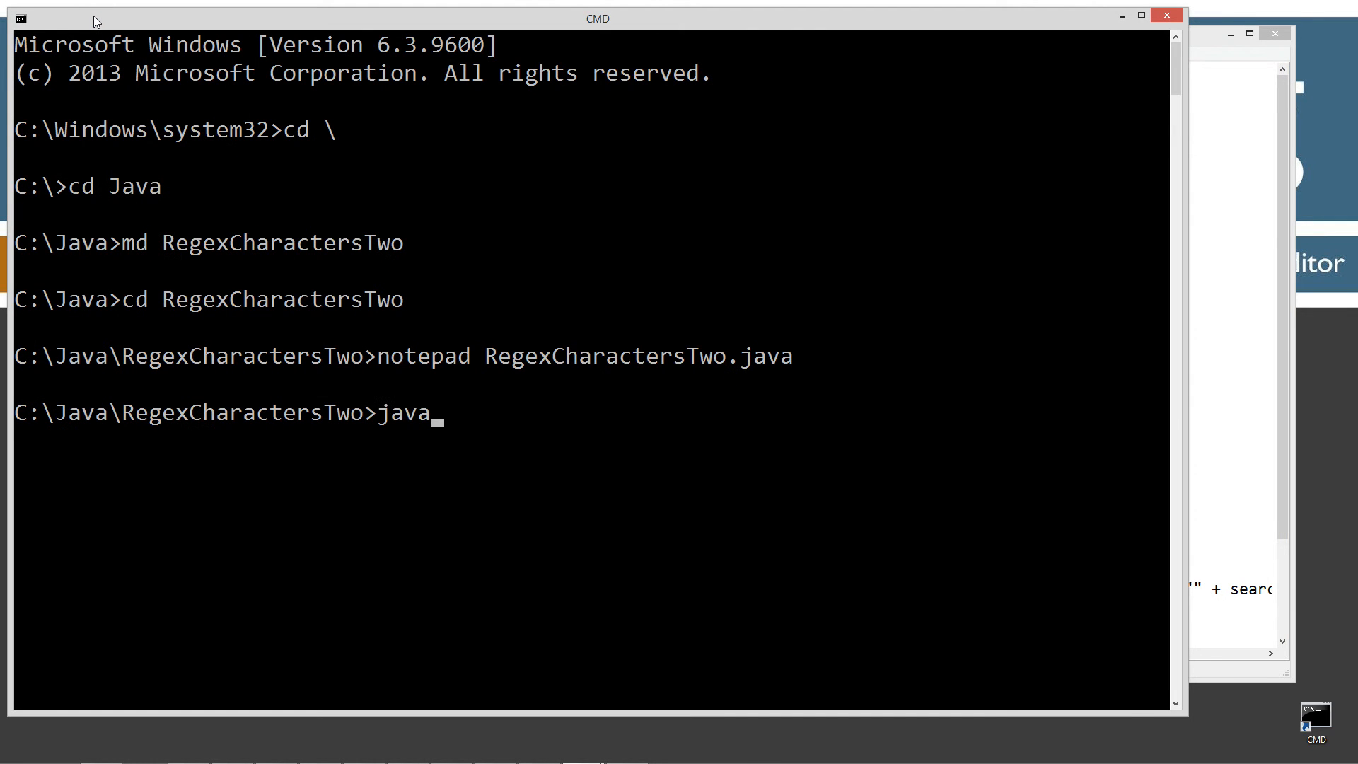
{"action": "type", "text": "c RegexCharactersTwo.java"}
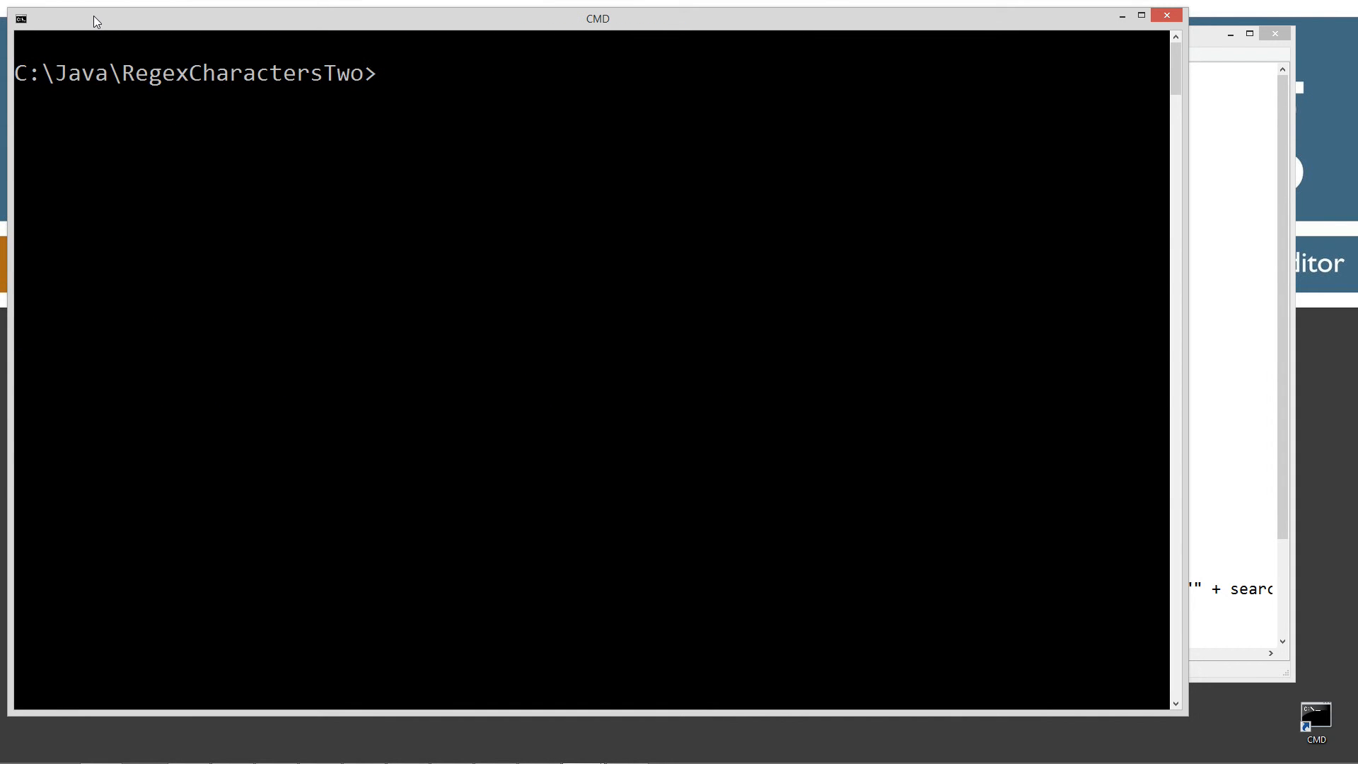
{"action": "type", "text": "java RegexCharactersTwo."}
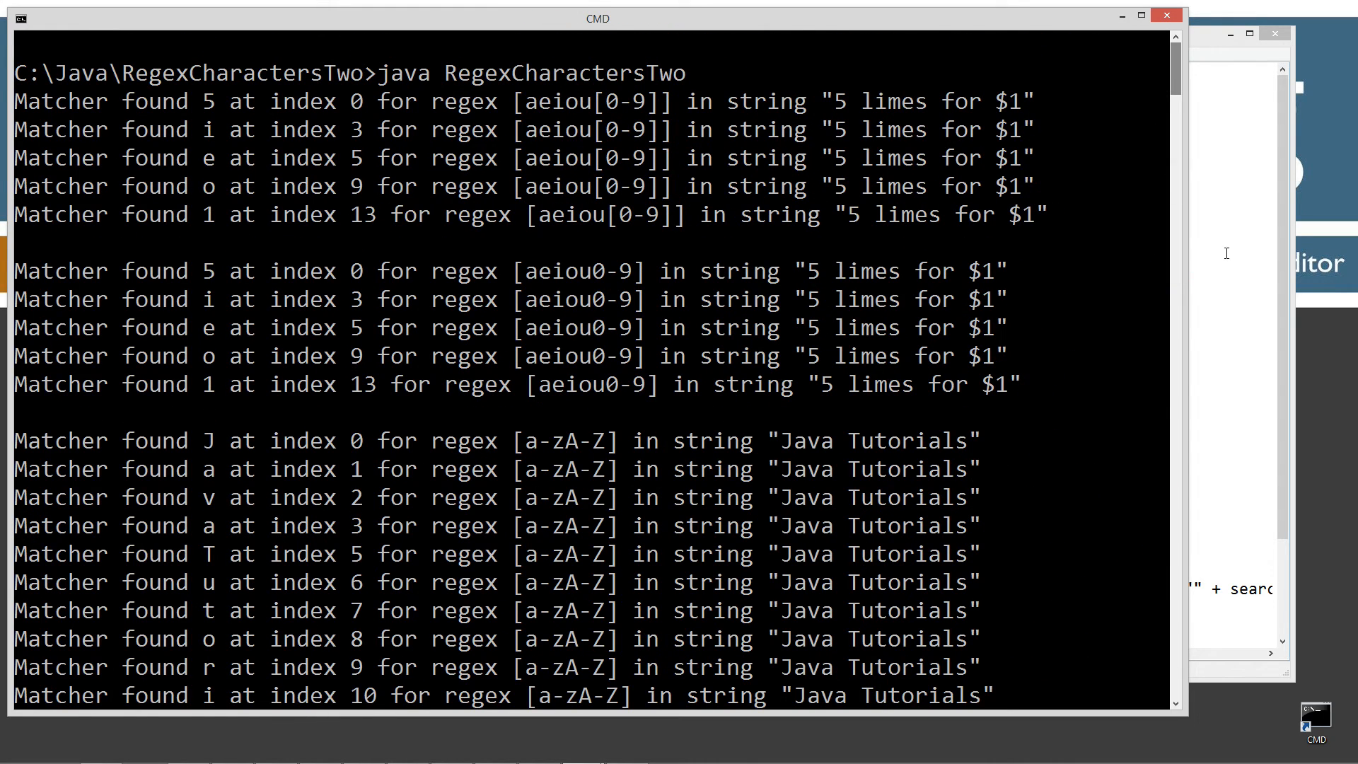
{"action": "mouse_move", "coordinate": [658, 150]}
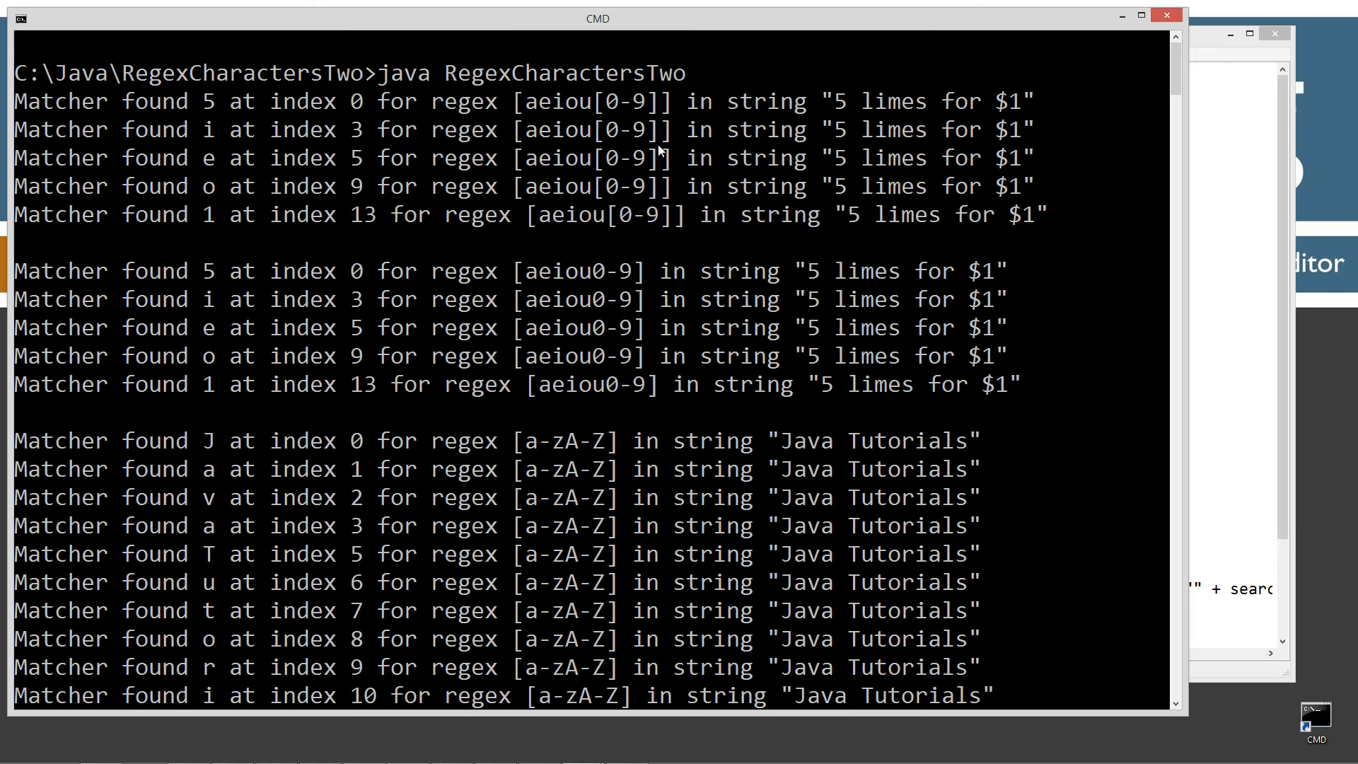
{"action": "mouse_move", "coordinate": [626, 118]}
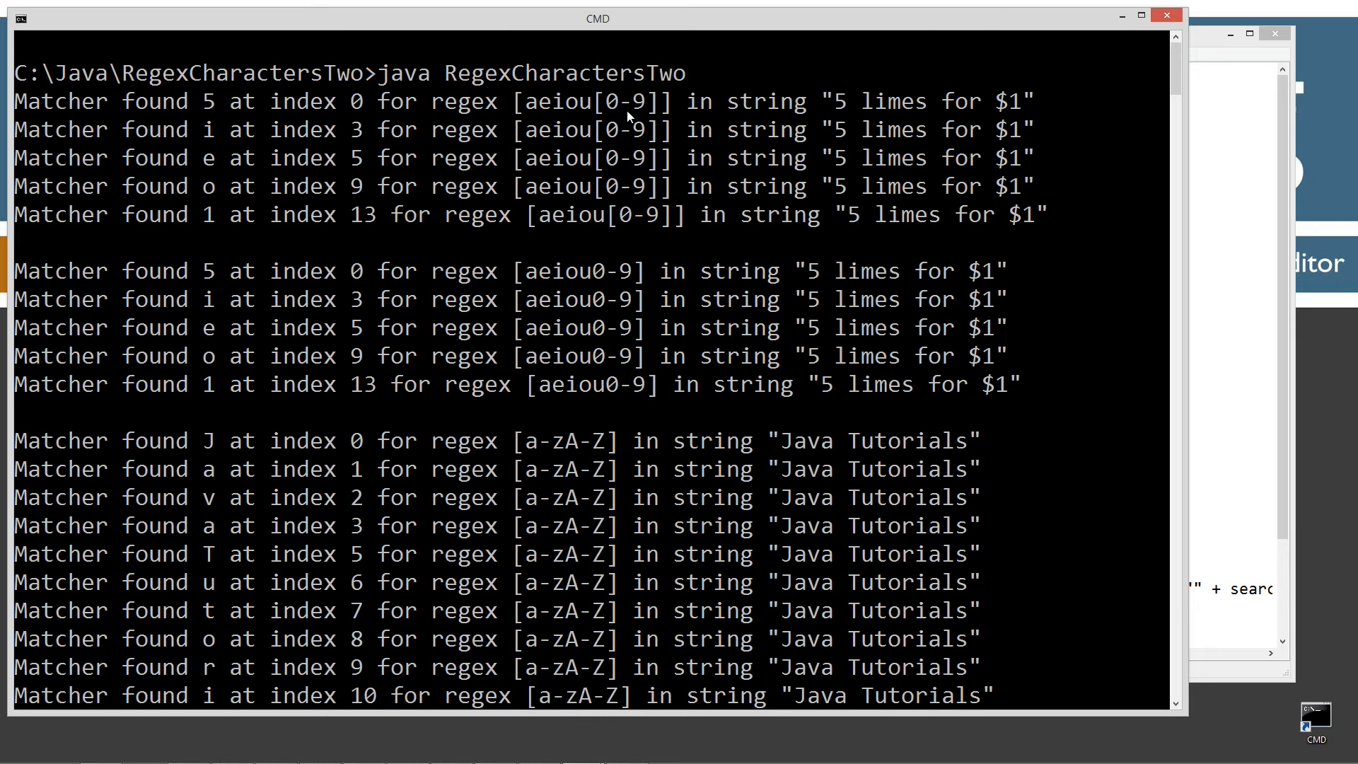
{"action": "mouse_move", "coordinate": [1044, 103]}
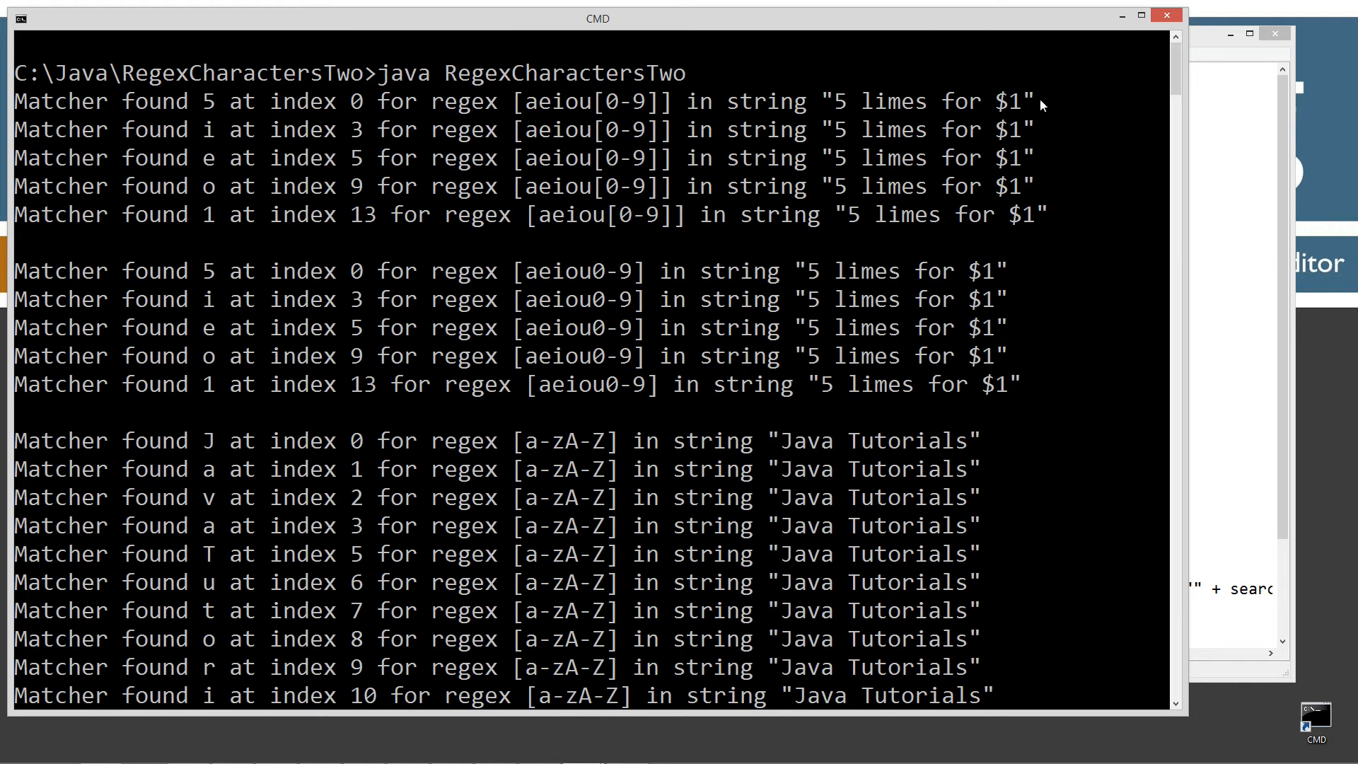
{"action": "mouse_move", "coordinate": [212, 160]}
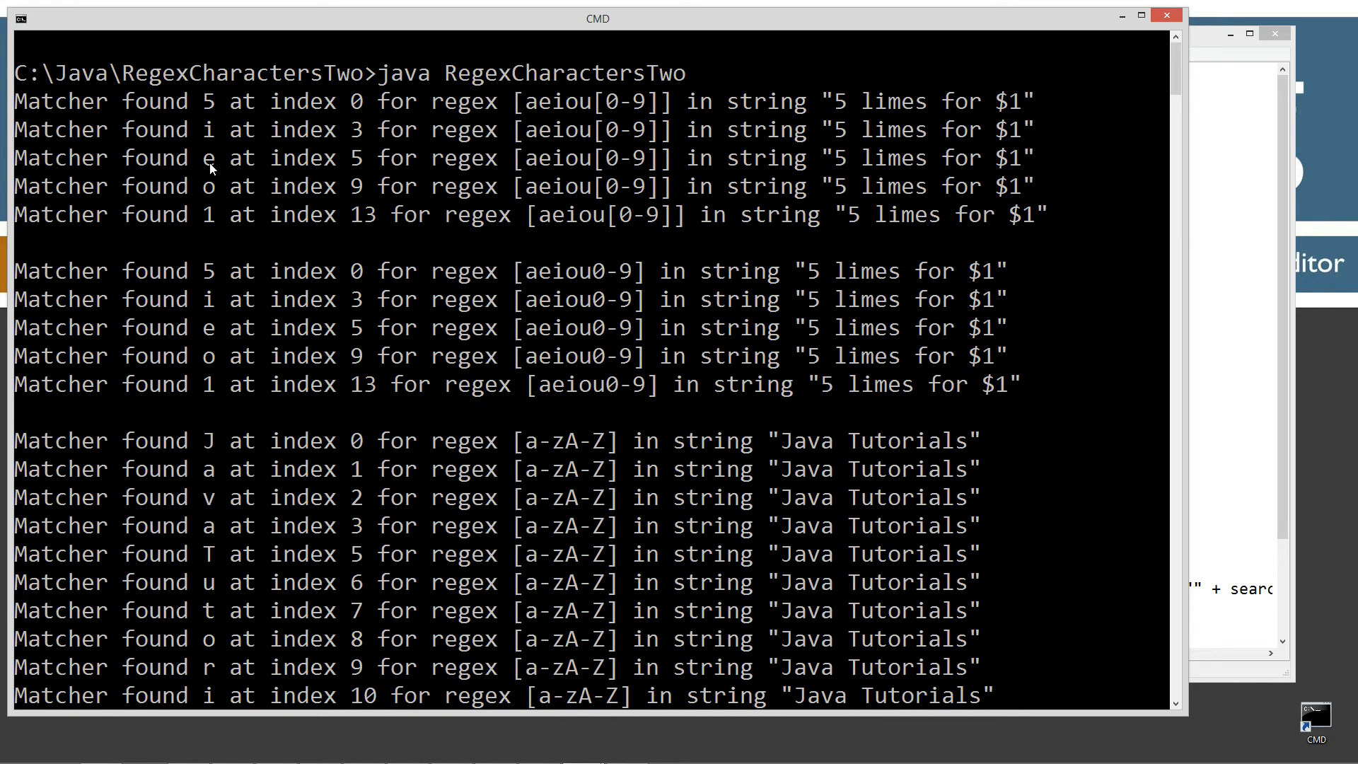
{"action": "mouse_move", "coordinate": [920, 150]}
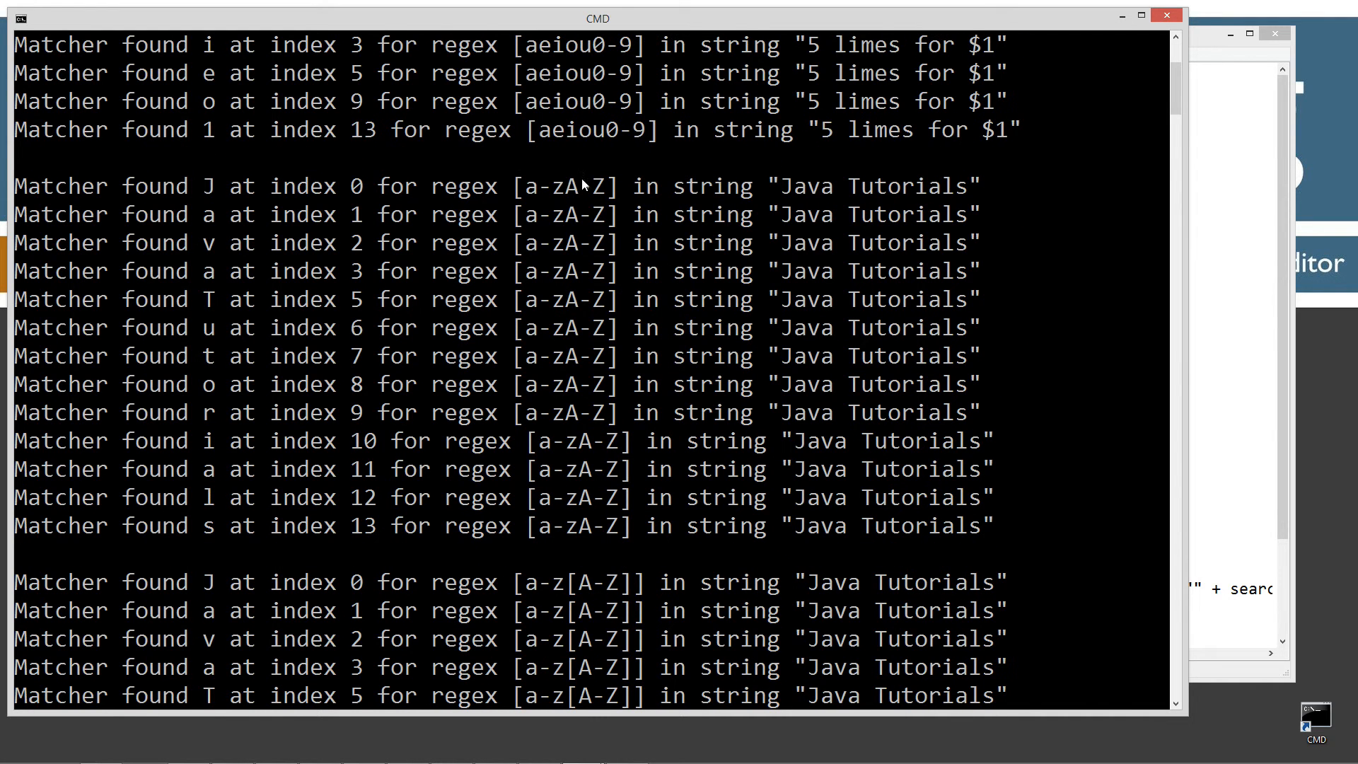
- Scroll the output from the '5 limes for $1' finds to the [aeiou^0-9] matches on '59 limes for $10'
{"action": "scroll", "scroll_direction": "up", "scroll_amount": 3}
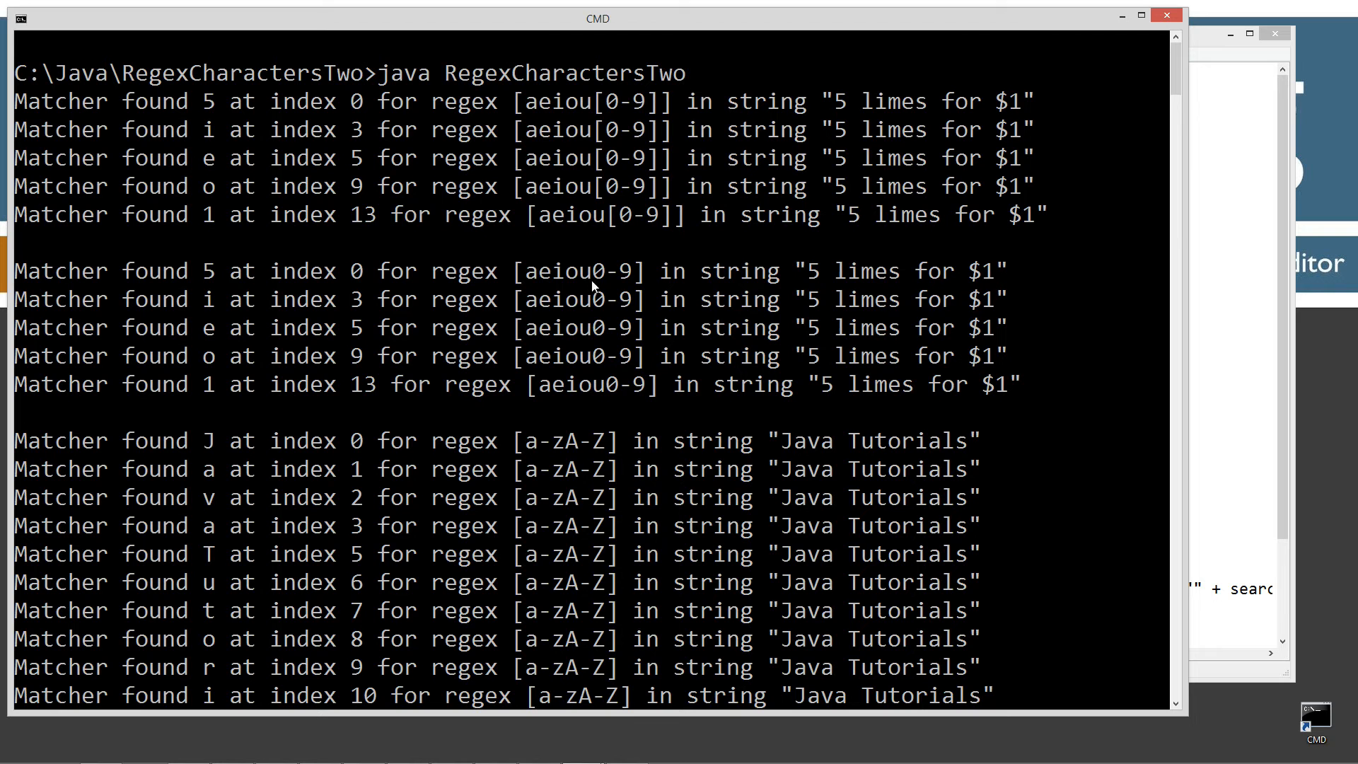
{"action": "mouse_move", "coordinate": [625, 249]}
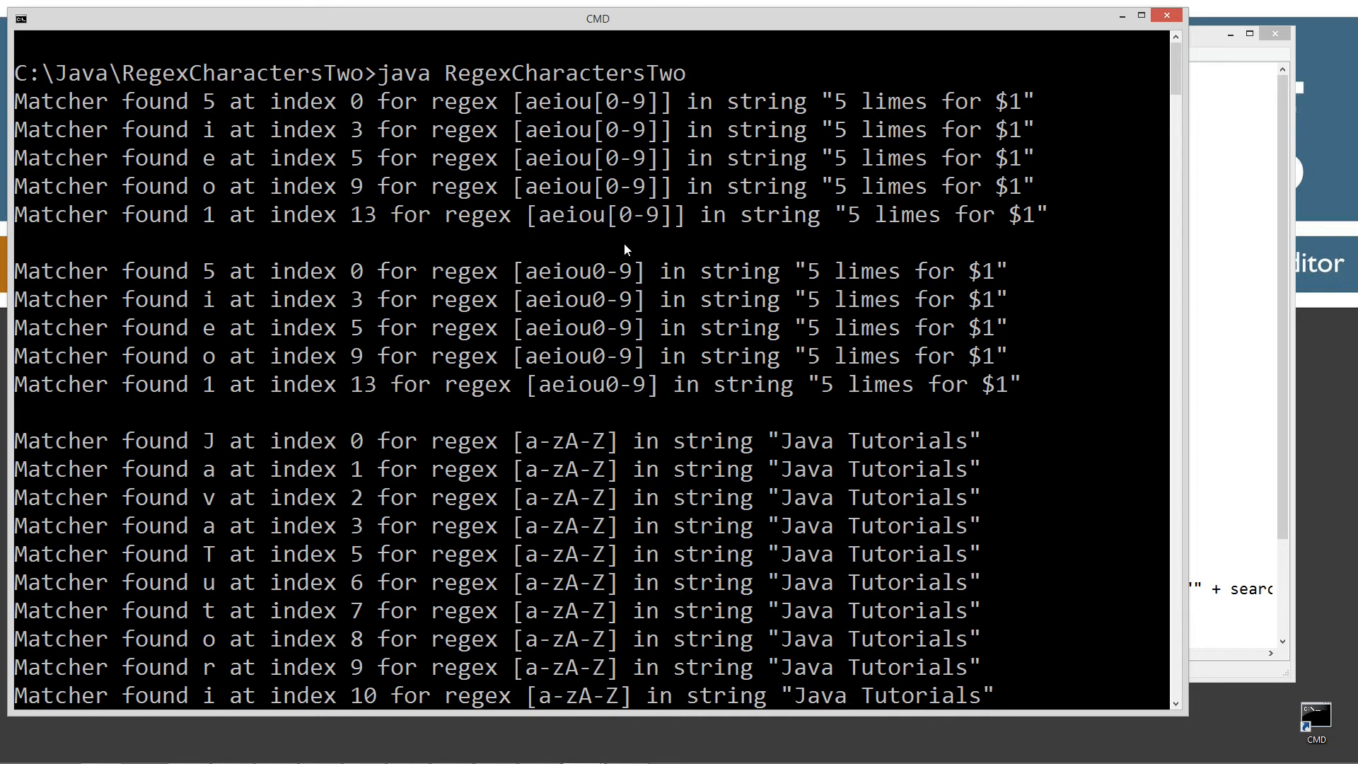
{"action": "mouse_move", "coordinate": [548, 295]}
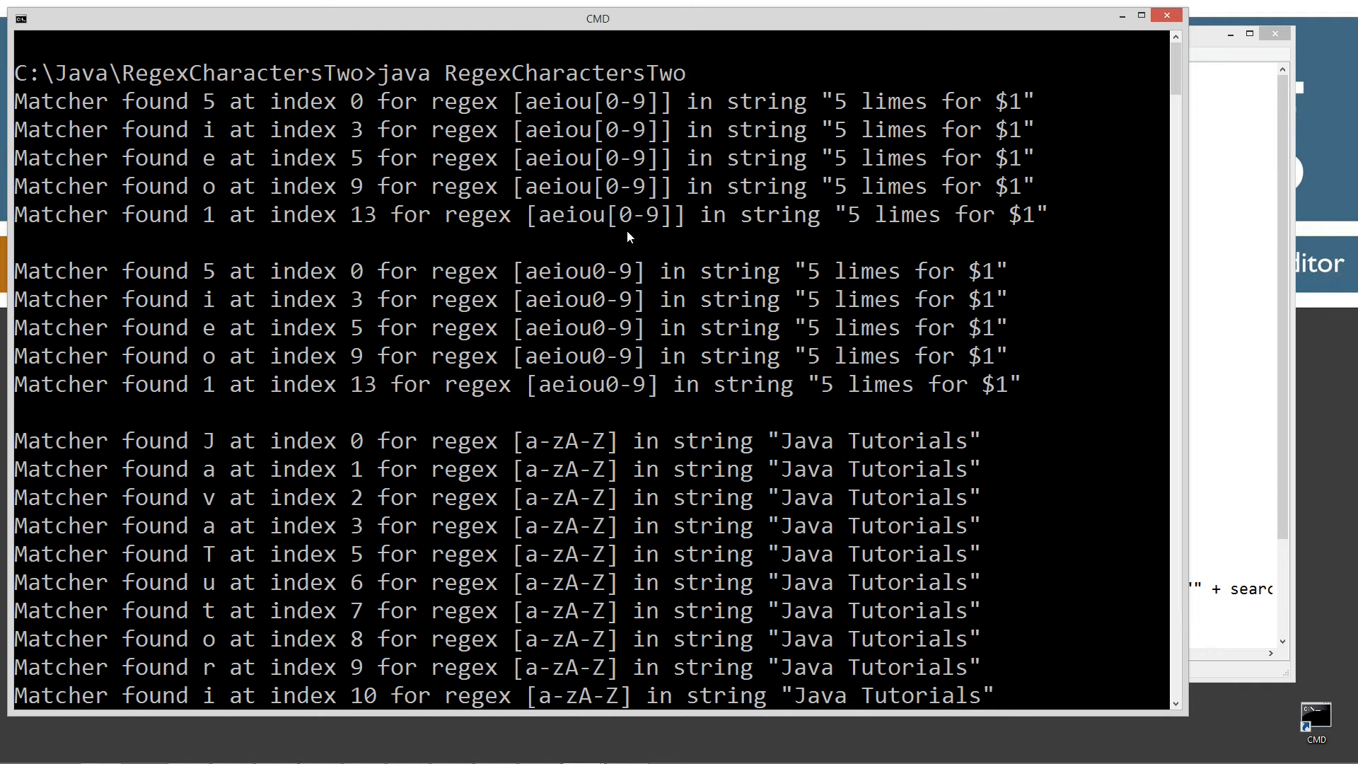
{"action": "scroll", "scroll_direction": "down", "scroll_amount": 3}
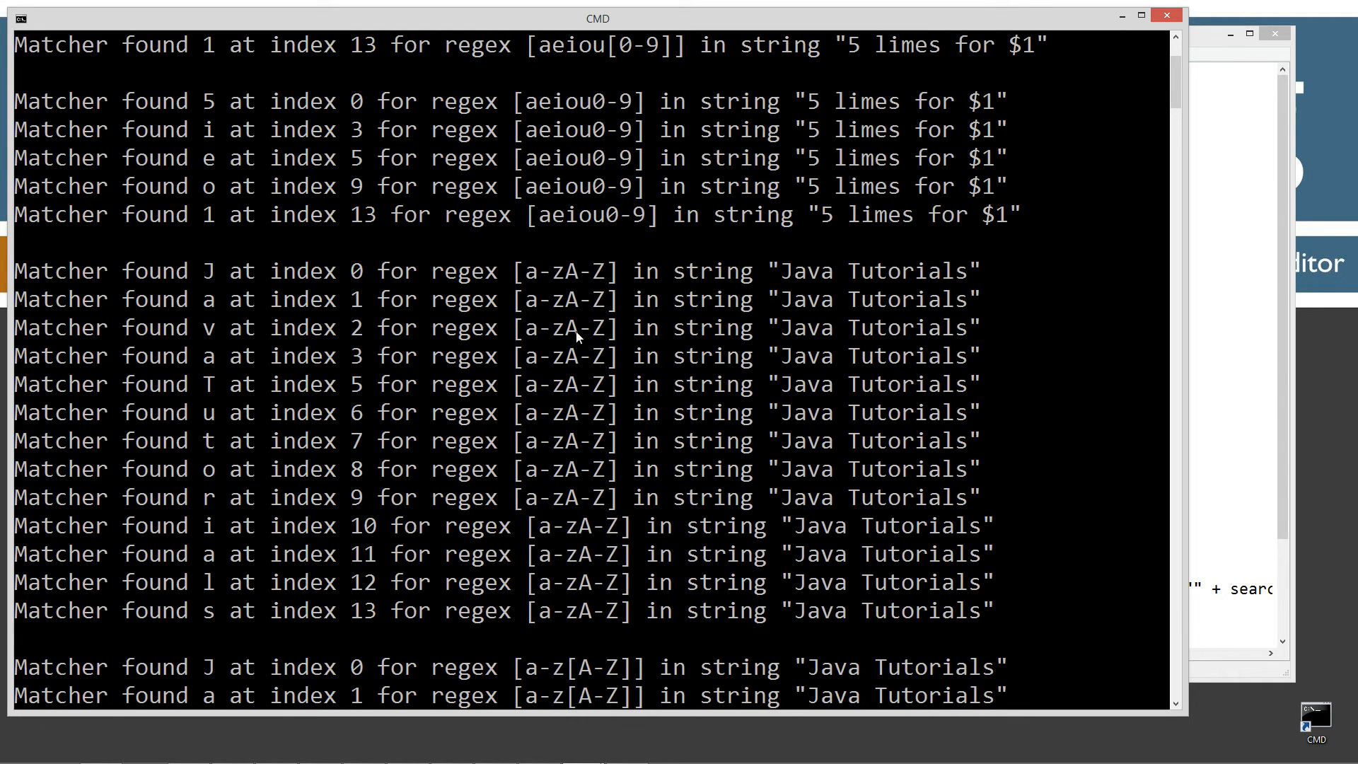
{"action": "scroll", "scroll_direction": "down", "scroll_amount": 3}
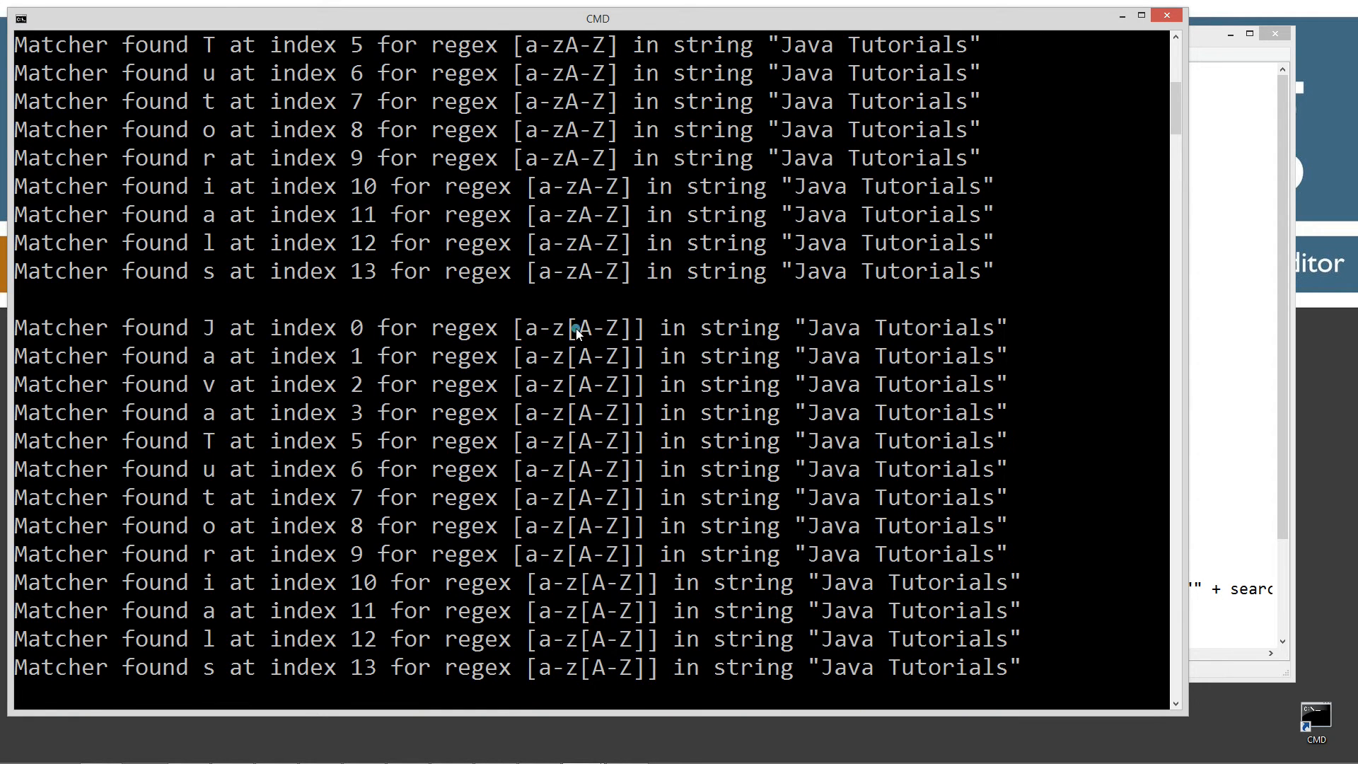
{"action": "scroll", "scroll_direction": "down", "scroll_amount": 3}
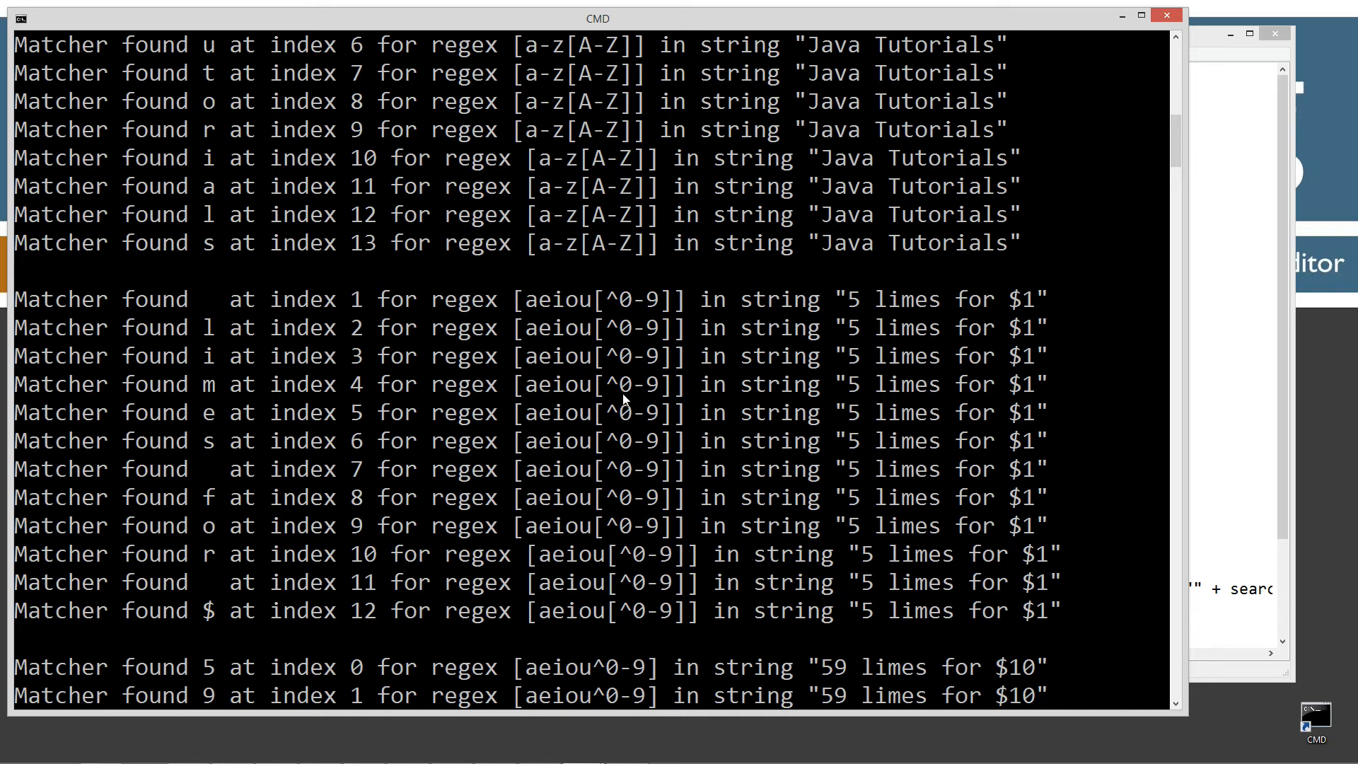
{"action": "mouse_move", "coordinate": [581, 327]}
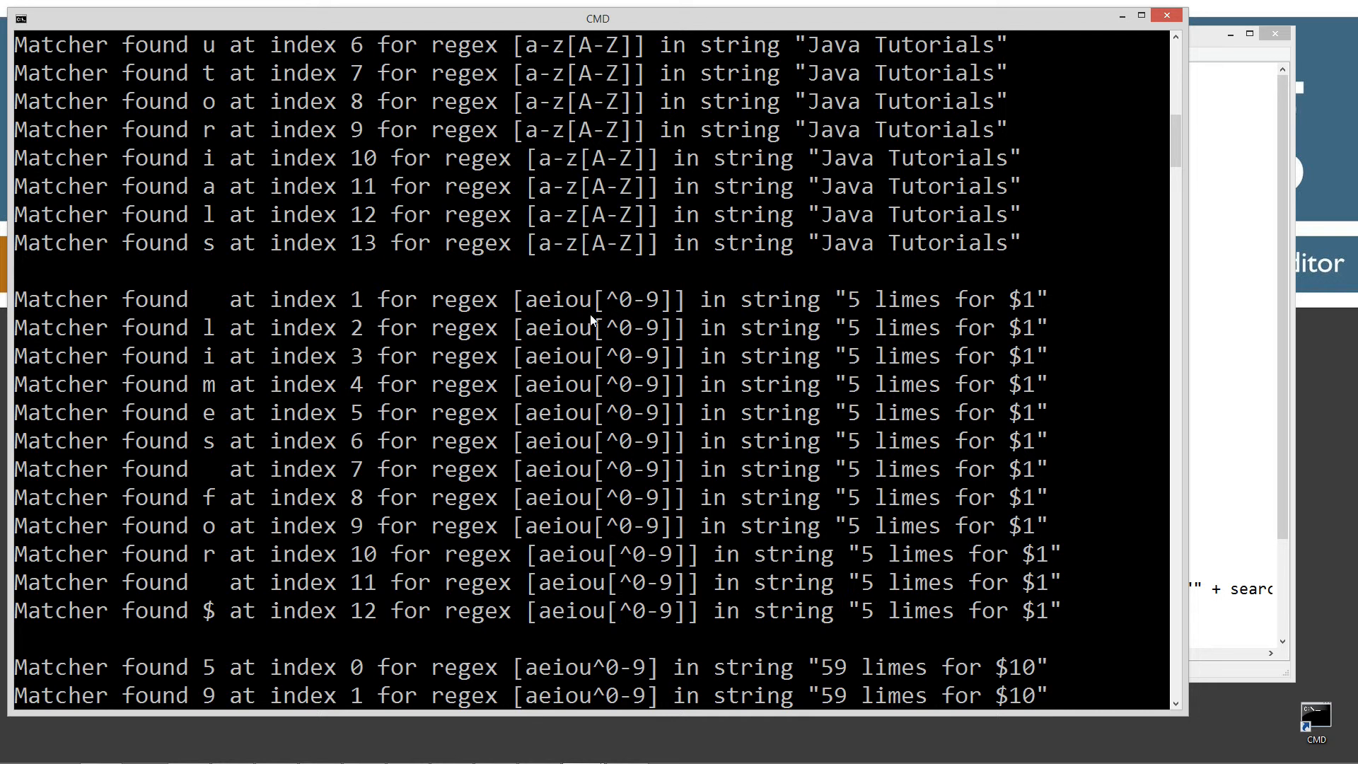
{"action": "mouse_move", "coordinate": [845, 349]}
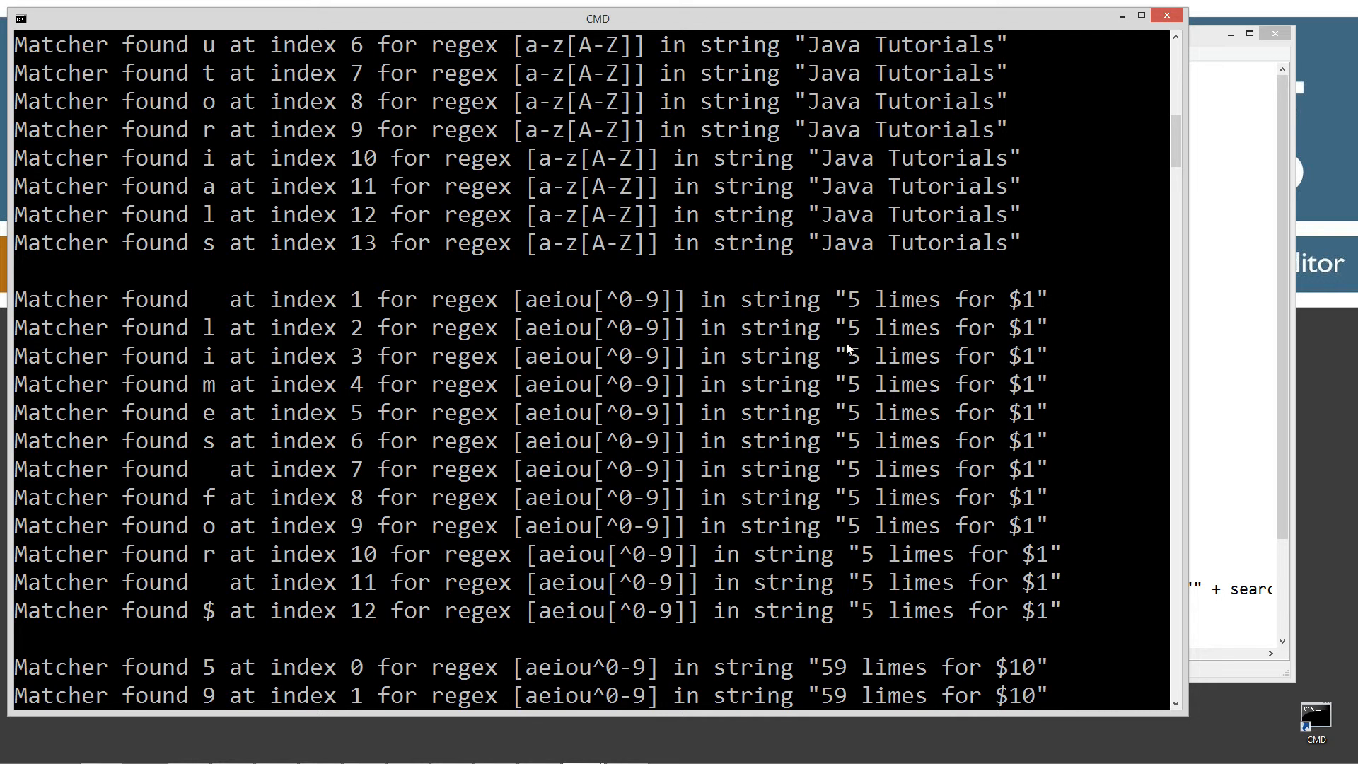
{"action": "mouse_move", "coordinate": [870, 311]}
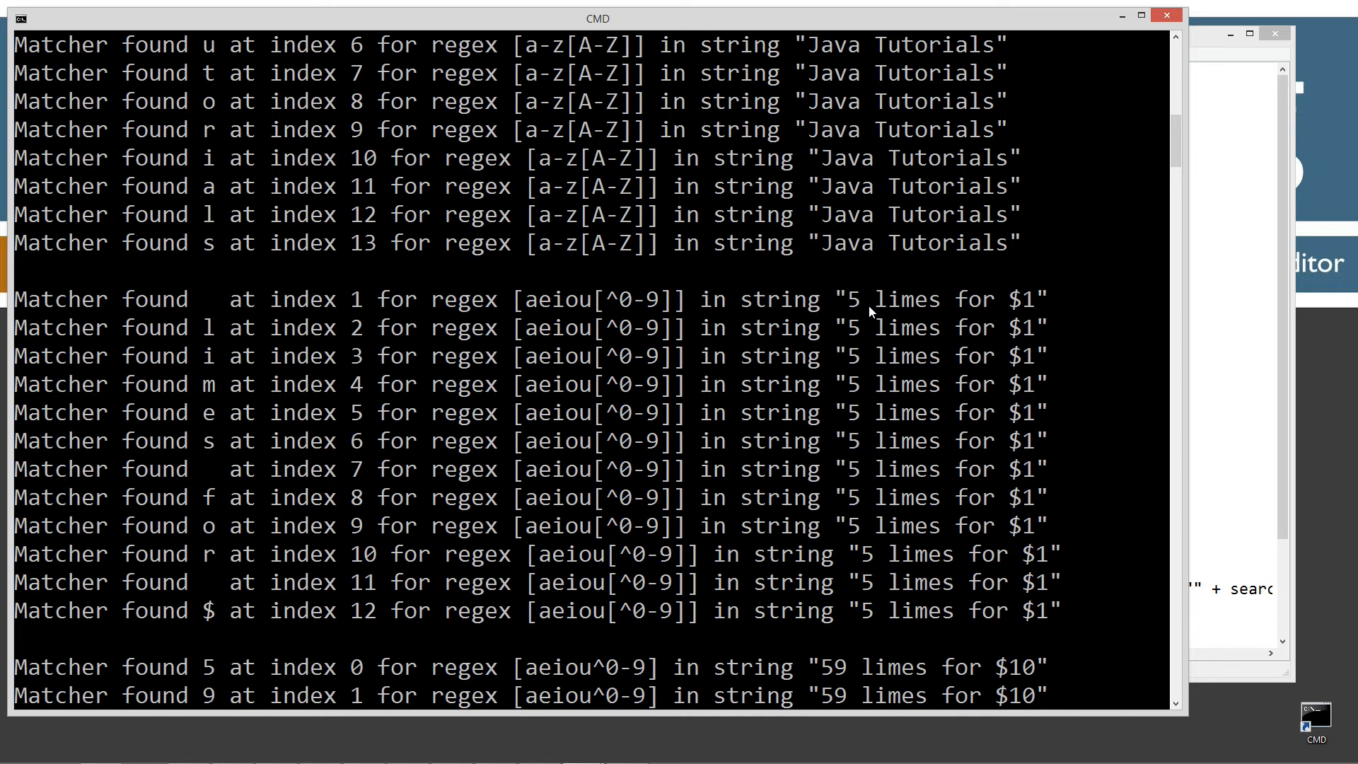
{"action": "mouse_move", "coordinate": [212, 305]}
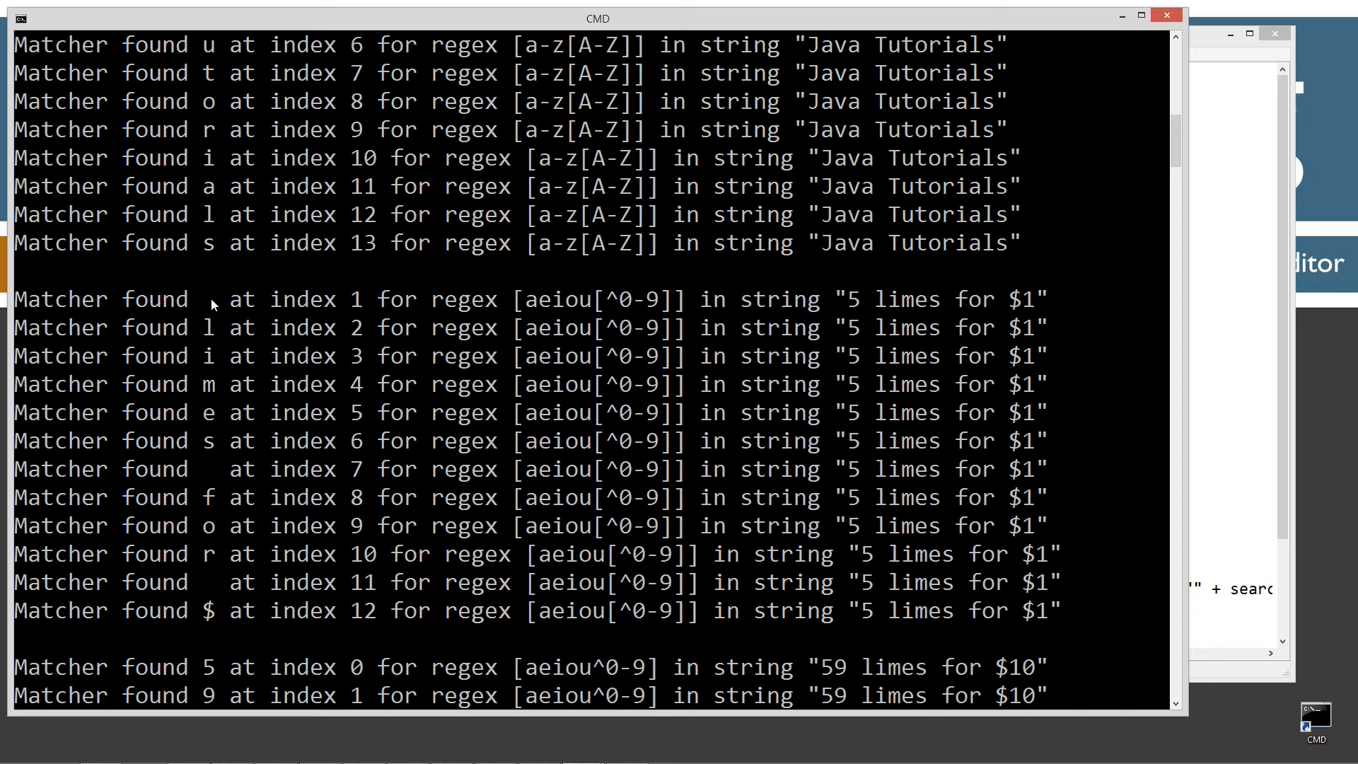
{"action": "mouse_move", "coordinate": [215, 530]}
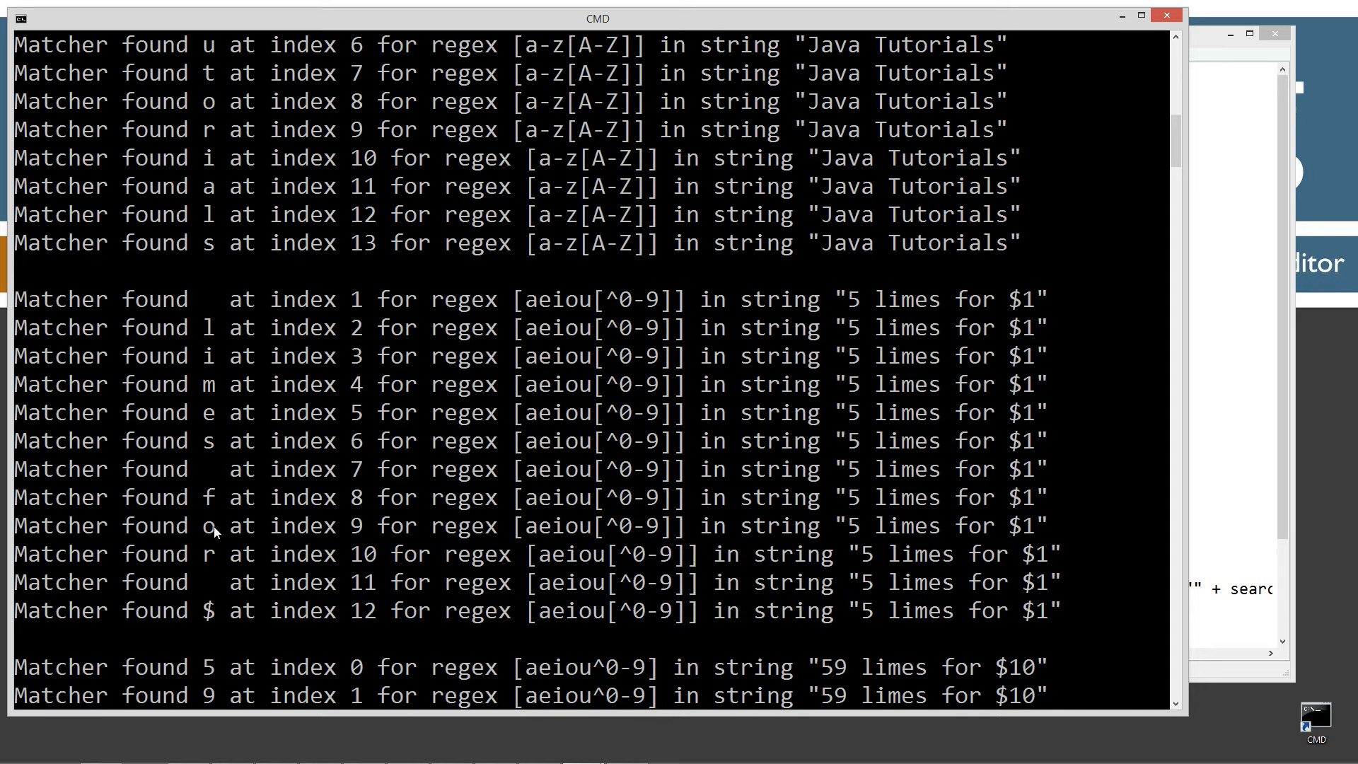
{"action": "mouse_move", "coordinate": [647, 313]}
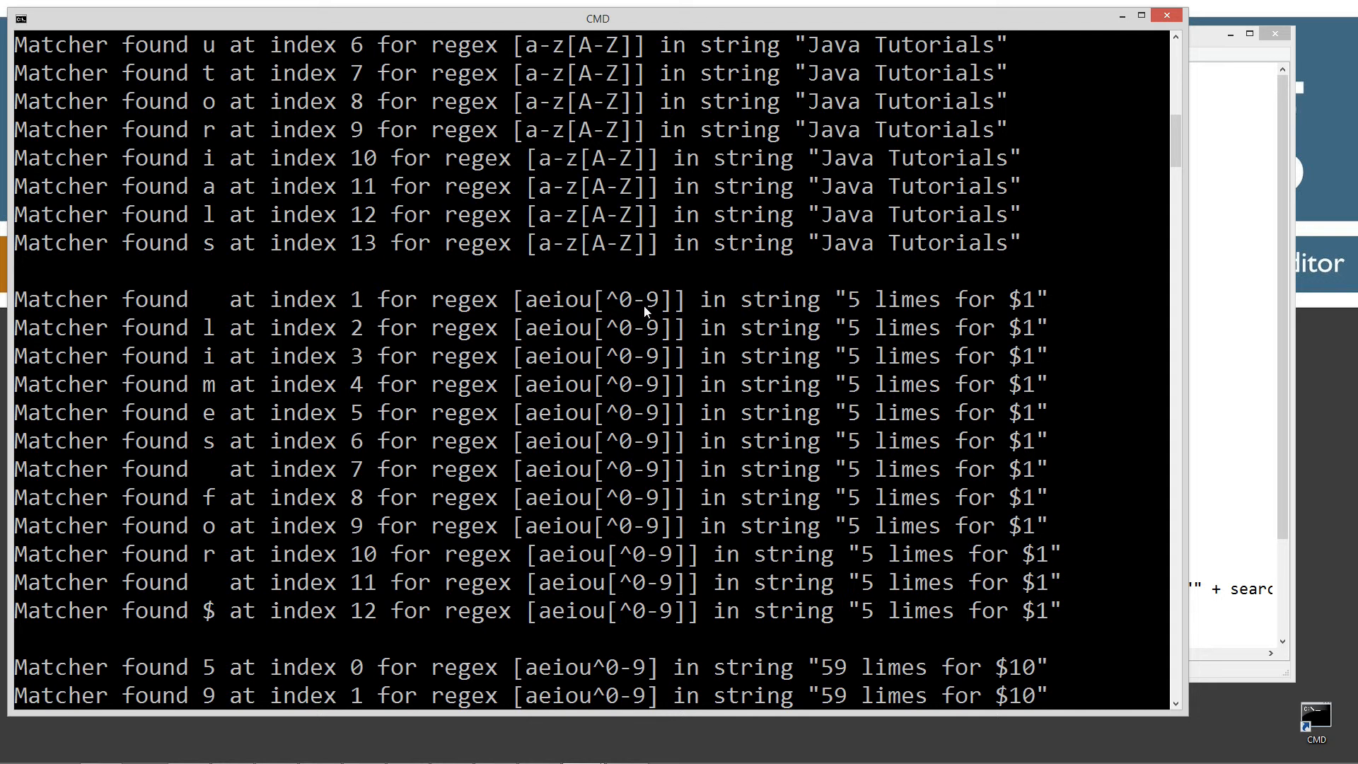
{"action": "mouse_move", "coordinate": [519, 331]}
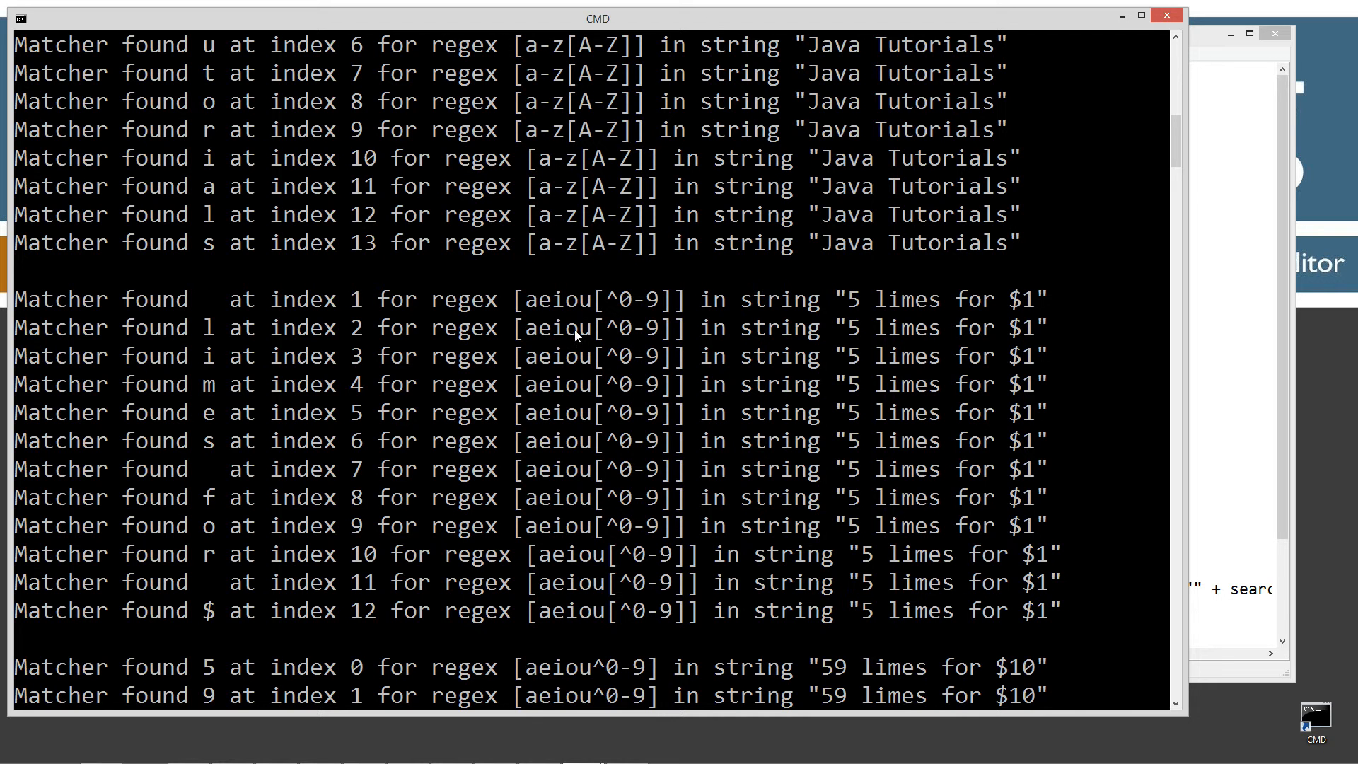
{"action": "mouse_move", "coordinate": [208, 334]}
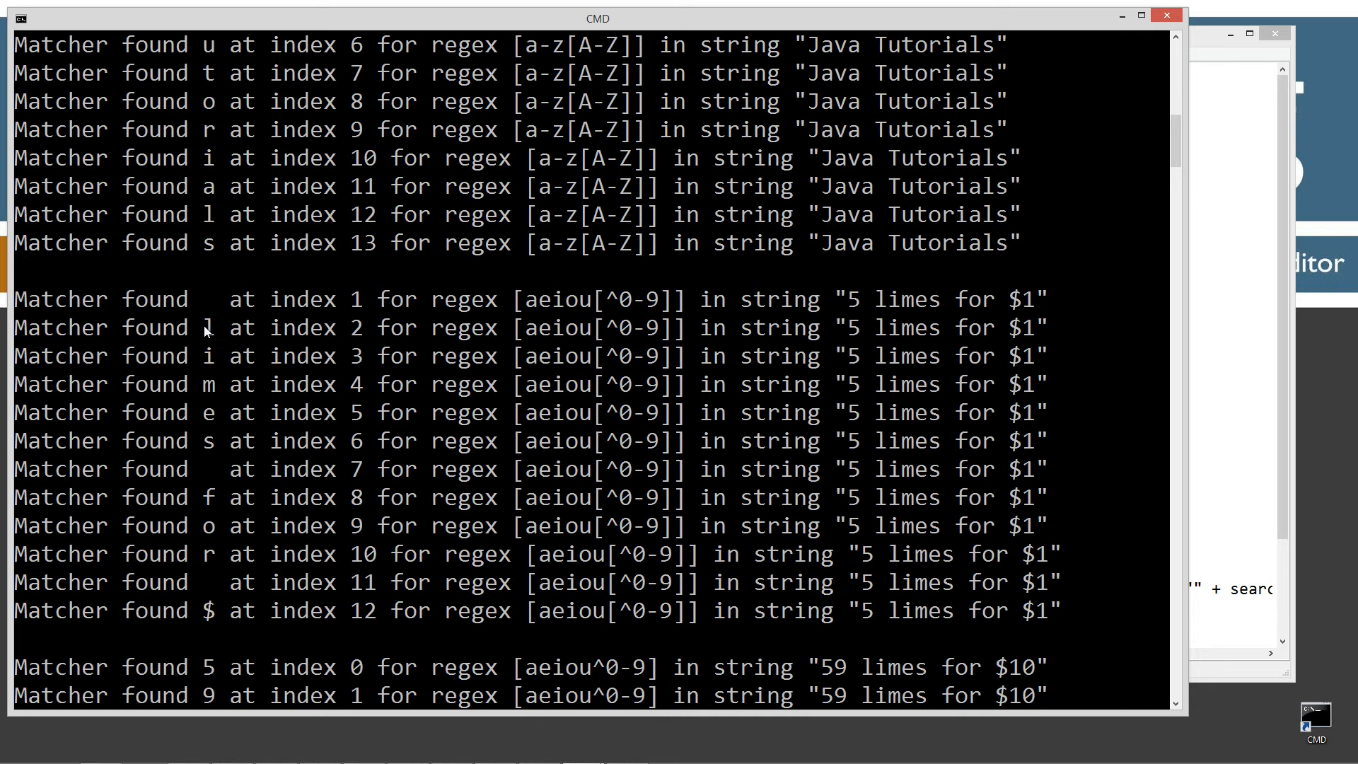
{"action": "mouse_move", "coordinate": [607, 331]}
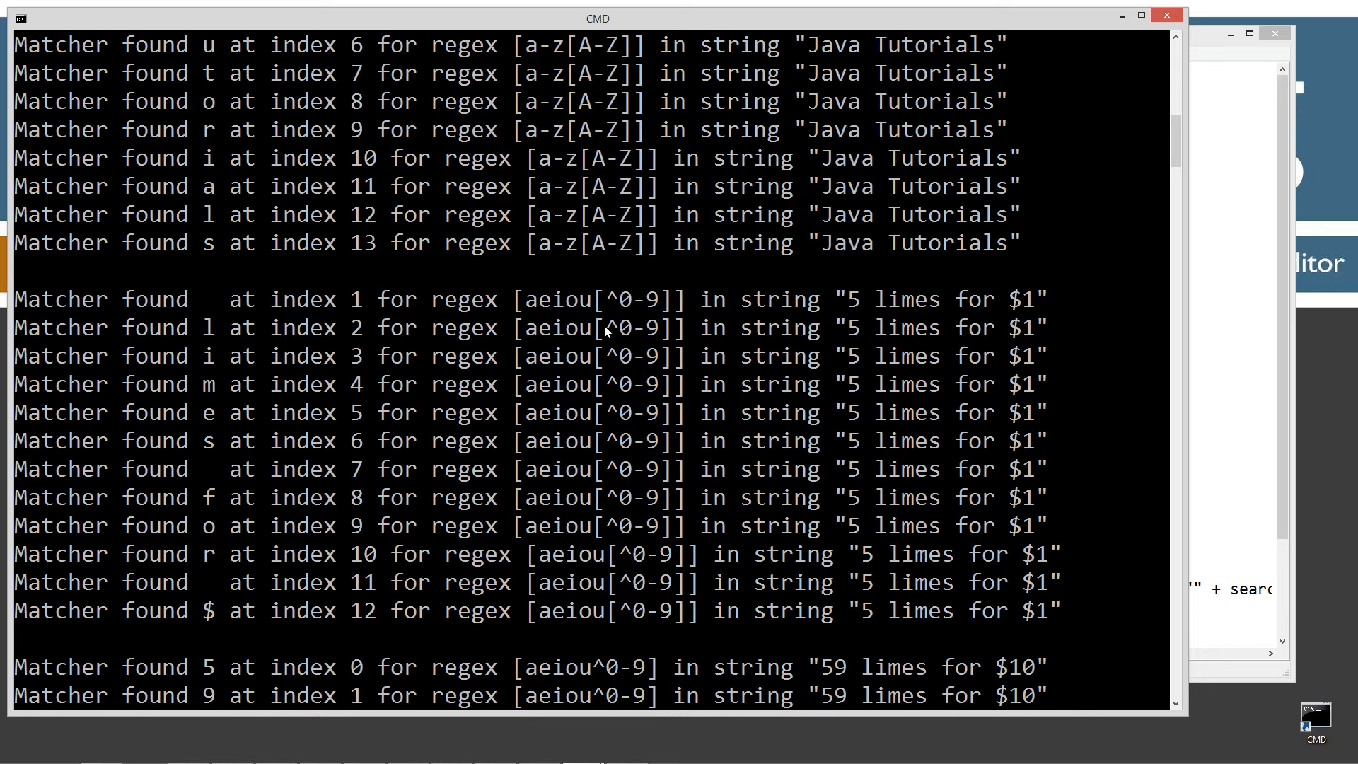
{"action": "mouse_move", "coordinate": [728, 423]}
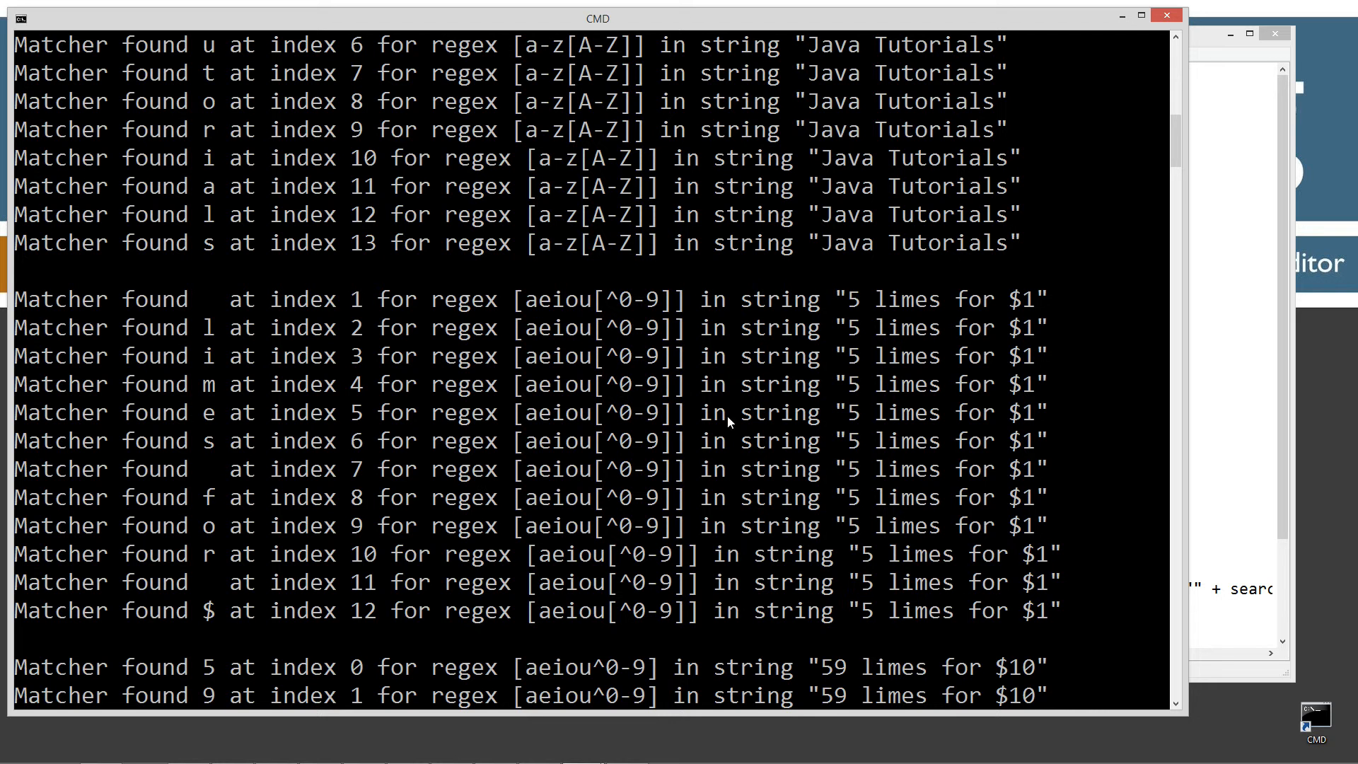
{"action": "scroll", "scroll_direction": "down", "scroll_amount": 3}
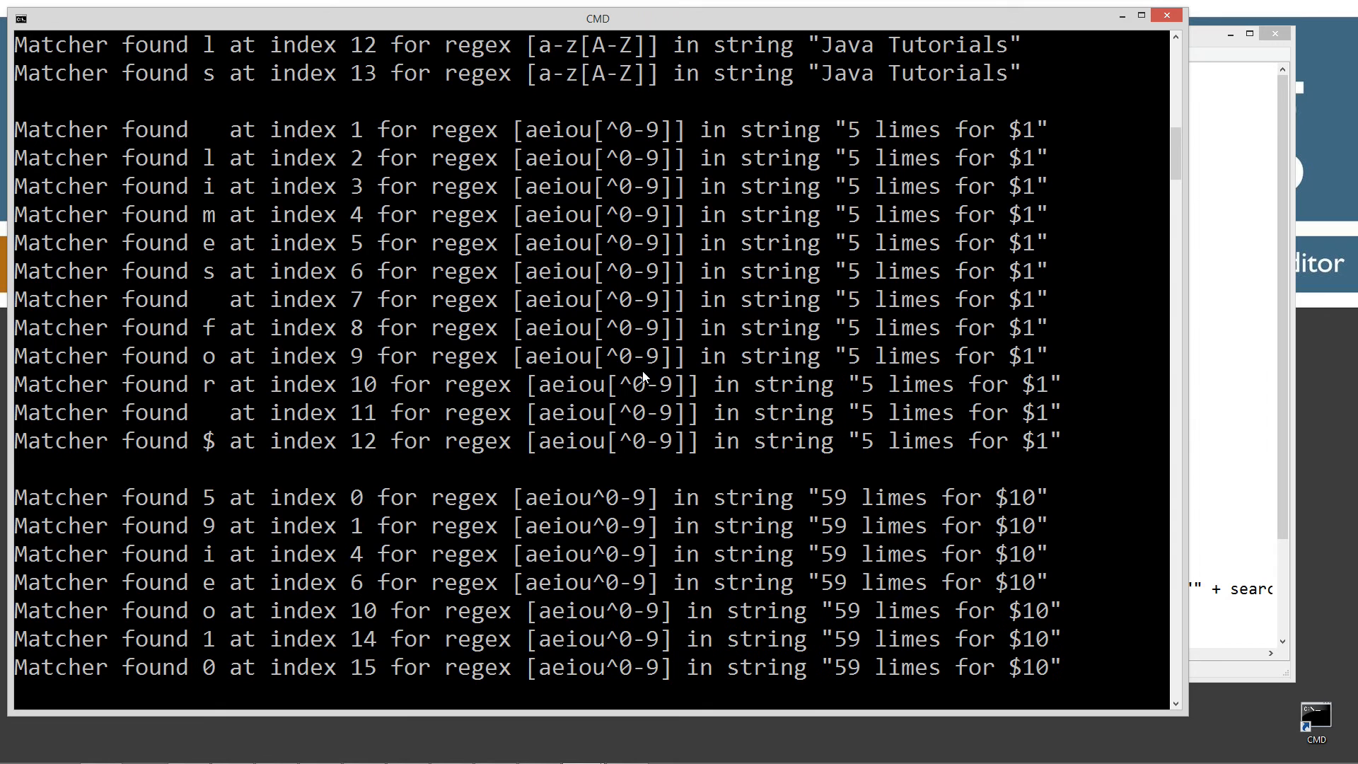
- Scroll the CMD output down to the [aeiou&&[ae]] and [ae] finds on "Java Tutorials"
{"action": "scroll", "scroll_direction": "down", "scroll_amount": 3}
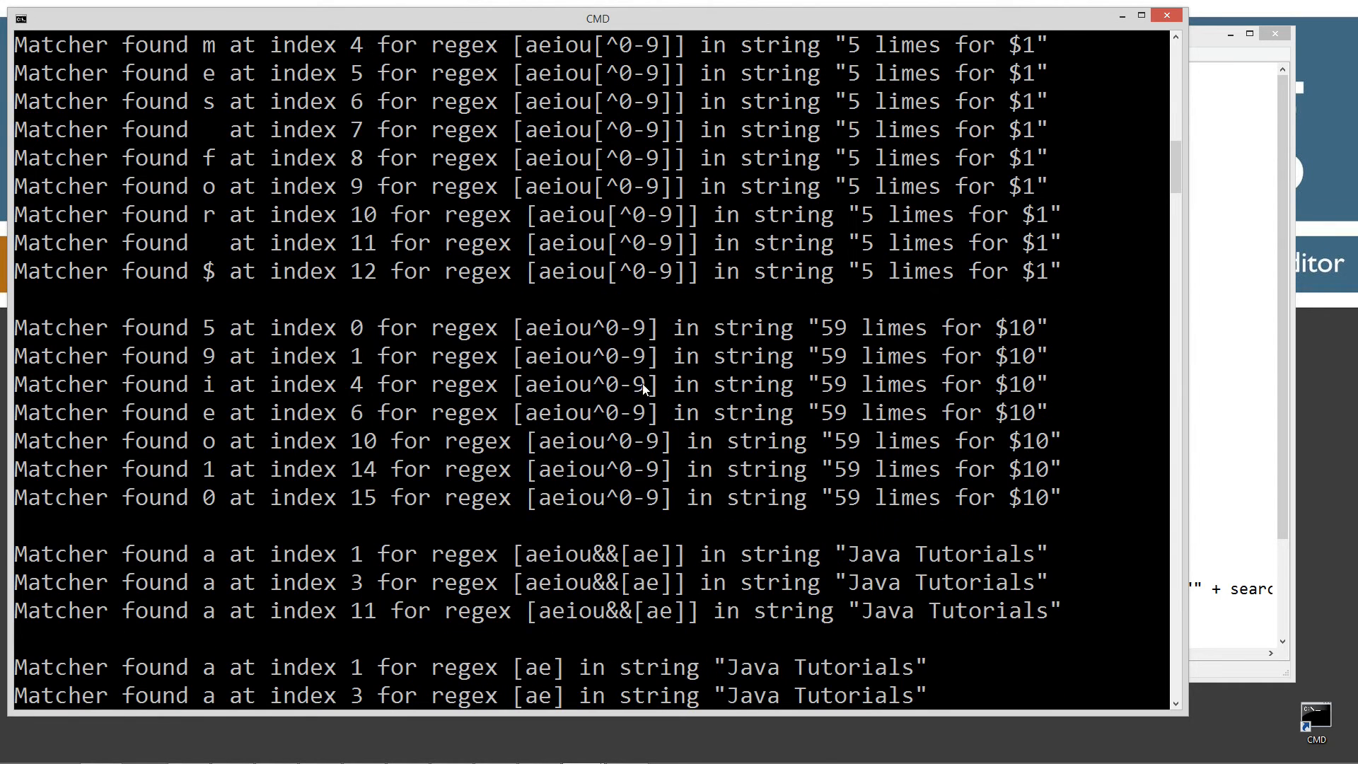
{"action": "mouse_move", "coordinate": [603, 335]}
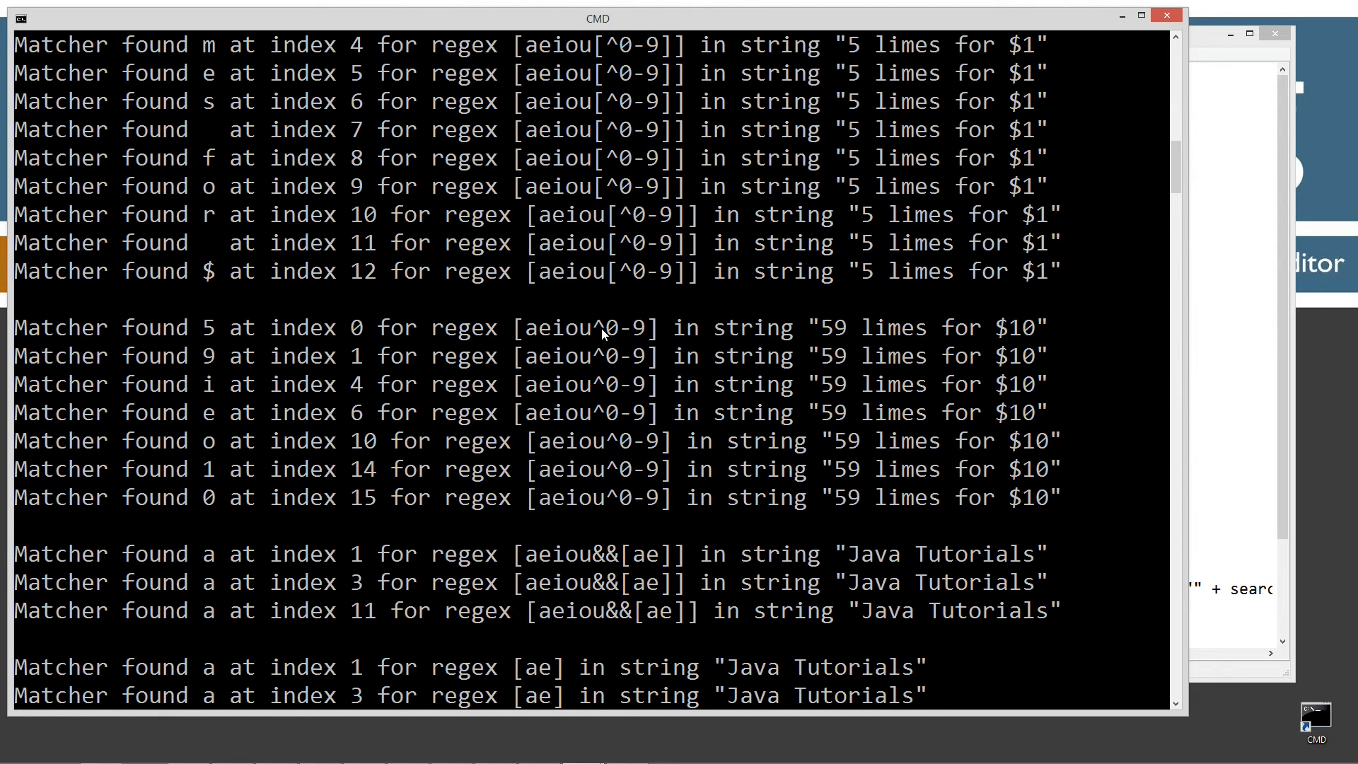
{"action": "mouse_move", "coordinate": [286, 390]}
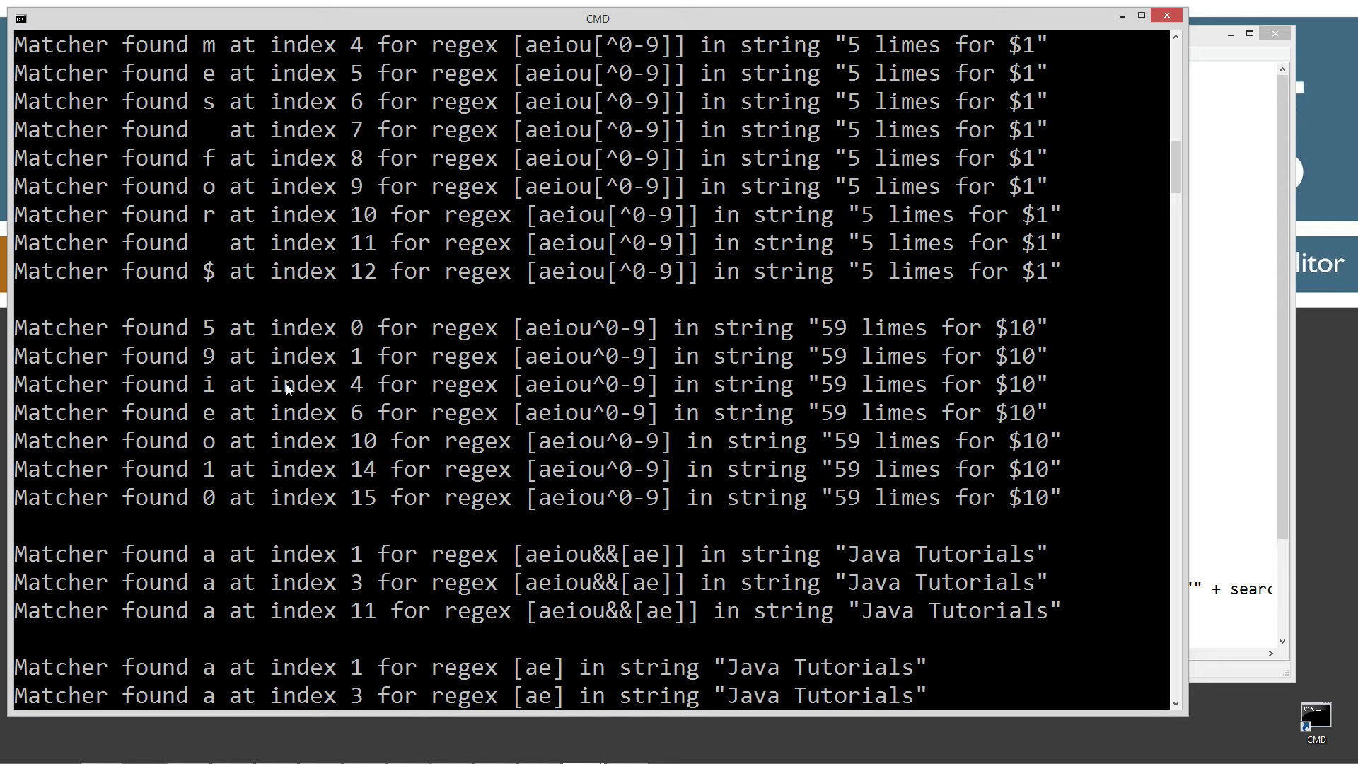
{"action": "mouse_move", "coordinate": [539, 360]}
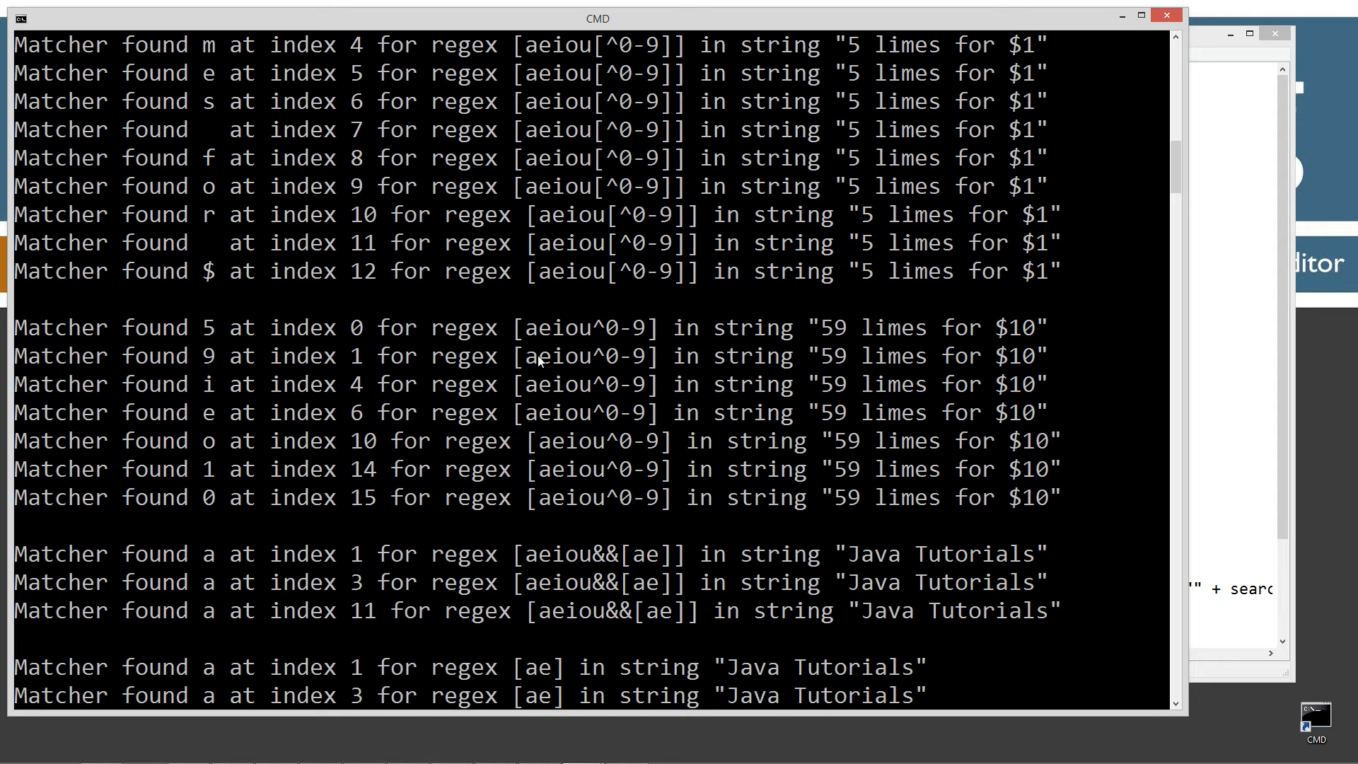
{"action": "mouse_move", "coordinate": [611, 363]}
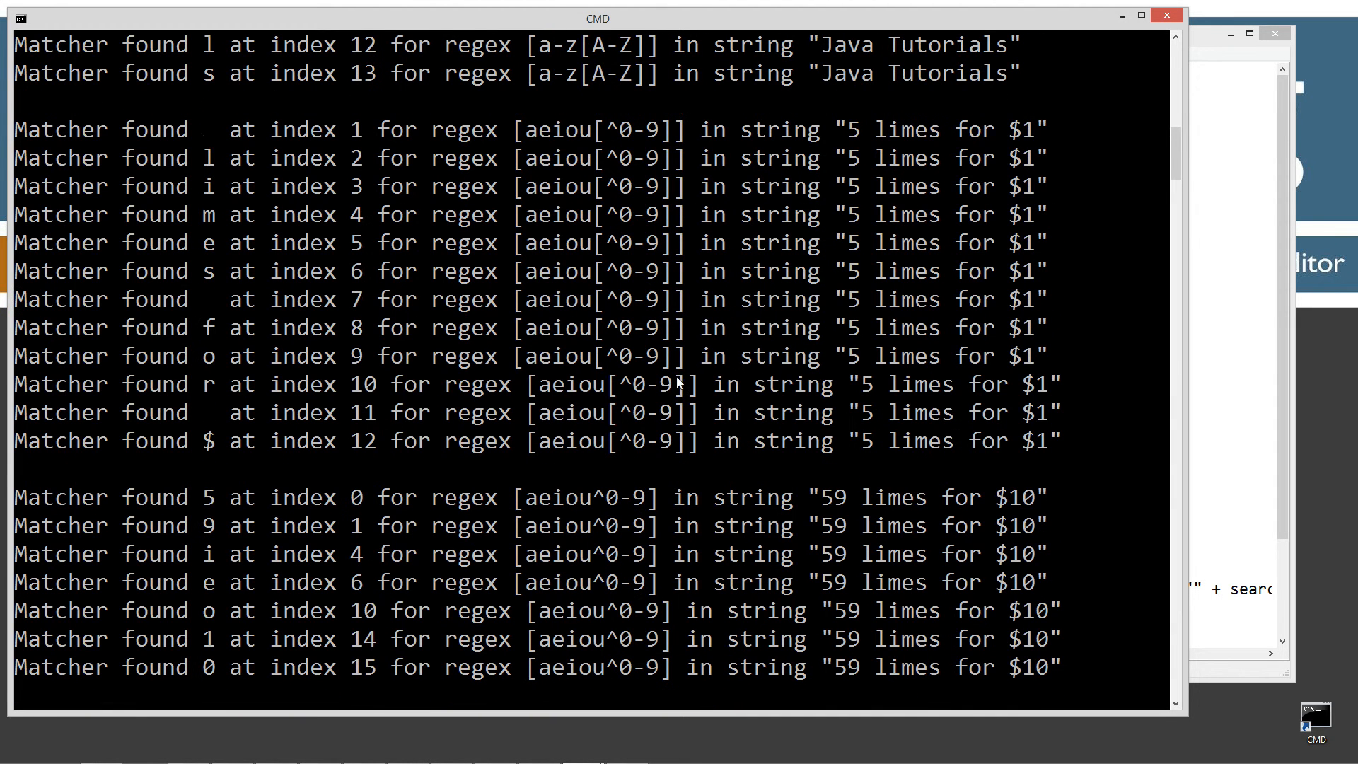
{"action": "mouse_move", "coordinate": [1212, 356]}
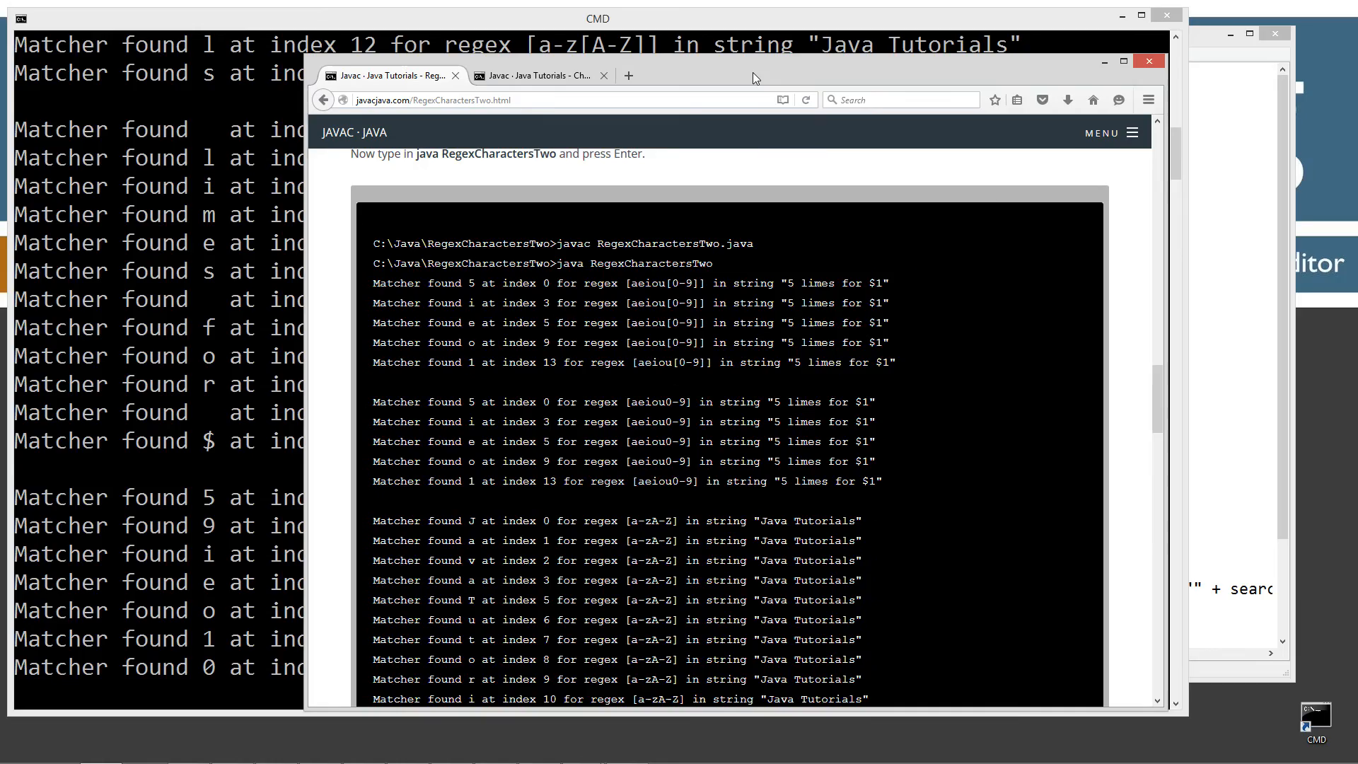
- Maximize the tutorial, review the pattern tables and highlight the [aeiou[^0-9]] union pattern
{"action": "left_click", "coordinate": [1120, 61]}
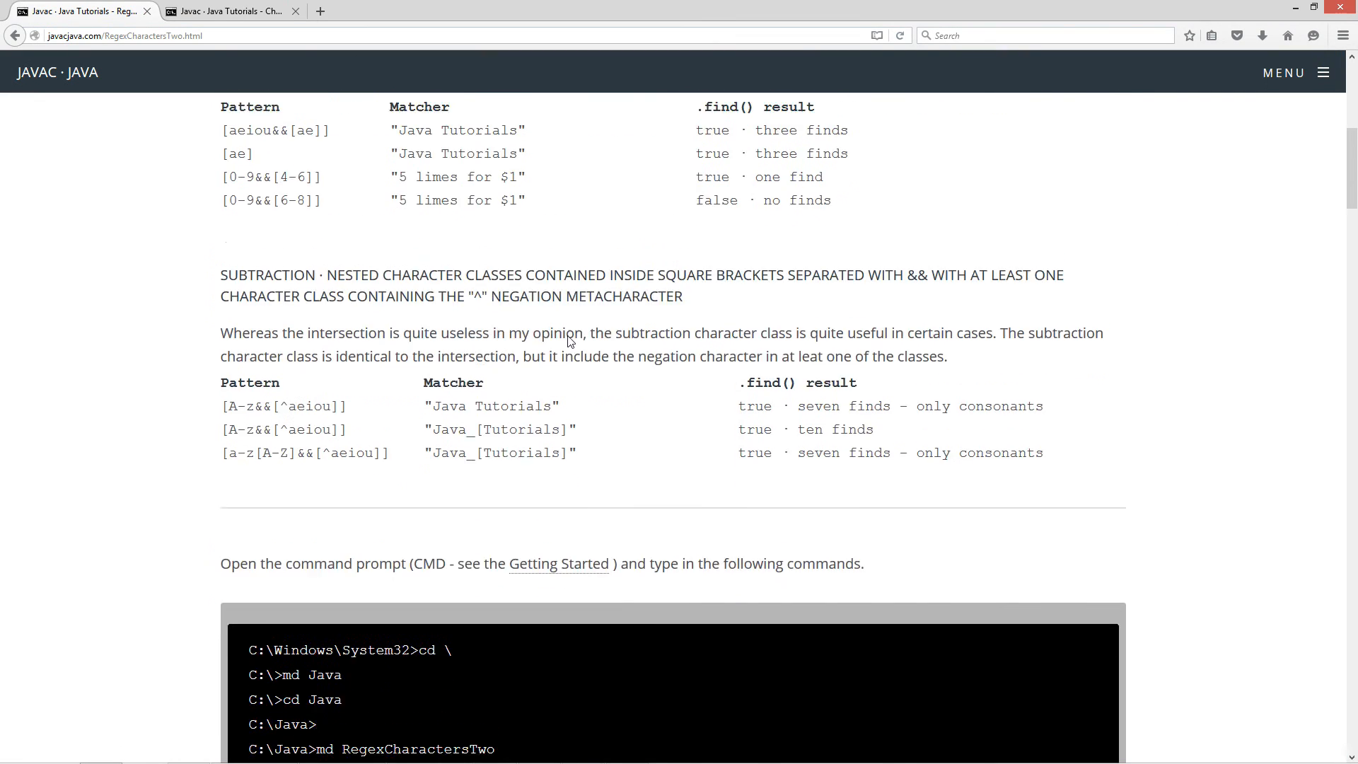
{"action": "scroll", "scroll_direction": "up", "scroll_amount": 3}
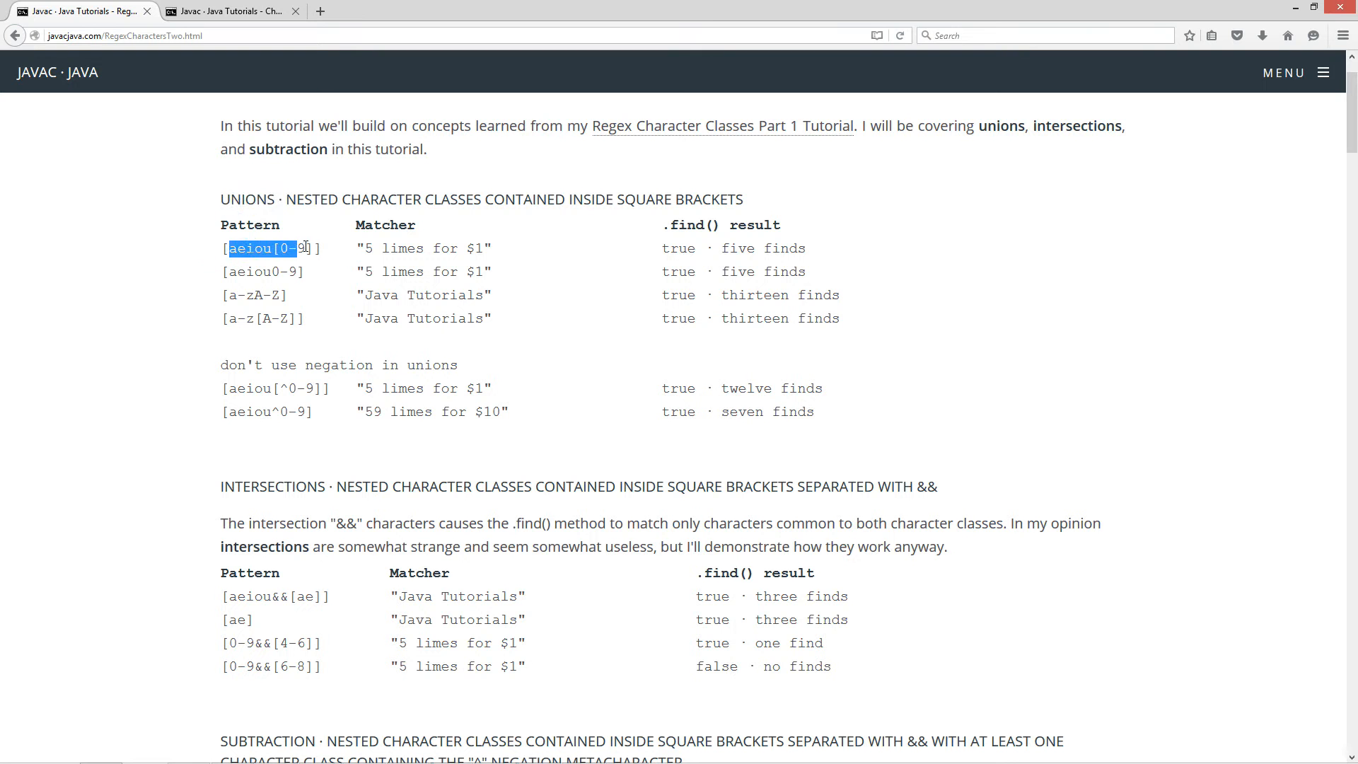
{"action": "scroll", "scroll_direction": "down", "scroll_amount": 3}
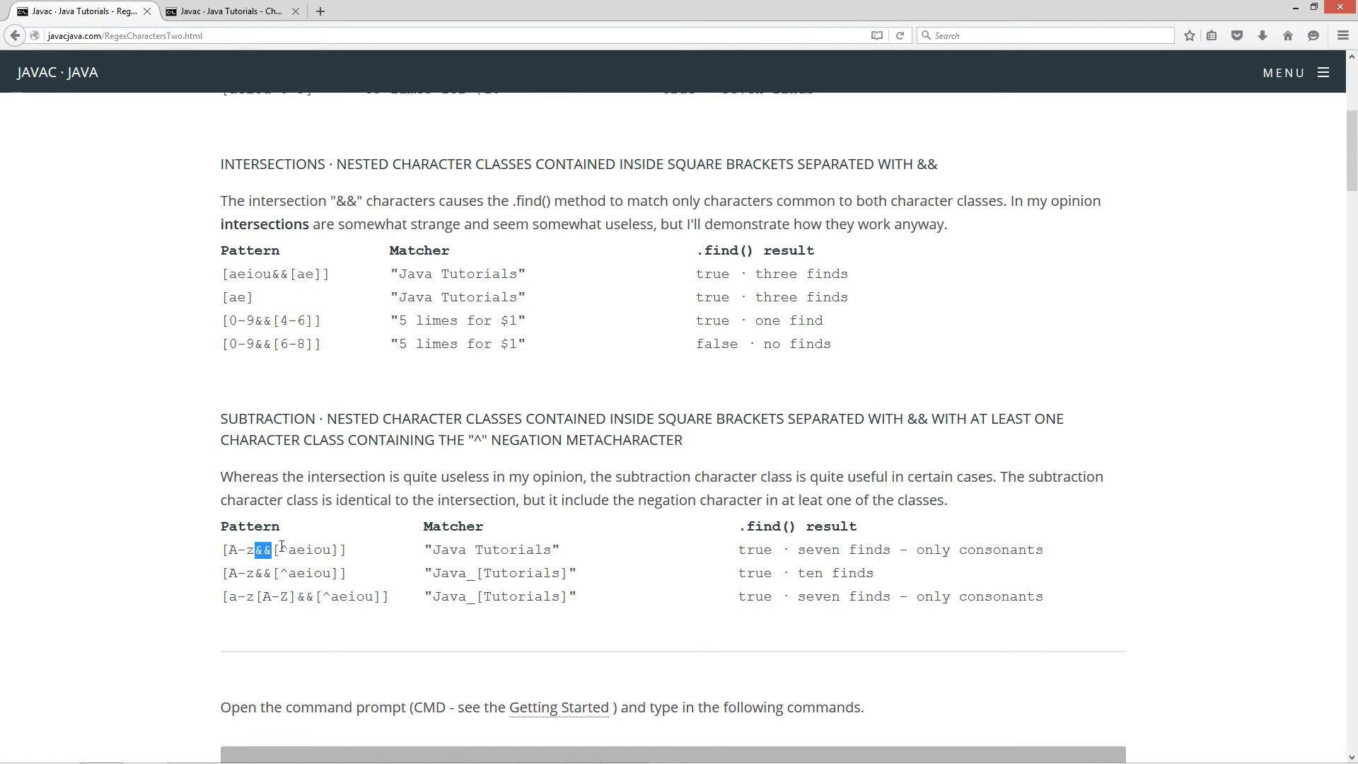
{"action": "mouse_move", "coordinate": [273, 570]}
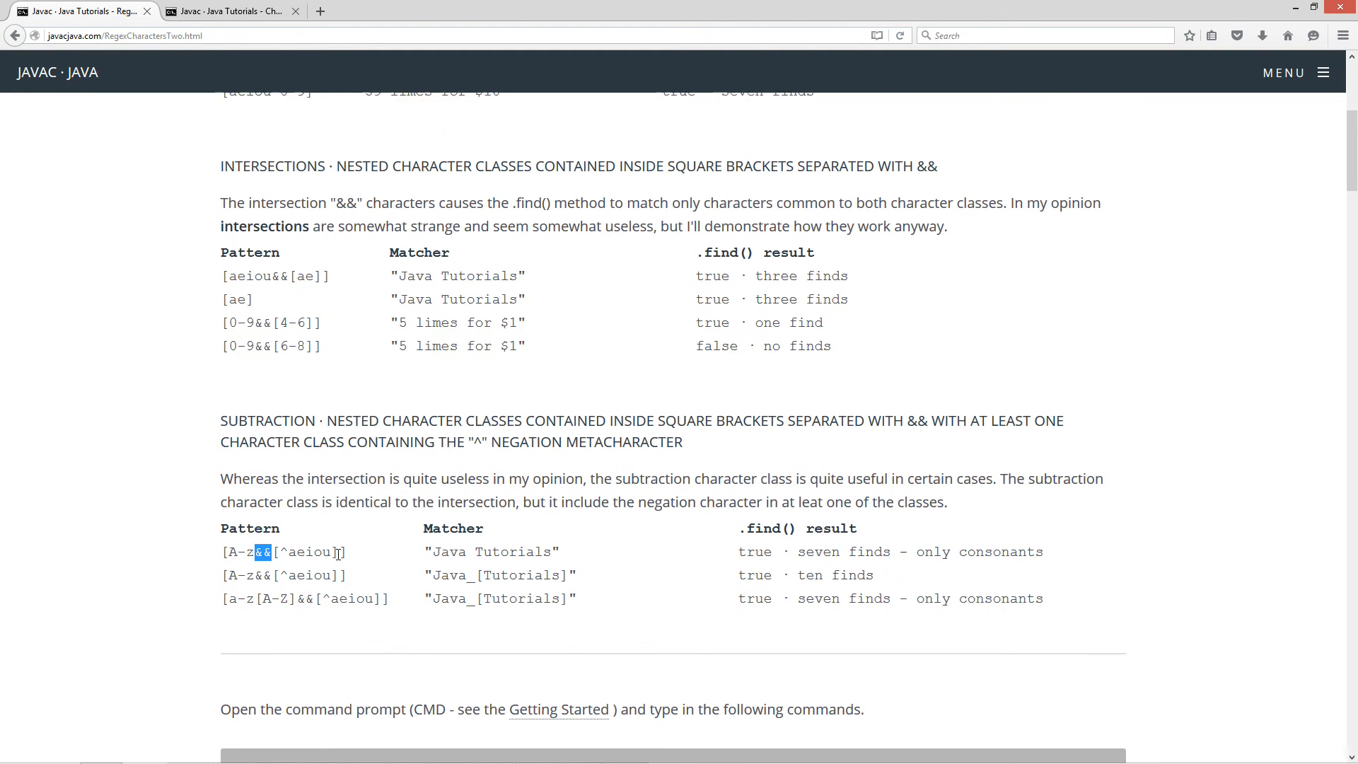
{"action": "scroll", "scroll_direction": "up", "scroll_amount": 3}
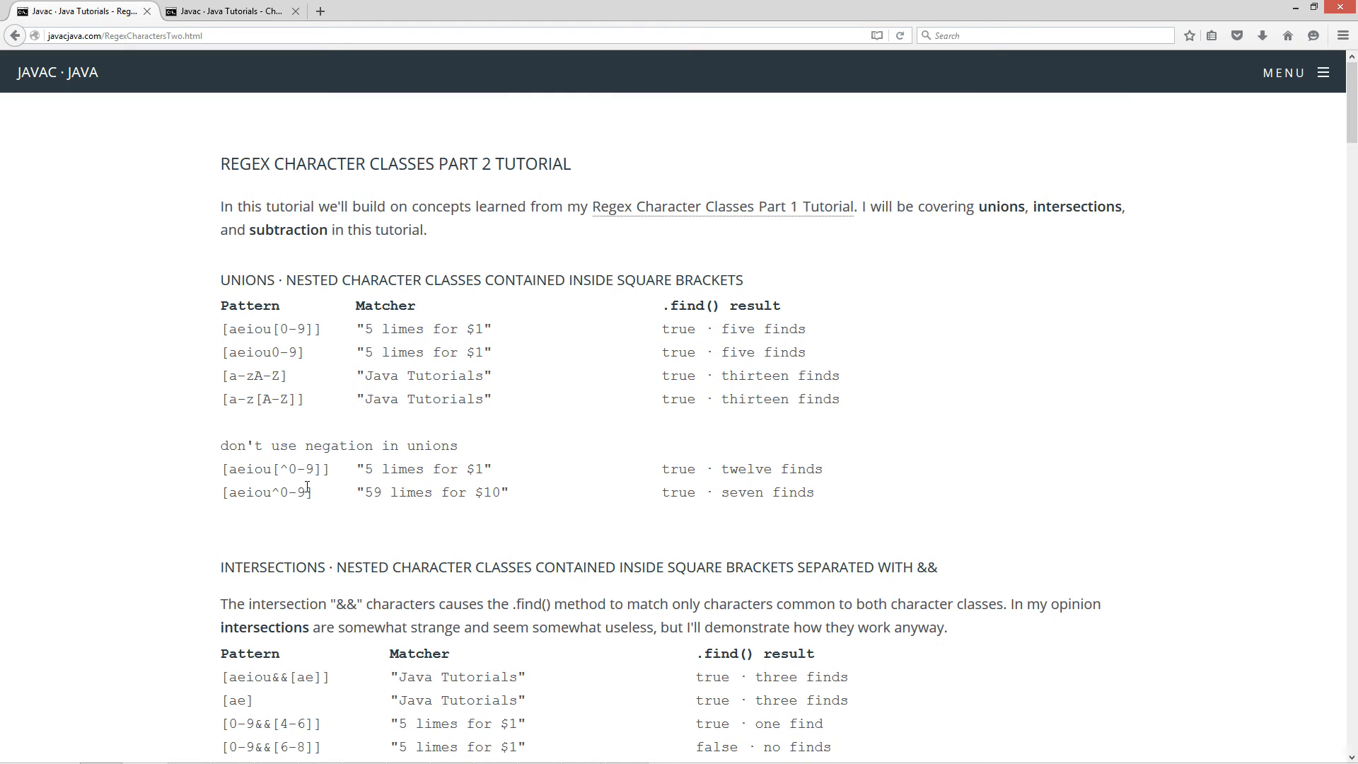
{"action": "double_click", "coordinate": [274, 468]}
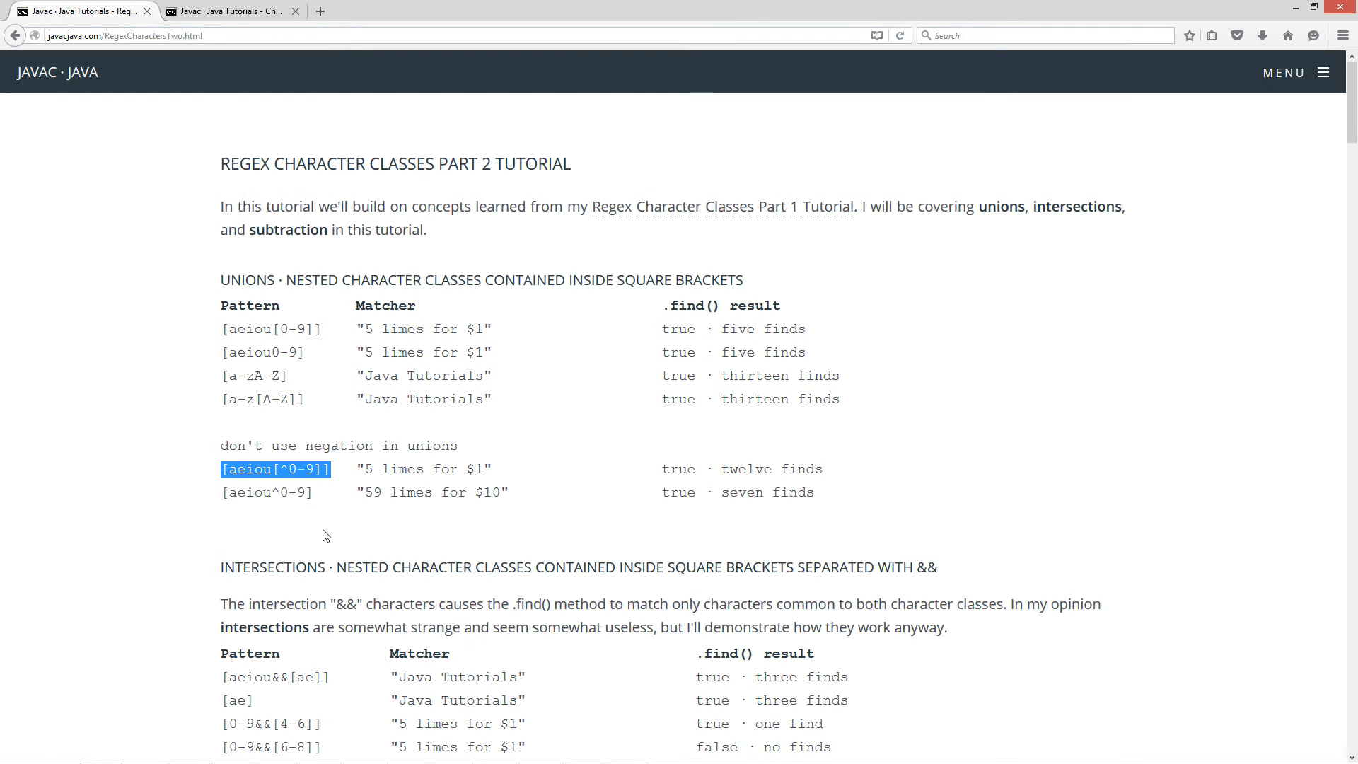
{"action": "mouse_move", "coordinate": [277, 478]}
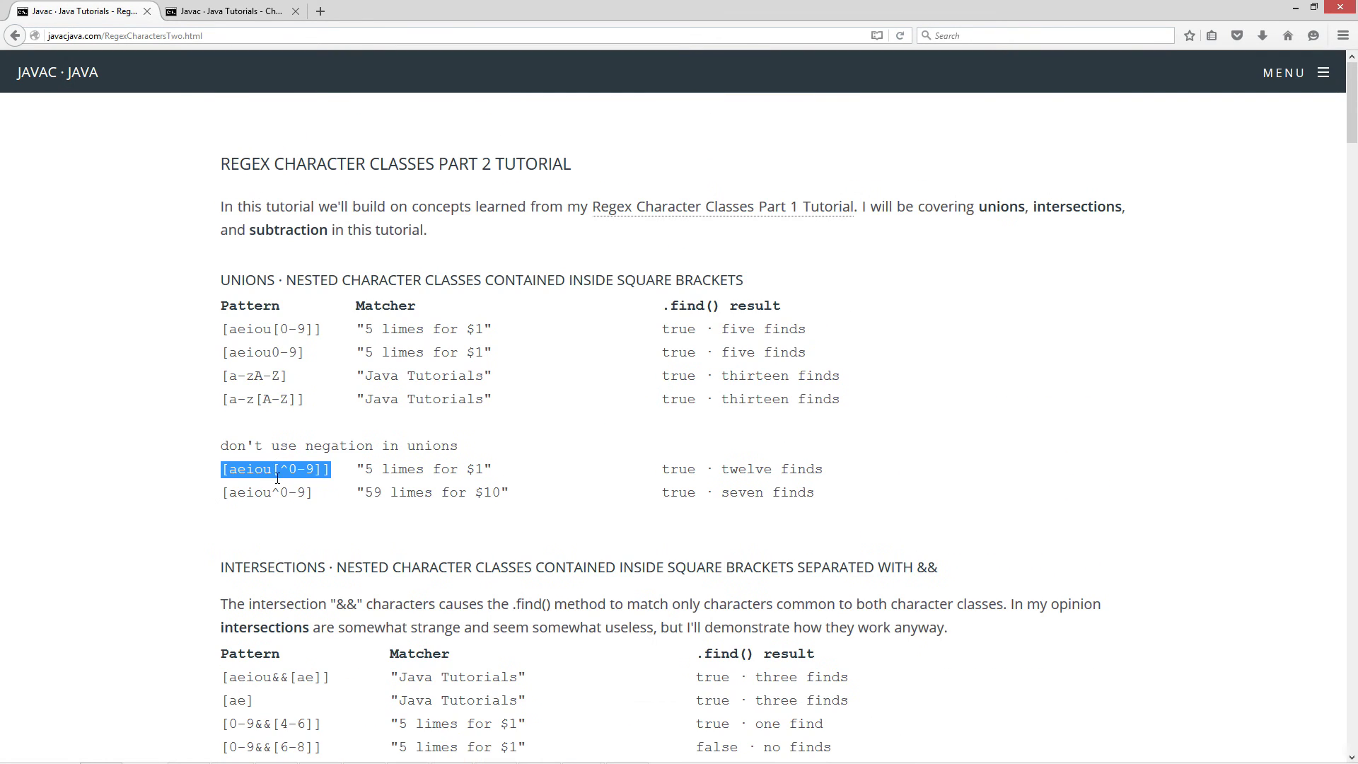
{"action": "mouse_move", "coordinate": [1294, 10]}
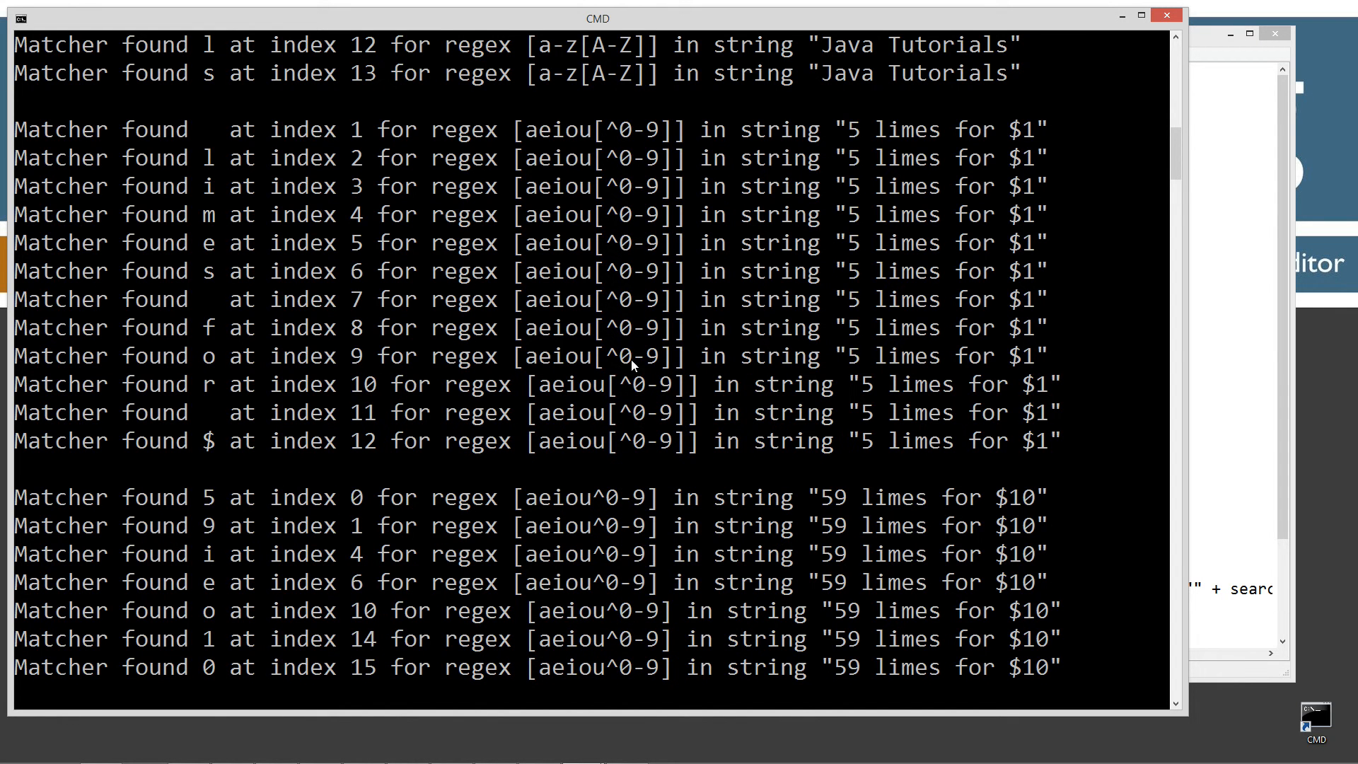
- Scroll CMD to the [0-9&&[6-8]] and [A-z&&[^aeiou]] results, then return to the tutorial
{"action": "scroll", "scroll_direction": "down", "scroll_amount": 3}
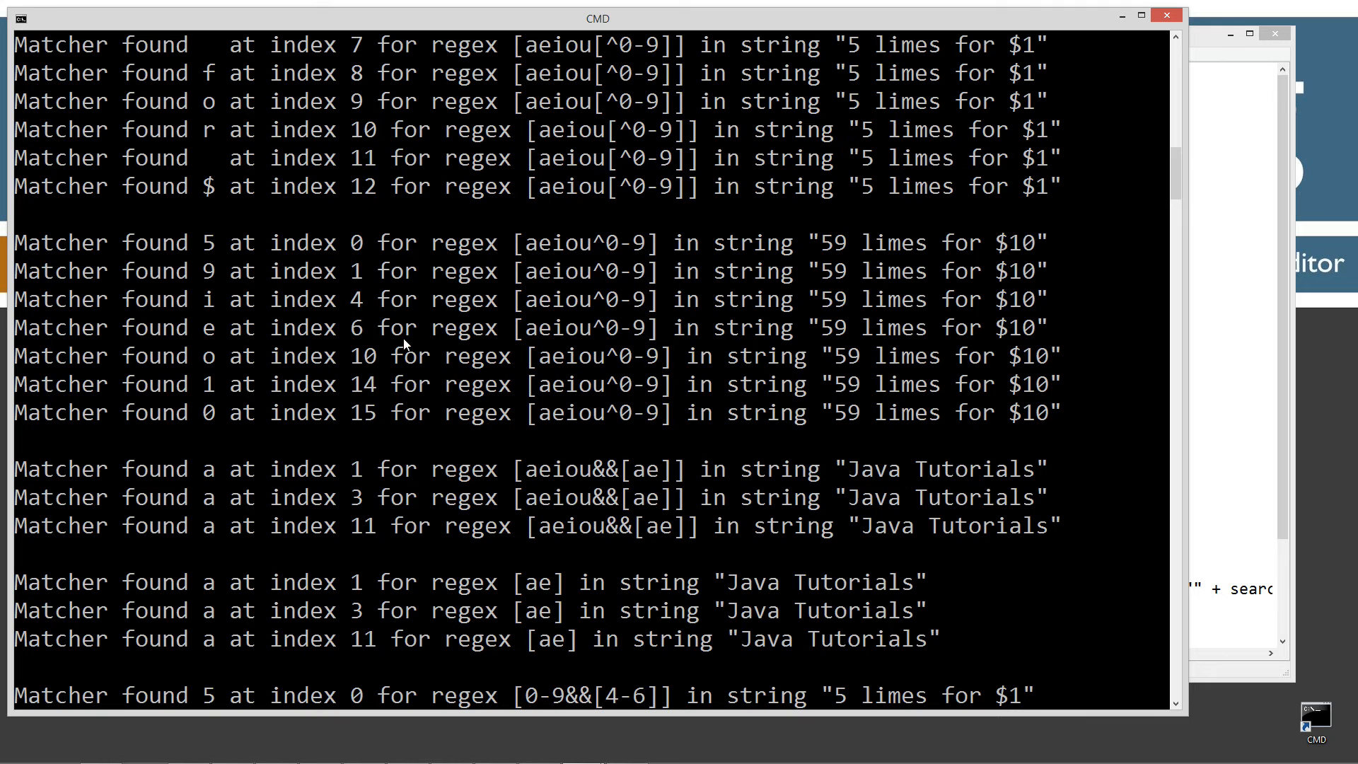
{"action": "scroll", "scroll_direction": "down", "scroll_amount": 3}
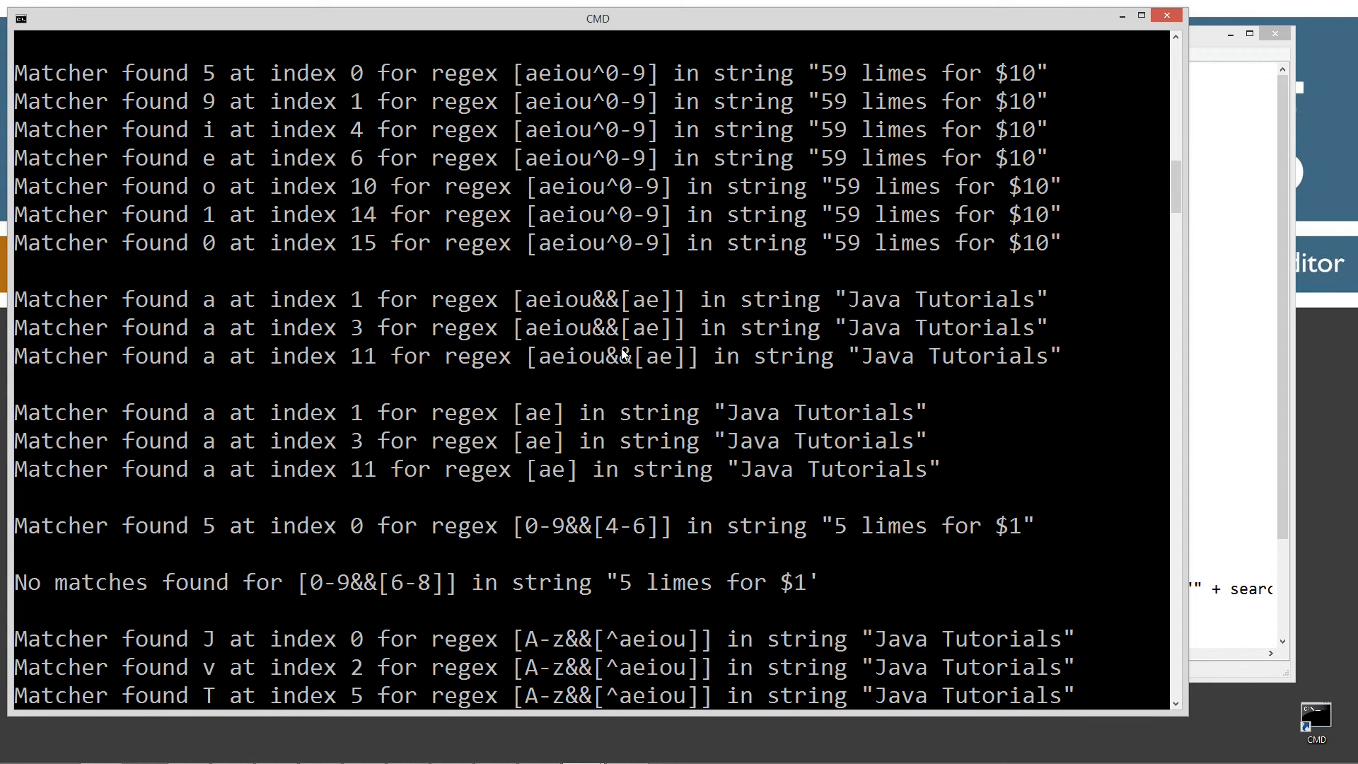
{"action": "mouse_move", "coordinate": [238, 310]}
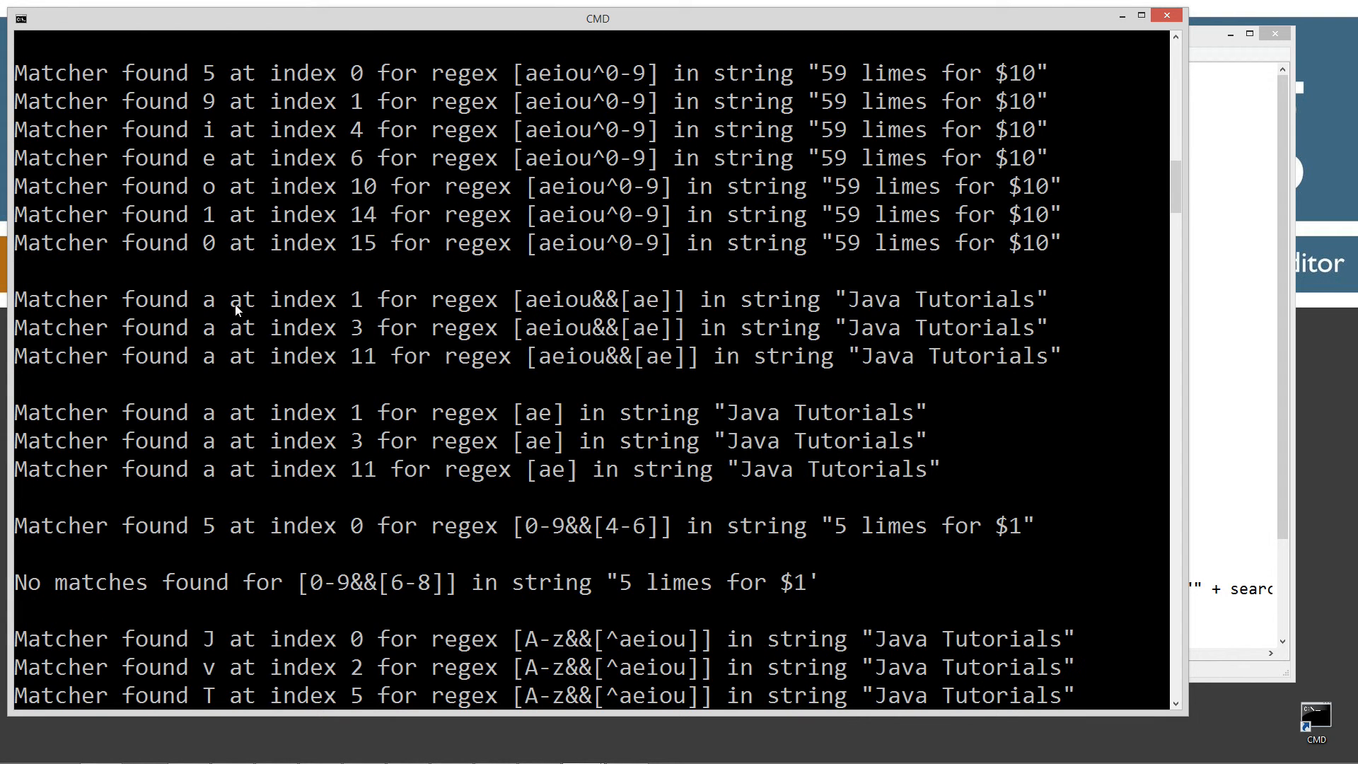
{"action": "mouse_move", "coordinate": [1213, 325]}
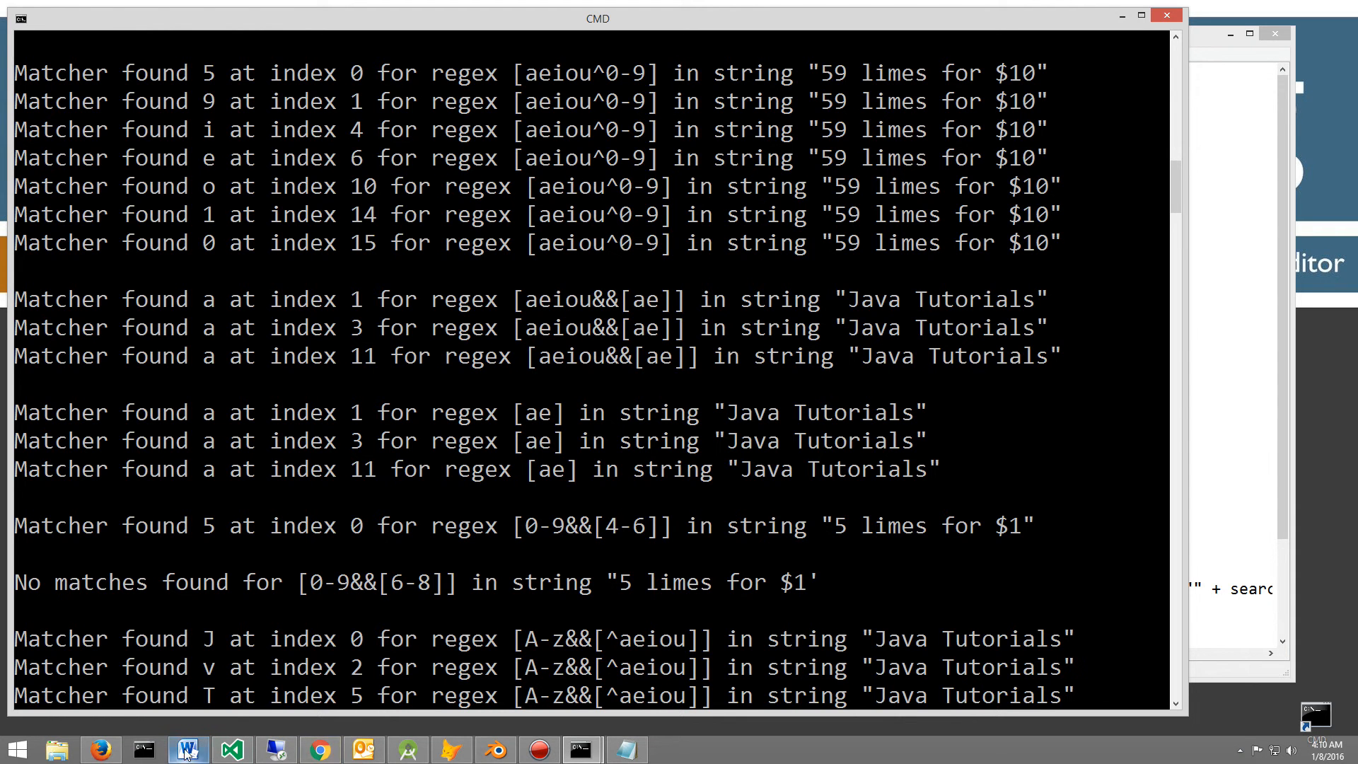
{"action": "left_click", "coordinate": [101, 749]}
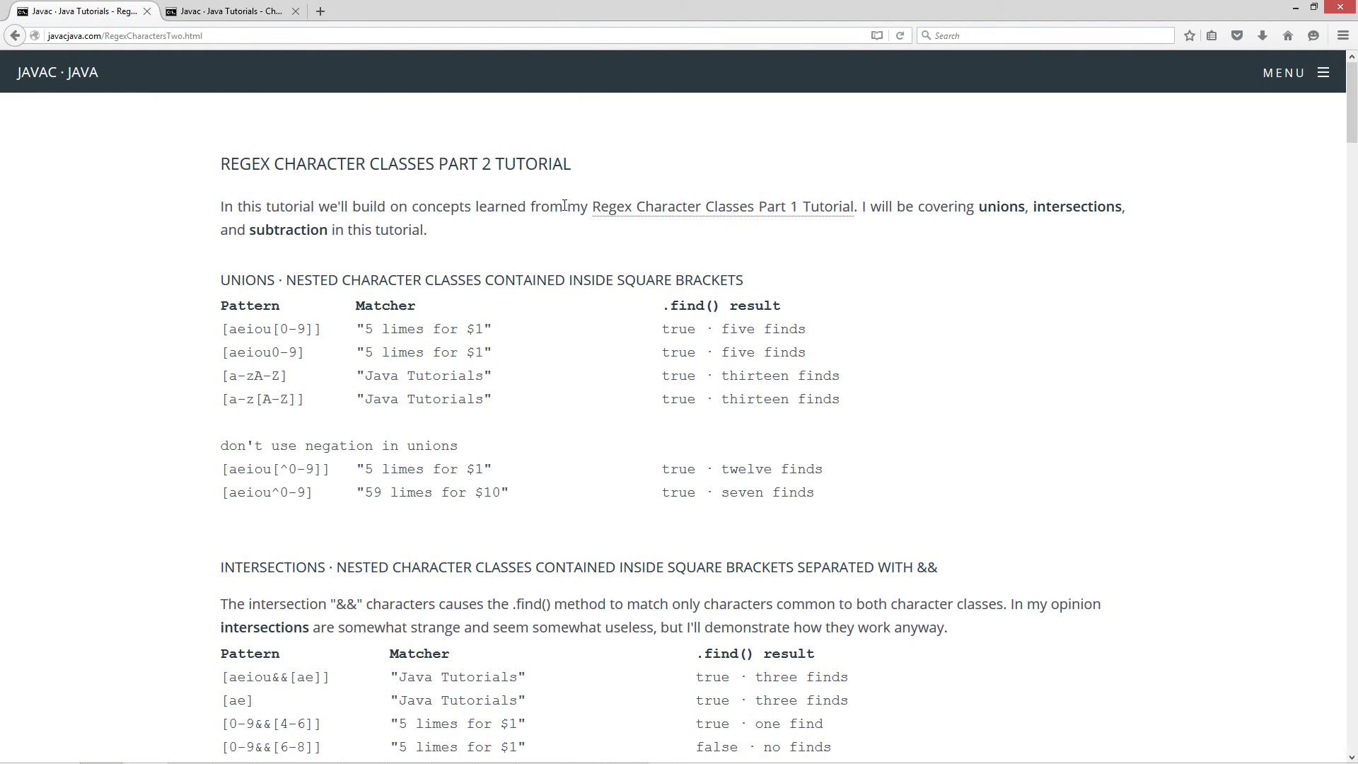
{"action": "scroll", "scroll_direction": "down", "scroll_amount": 3}
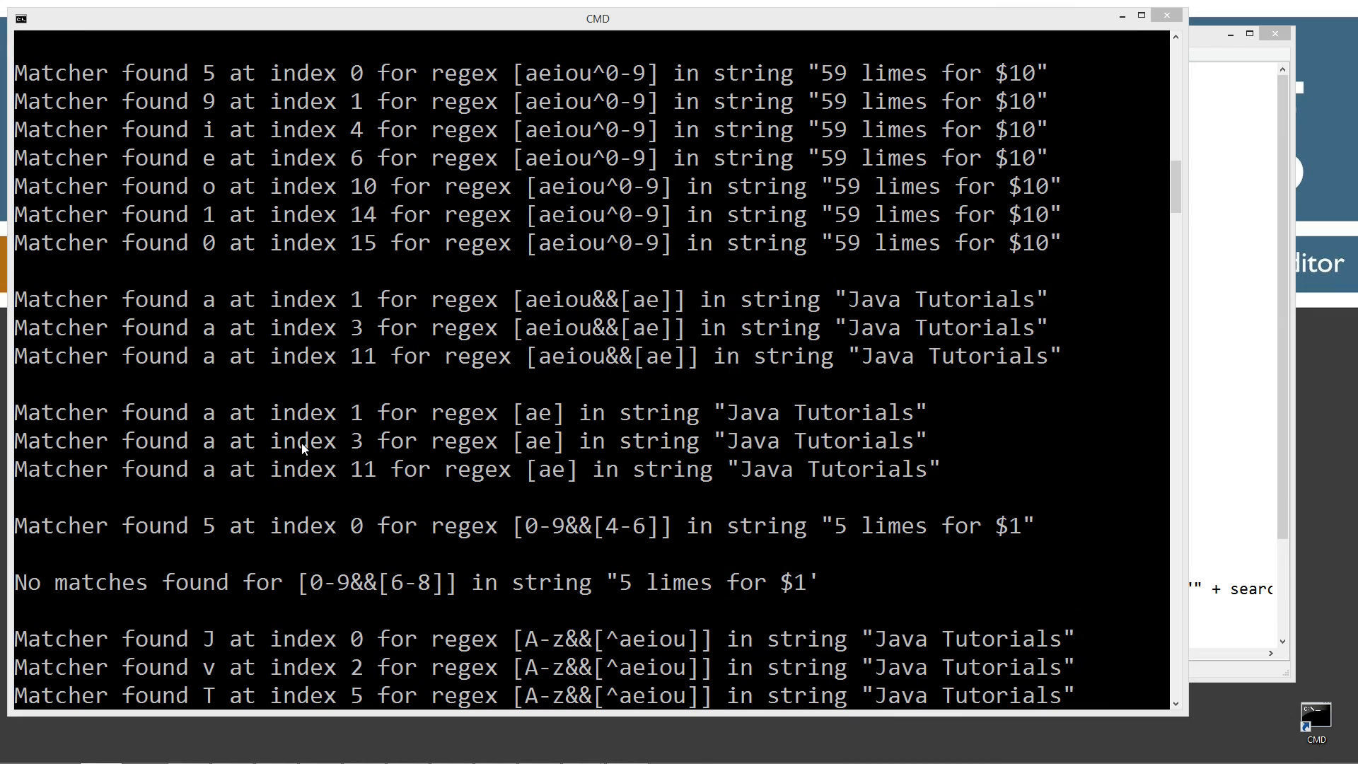
{"action": "mouse_move", "coordinate": [622, 318]}
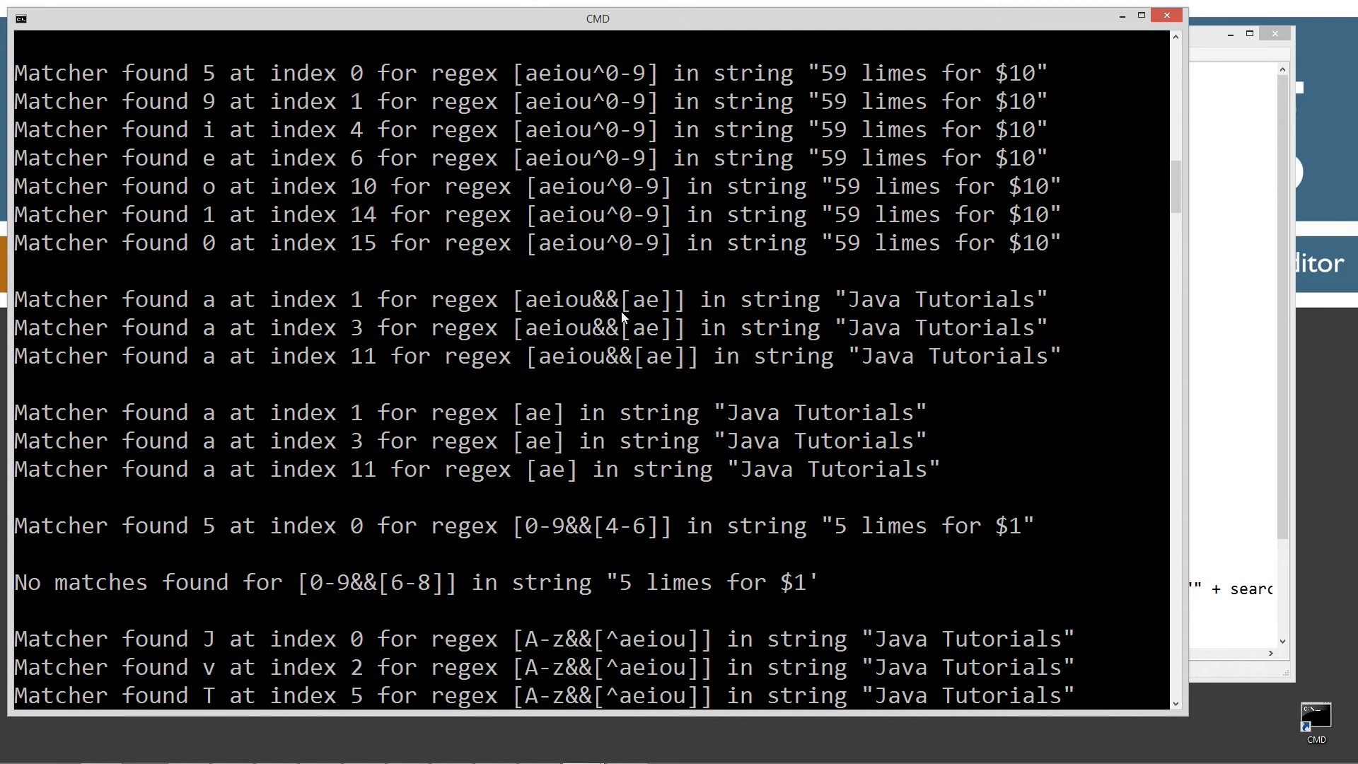
{"action": "mouse_move", "coordinate": [208, 314]}
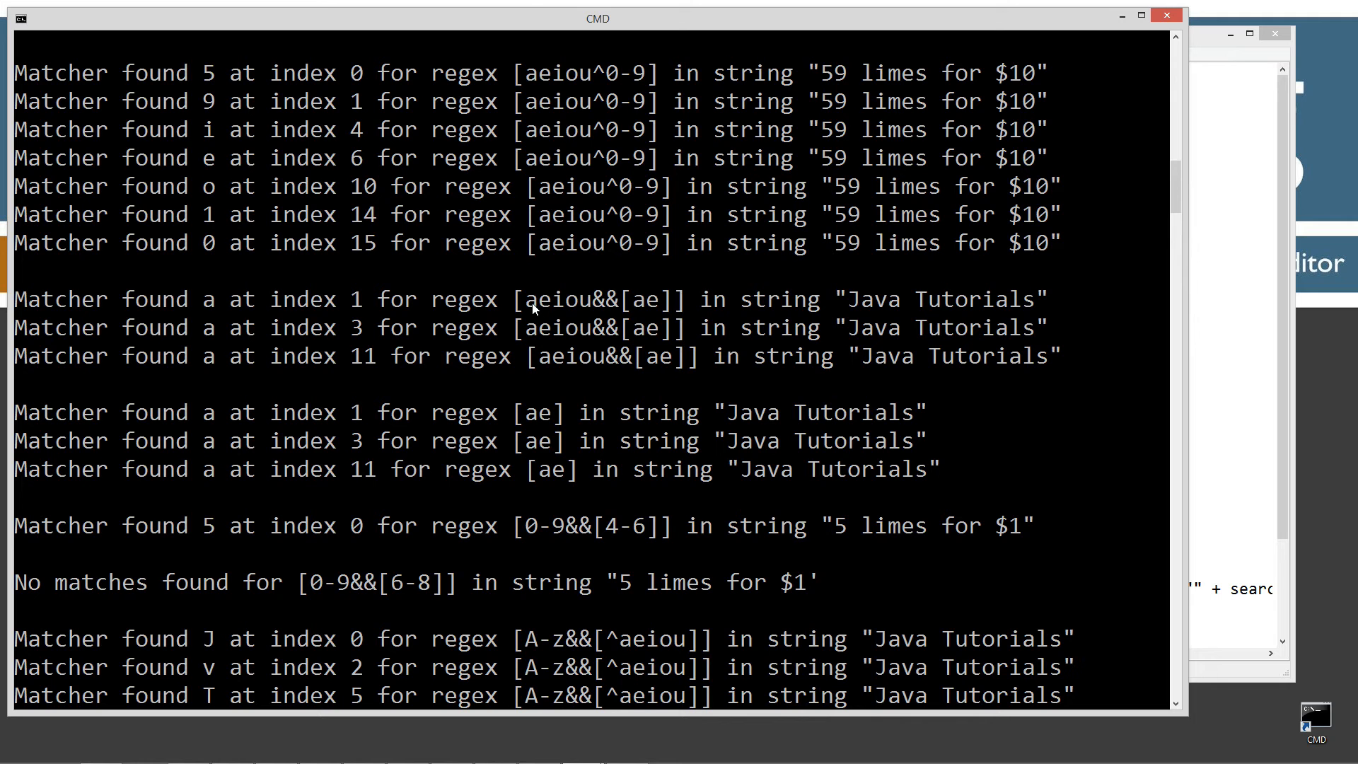
{"action": "mouse_move", "coordinate": [678, 305]}
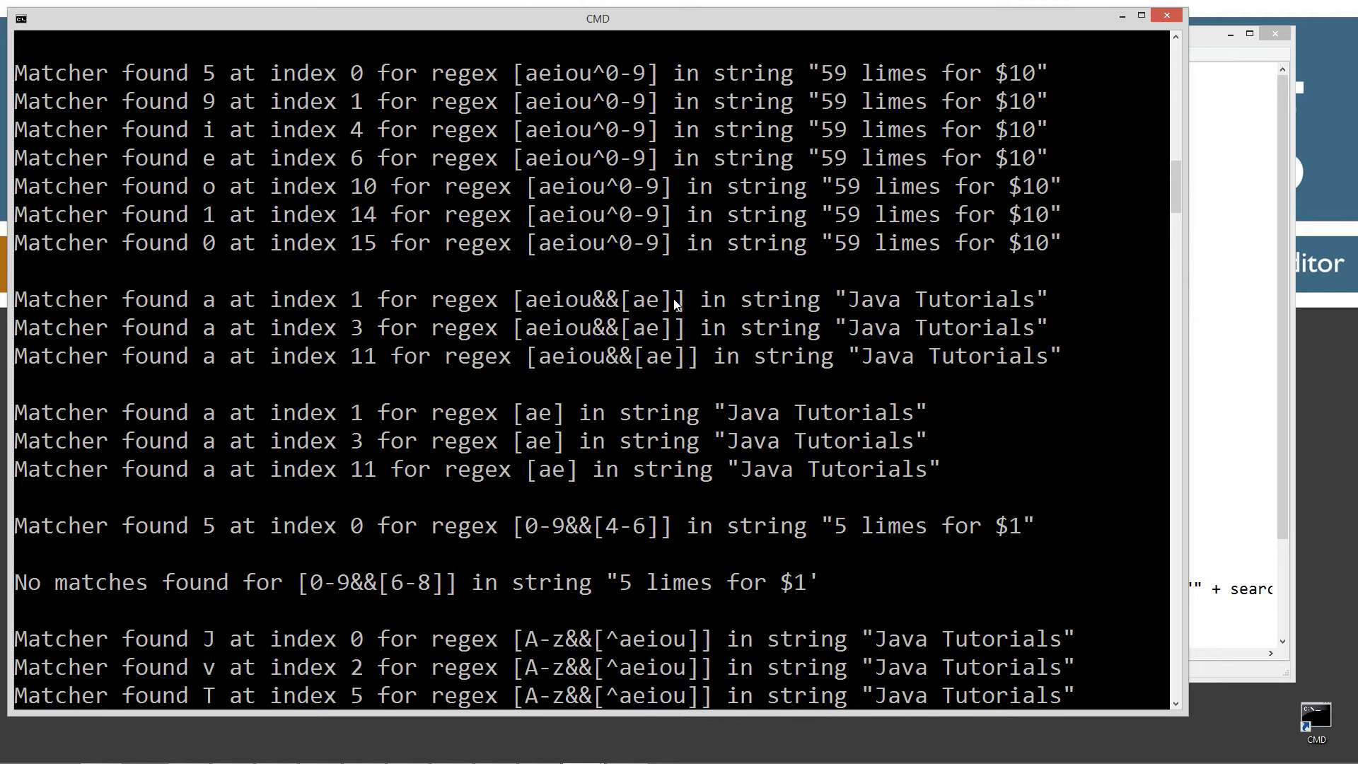
{"action": "mouse_move", "coordinate": [881, 316]}
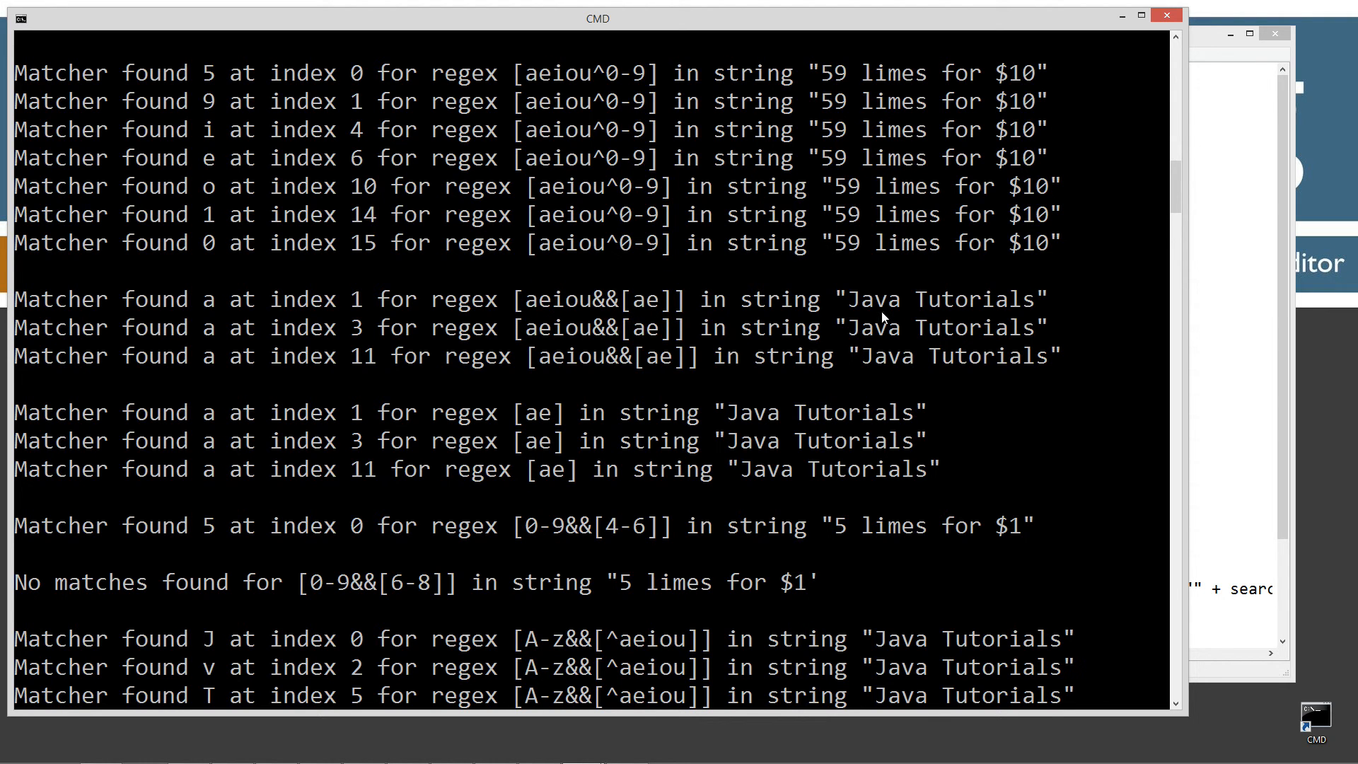
{"action": "mouse_move", "coordinate": [1004, 310]}
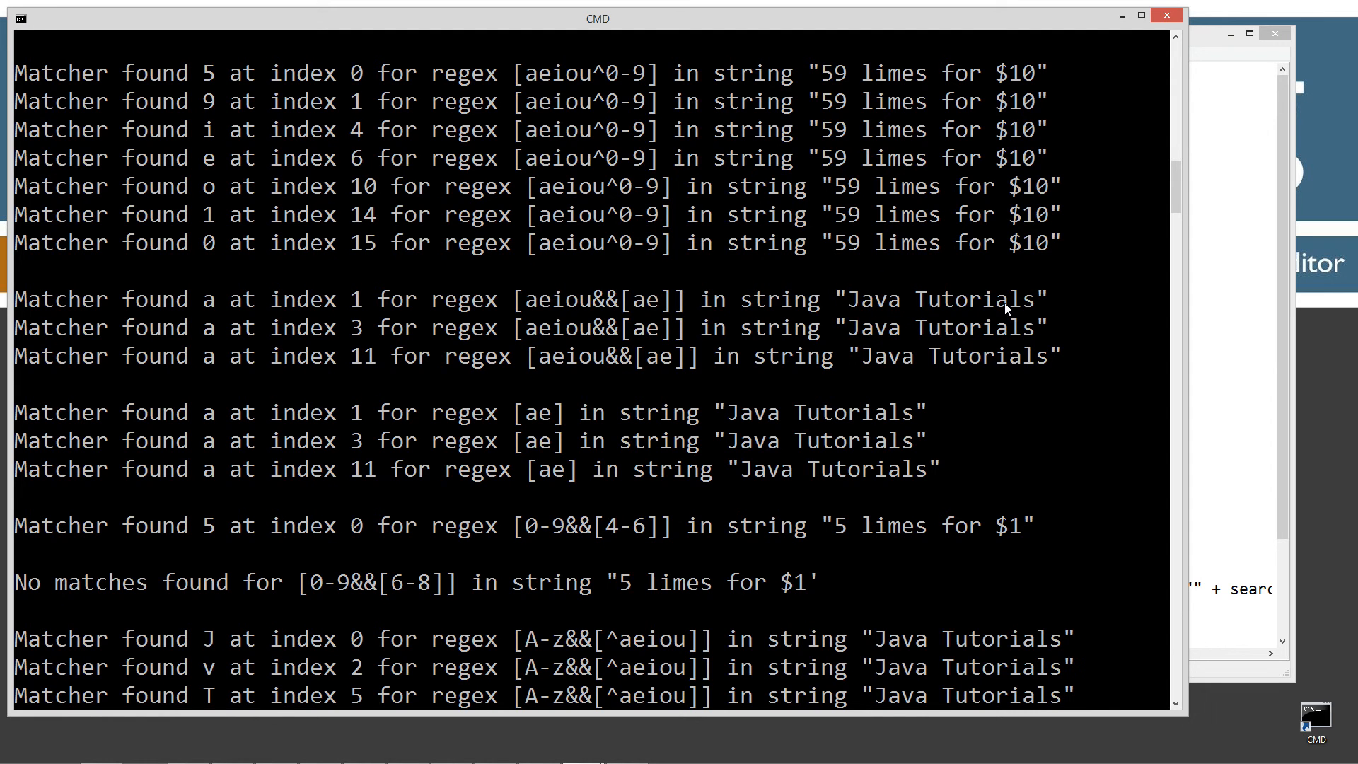
{"action": "mouse_move", "coordinate": [560, 447]}
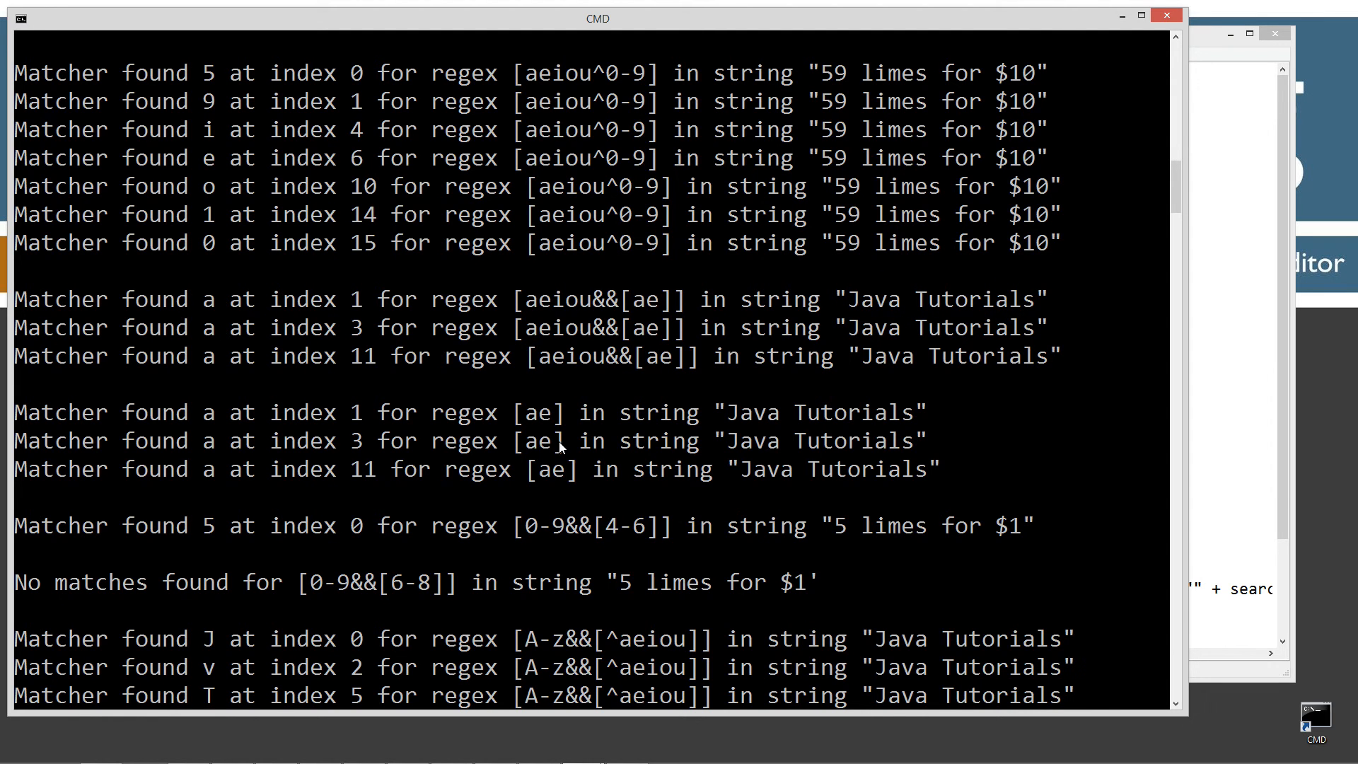
{"action": "mouse_move", "coordinate": [511, 424]}
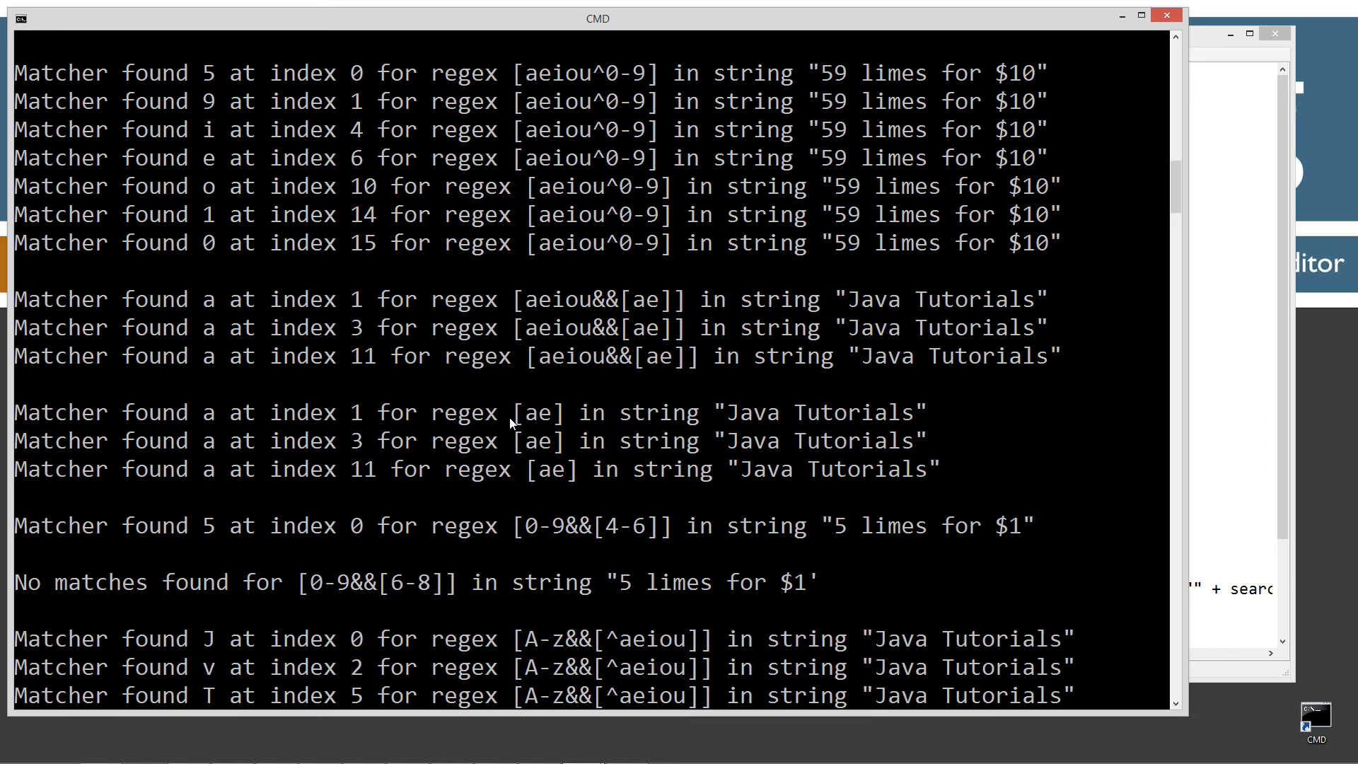
{"action": "mouse_move", "coordinate": [648, 311]}
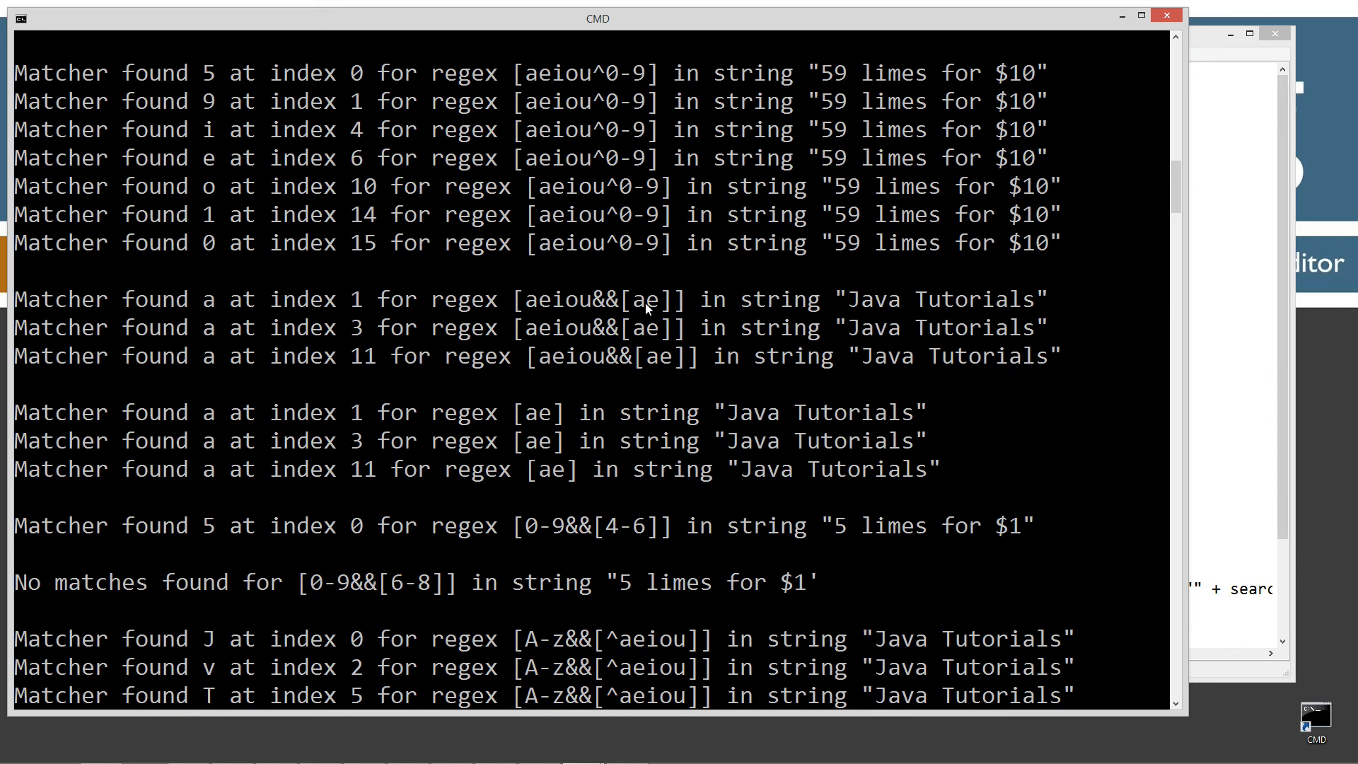
{"action": "mouse_move", "coordinate": [518, 431]}
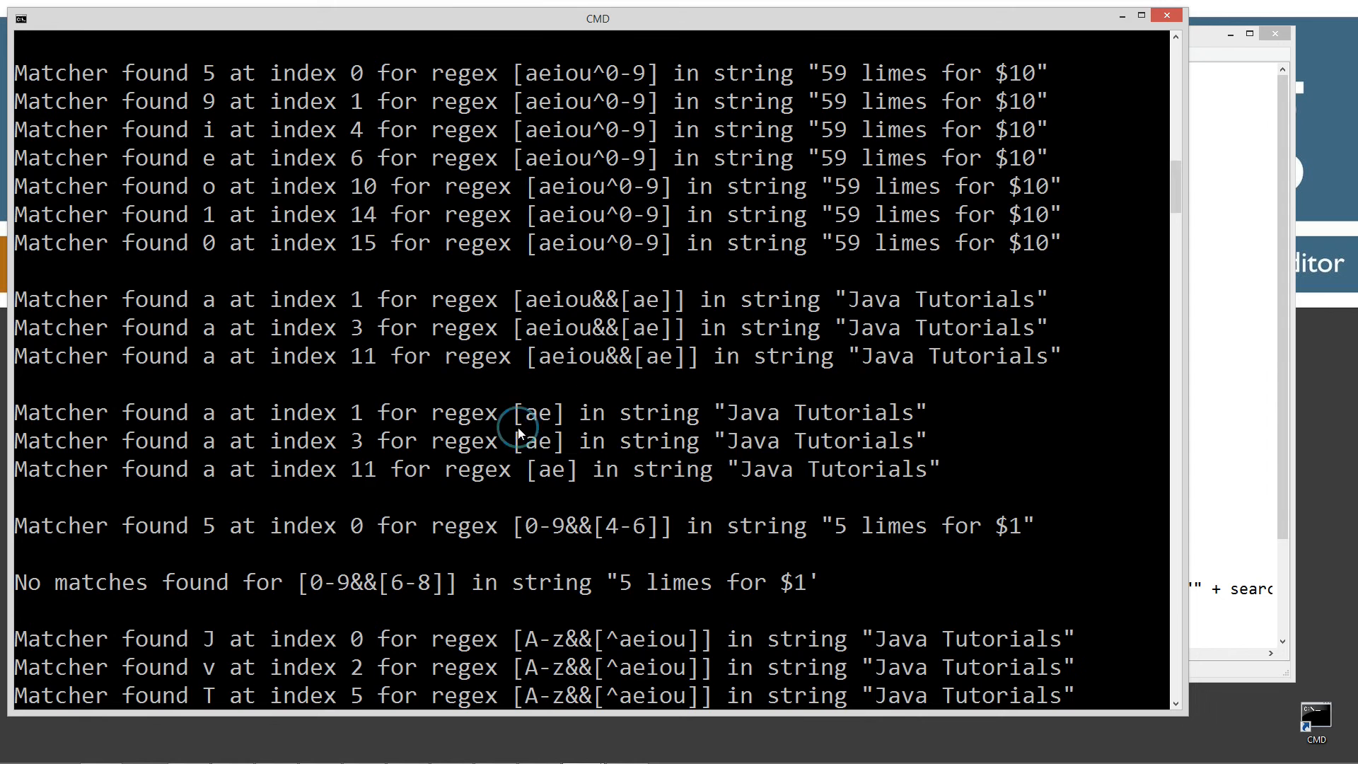
{"action": "scroll", "scroll_direction": "down", "scroll_amount": 3}
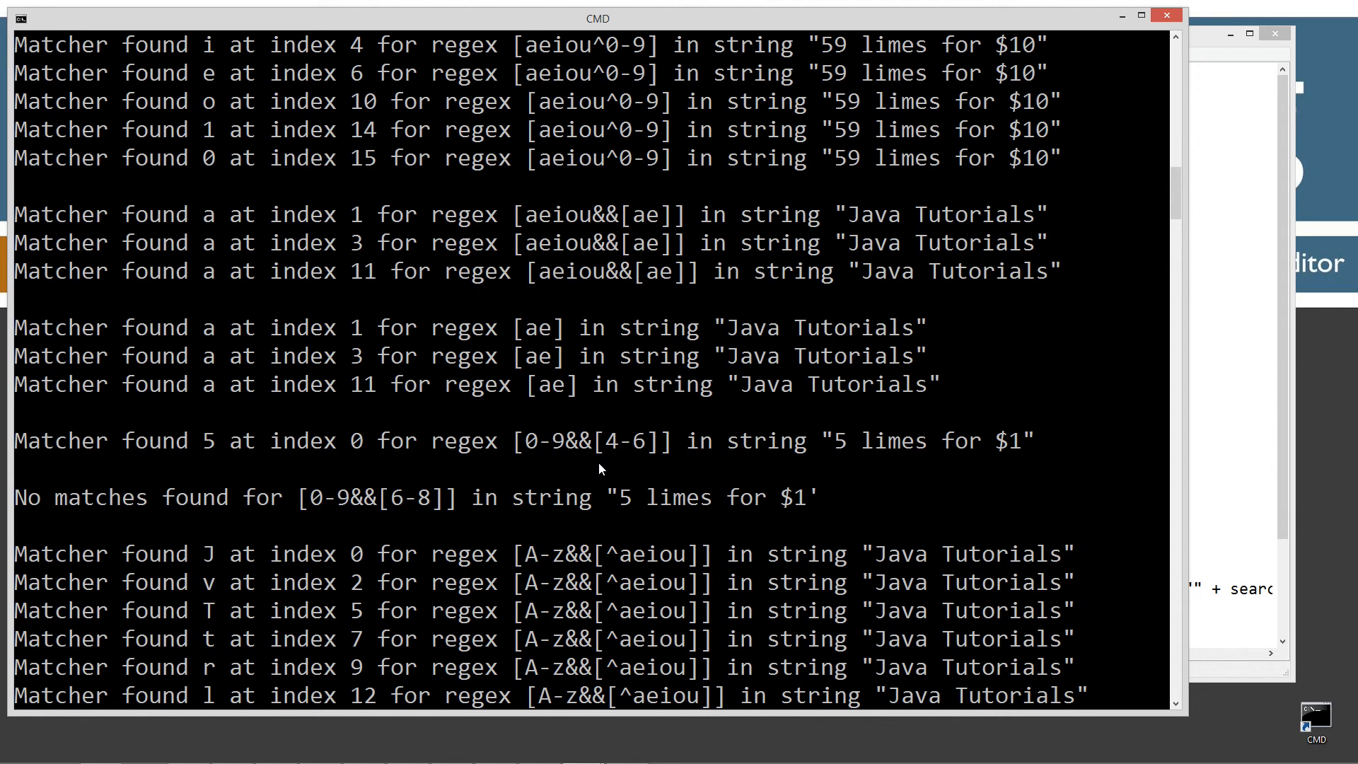
{"action": "mouse_move", "coordinate": [546, 450]}
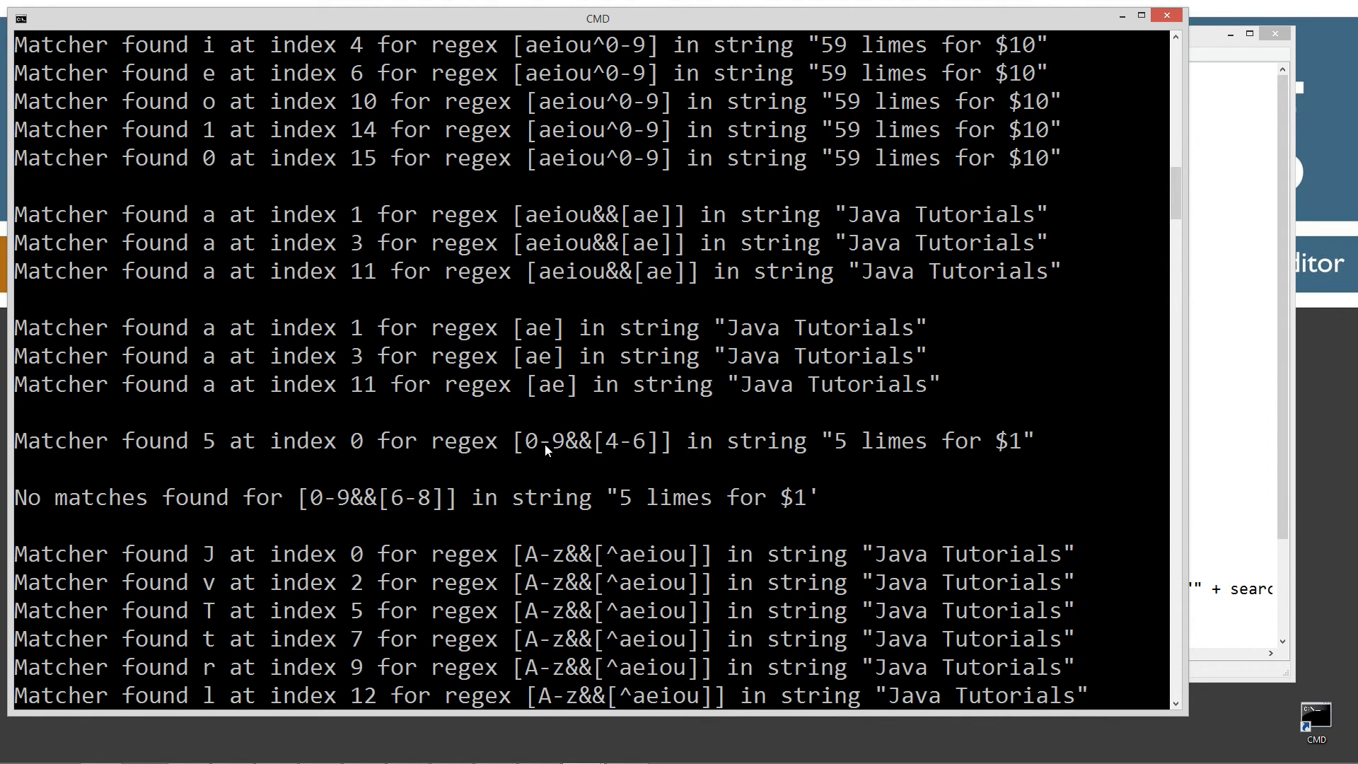
{"action": "mouse_move", "coordinate": [613, 450]}
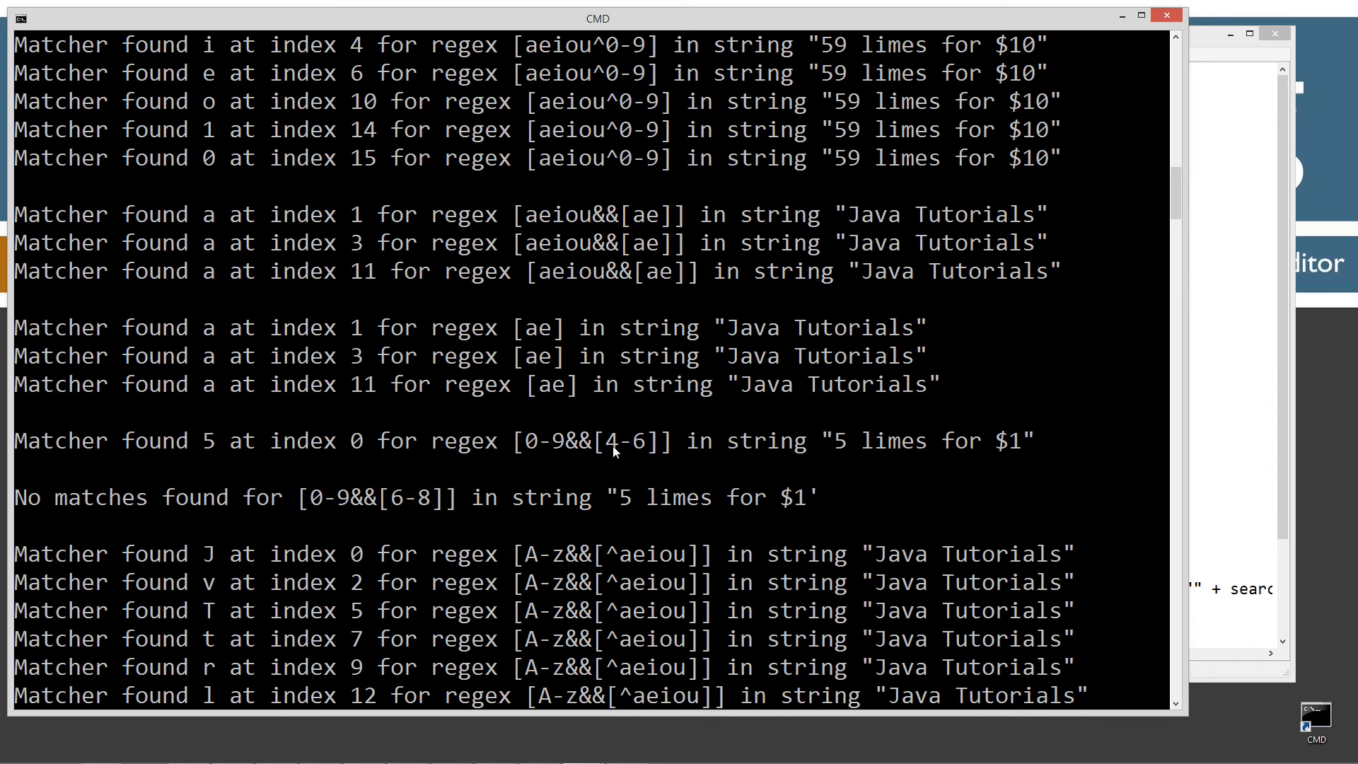
{"action": "mouse_move", "coordinate": [642, 453]}
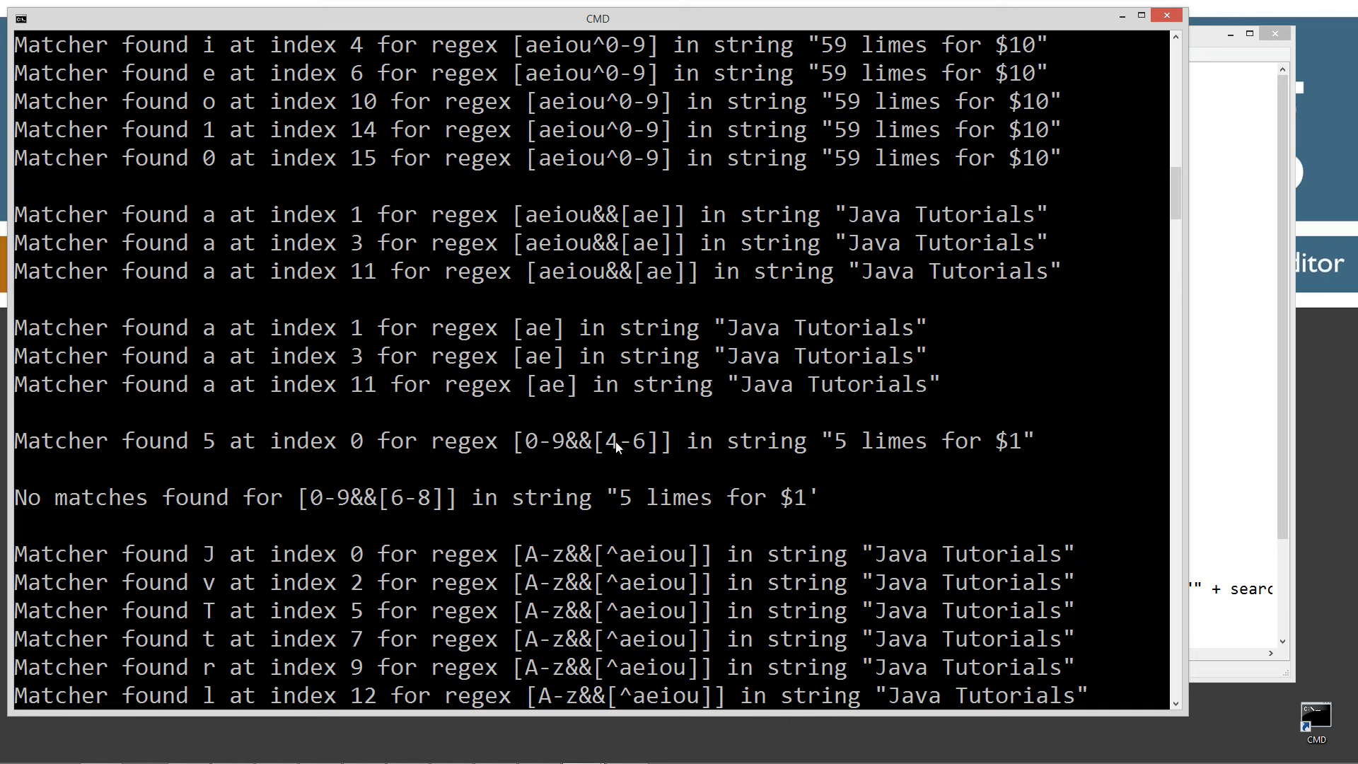
{"action": "mouse_move", "coordinate": [811, 465]}
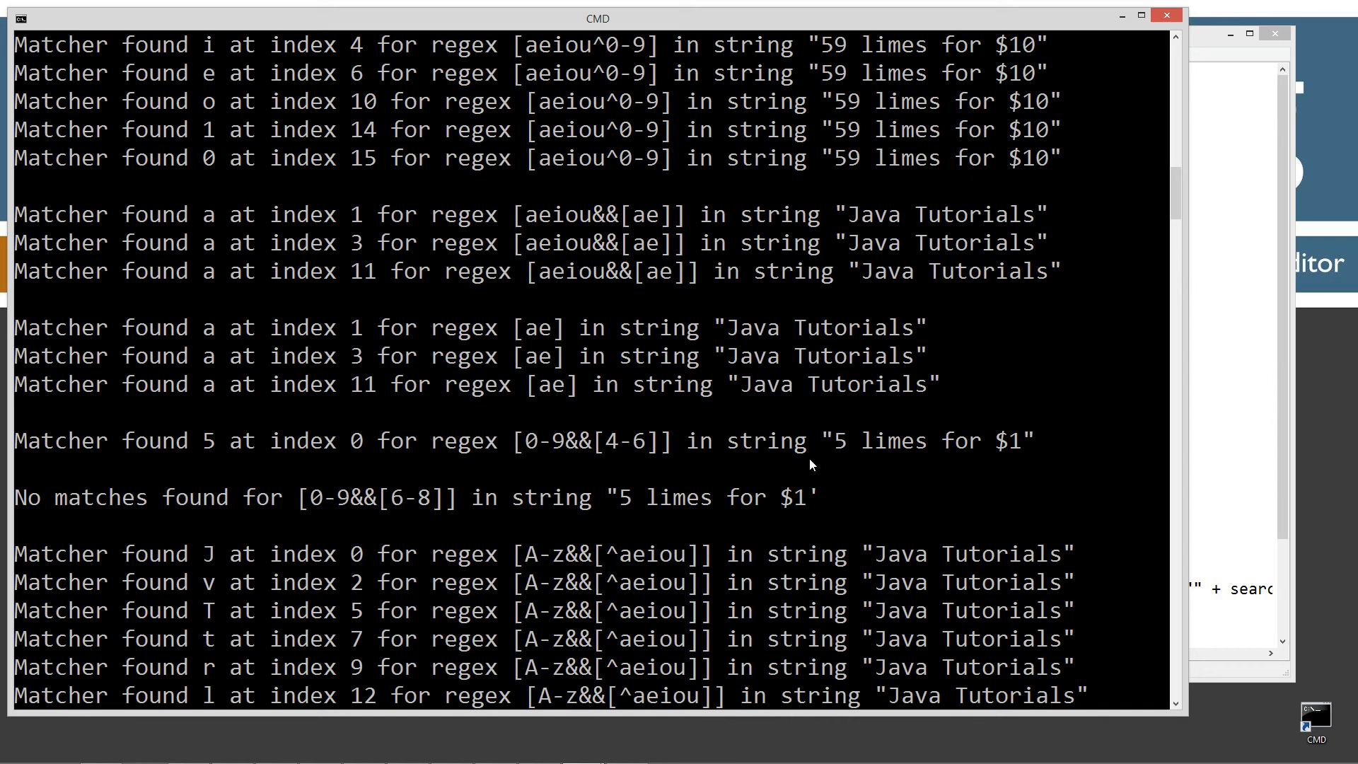
{"action": "mouse_move", "coordinate": [637, 517]}
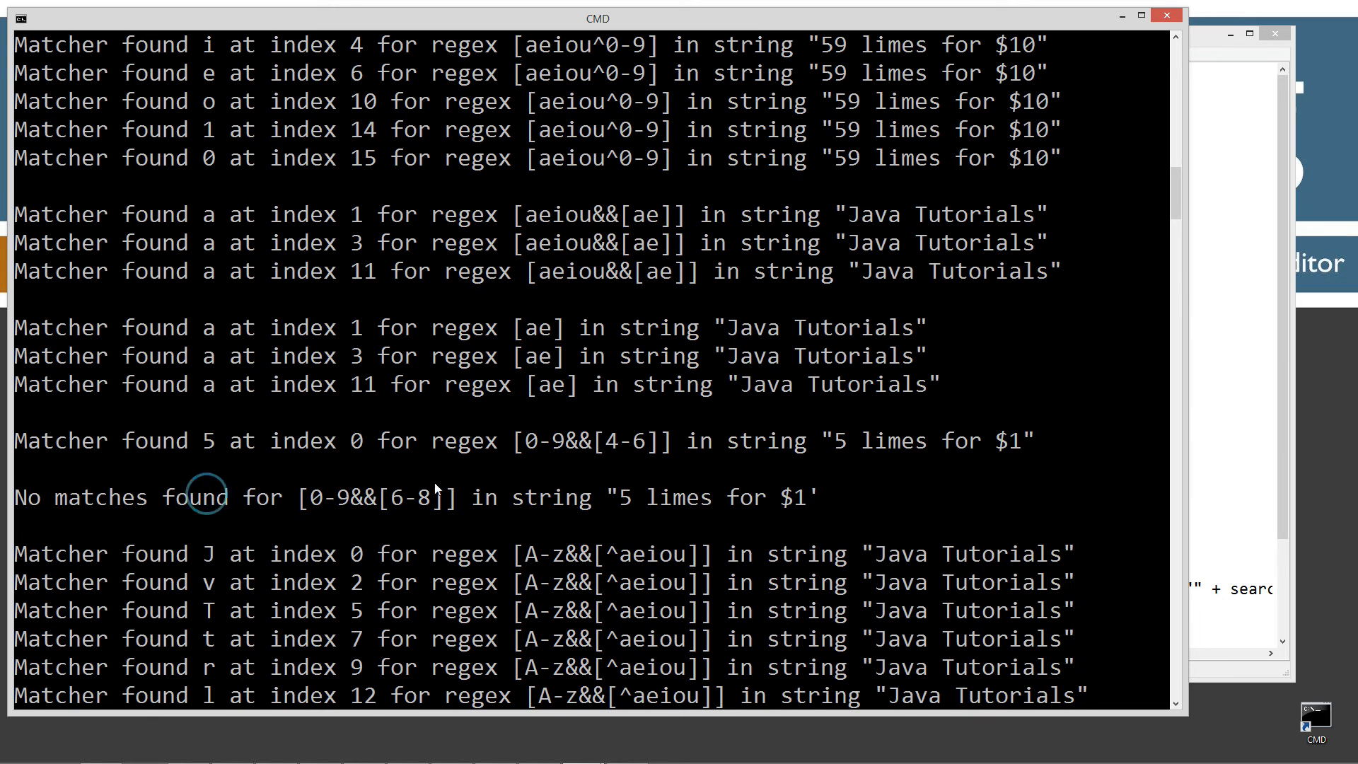
{"action": "scroll", "scroll_direction": "down", "scroll_amount": 3}
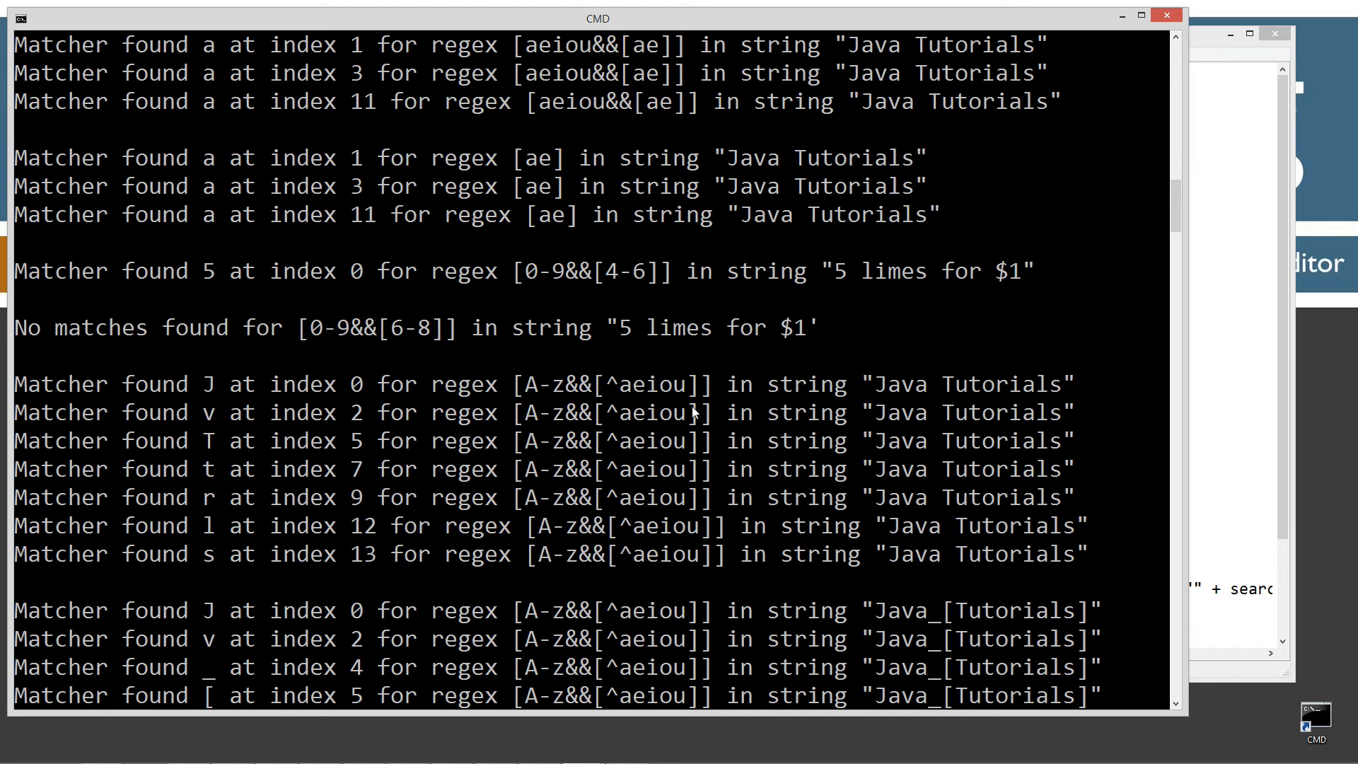
{"action": "scroll", "scroll_direction": "down", "scroll_amount": 3}
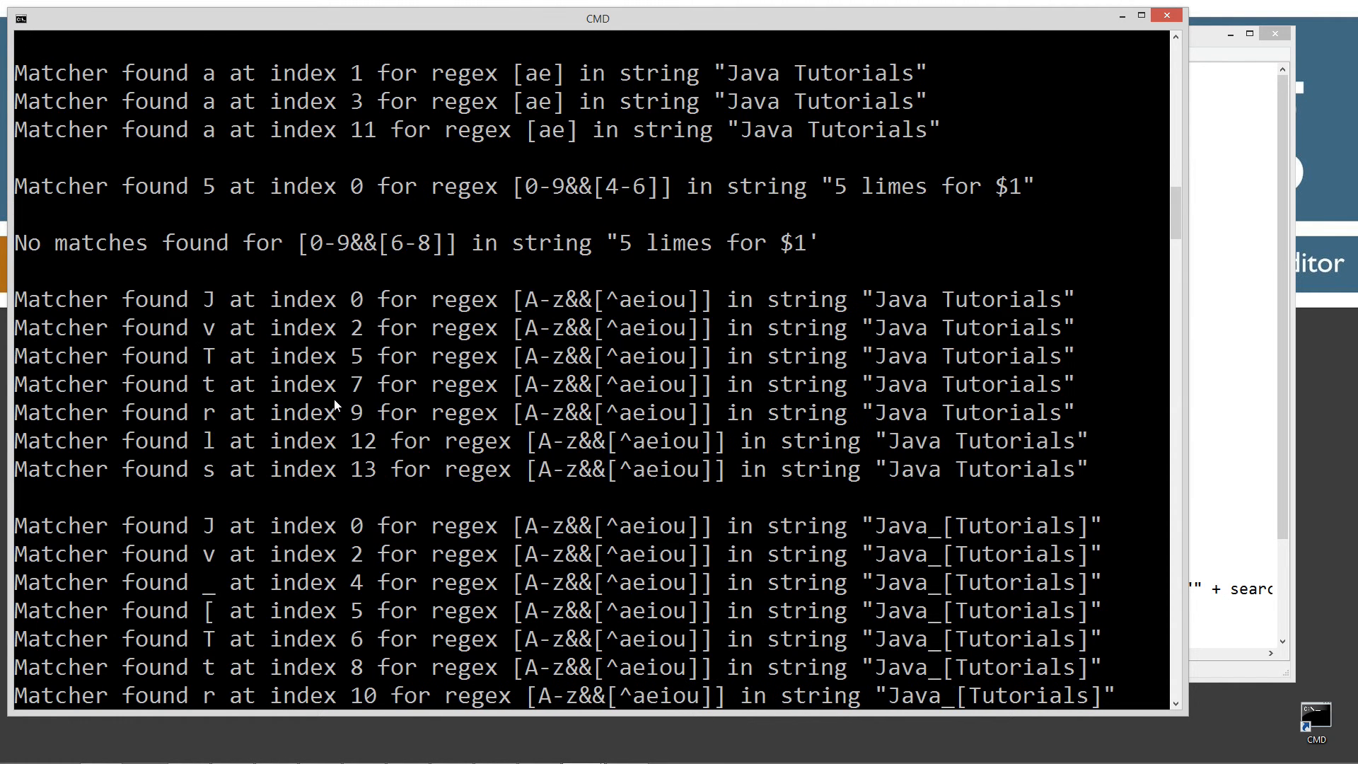
{"action": "mouse_move", "coordinate": [290, 362]}
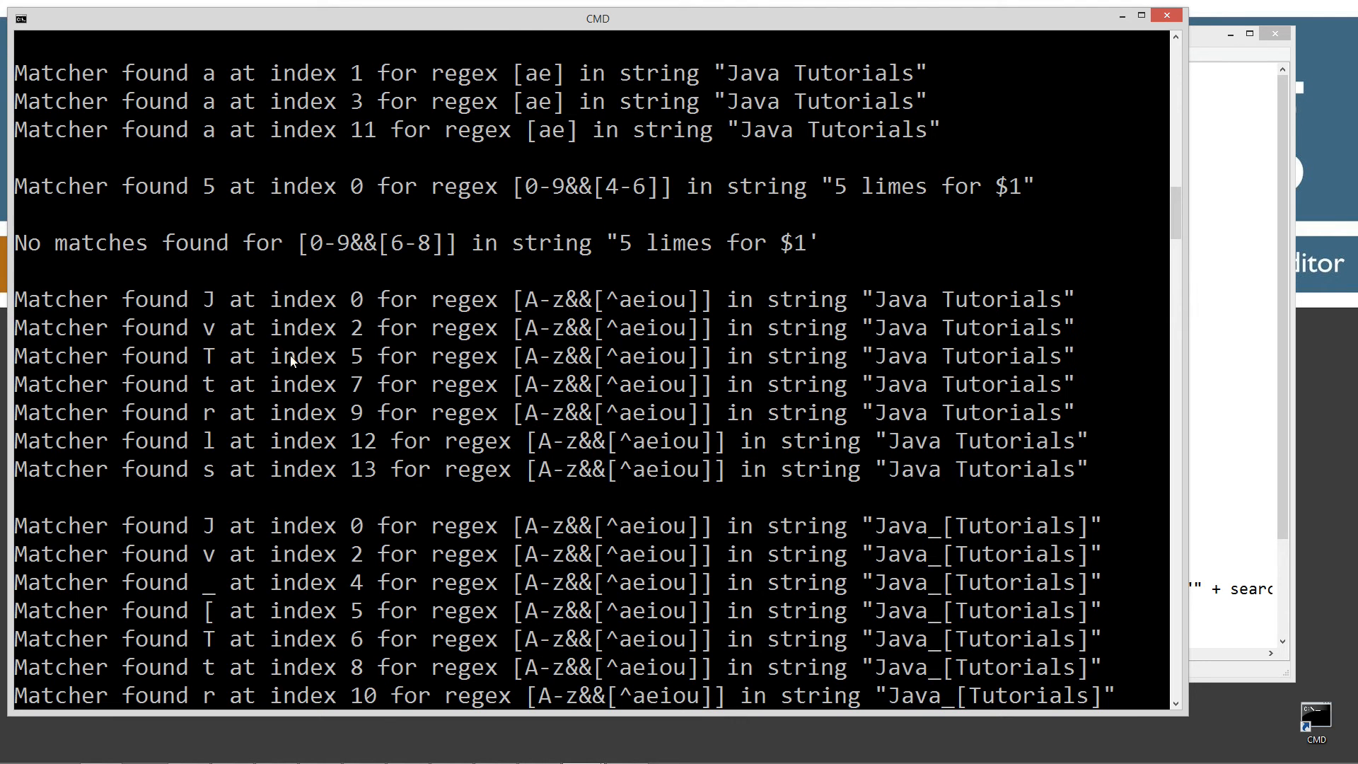
{"action": "mouse_move", "coordinate": [530, 310]}
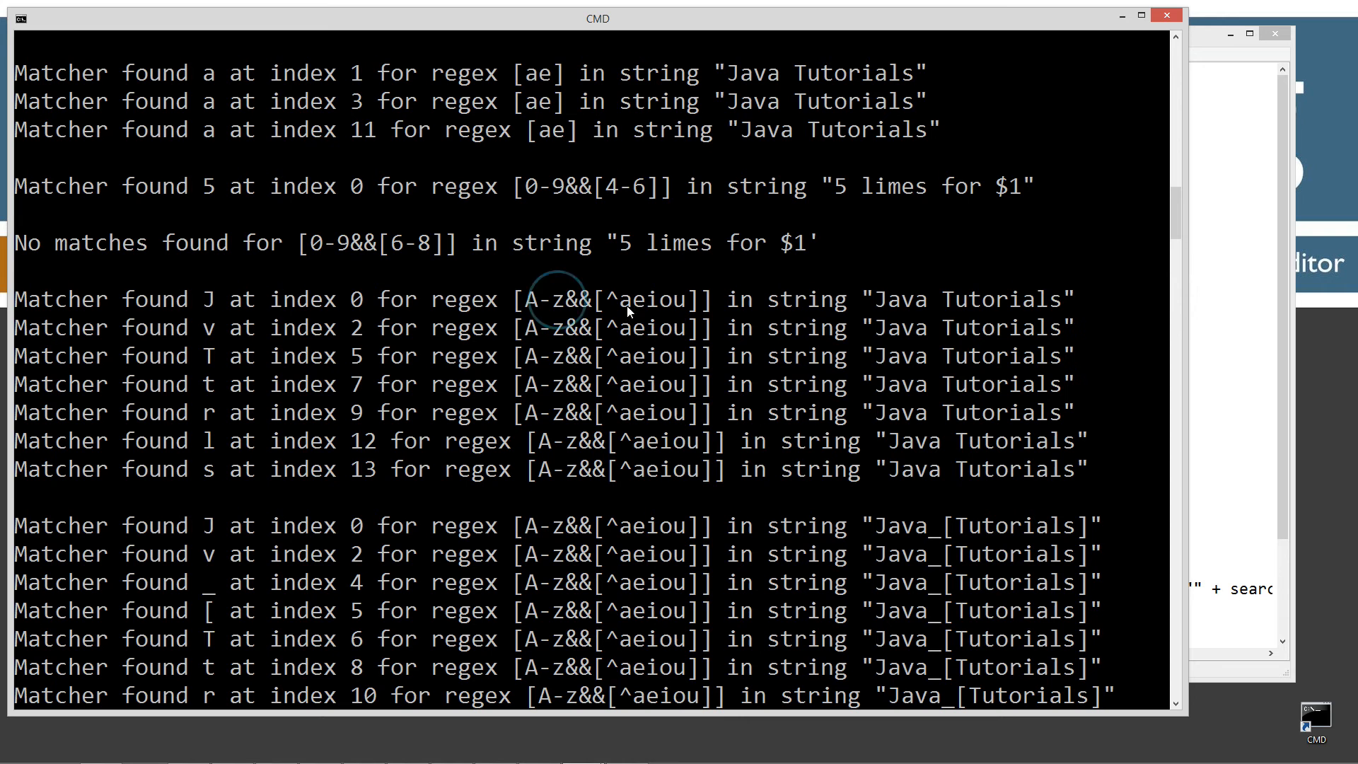
{"action": "mouse_move", "coordinate": [1060, 310]}
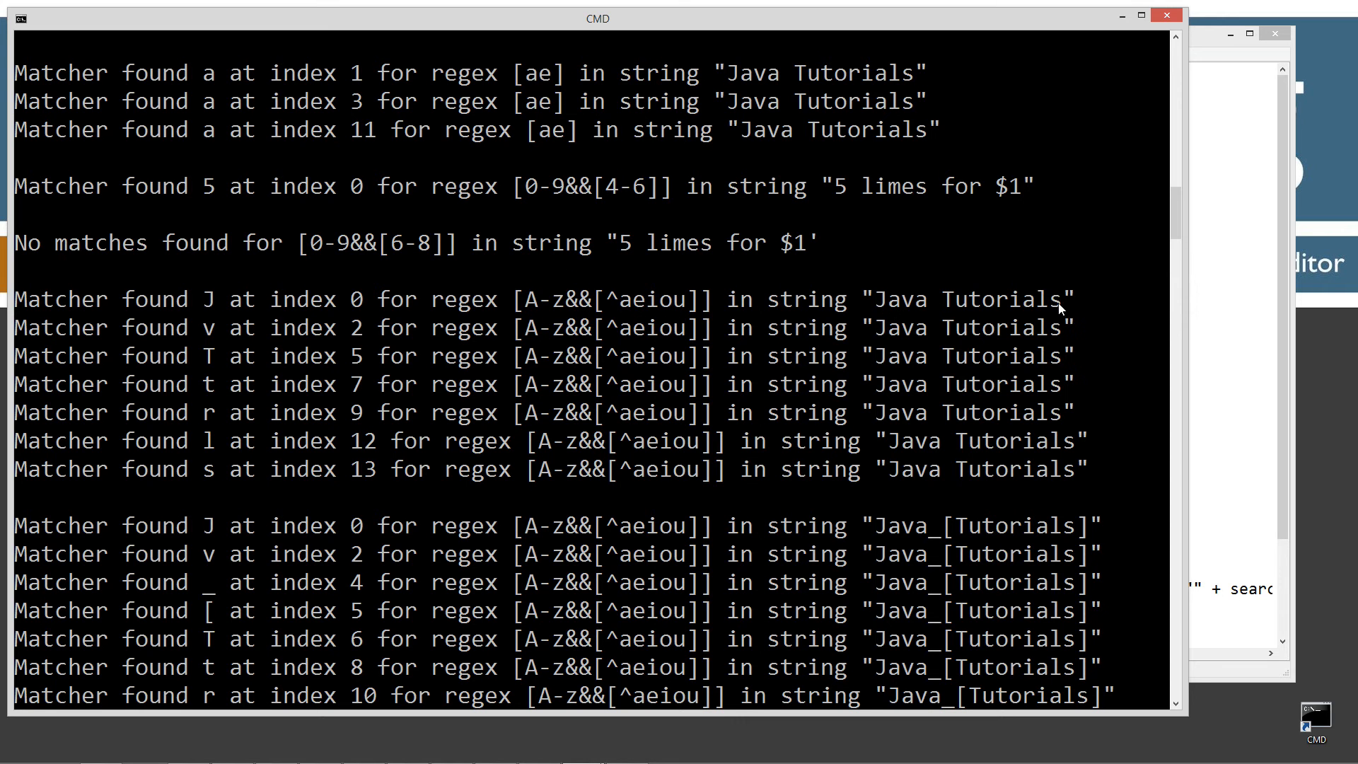
{"action": "mouse_move", "coordinate": [215, 304]}
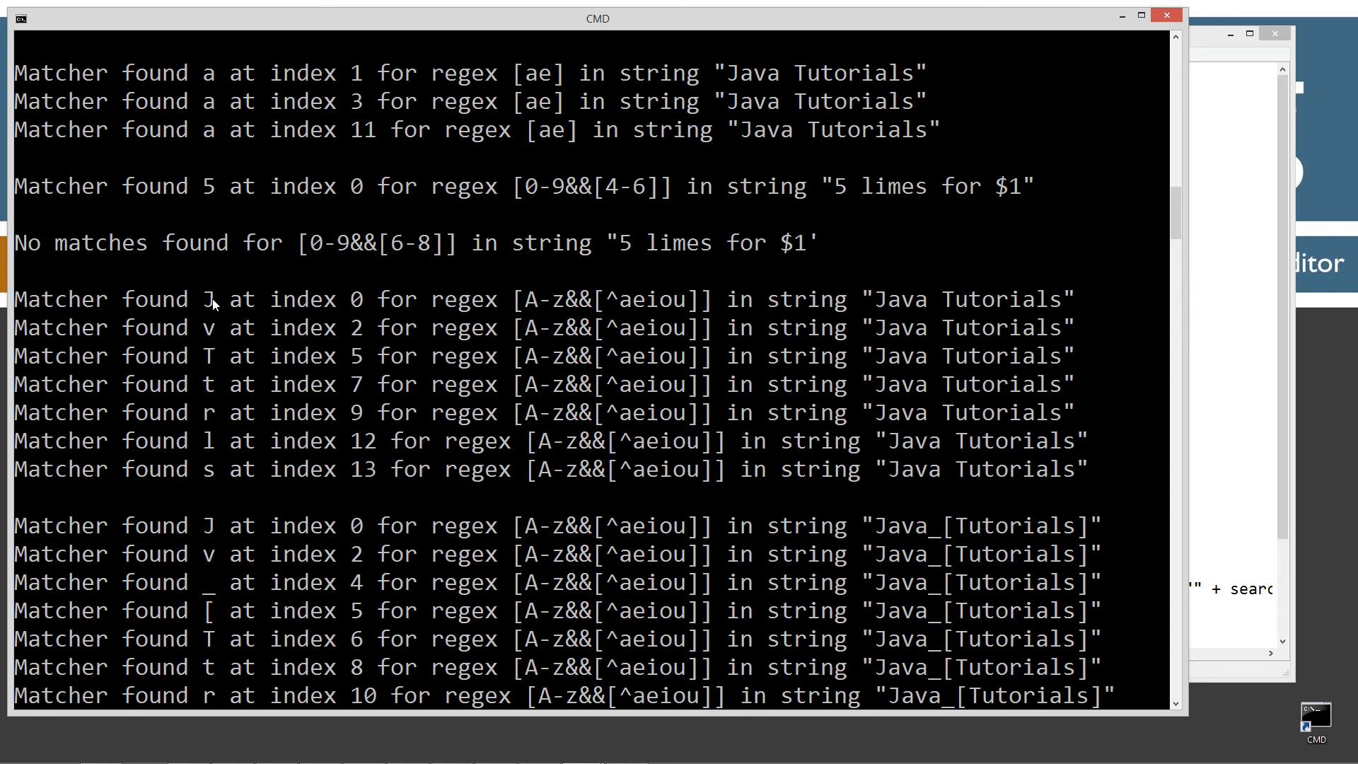
{"action": "mouse_move", "coordinate": [207, 384]}
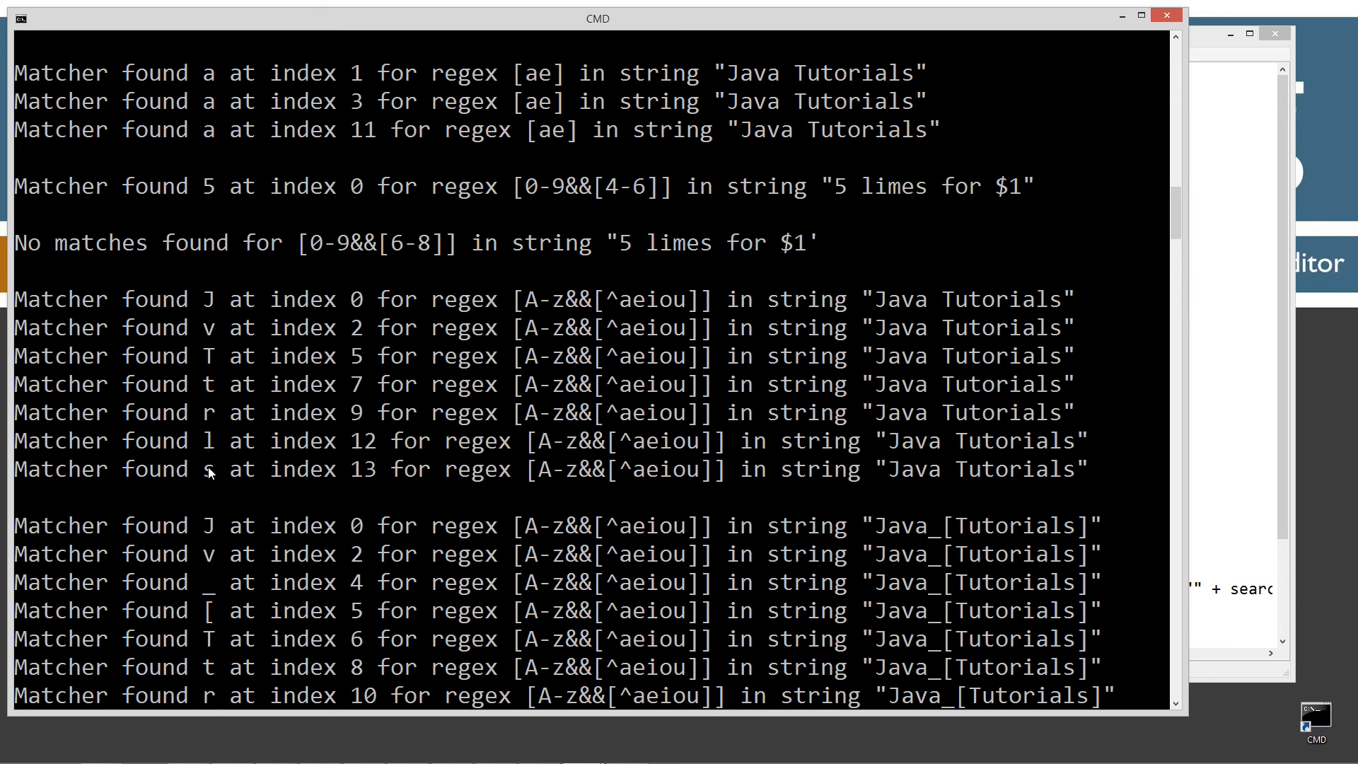
{"action": "mouse_move", "coordinate": [929, 341]}
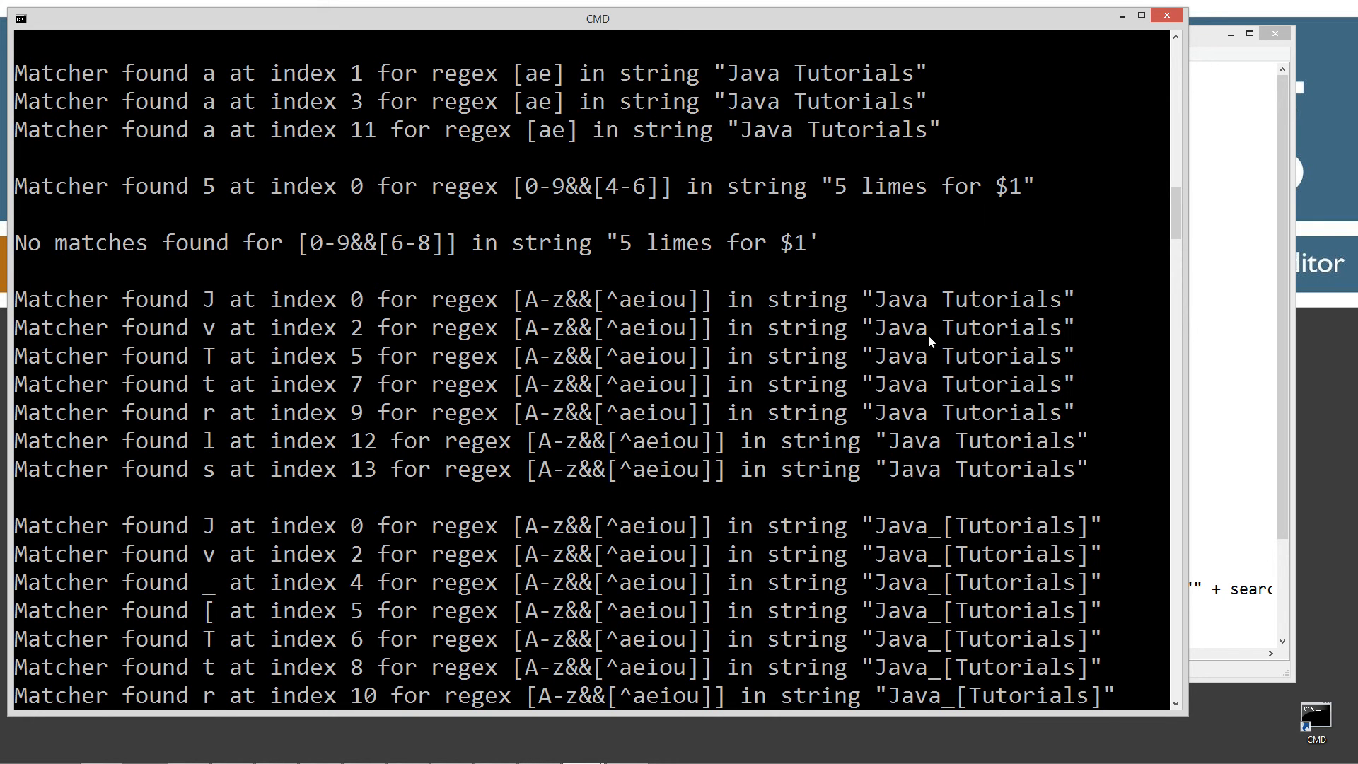
{"action": "scroll", "scroll_direction": "down", "scroll_amount": 3}
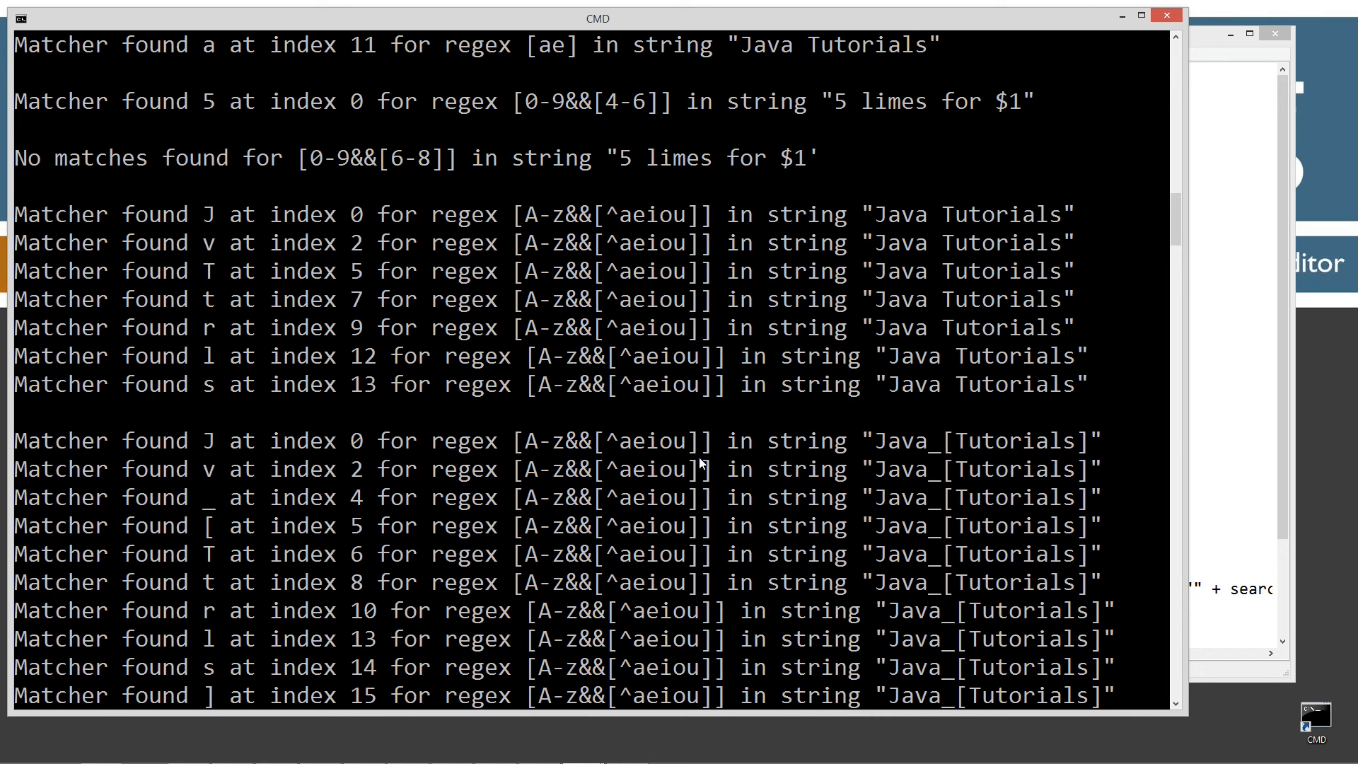
{"action": "mouse_move", "coordinate": [529, 448]}
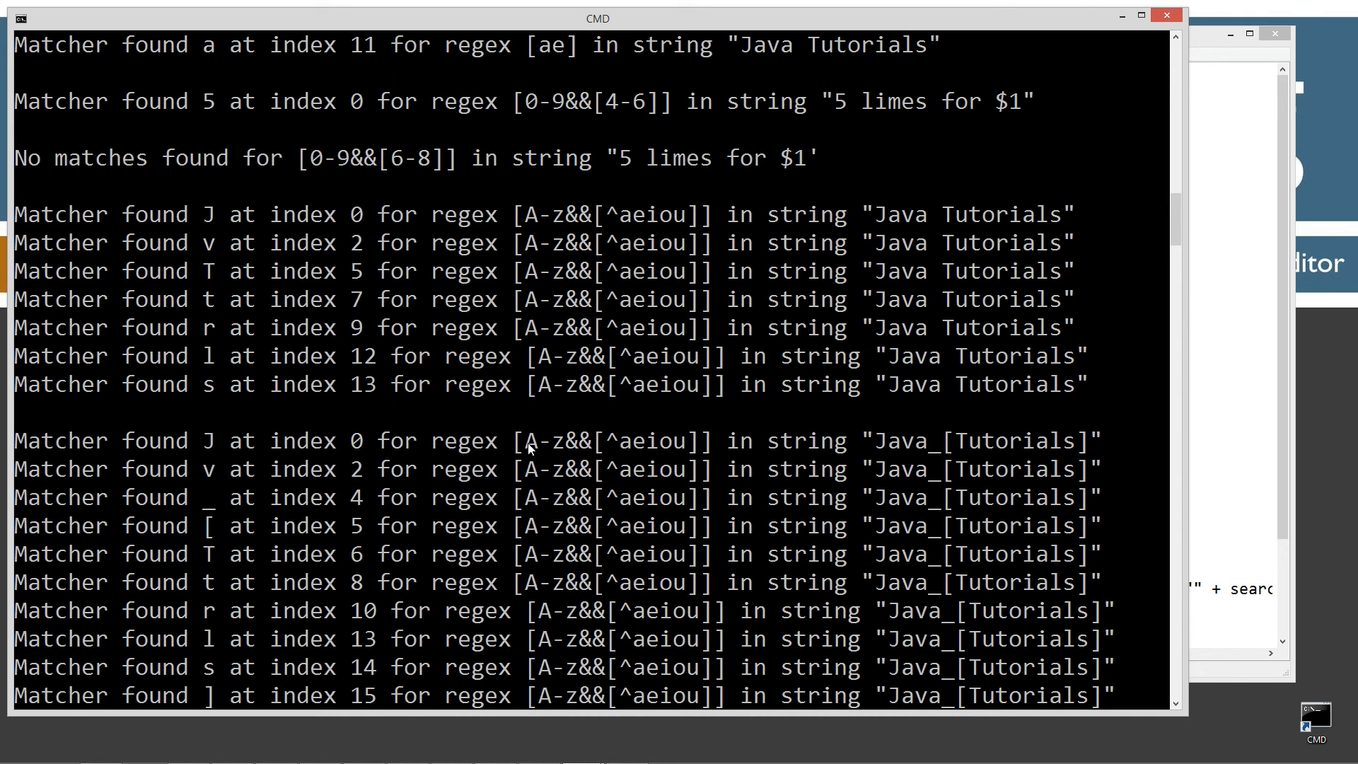
{"action": "mouse_move", "coordinate": [692, 445]}
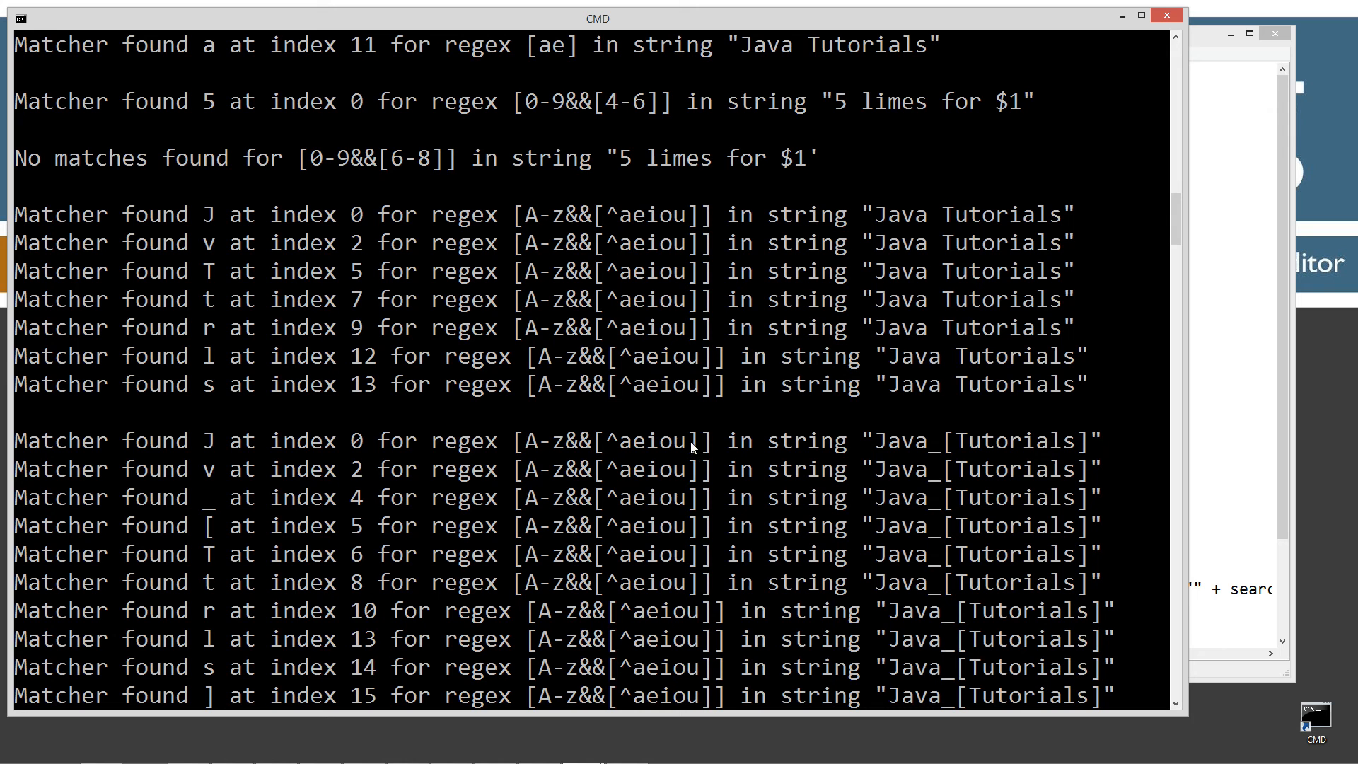
{"action": "mouse_move", "coordinate": [947, 459]}
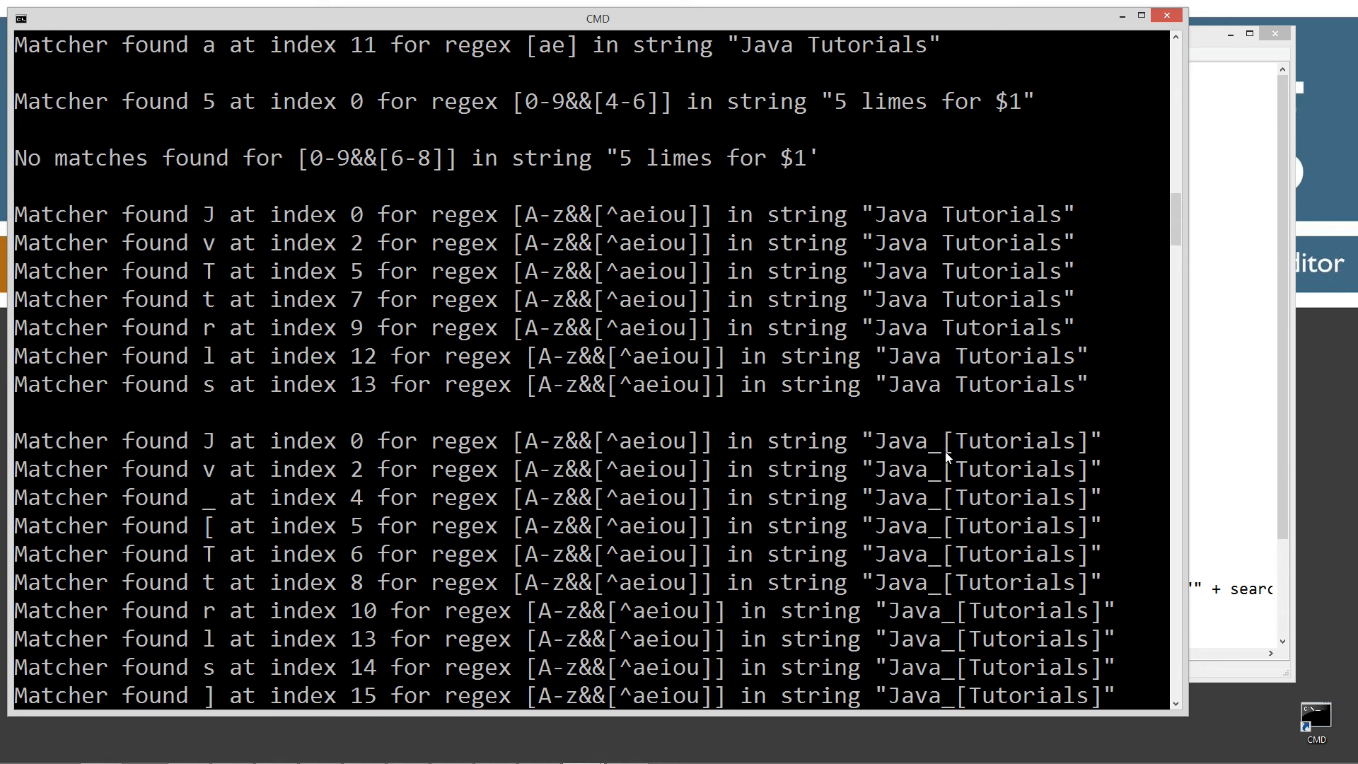
{"action": "mouse_move", "coordinate": [1085, 454]}
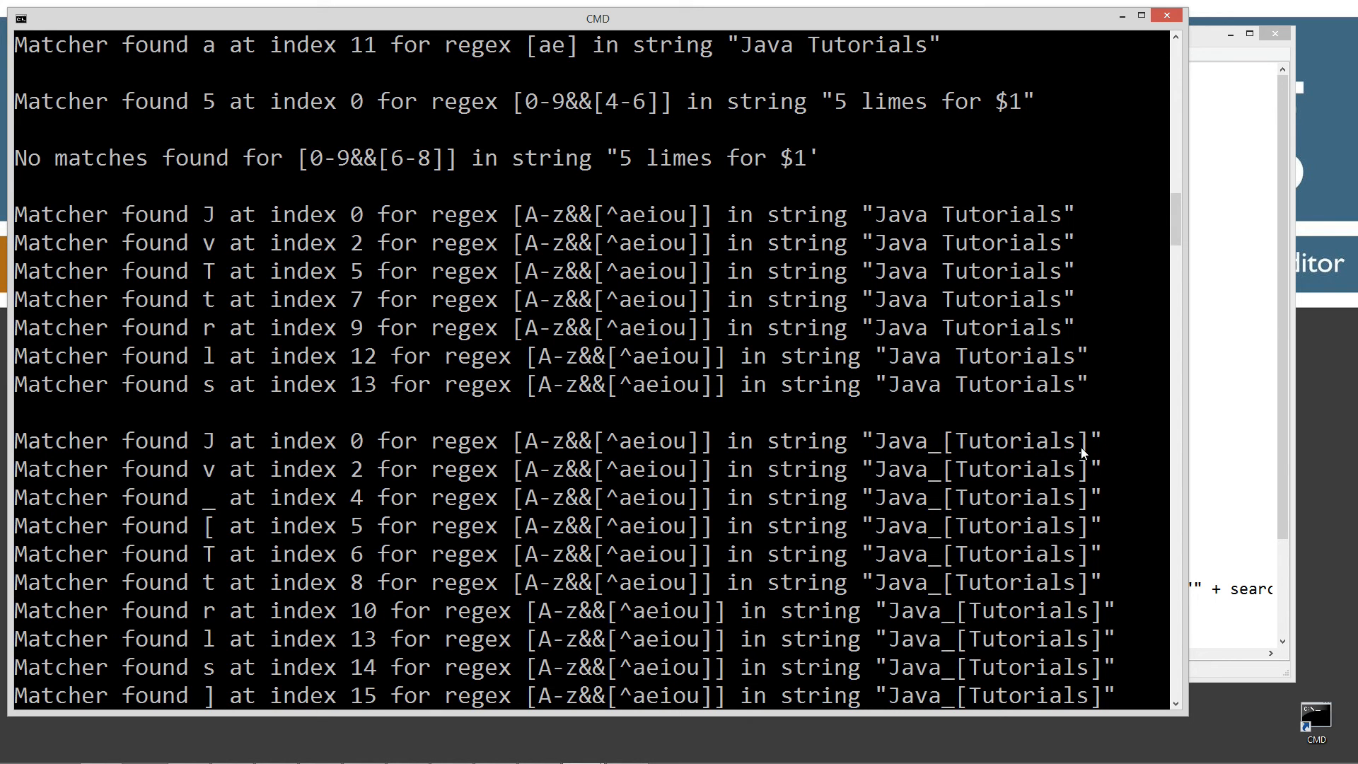
{"action": "scroll", "scroll_direction": "down", "scroll_amount": 3}
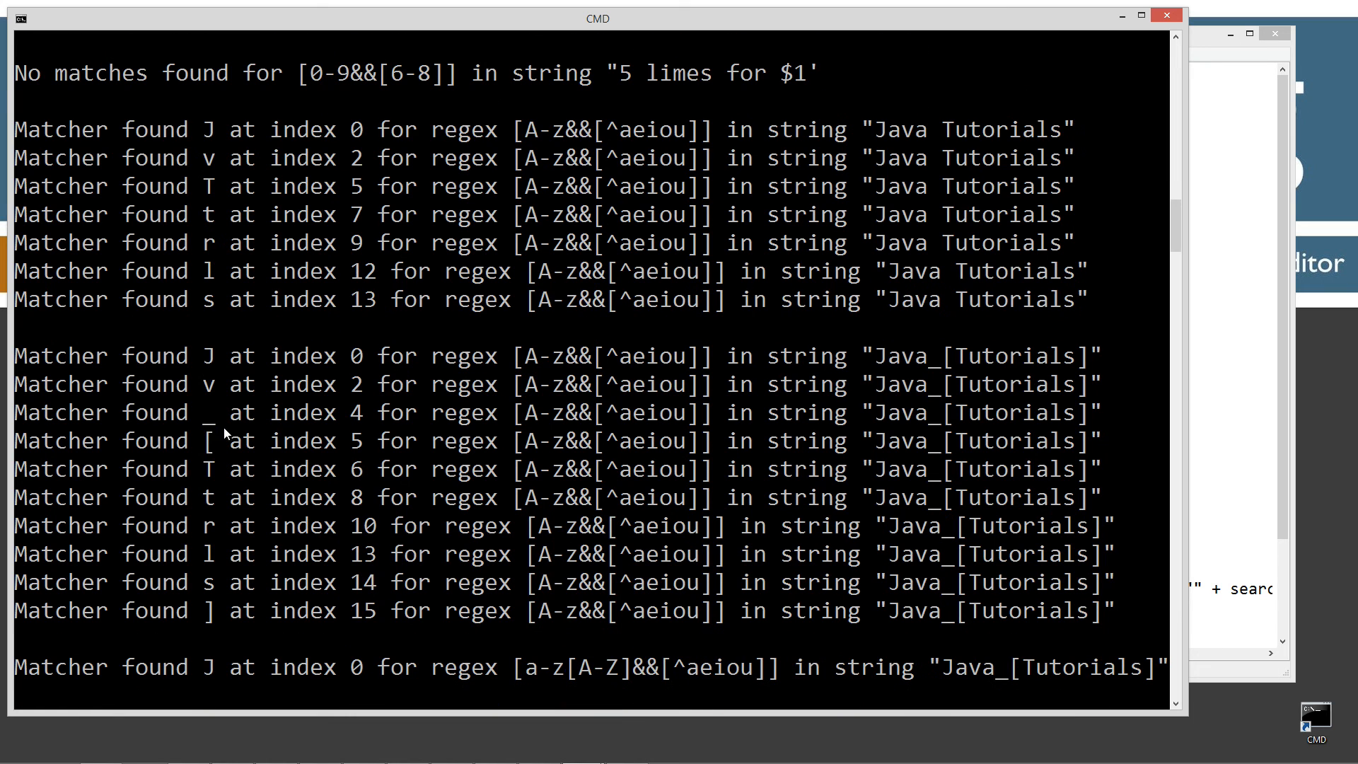
{"action": "mouse_move", "coordinate": [212, 607]}
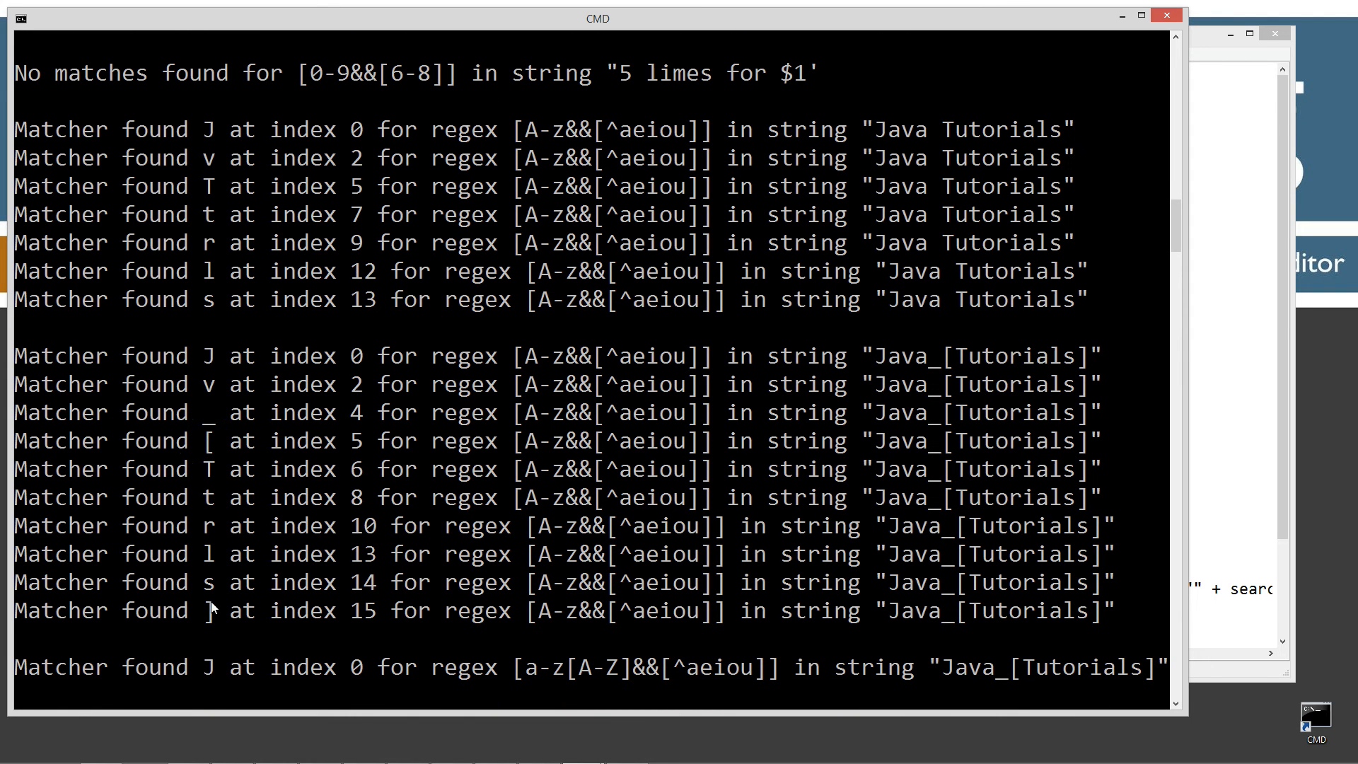
{"action": "mouse_move", "coordinate": [650, 450]}
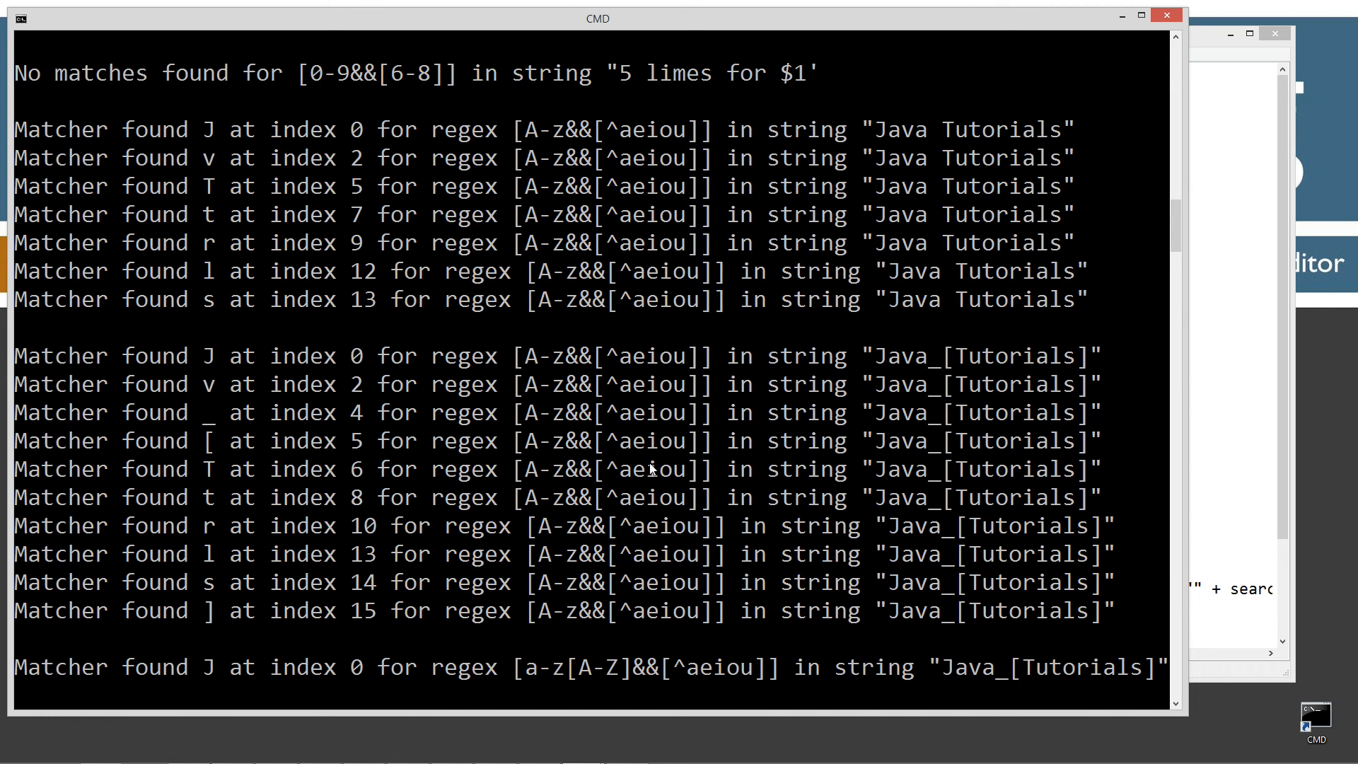
{"action": "scroll", "scroll_direction": "down", "scroll_amount": 3}
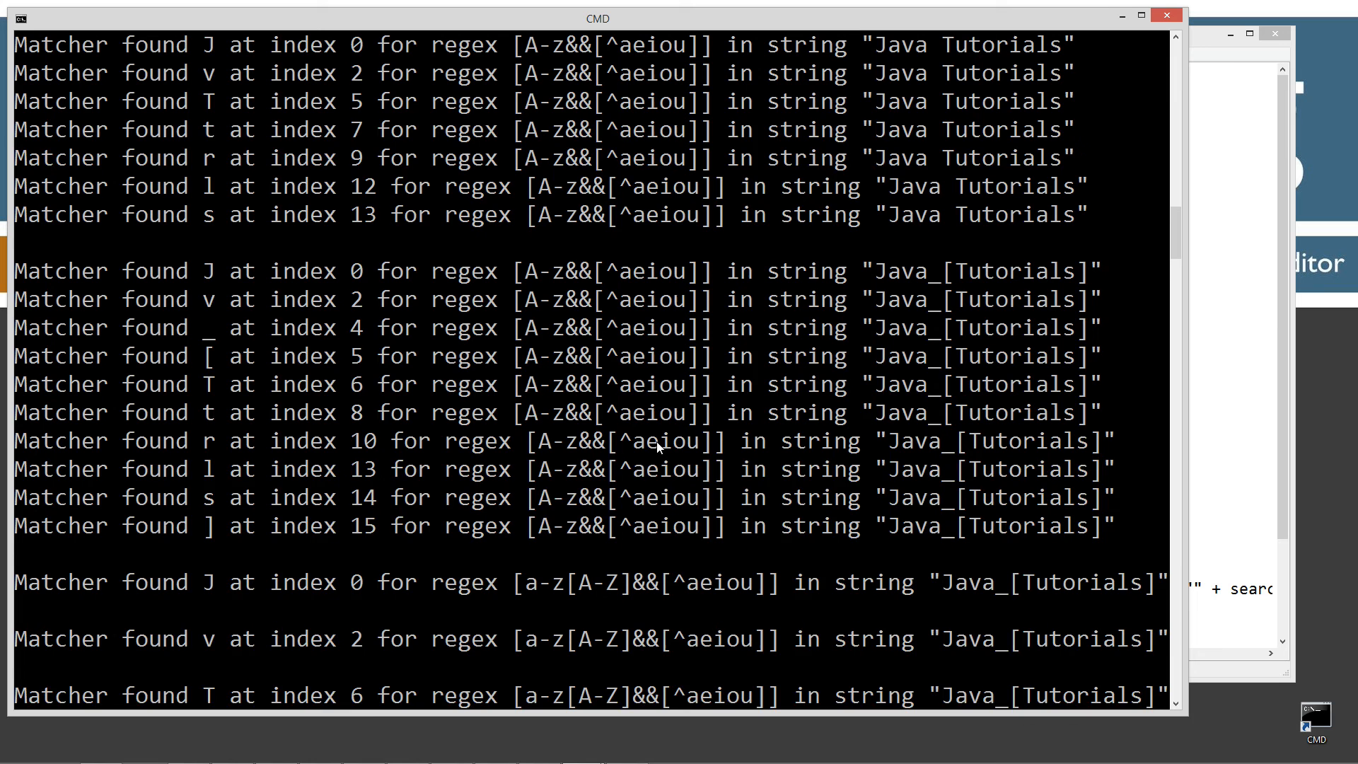
{"action": "scroll", "scroll_direction": "down", "scroll_amount": 3}
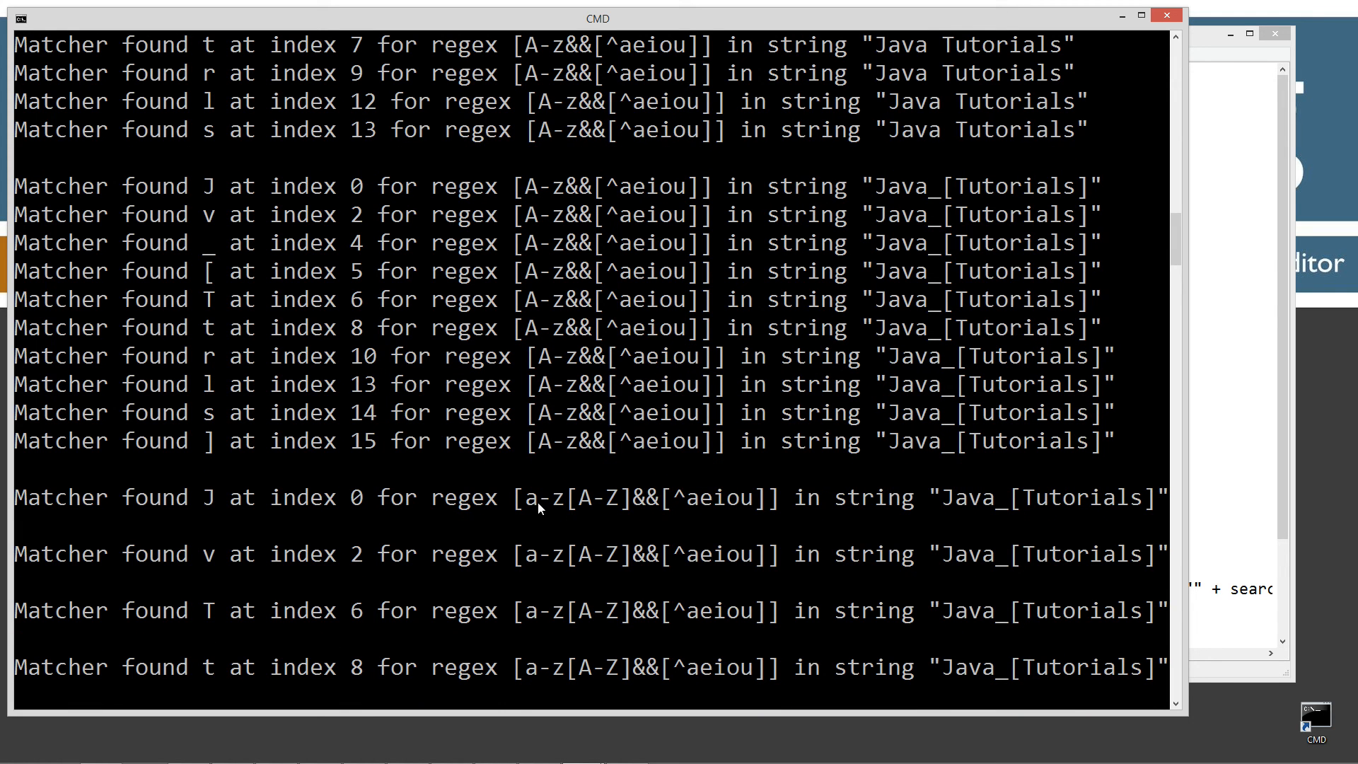
{"action": "mouse_move", "coordinate": [577, 505]}
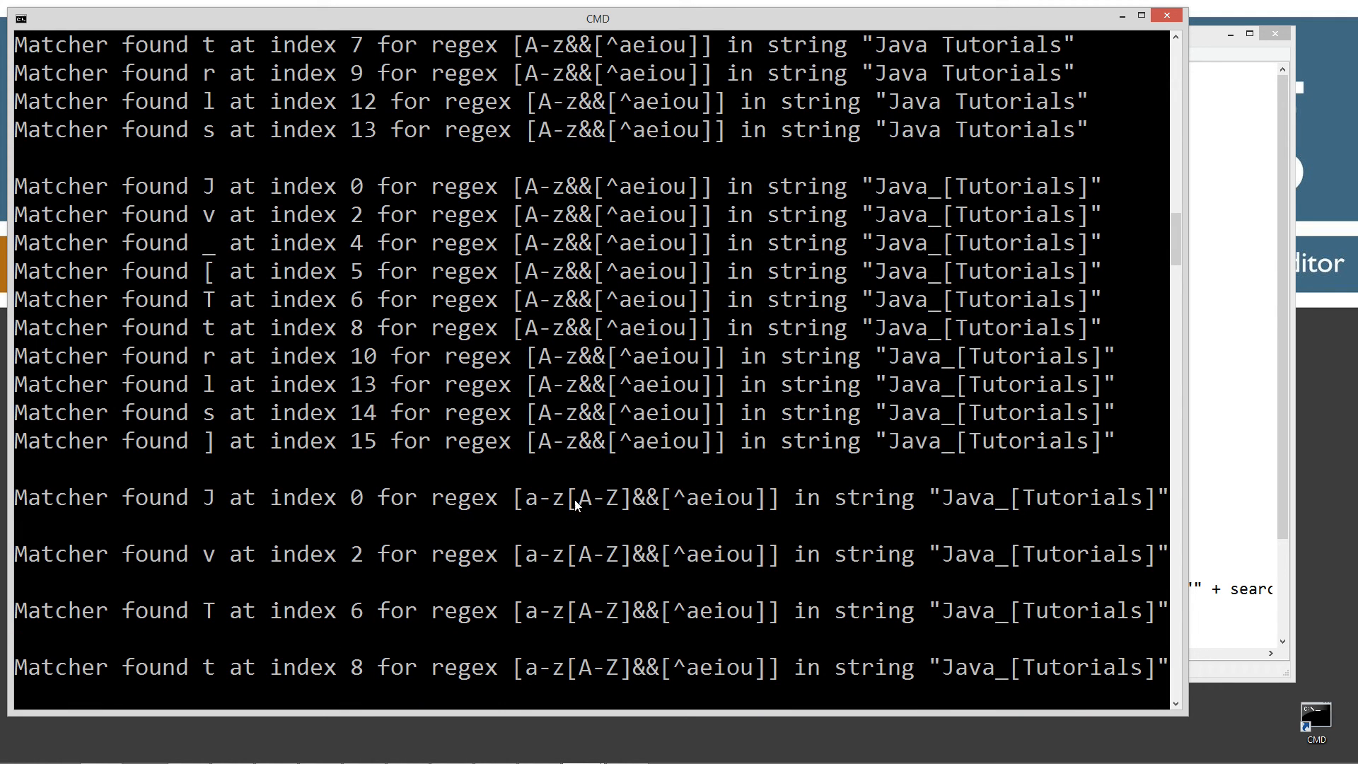
{"action": "mouse_move", "coordinate": [650, 515]}
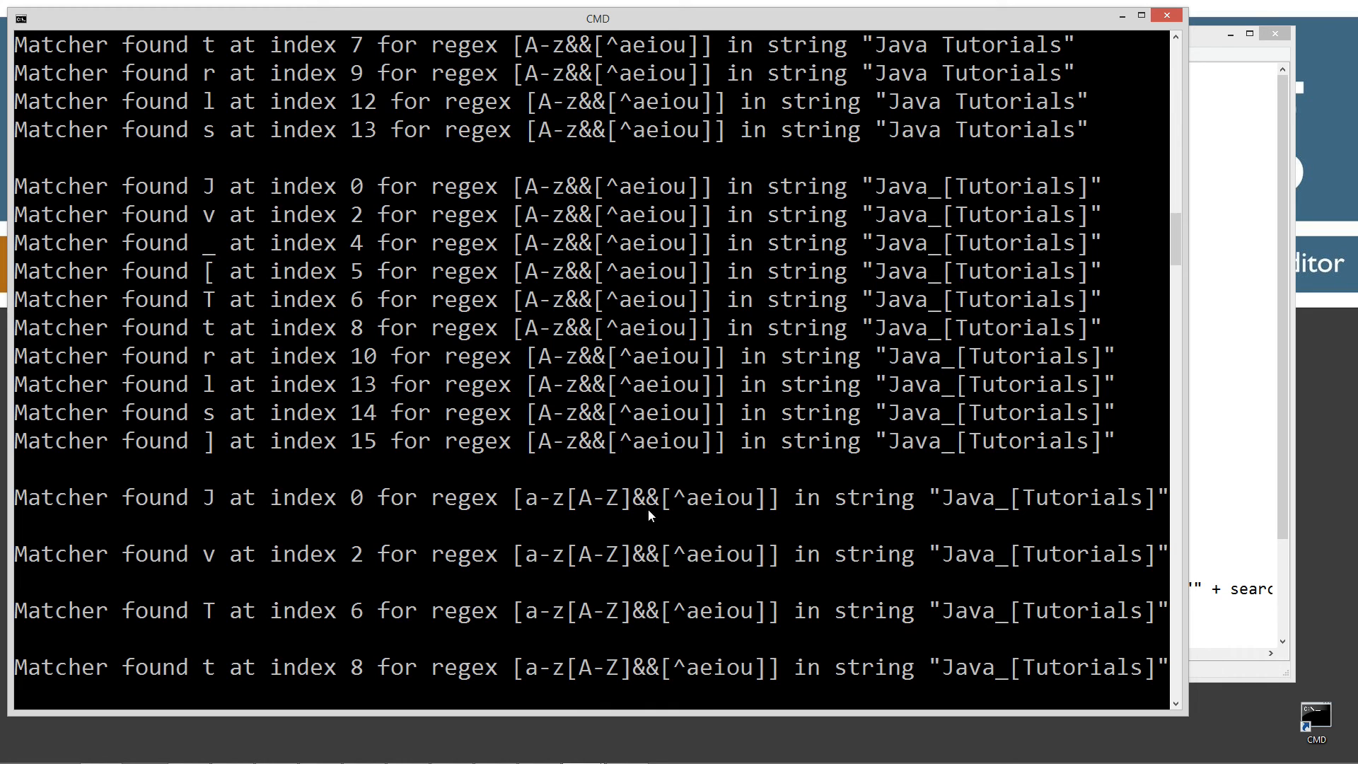
{"action": "mouse_move", "coordinate": [858, 510]}
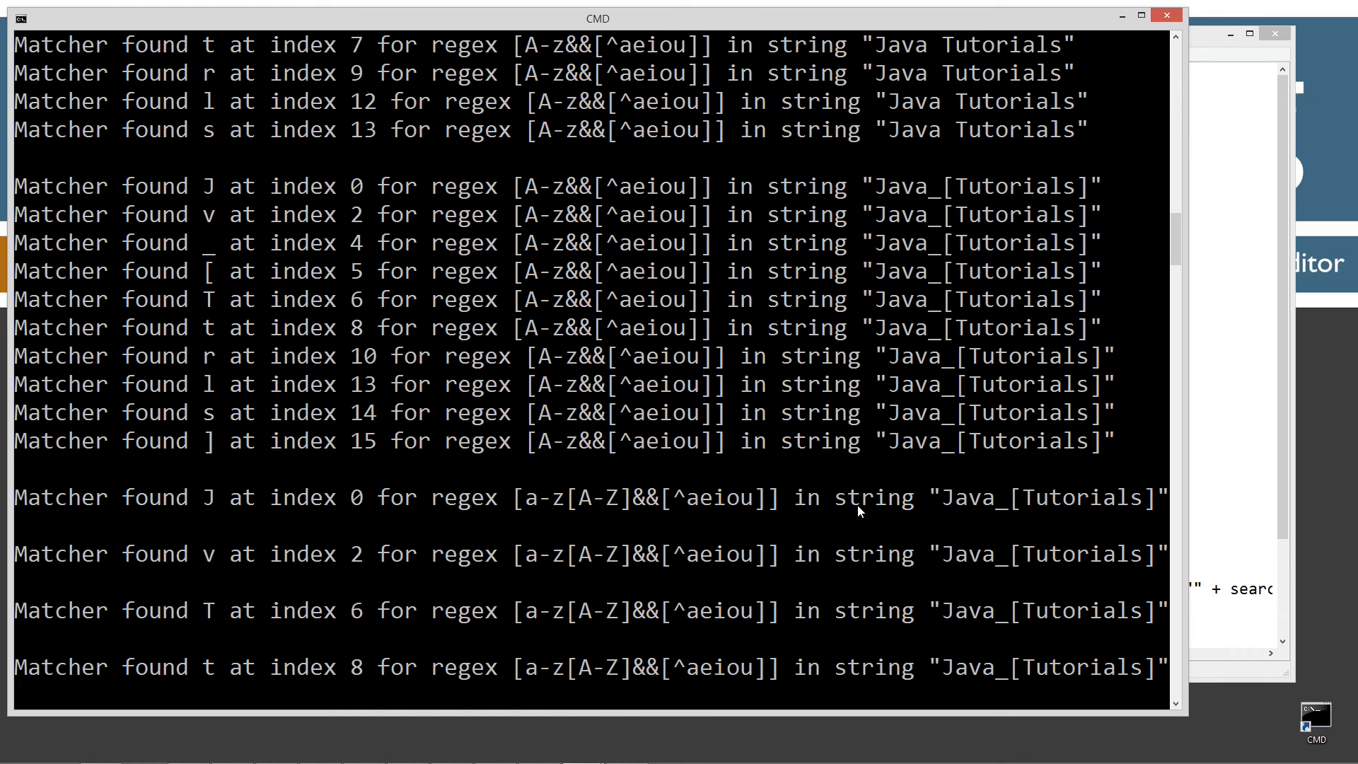
{"action": "mouse_move", "coordinate": [942, 509]}
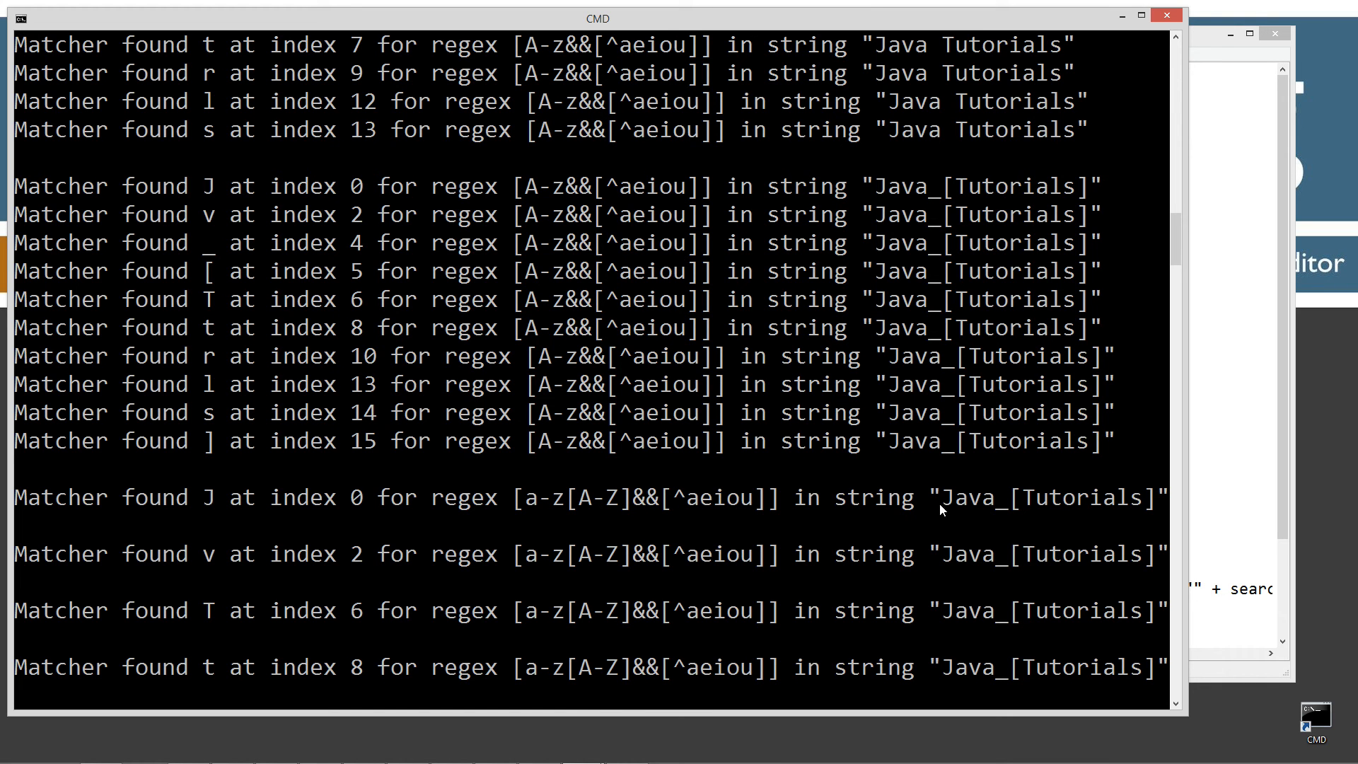
{"action": "mouse_move", "coordinate": [901, 525]}
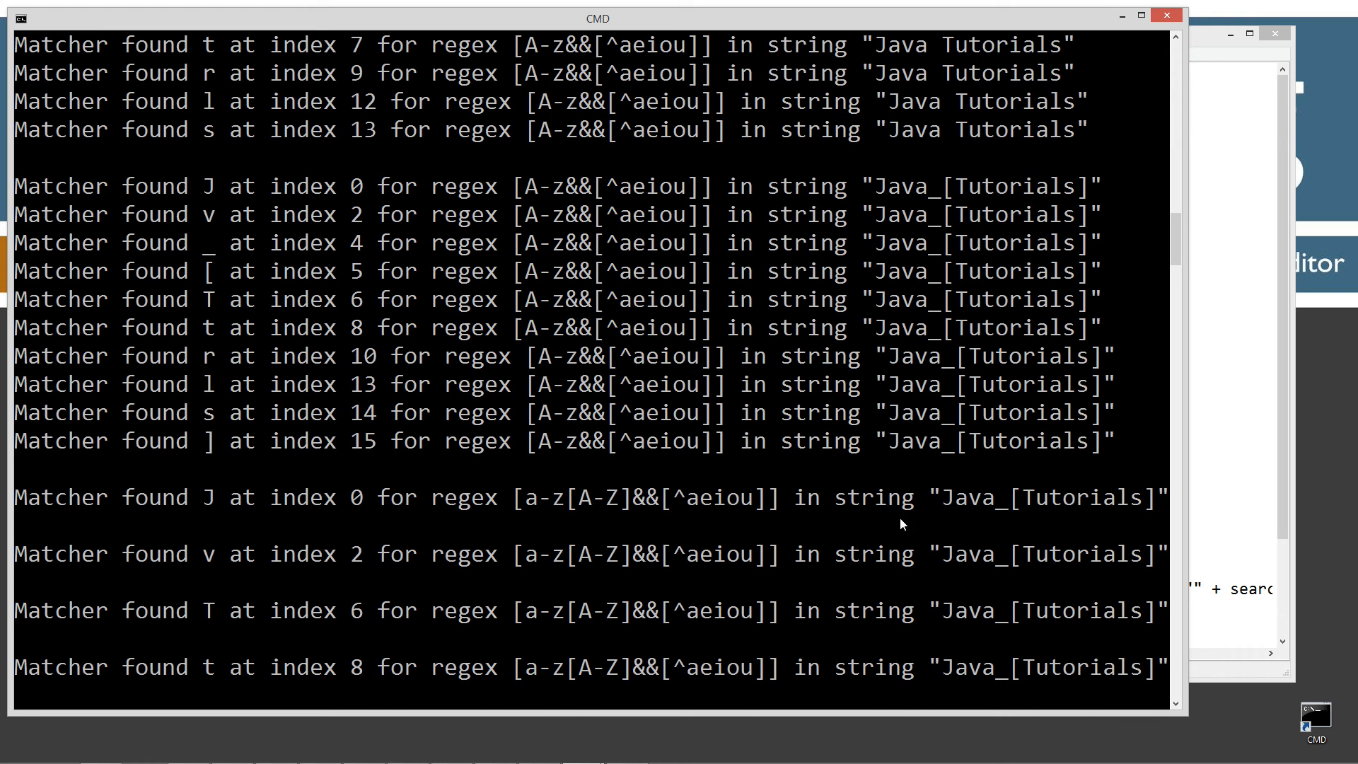
{"action": "scroll", "scroll_direction": "down", "scroll_amount": 3}
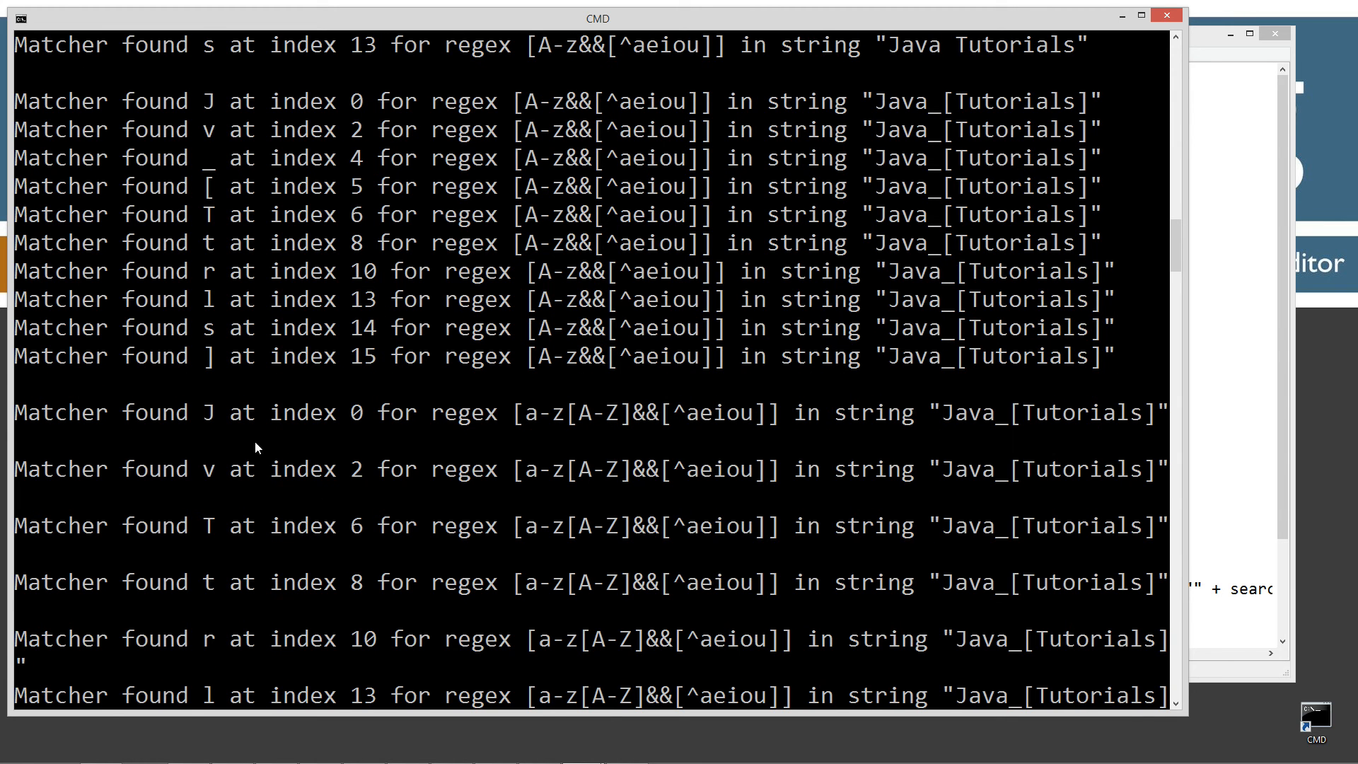
{"action": "scroll", "scroll_direction": "down", "scroll_amount": 3}
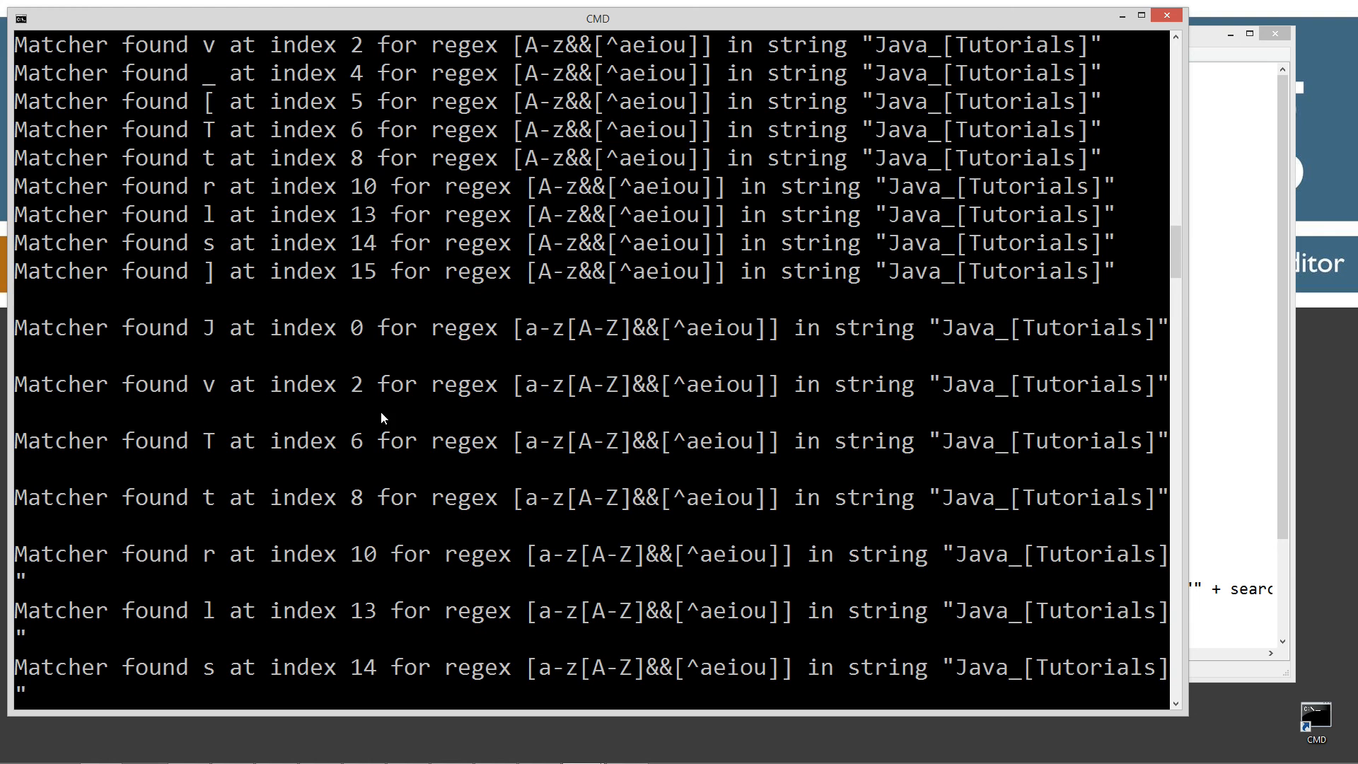
{"action": "mouse_move", "coordinate": [399, 371]}
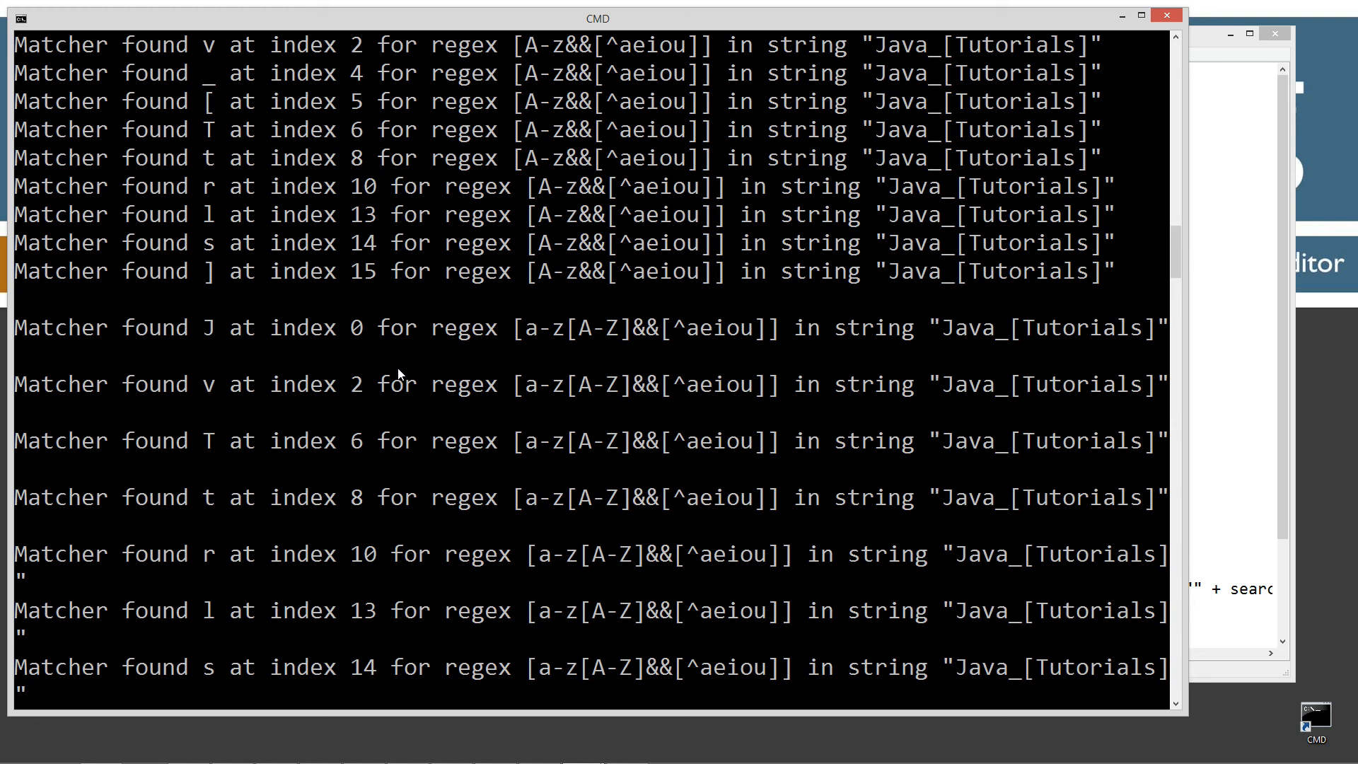
{"action": "mouse_move", "coordinate": [1071, 368]}
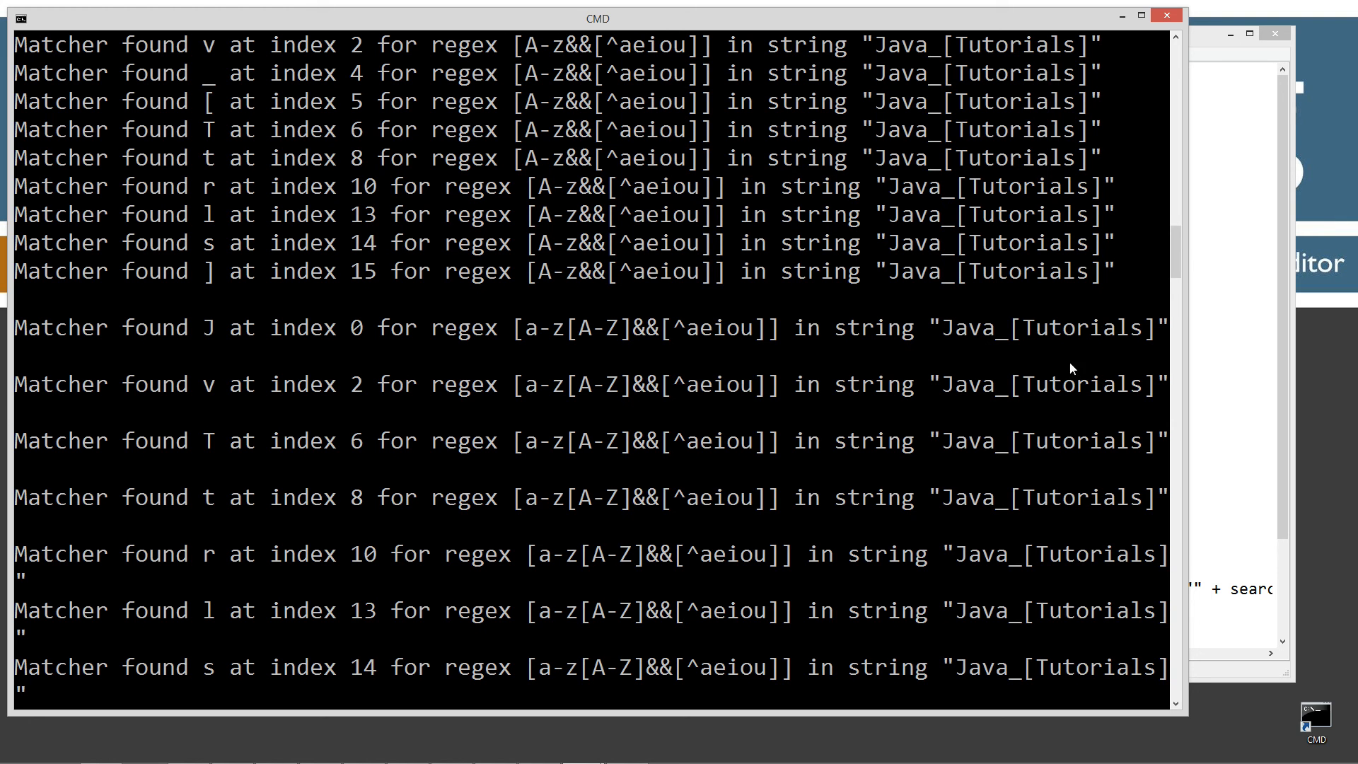
{"action": "mouse_move", "coordinate": [1086, 348]}
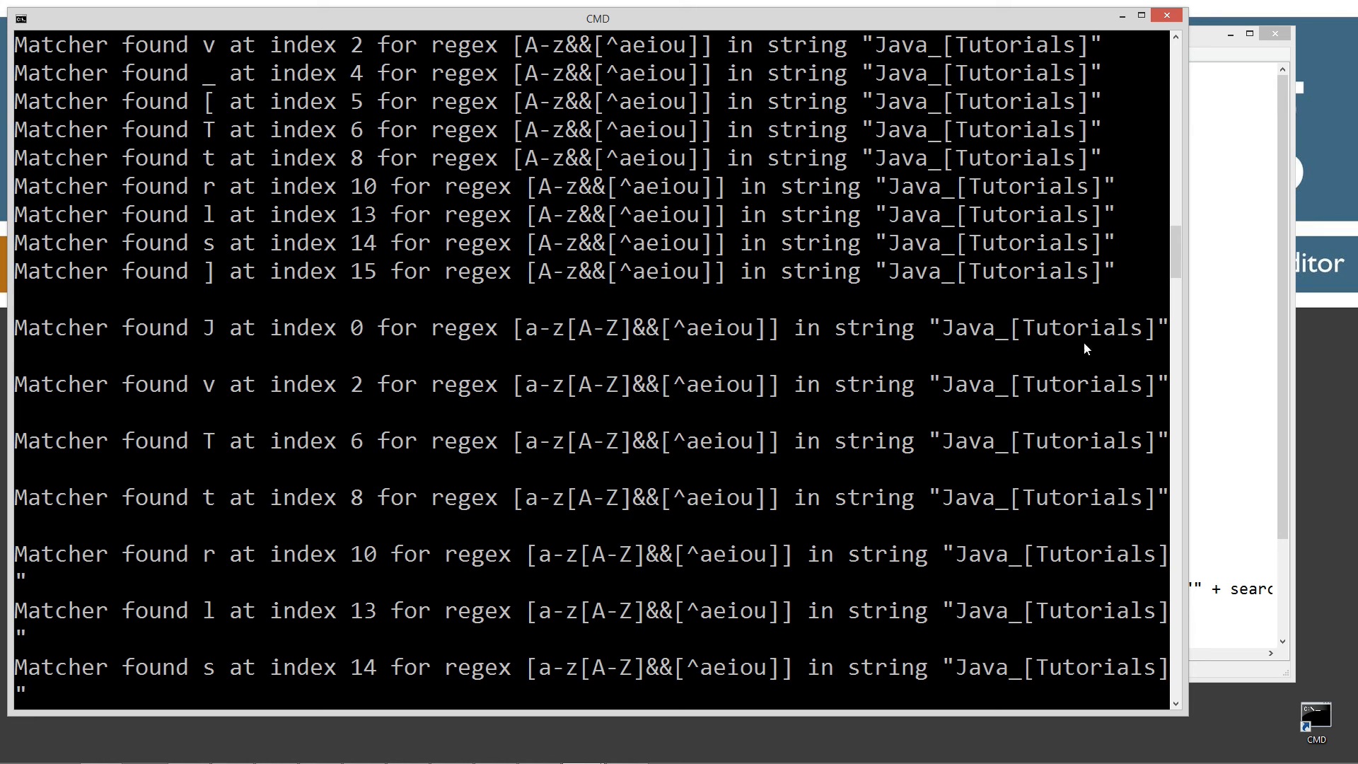
{"action": "mouse_move", "coordinate": [394, 379]}
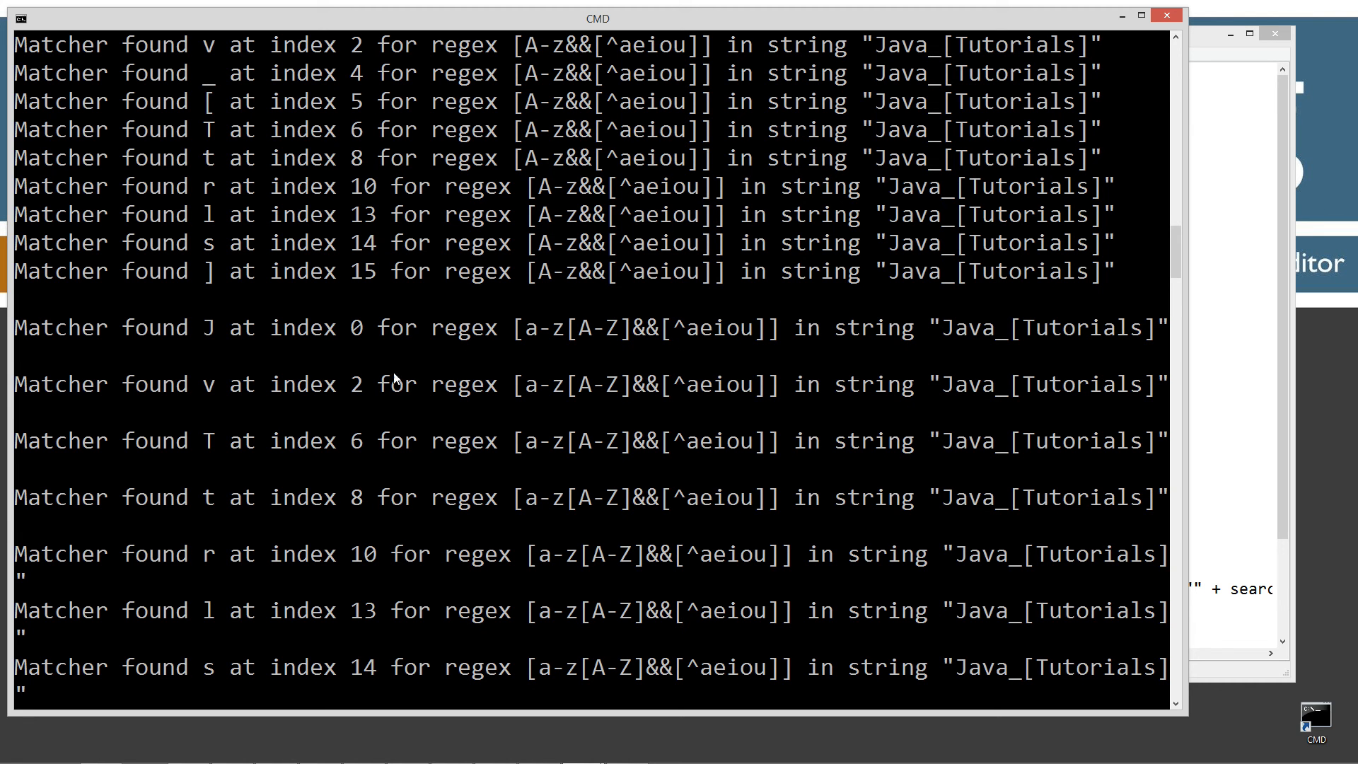
{"action": "mouse_move", "coordinate": [200, 318]}
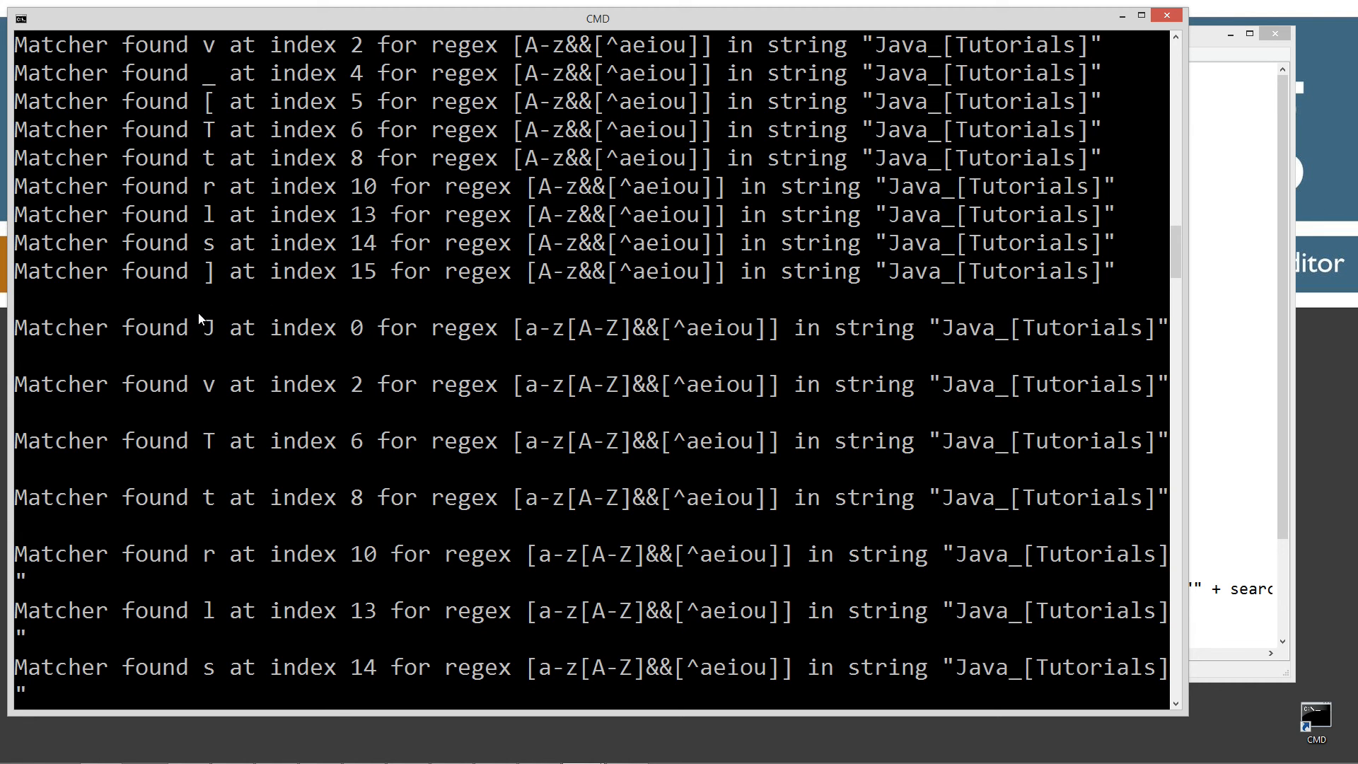
{"action": "mouse_move", "coordinate": [290, 423]}
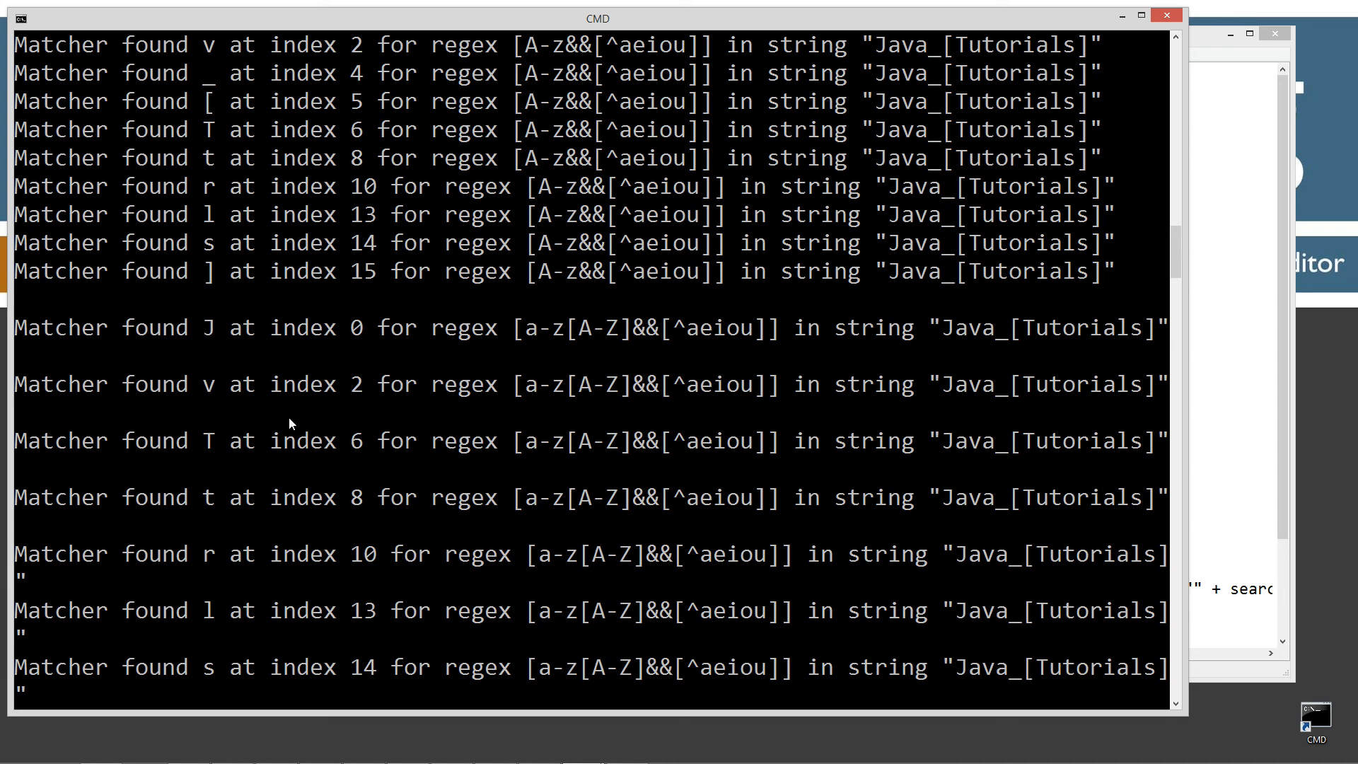
{"action": "mouse_move", "coordinate": [297, 626]}
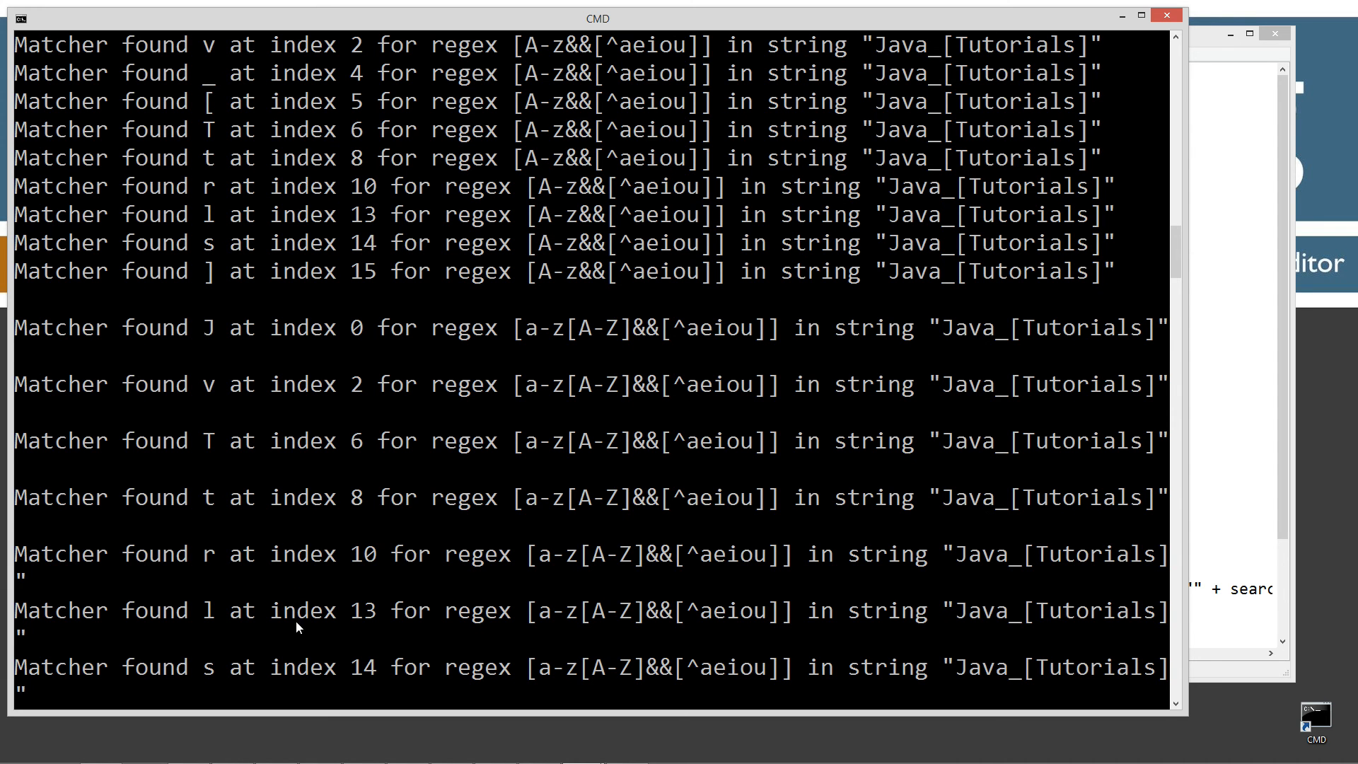
{"action": "scroll", "scroll_direction": "down", "scroll_amount": 3}
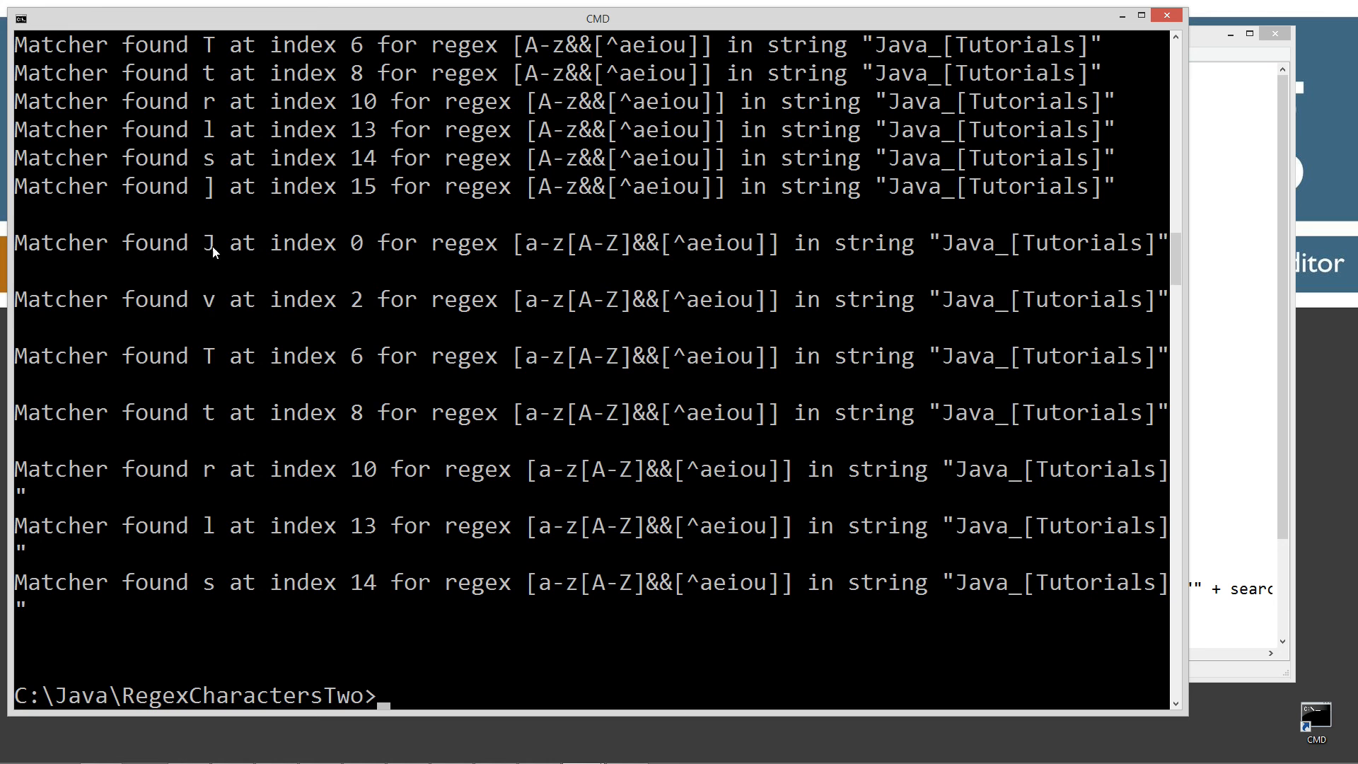
{"action": "mouse_move", "coordinate": [211, 542]}
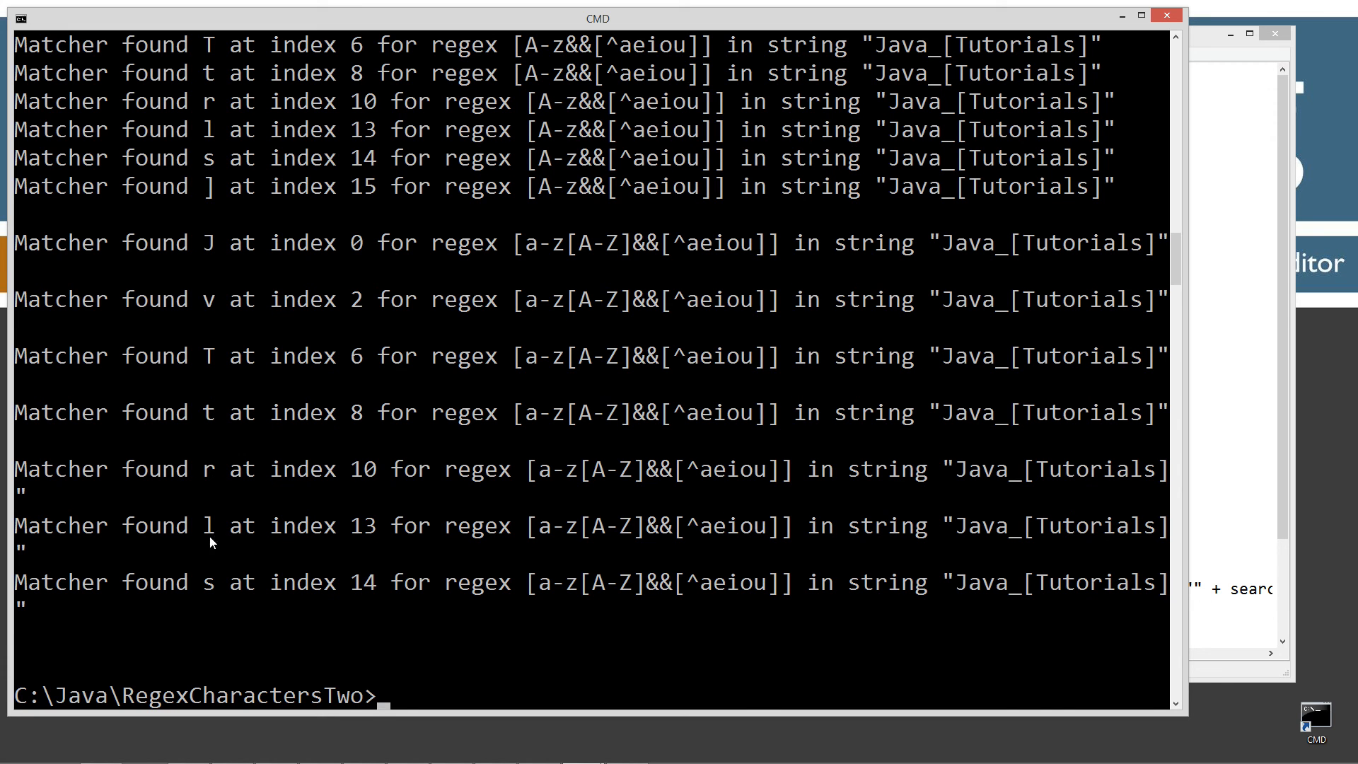
{"action": "mouse_move", "coordinate": [675, 415]}
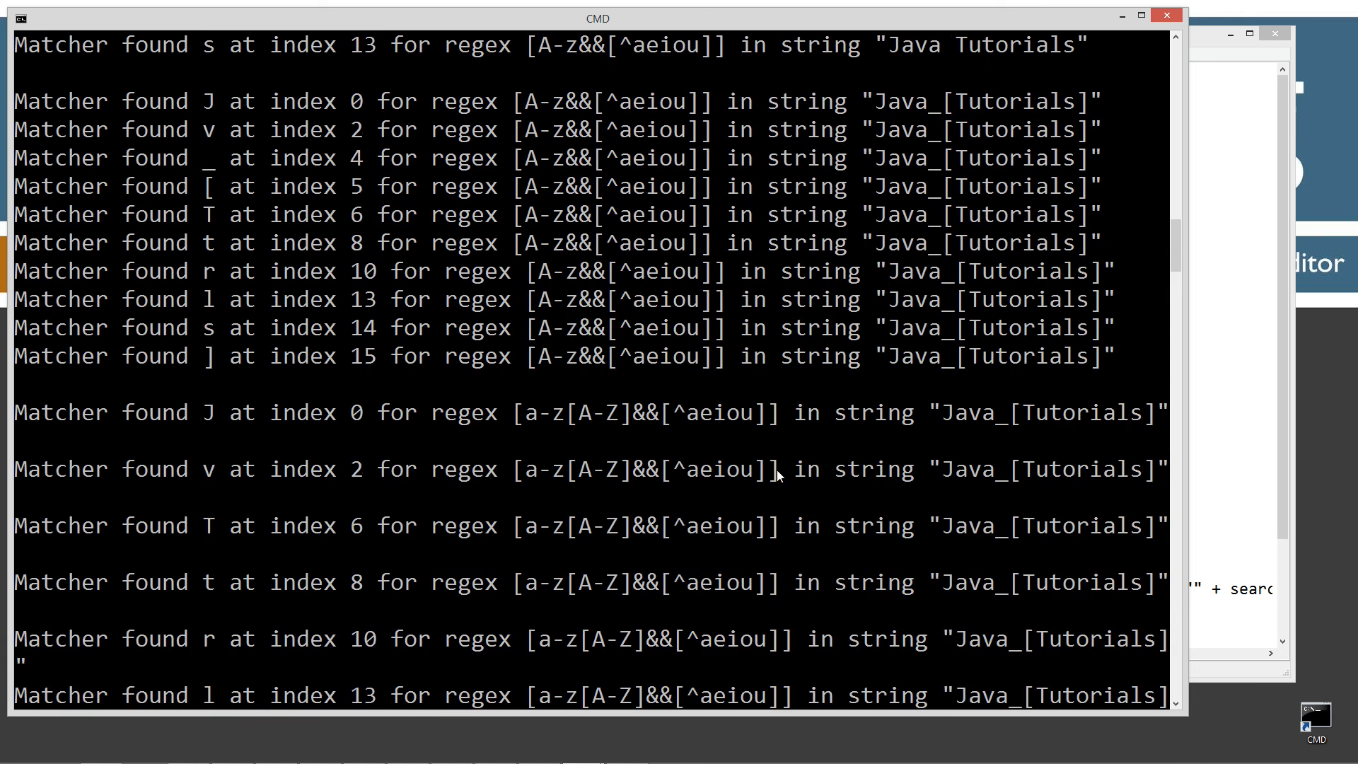
{"action": "scroll", "scroll_direction": "down", "scroll_amount": 3}
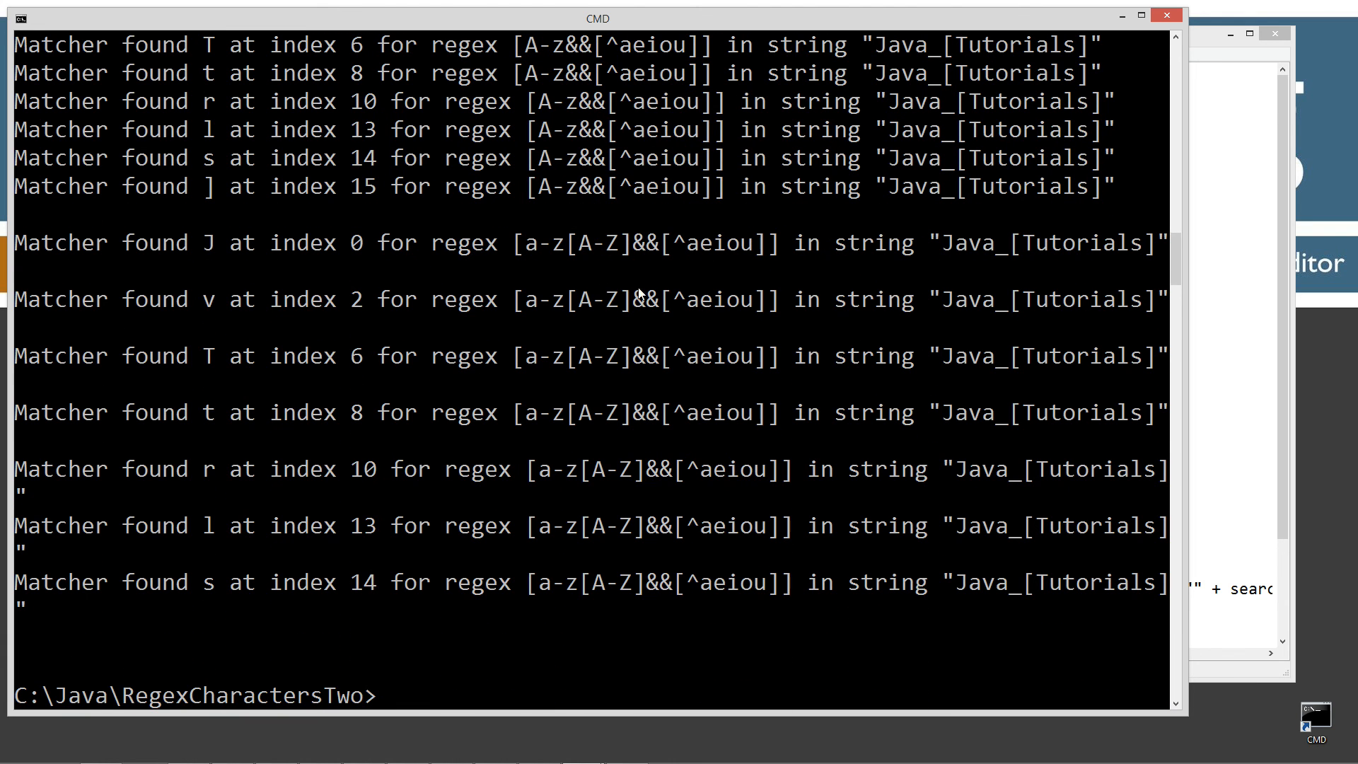
{"action": "mouse_move", "coordinate": [1120, 285]}
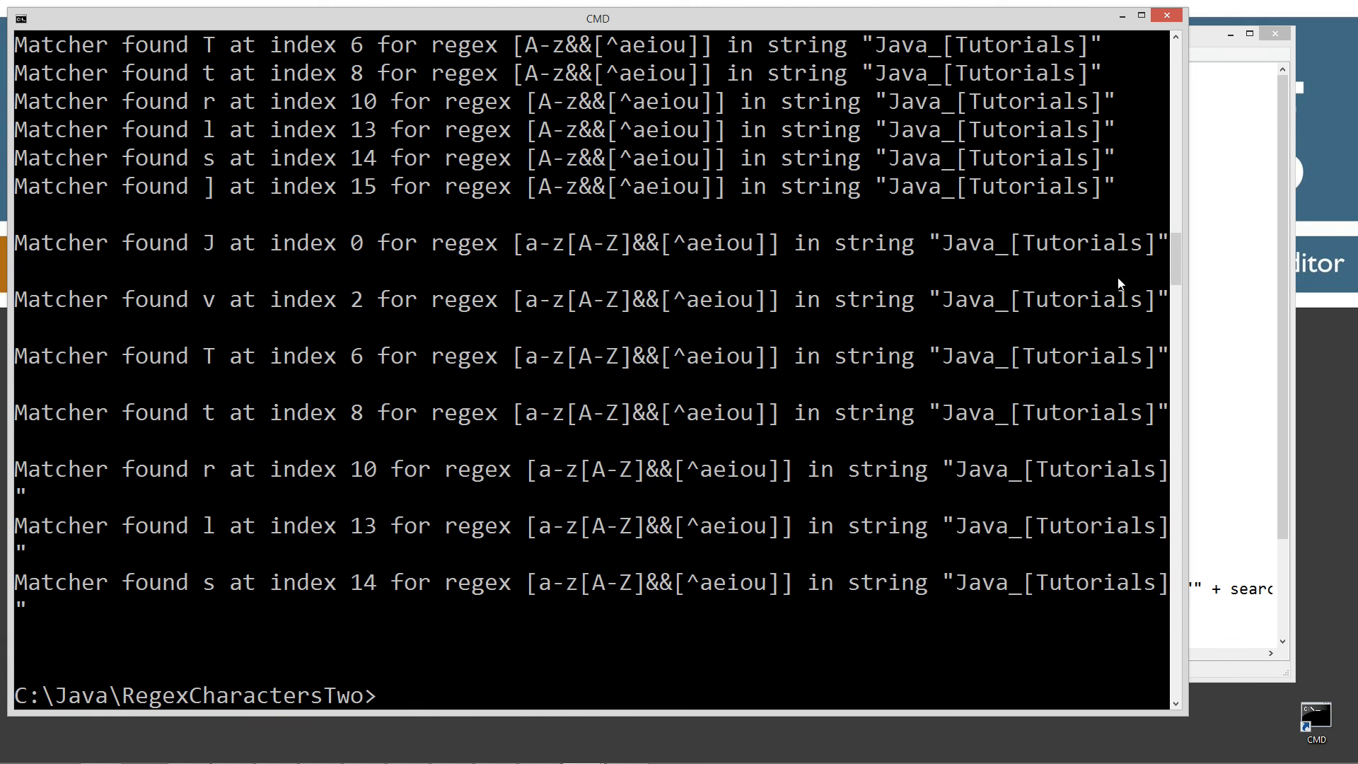
{"action": "scroll", "scroll_direction": "up", "scroll_amount": 3}
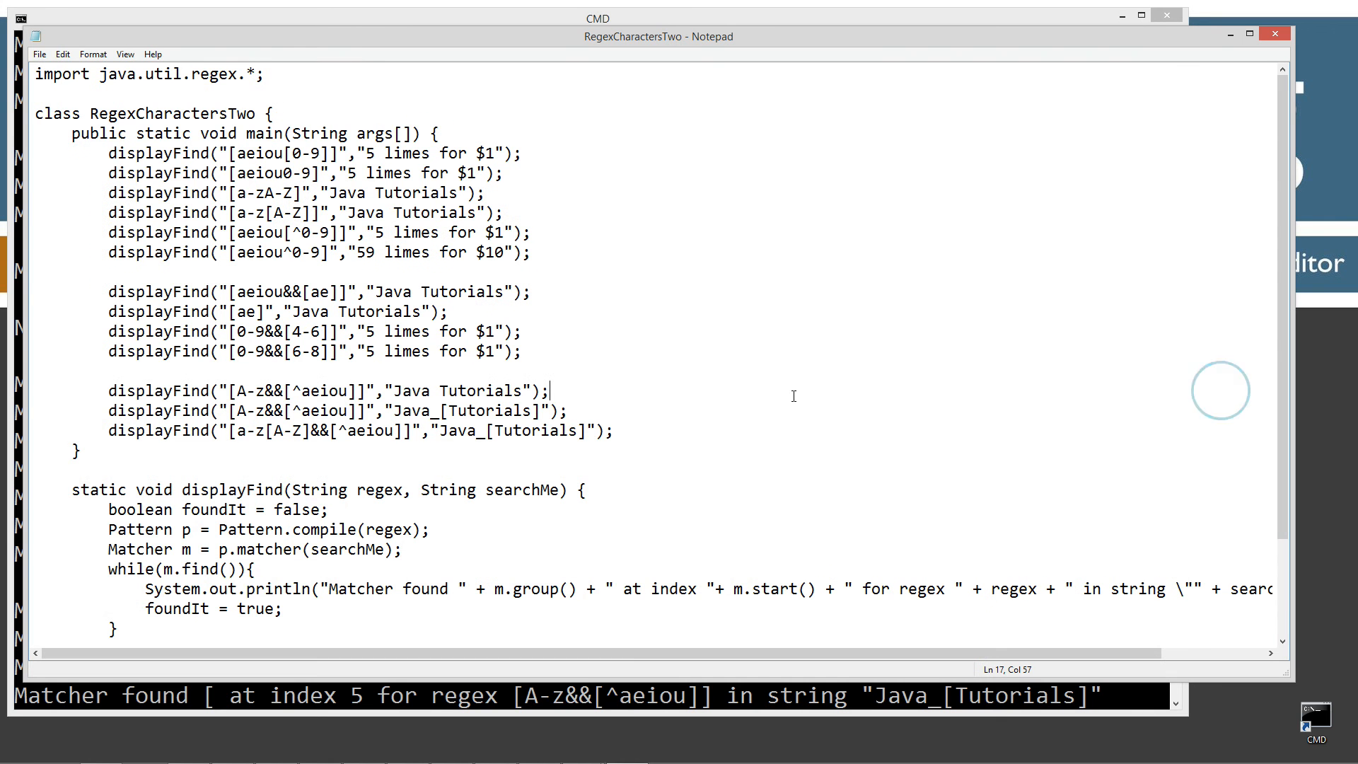
{"action": "mouse_move", "coordinate": [578, 368]}
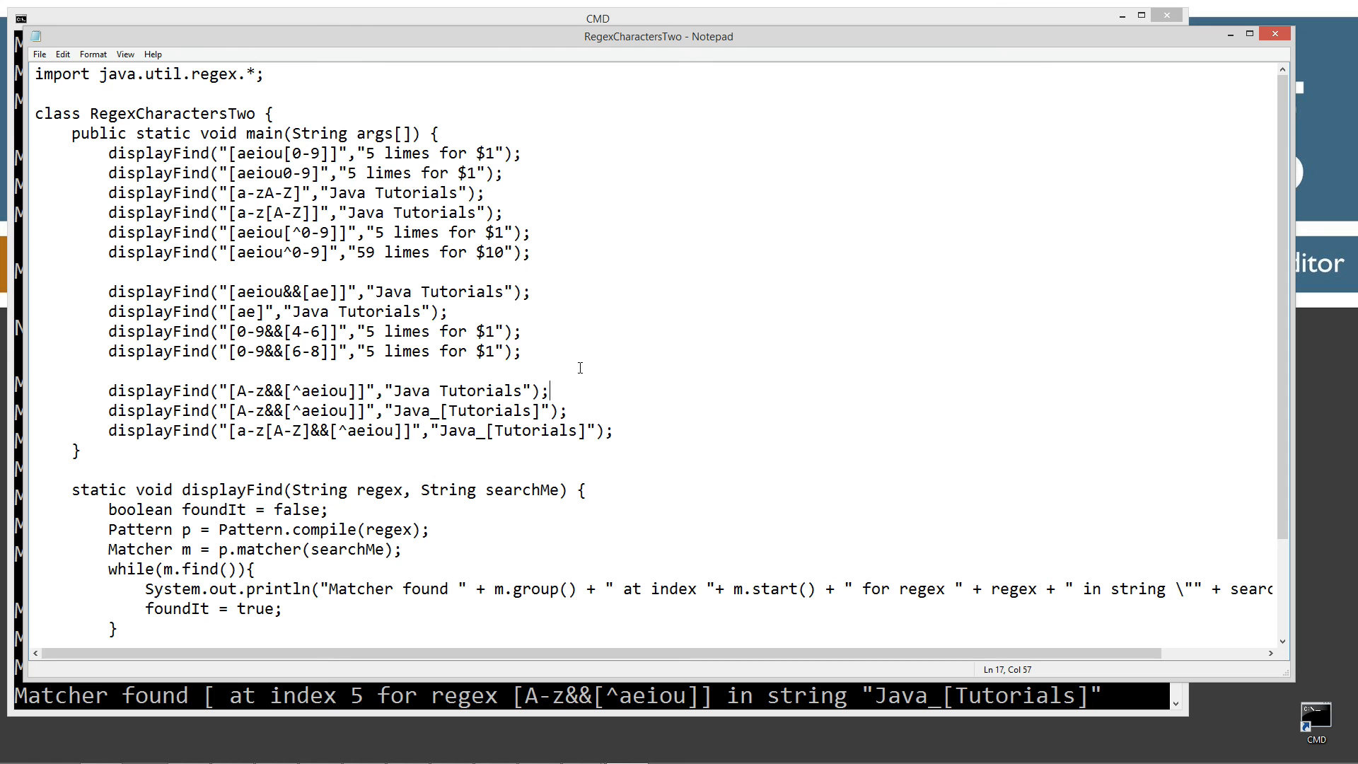
{"action": "mouse_move", "coordinate": [586, 344]}
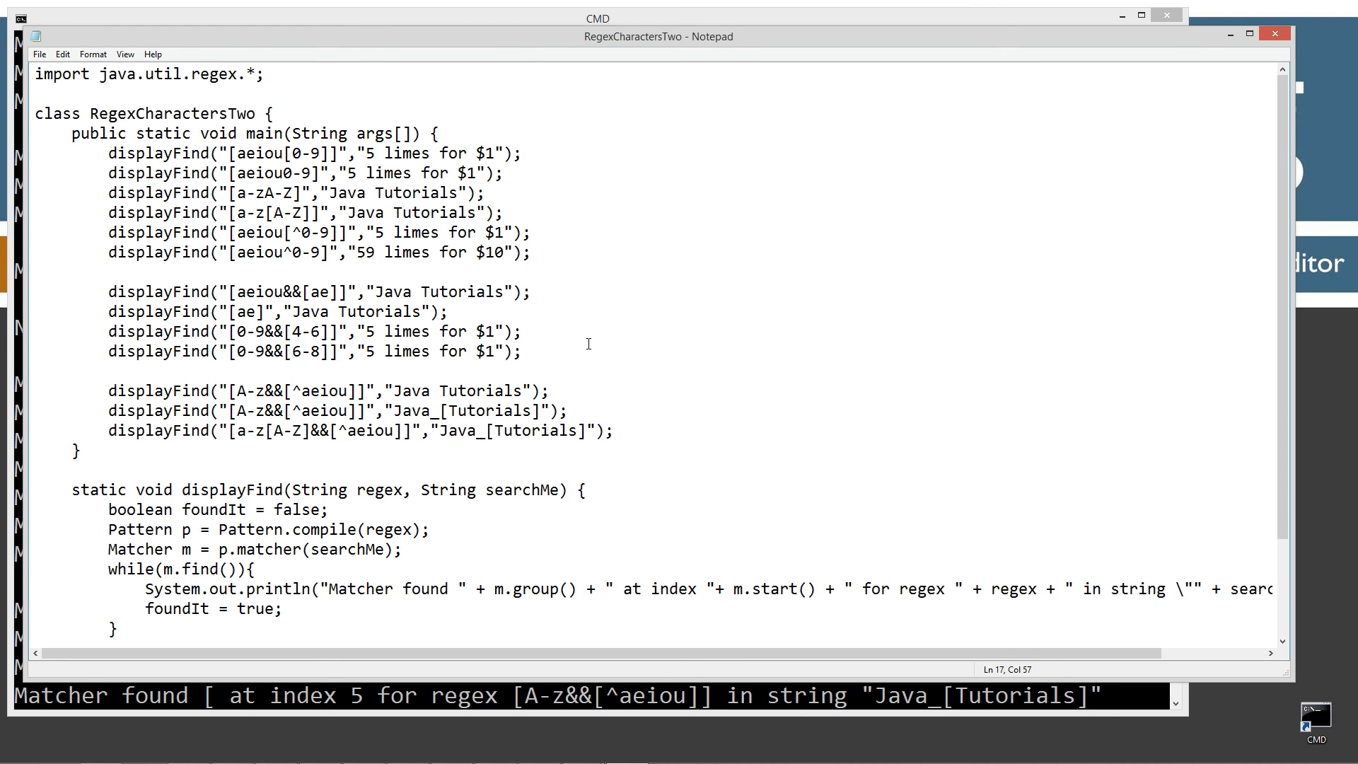